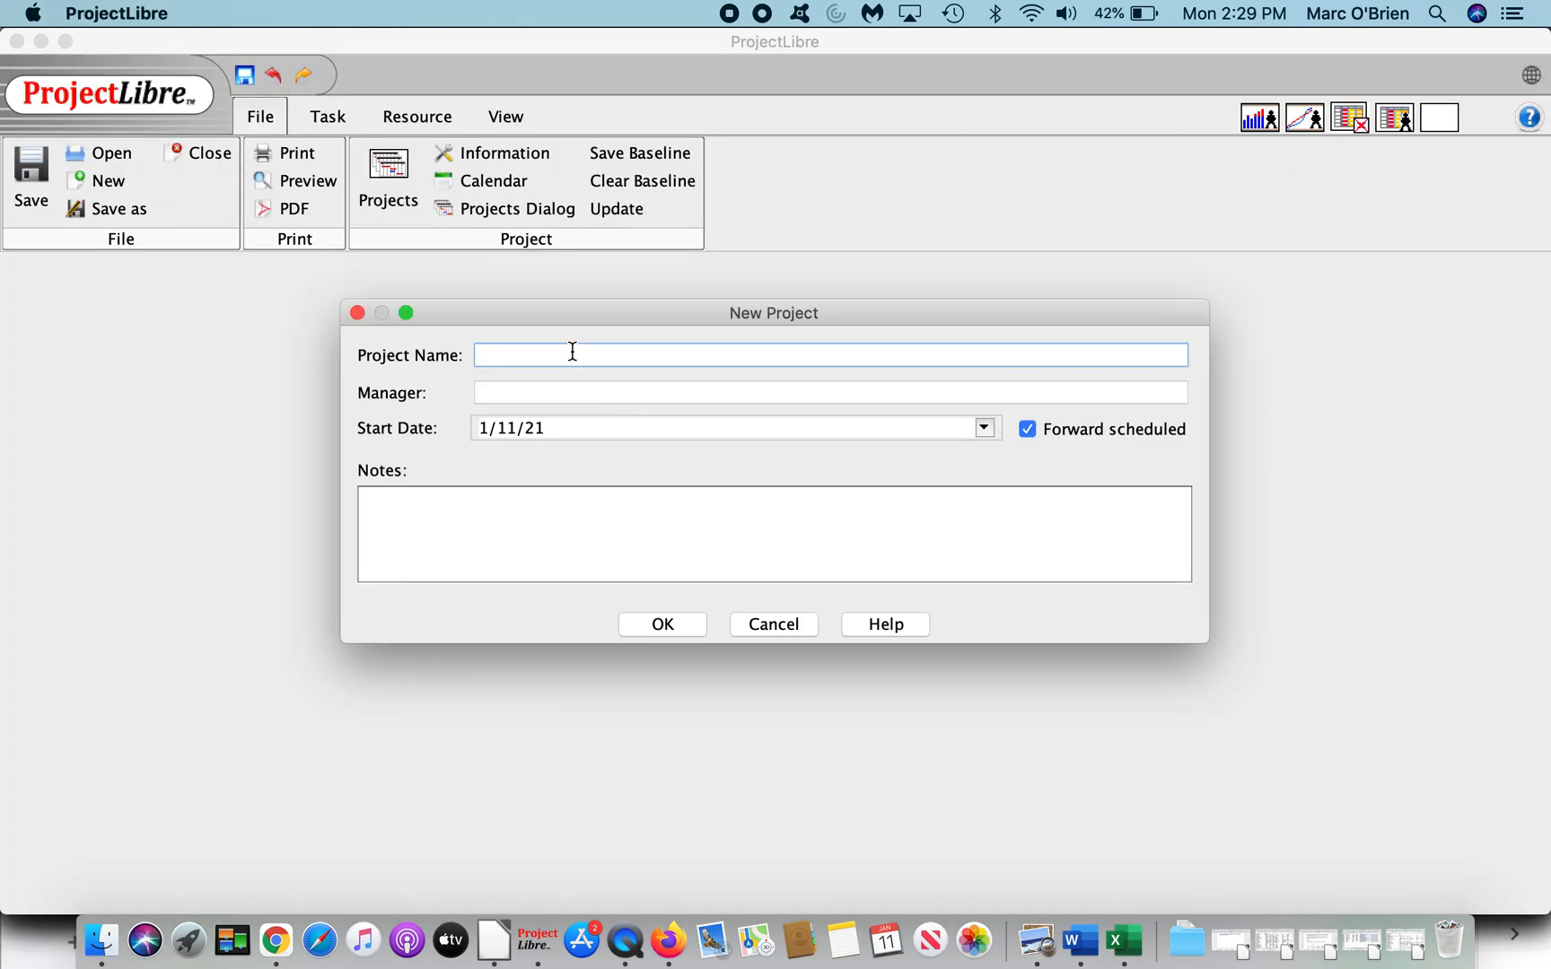
Step: Enter the details for new project '1' starting 1/11/21 and confirm them
{"action": "type", "text": "Marc O'Brien"}
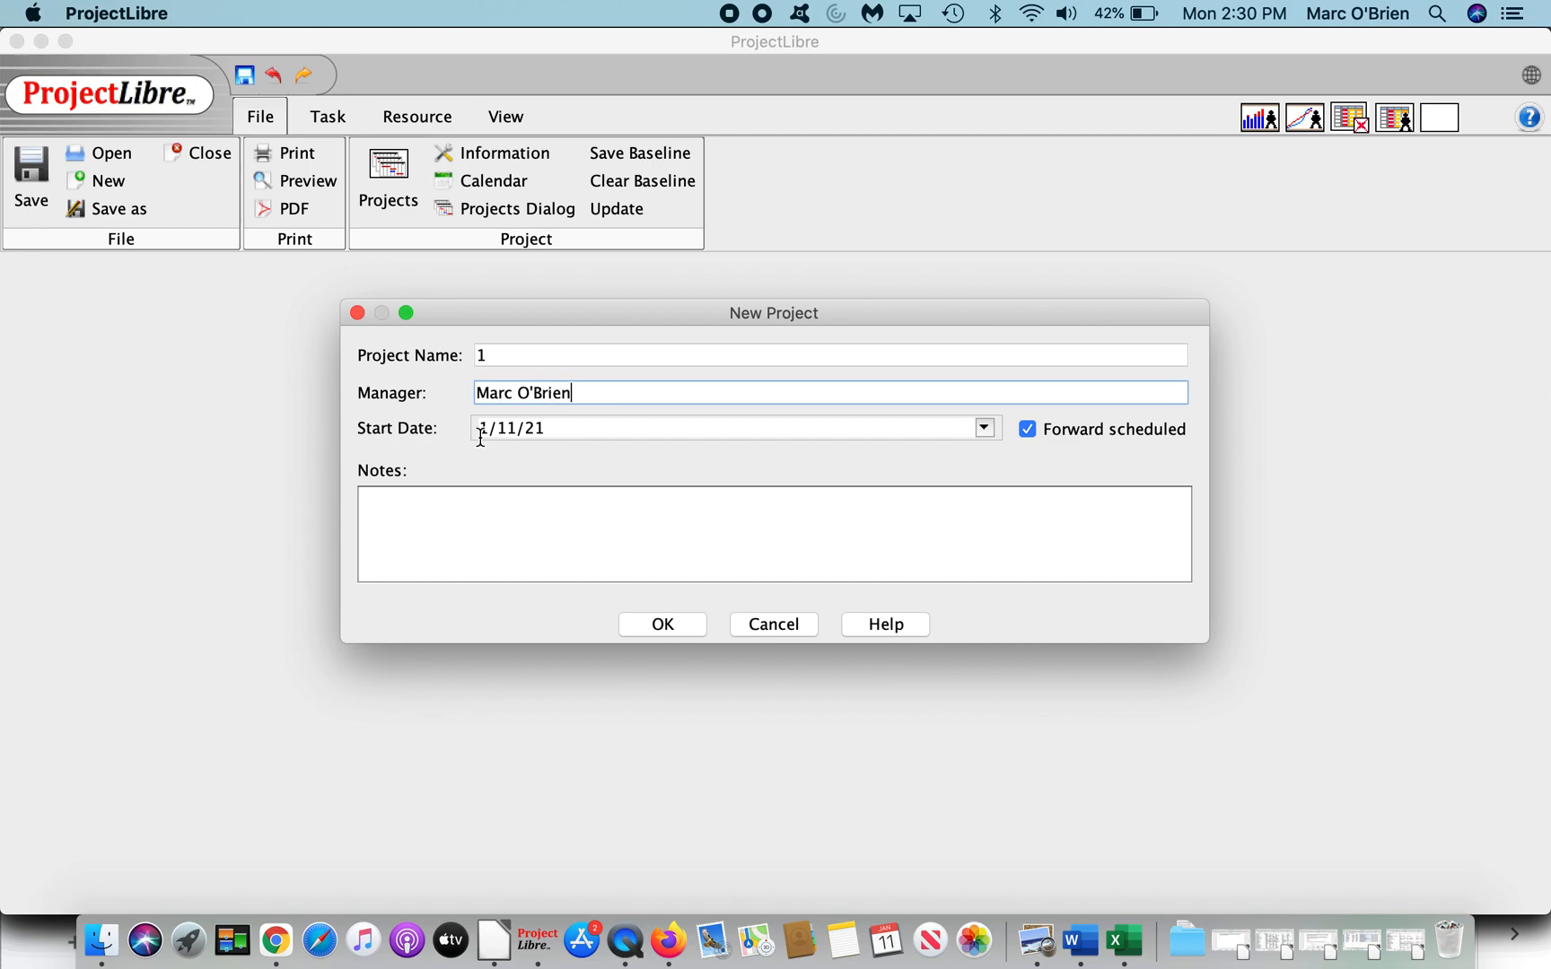
{"action": "mouse_move", "coordinate": [483, 453]}
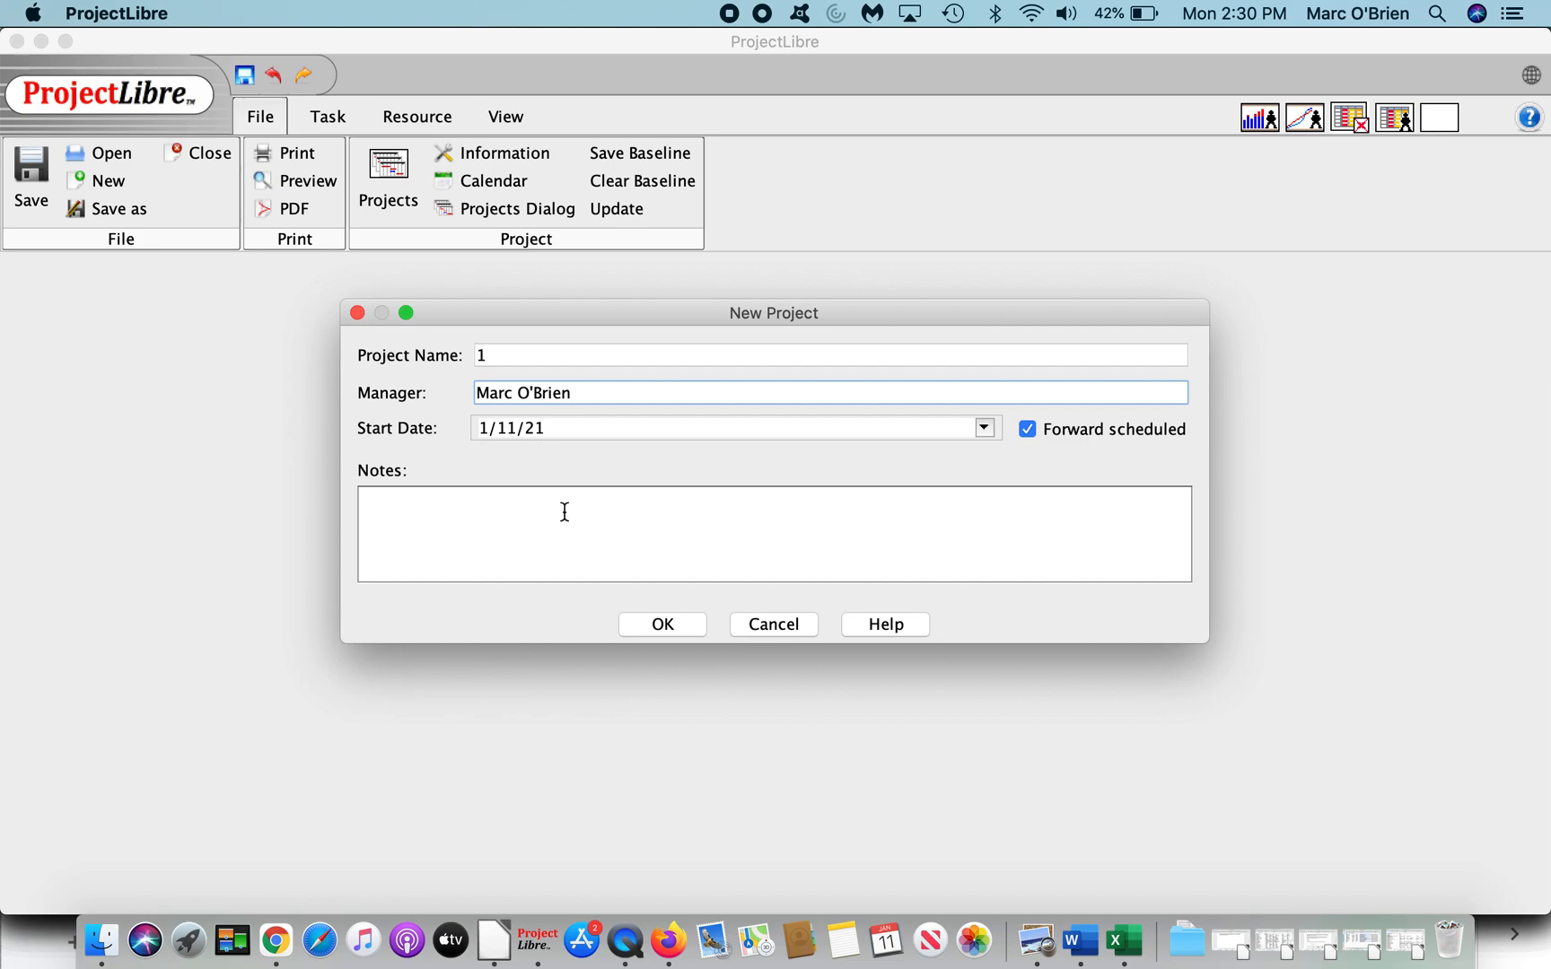
{"action": "left_click", "coordinate": [661, 624]}
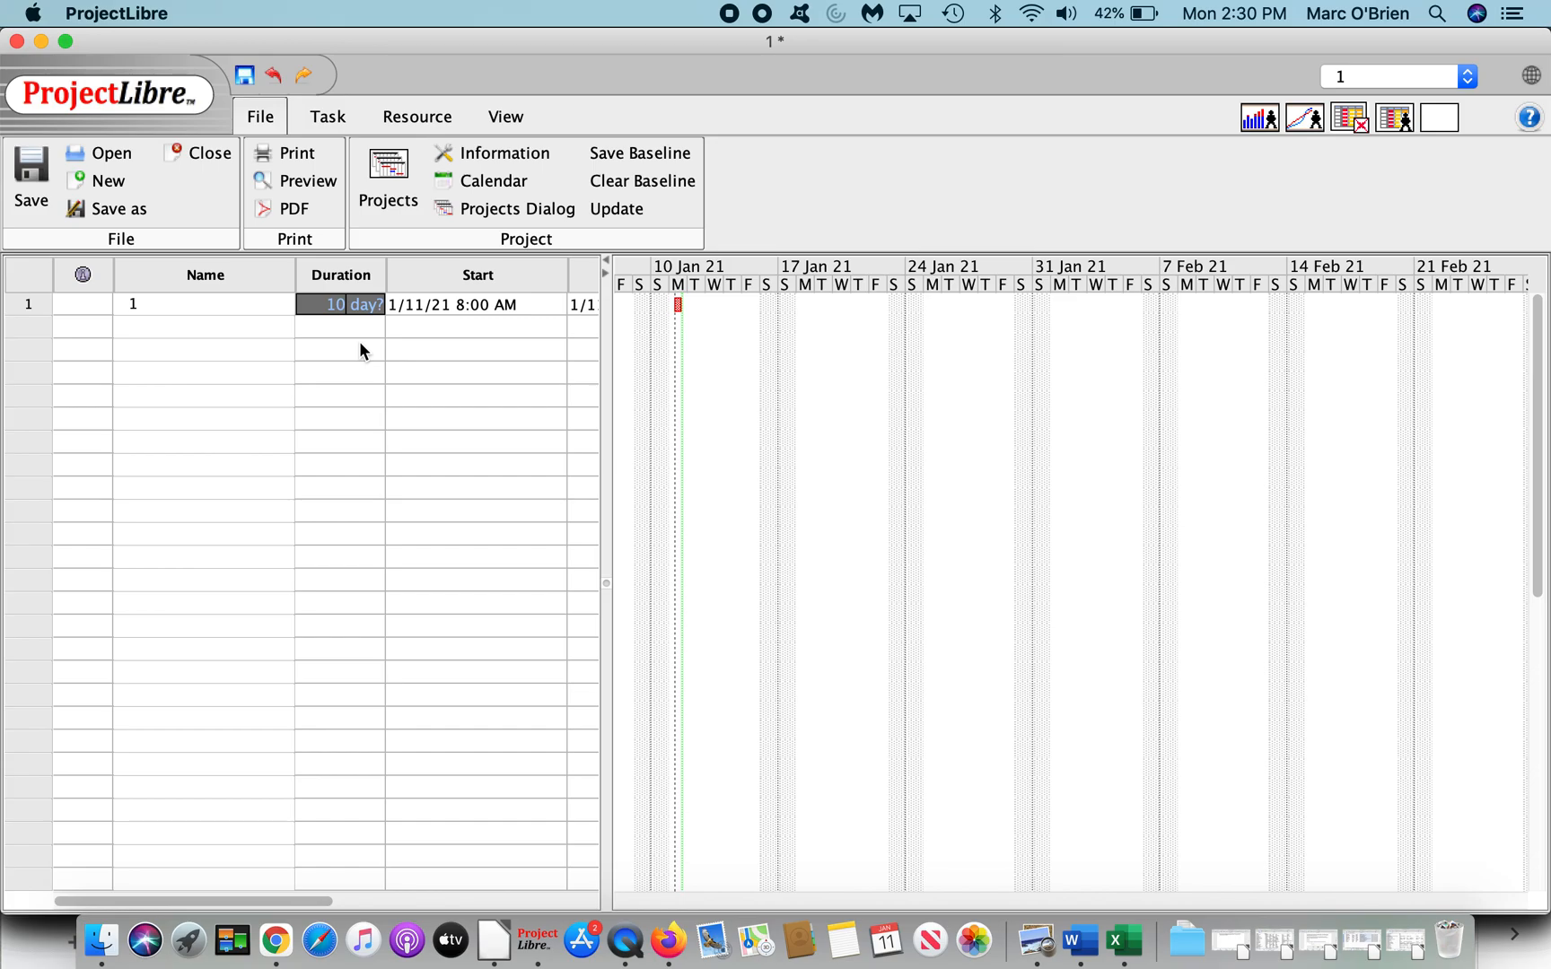
{"action": "mouse_move", "coordinate": [603, 383]}
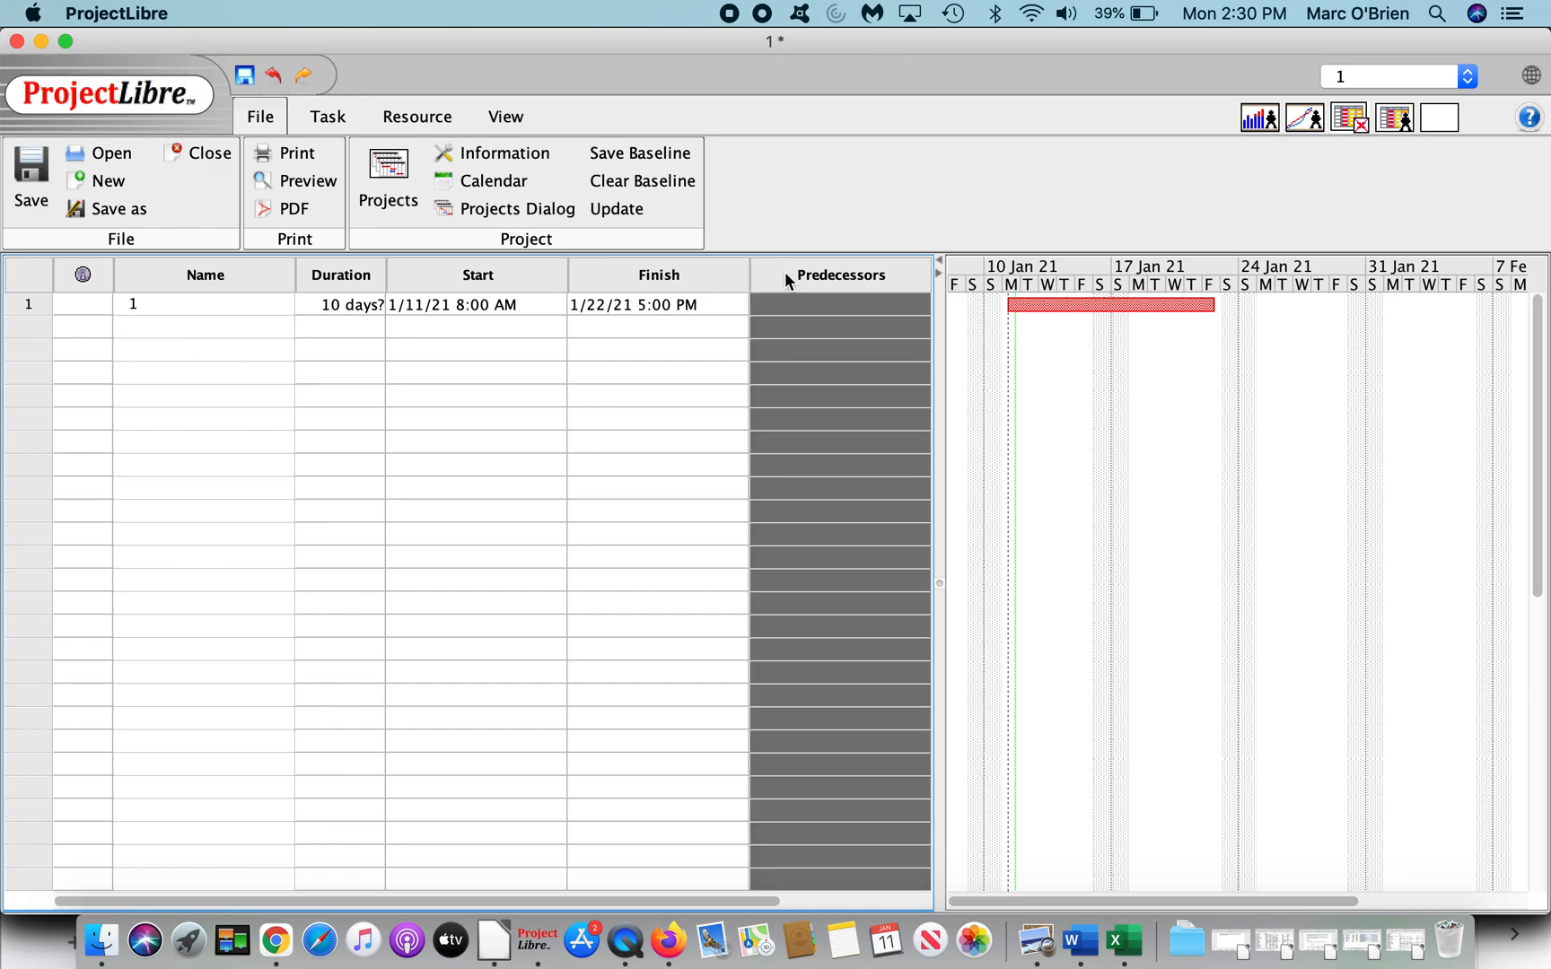
{"action": "mouse_move", "coordinate": [829, 338]}
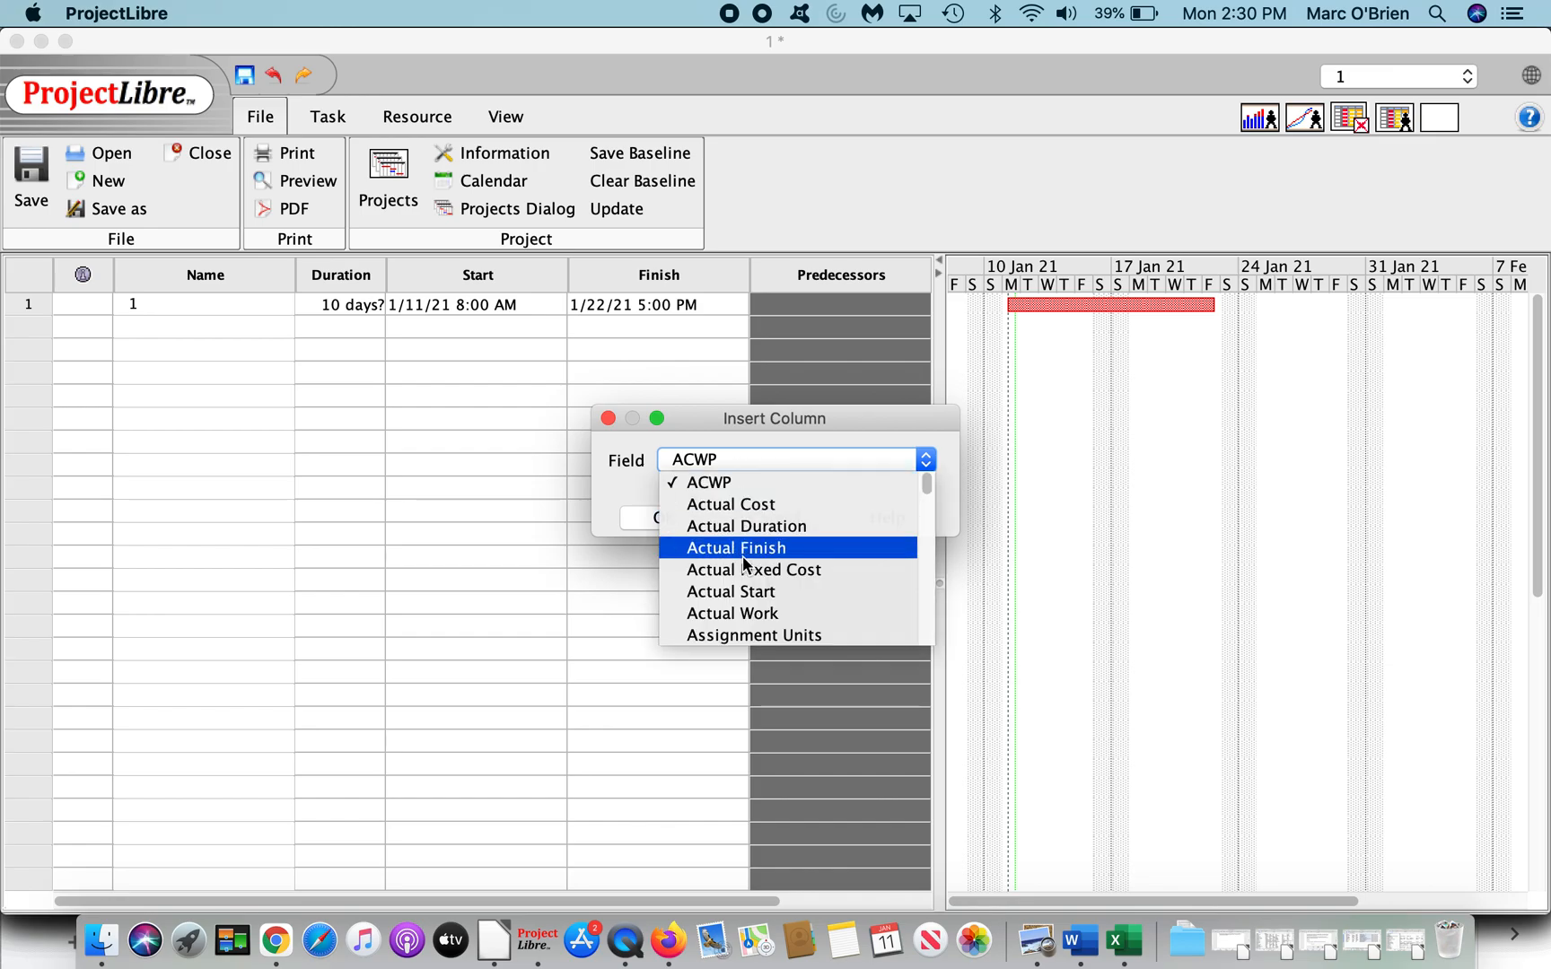
Step: Insert a Cost column in place of Predecessors, showing $0.00 for task 1
{"action": "scroll", "scroll_direction": "down", "scroll_amount": 3}
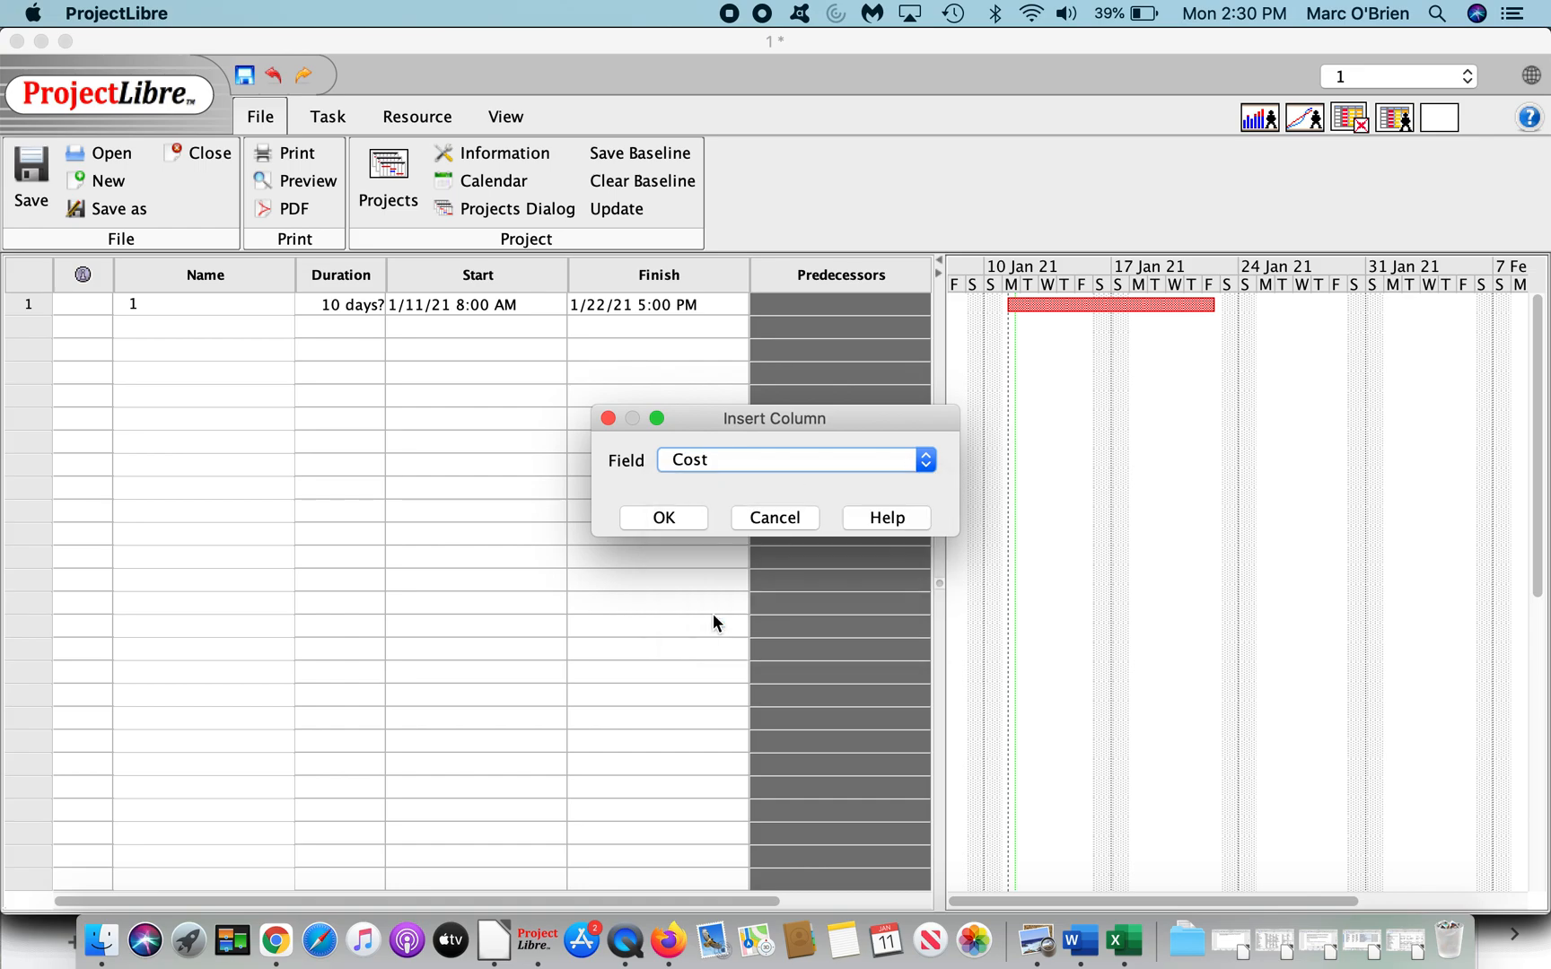
{"action": "left_click", "coordinate": [662, 516]}
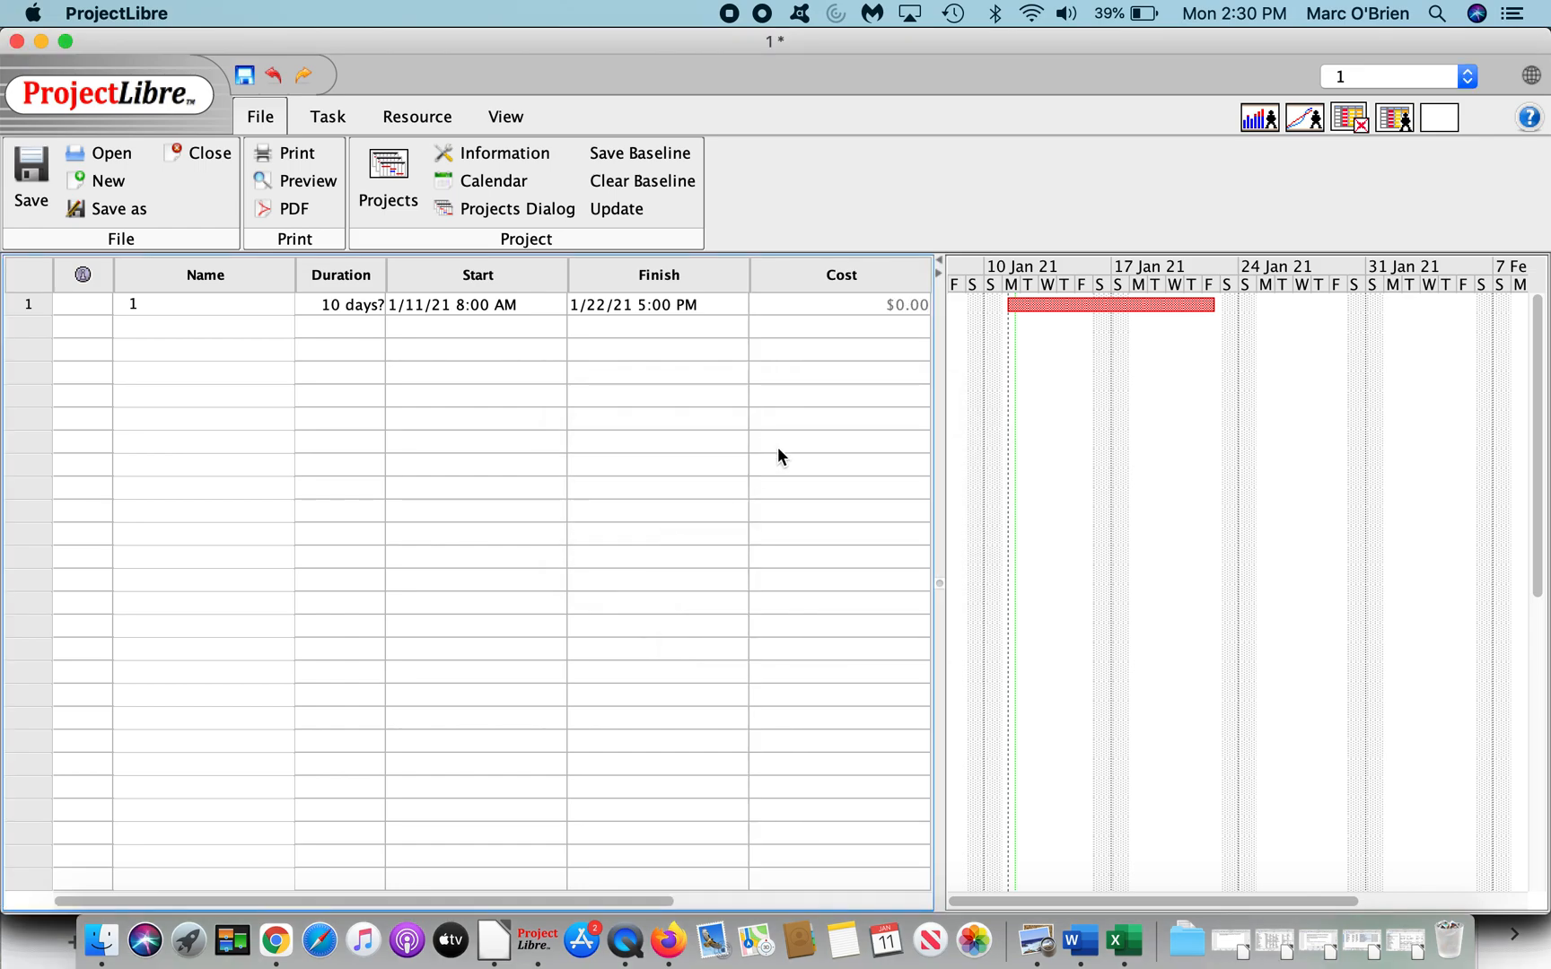
{"action": "mouse_move", "coordinate": [893, 319]}
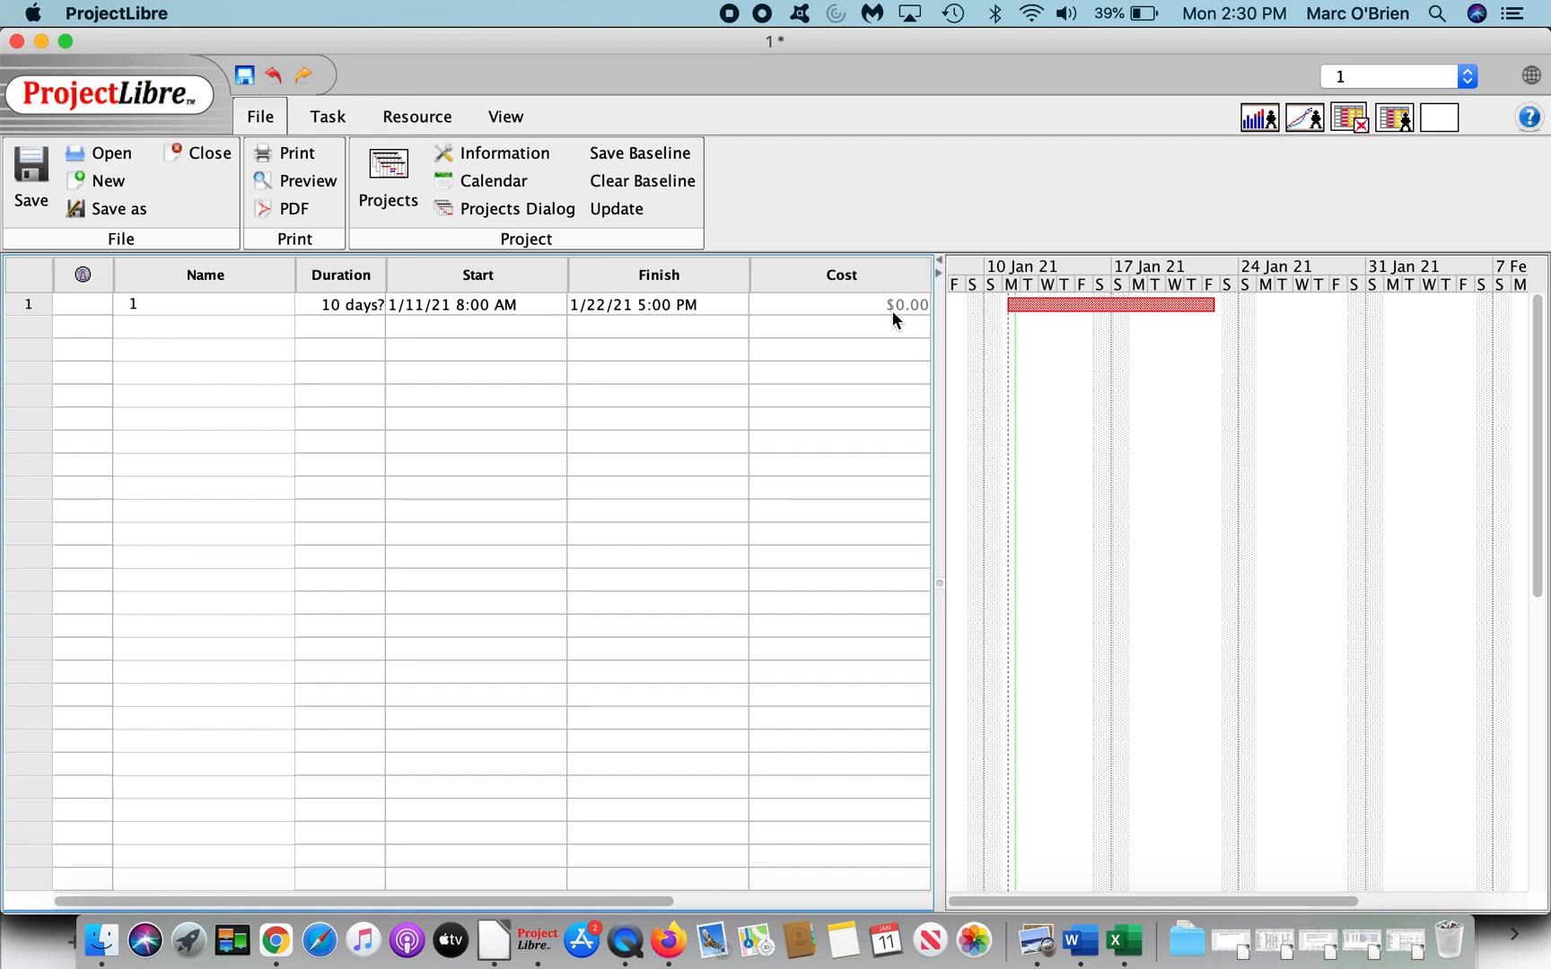
{"action": "mouse_move", "coordinate": [384, 132]}
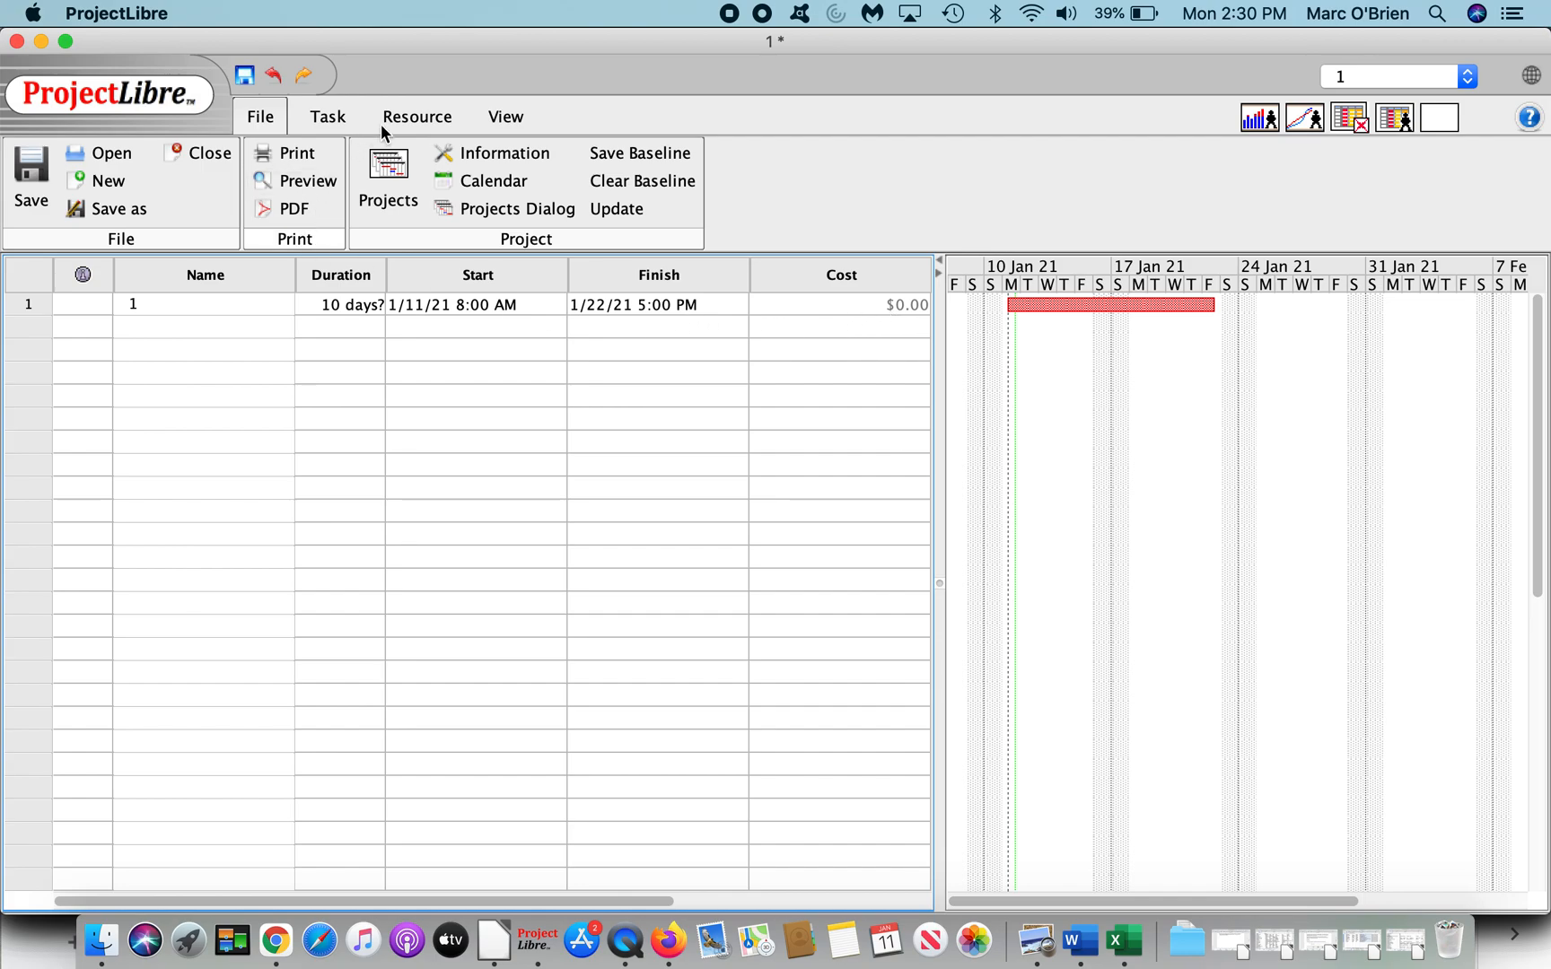
Step: Enter resource 1 at $100.00/hour on the resource sheet
{"action": "left_click", "coordinate": [417, 115]}
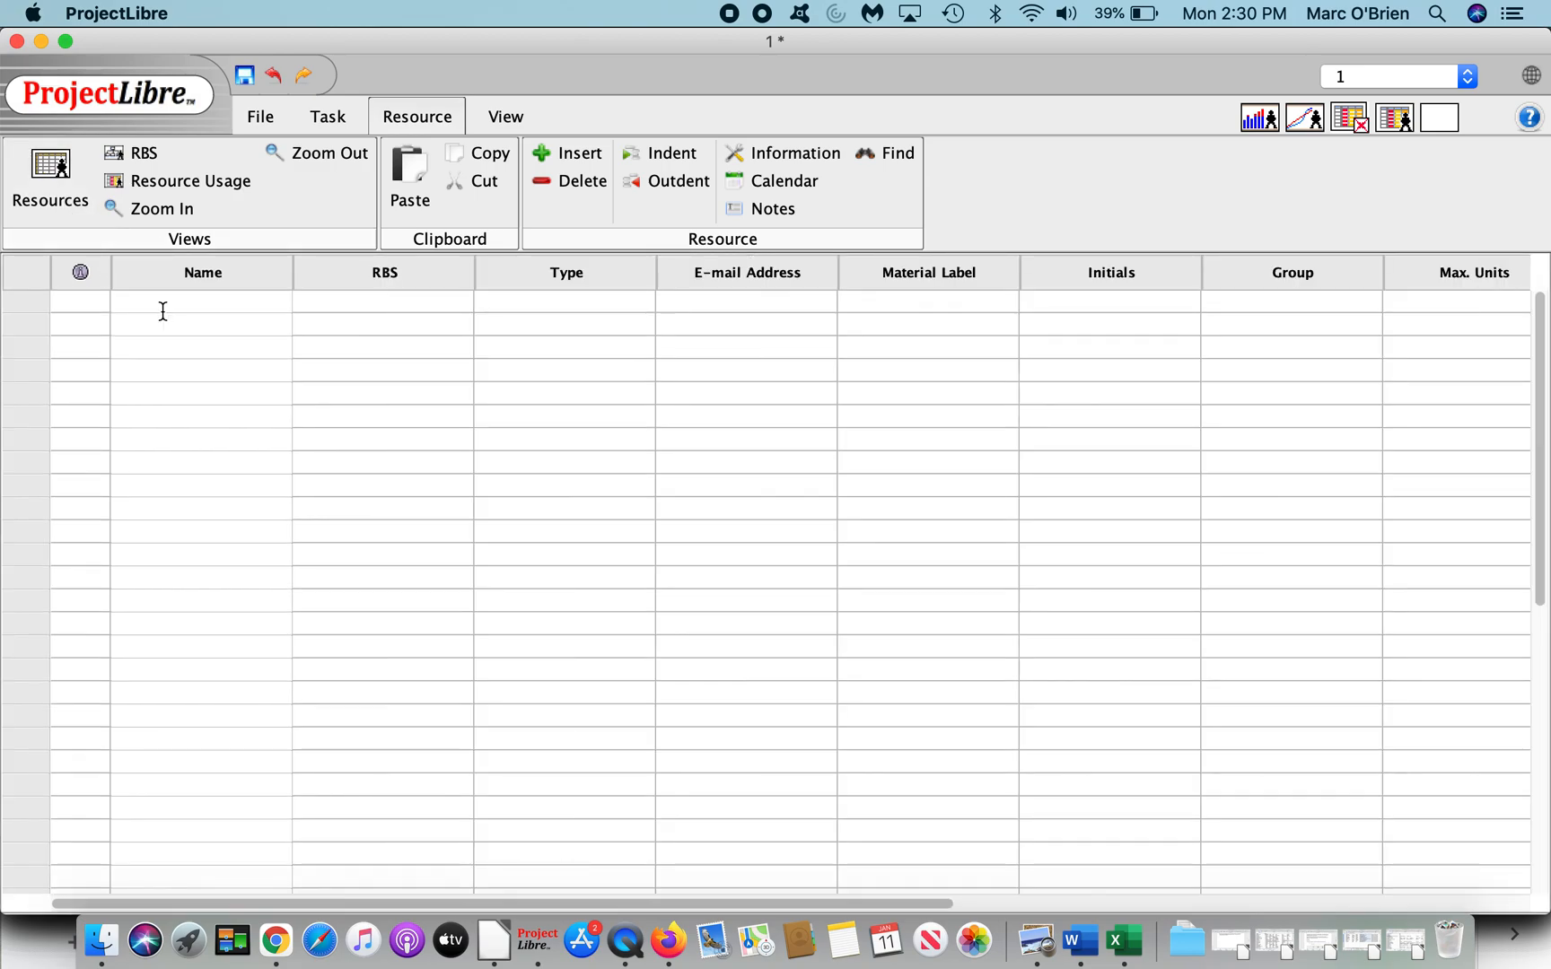
{"action": "scroll", "scroll_direction": "right", "scroll_amount": 3}
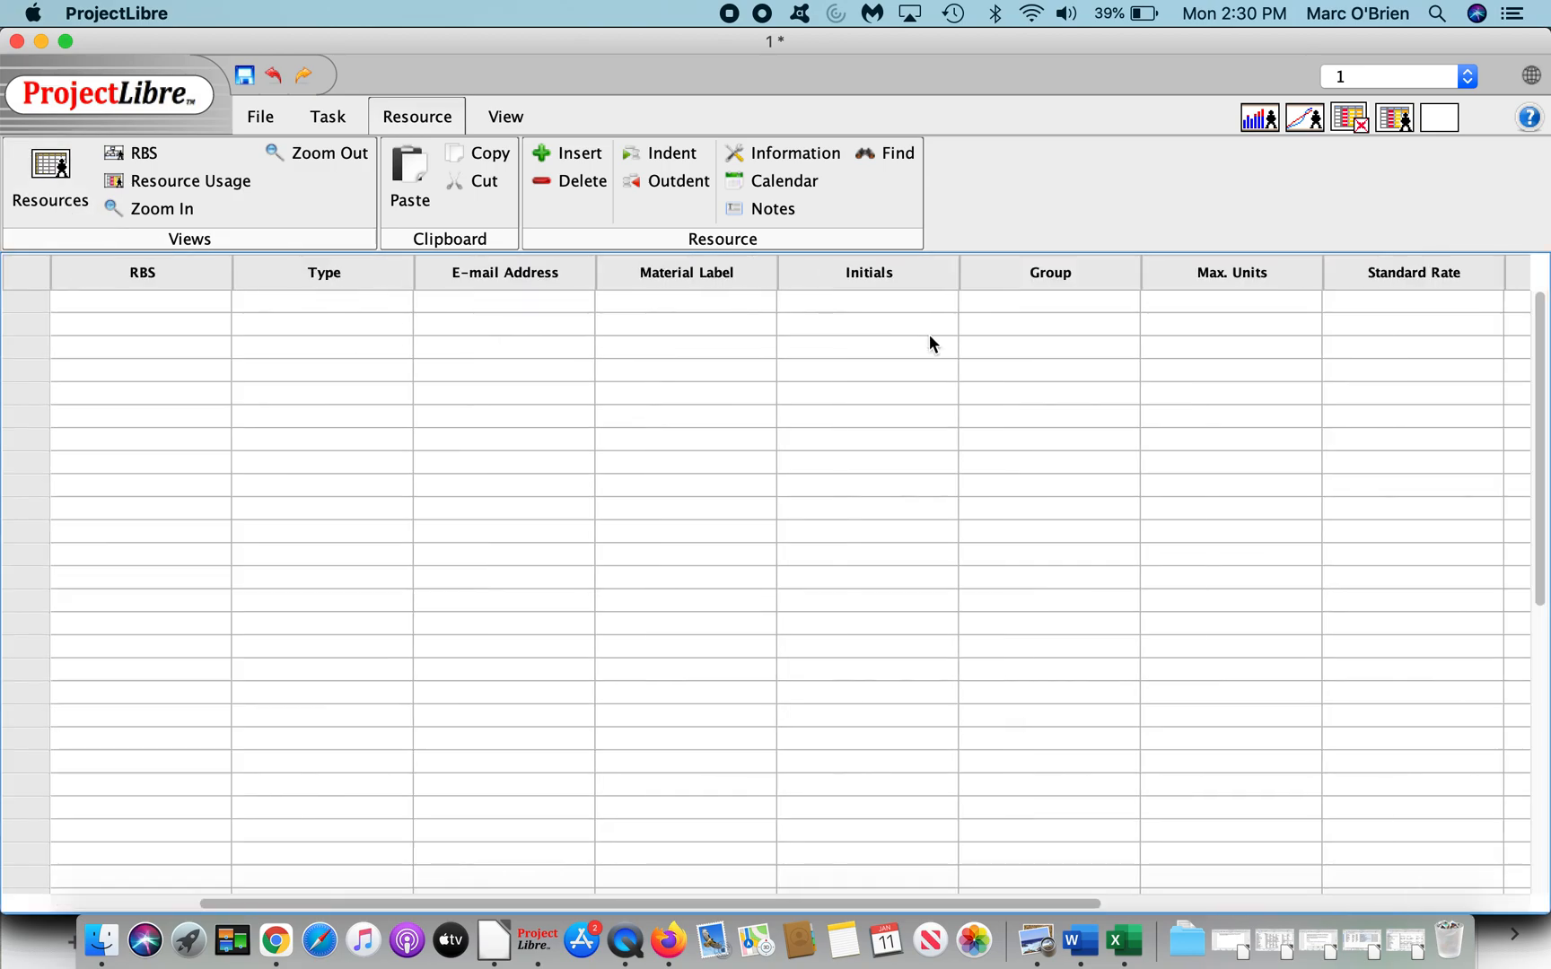
{"action": "scroll", "scroll_direction": "right", "scroll_amount": 3}
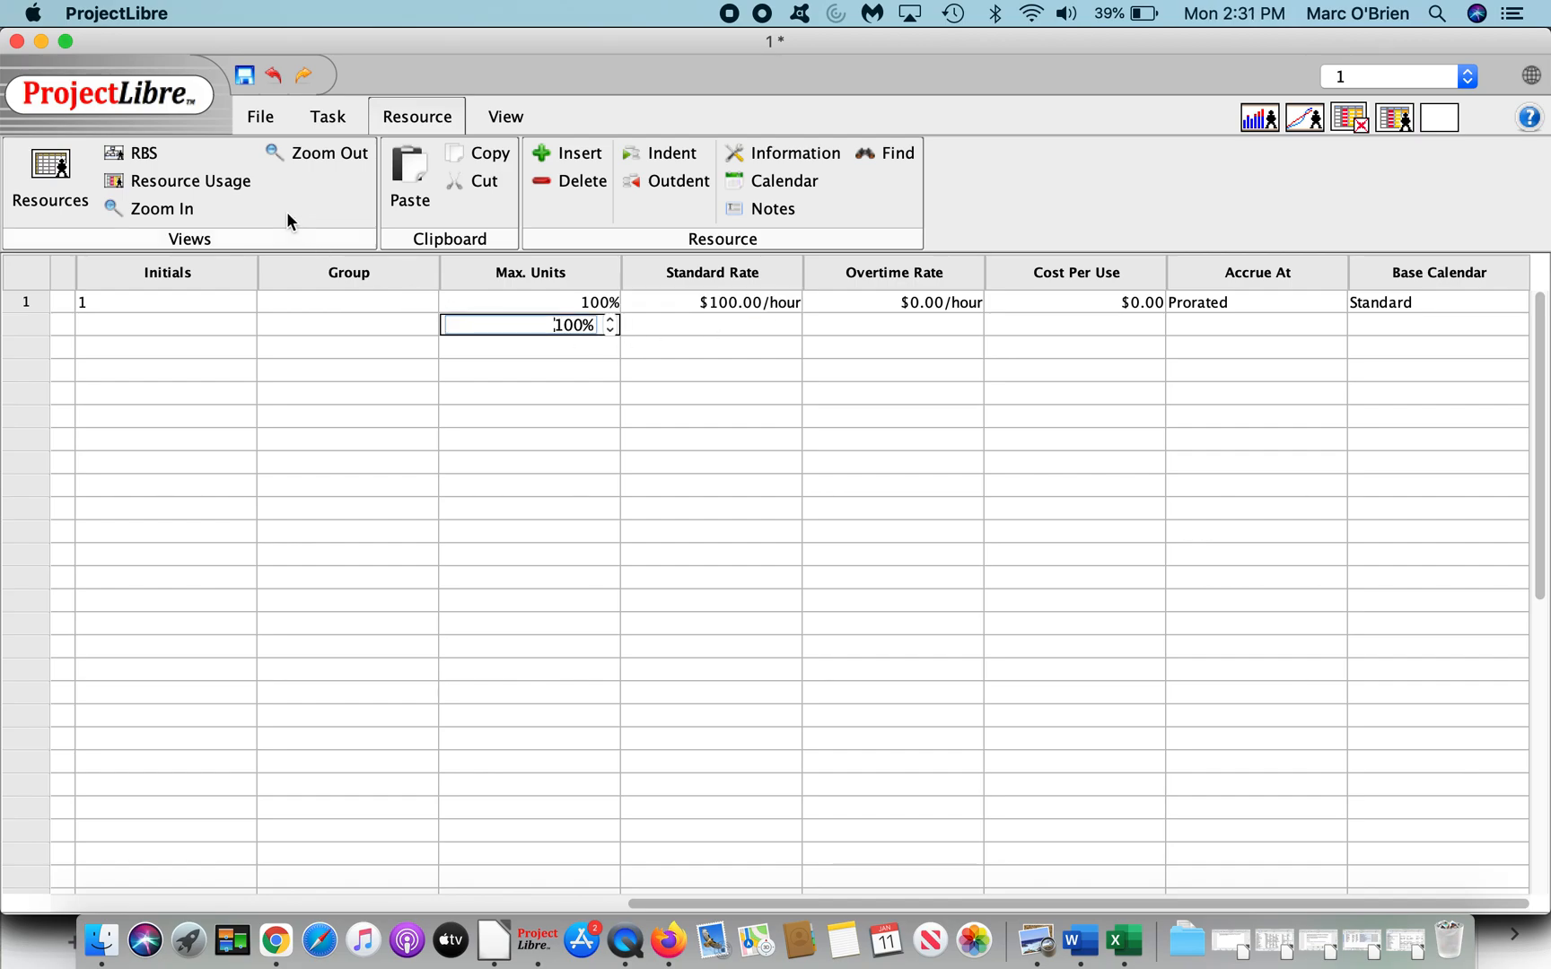
Step: Assign resource 1 to task 1 at 100%, raising its cost to $8000.00
{"action": "left_click", "coordinate": [328, 116]}
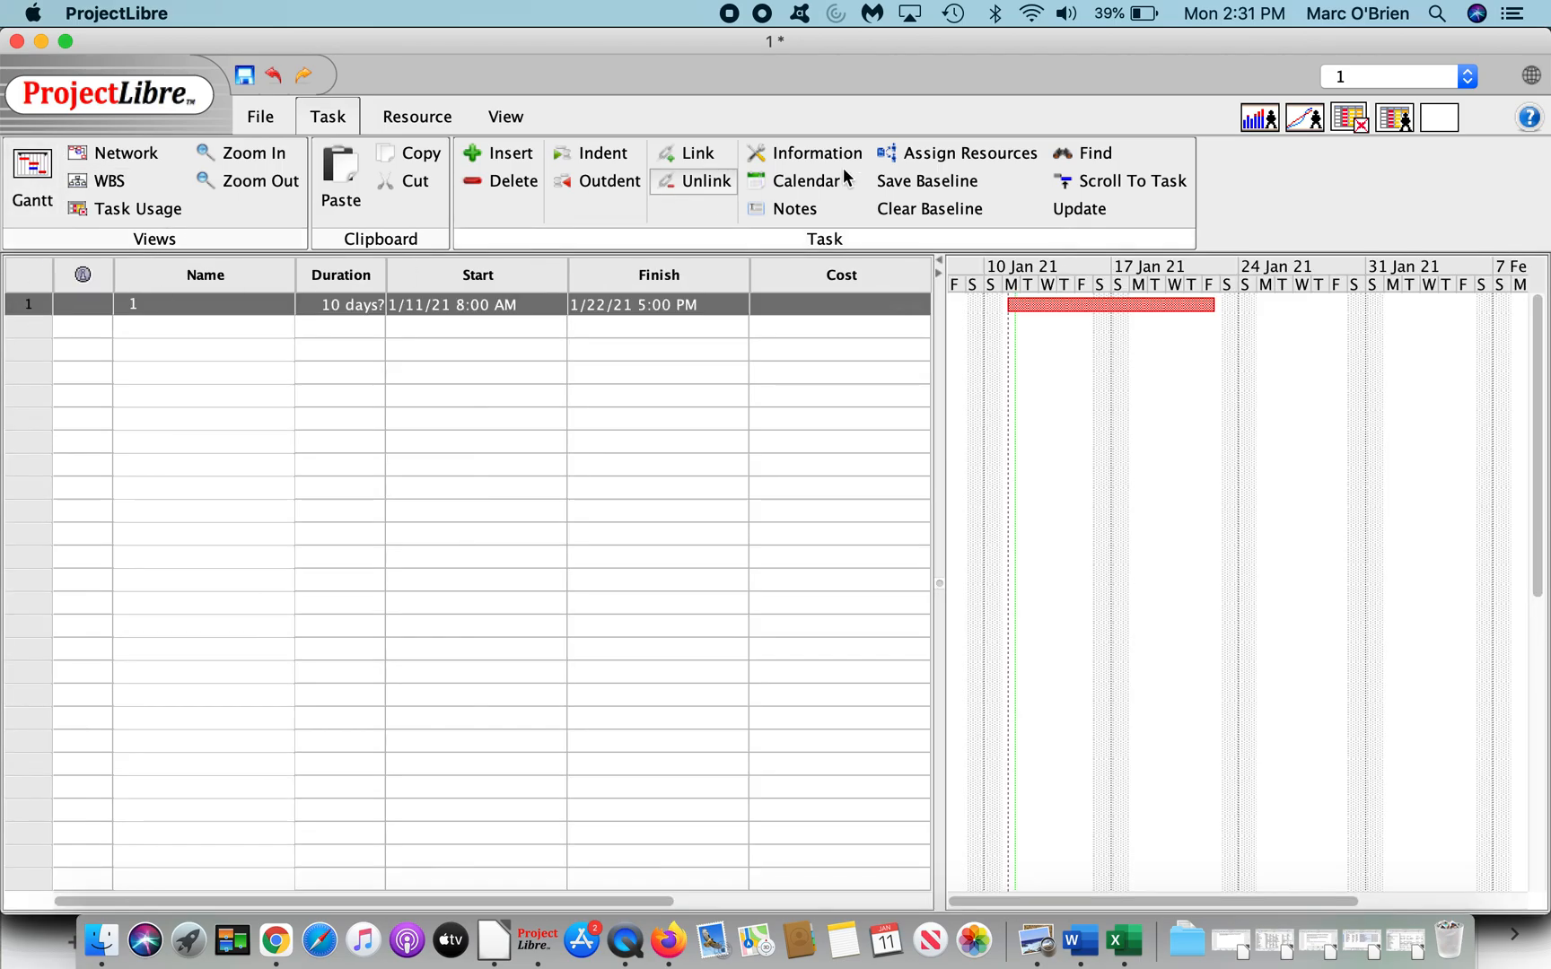
{"action": "left_click", "coordinate": [969, 153]}
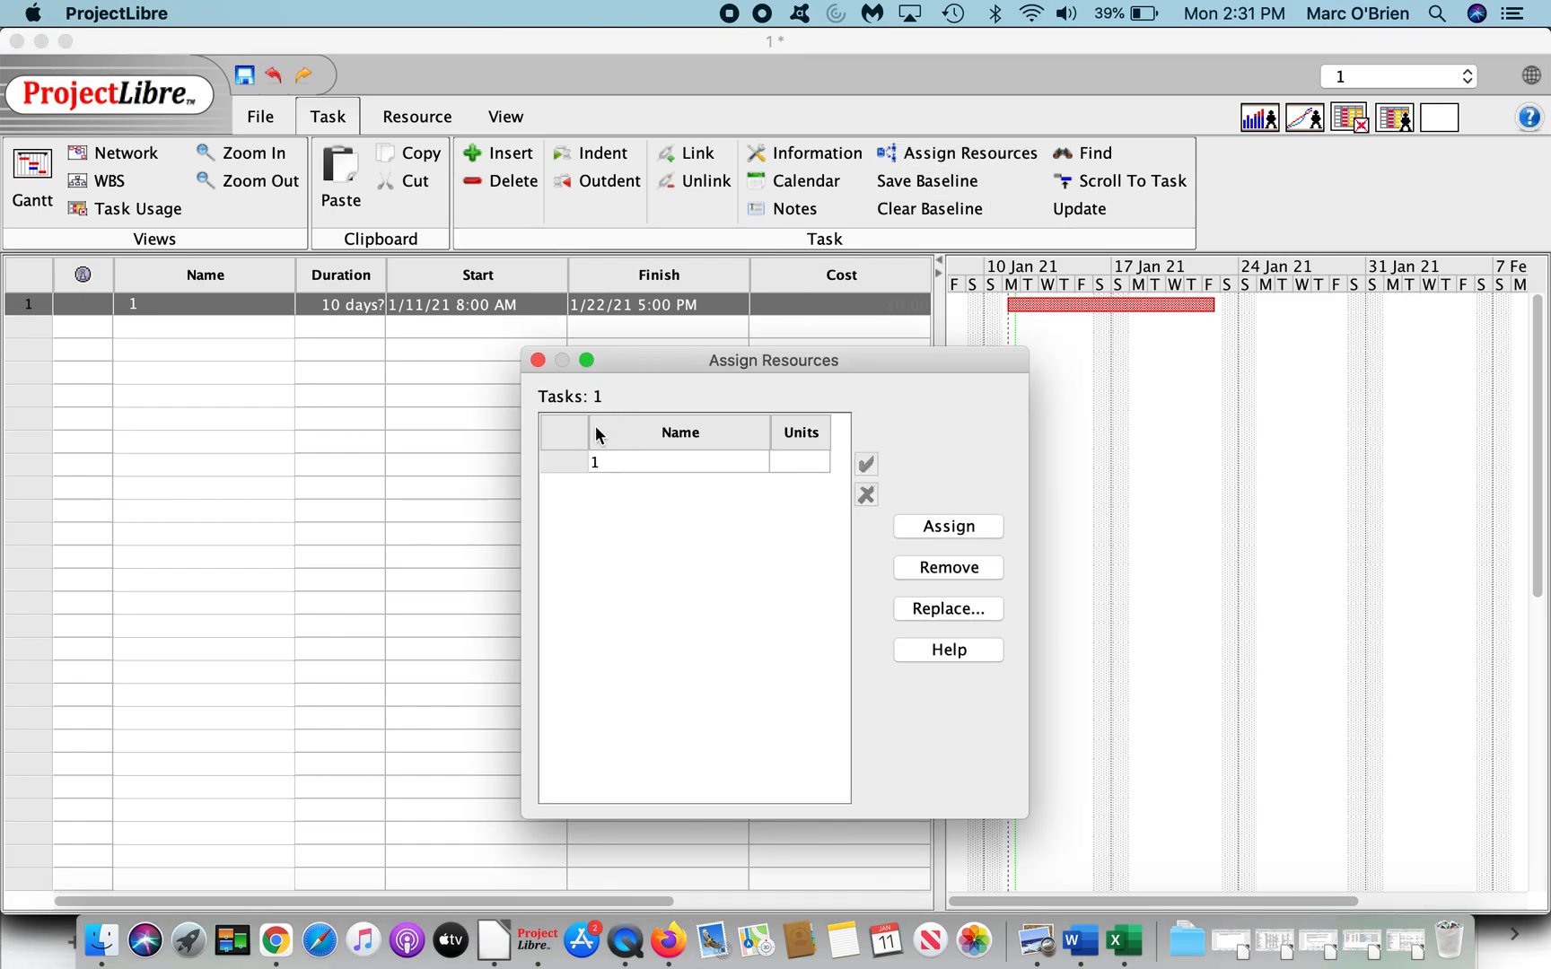
{"action": "left_click", "coordinate": [947, 525]}
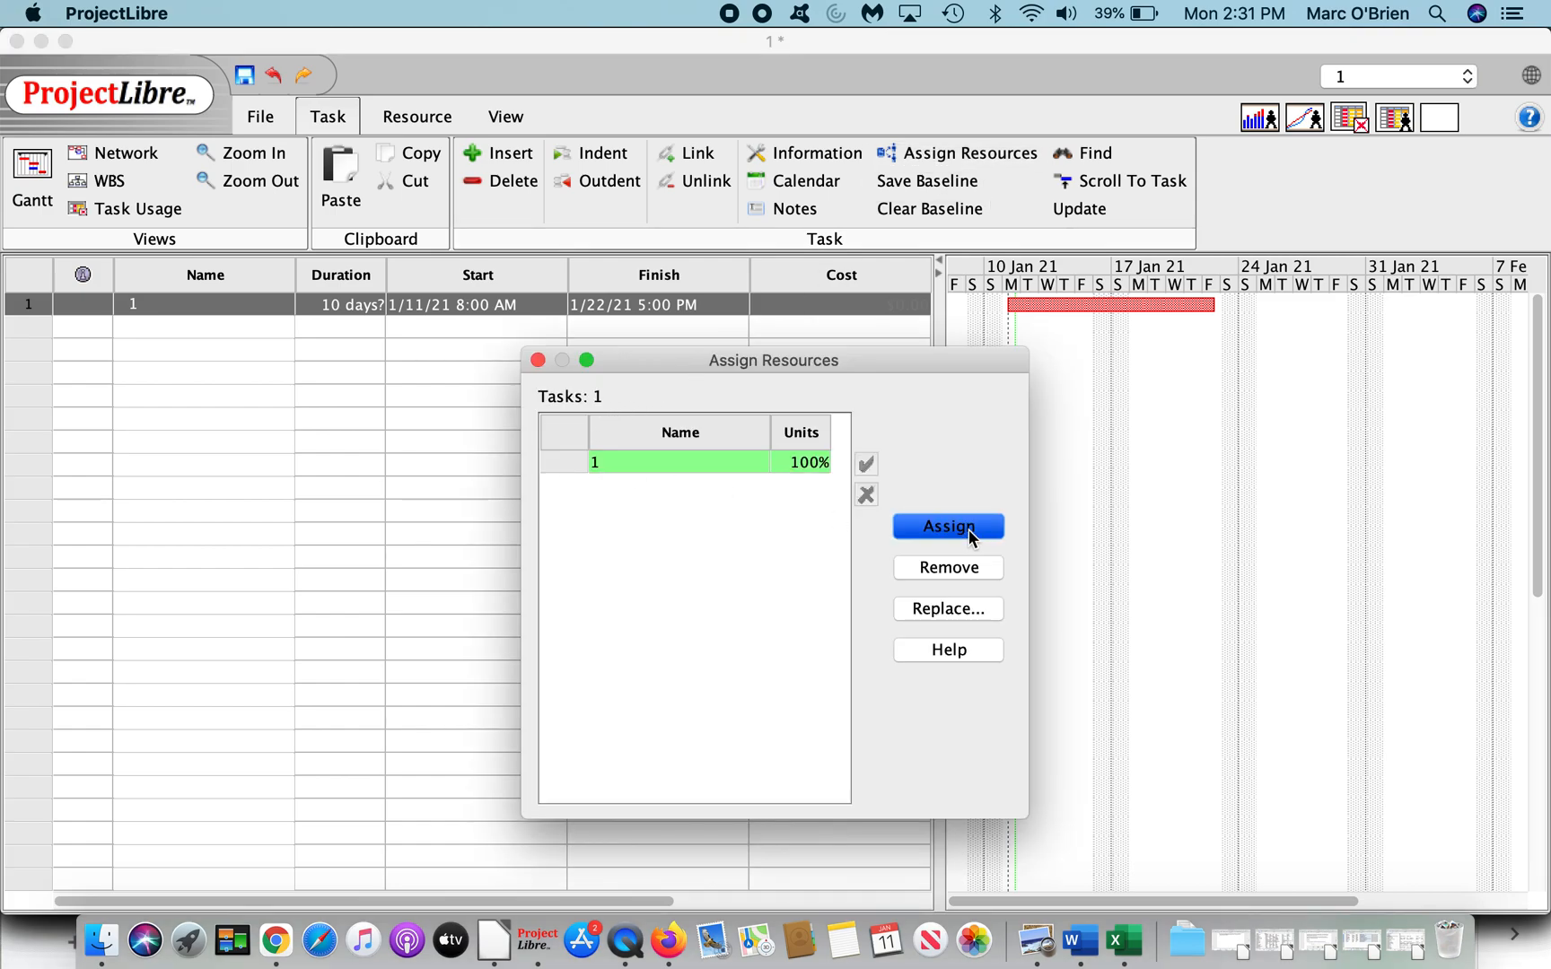
{"action": "left_click", "coordinate": [945, 525]}
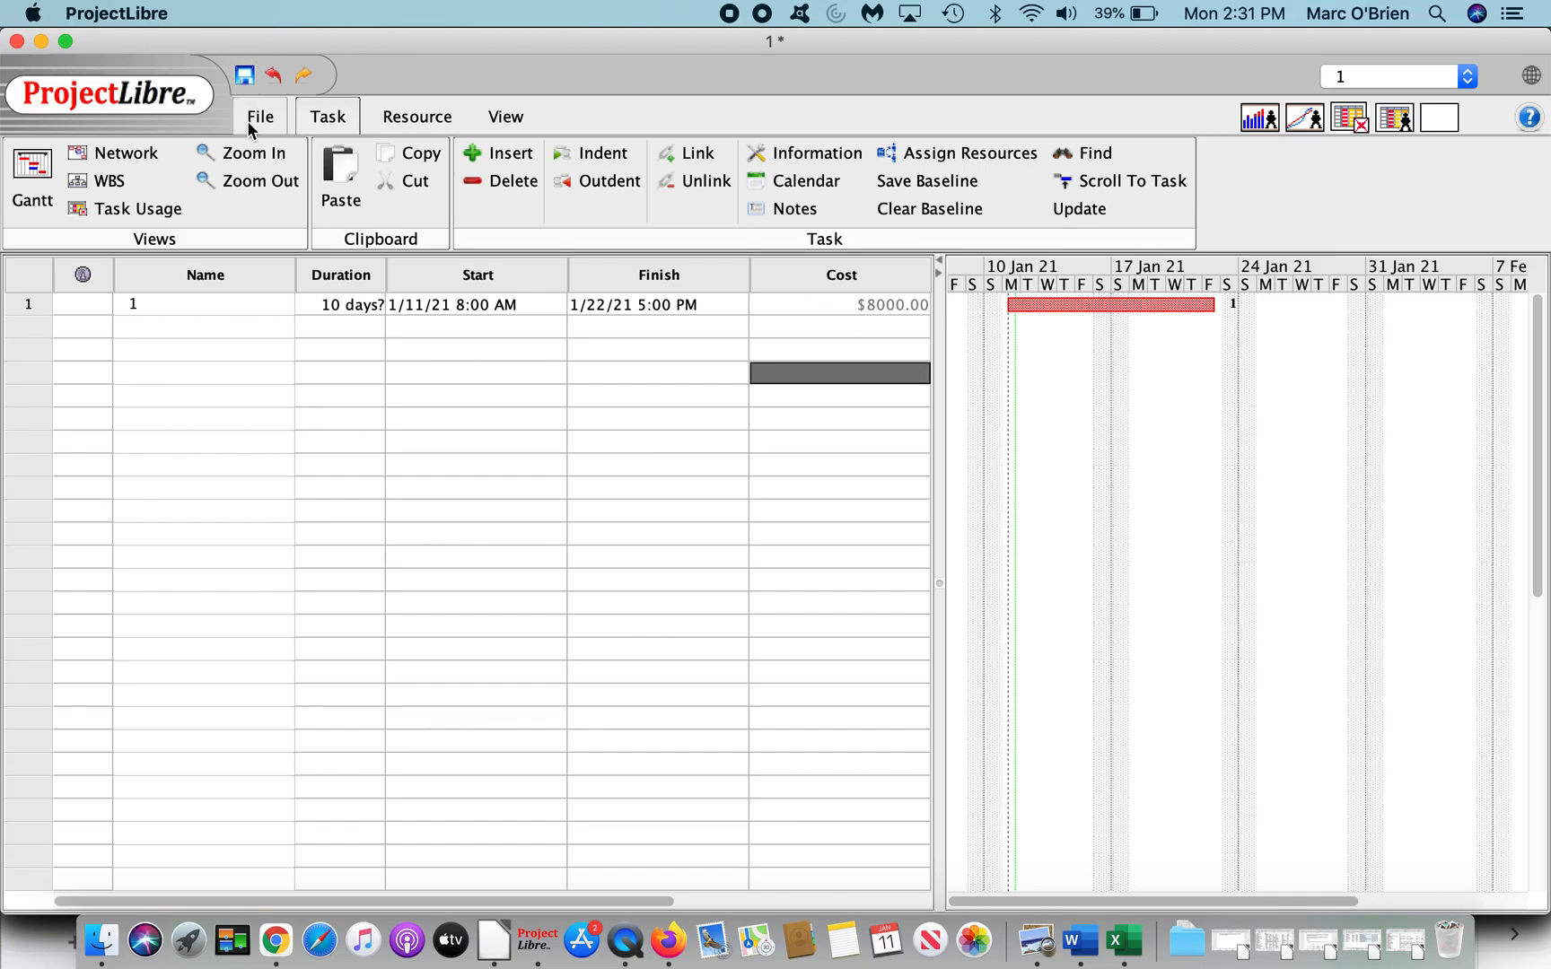
Step: Save the project as 1.pod
{"action": "left_click", "coordinate": [260, 115]}
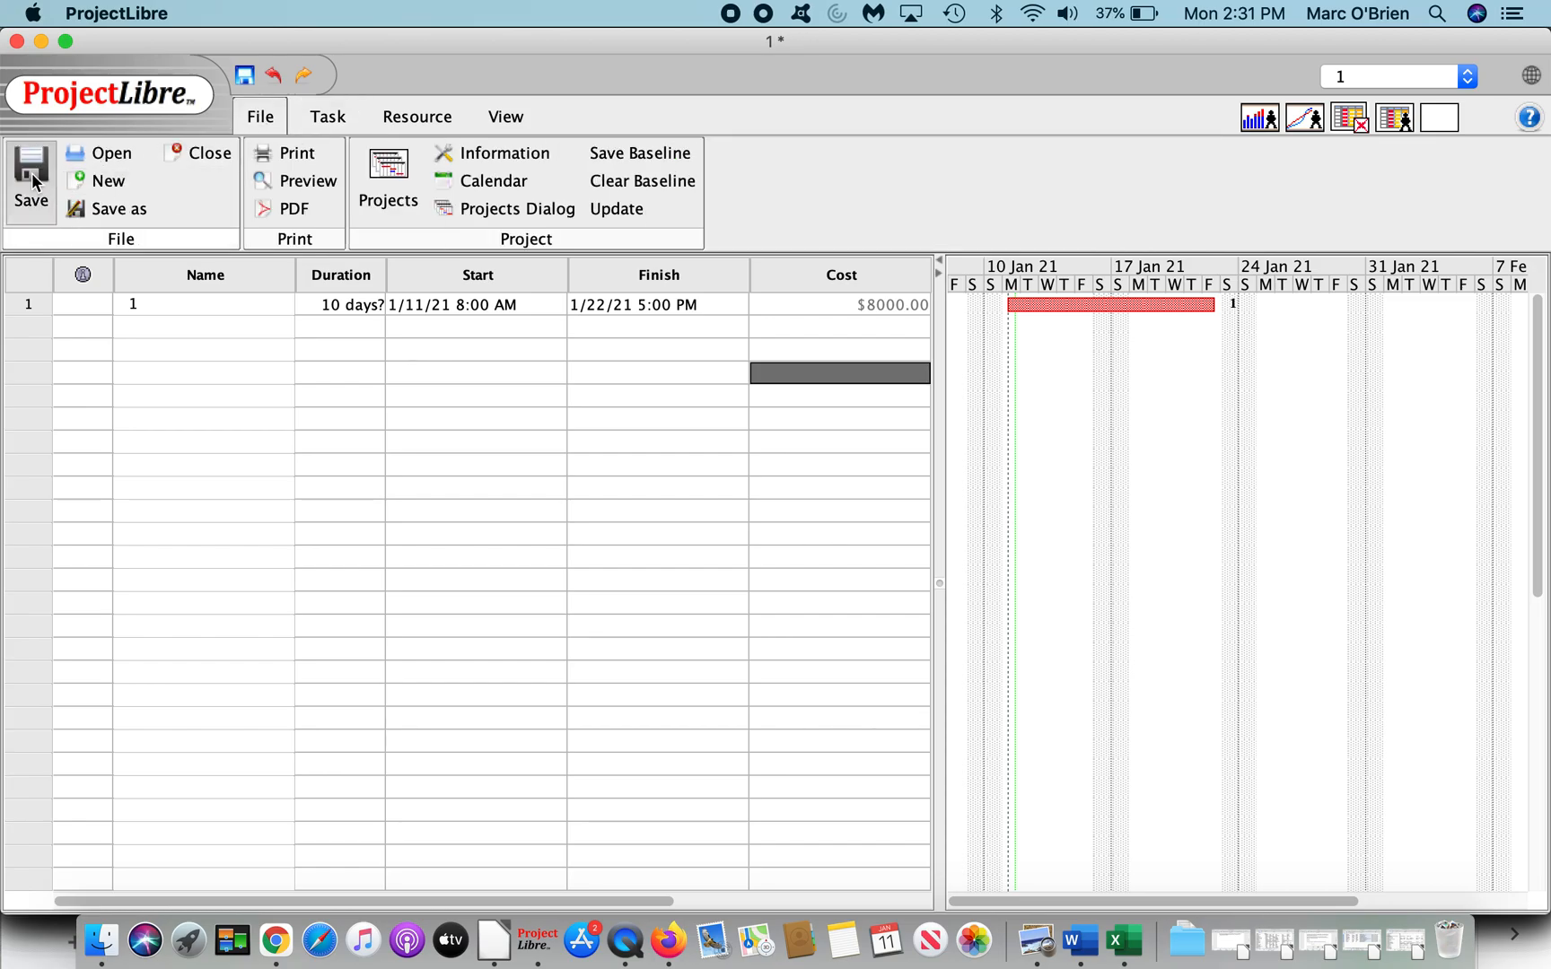
{"action": "left_click", "coordinate": [30, 178]}
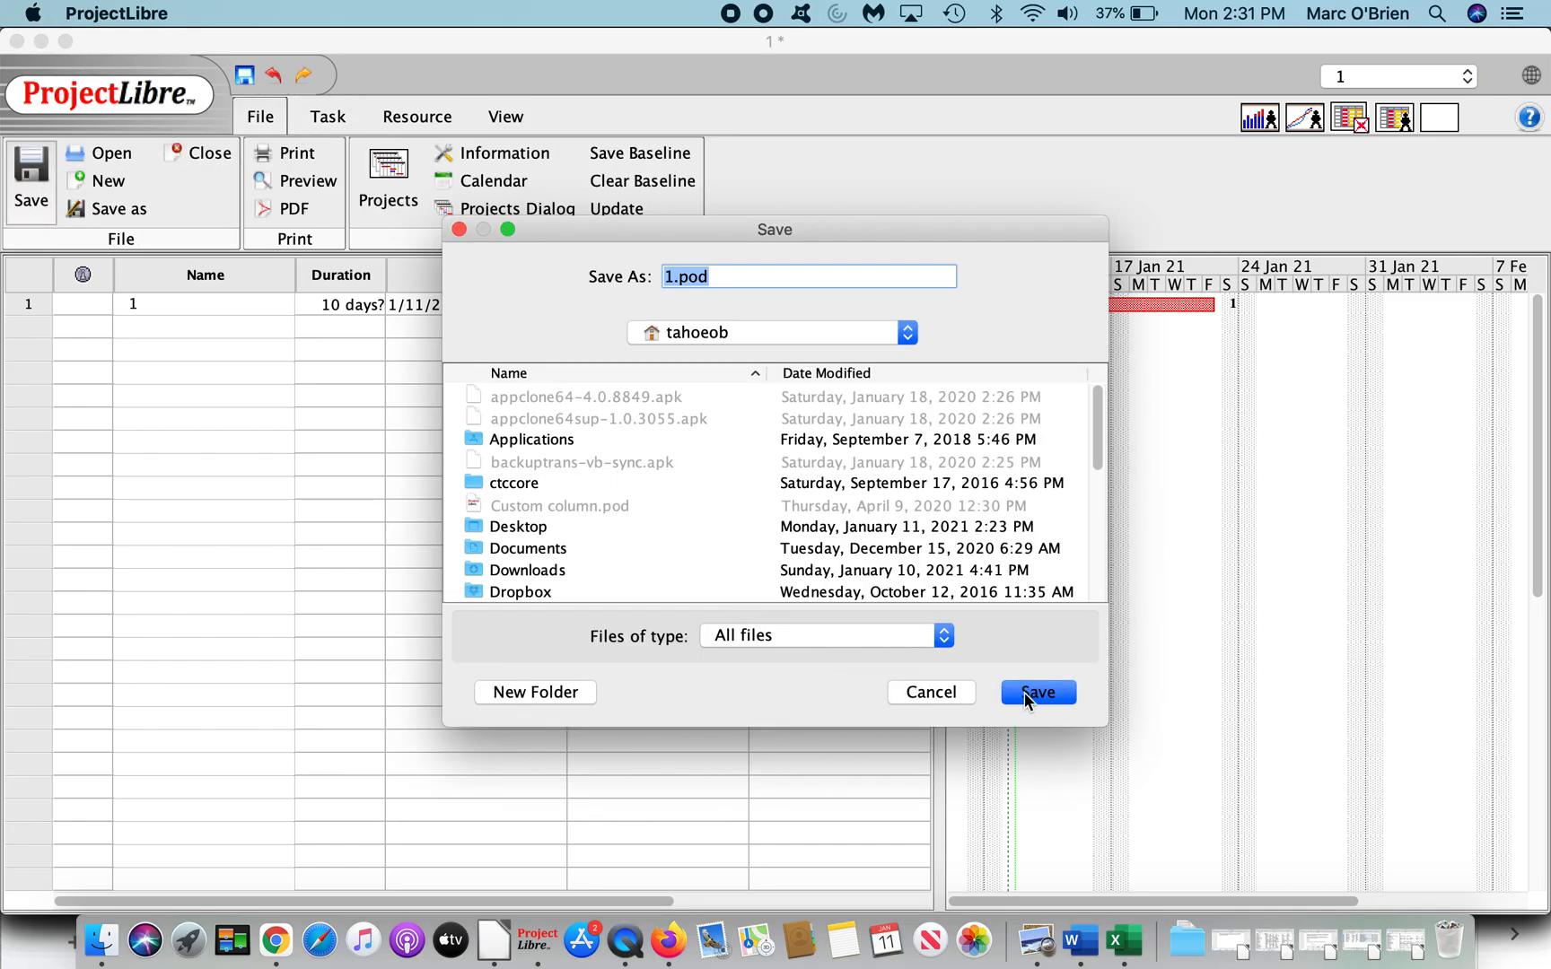
{"action": "left_click", "coordinate": [1037, 691]}
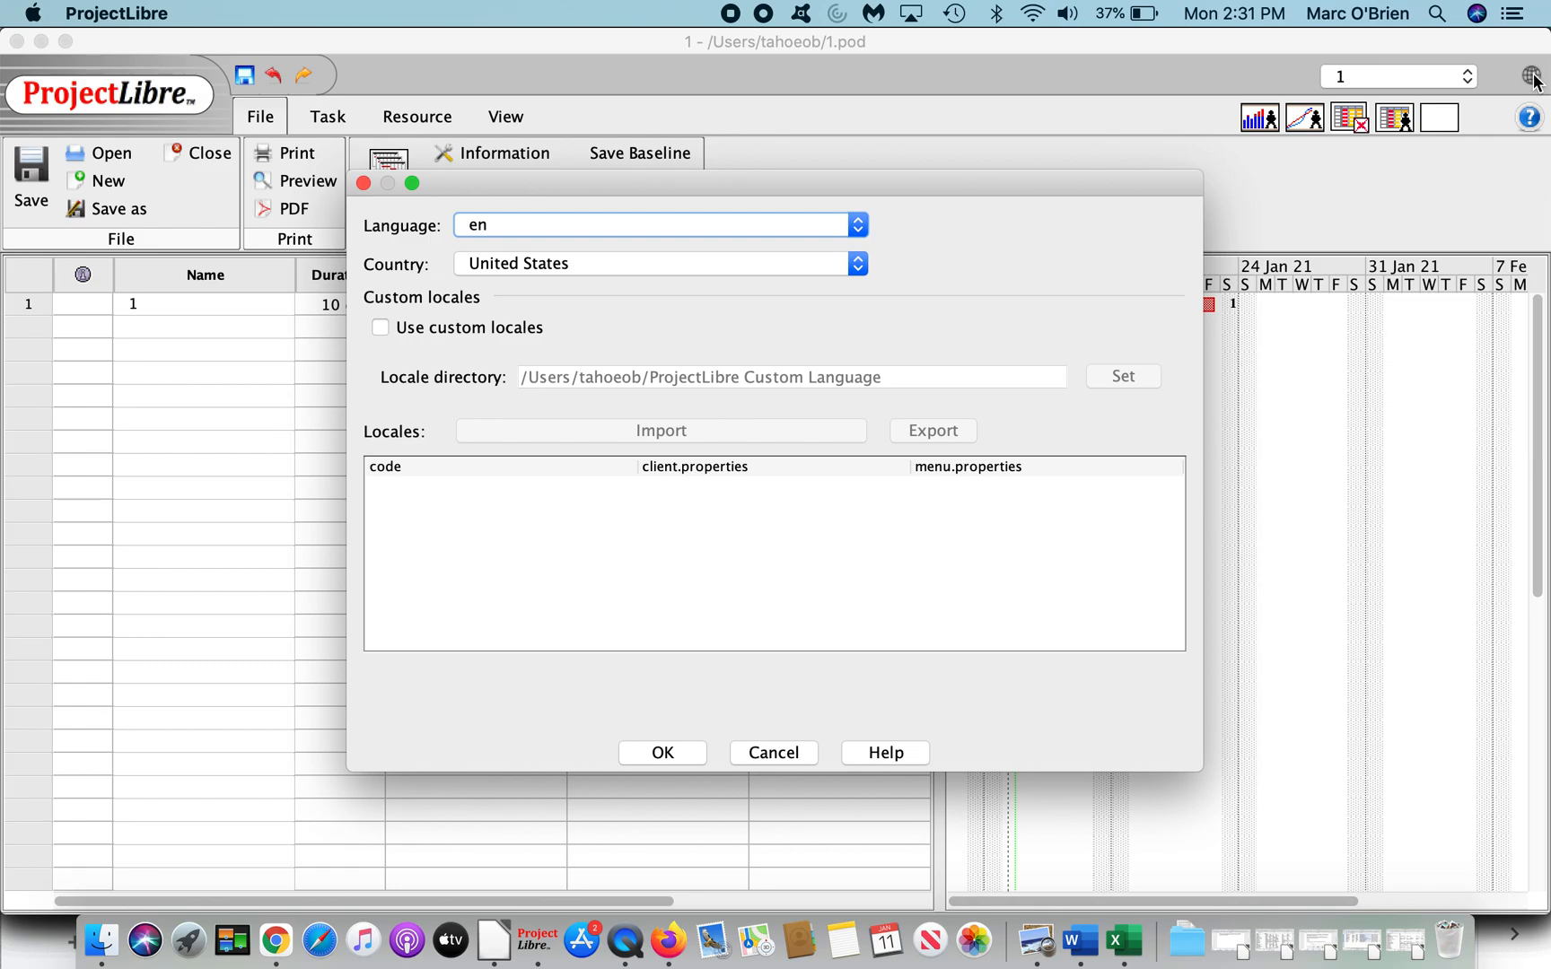
{"action": "mouse_move", "coordinate": [549, 348]}
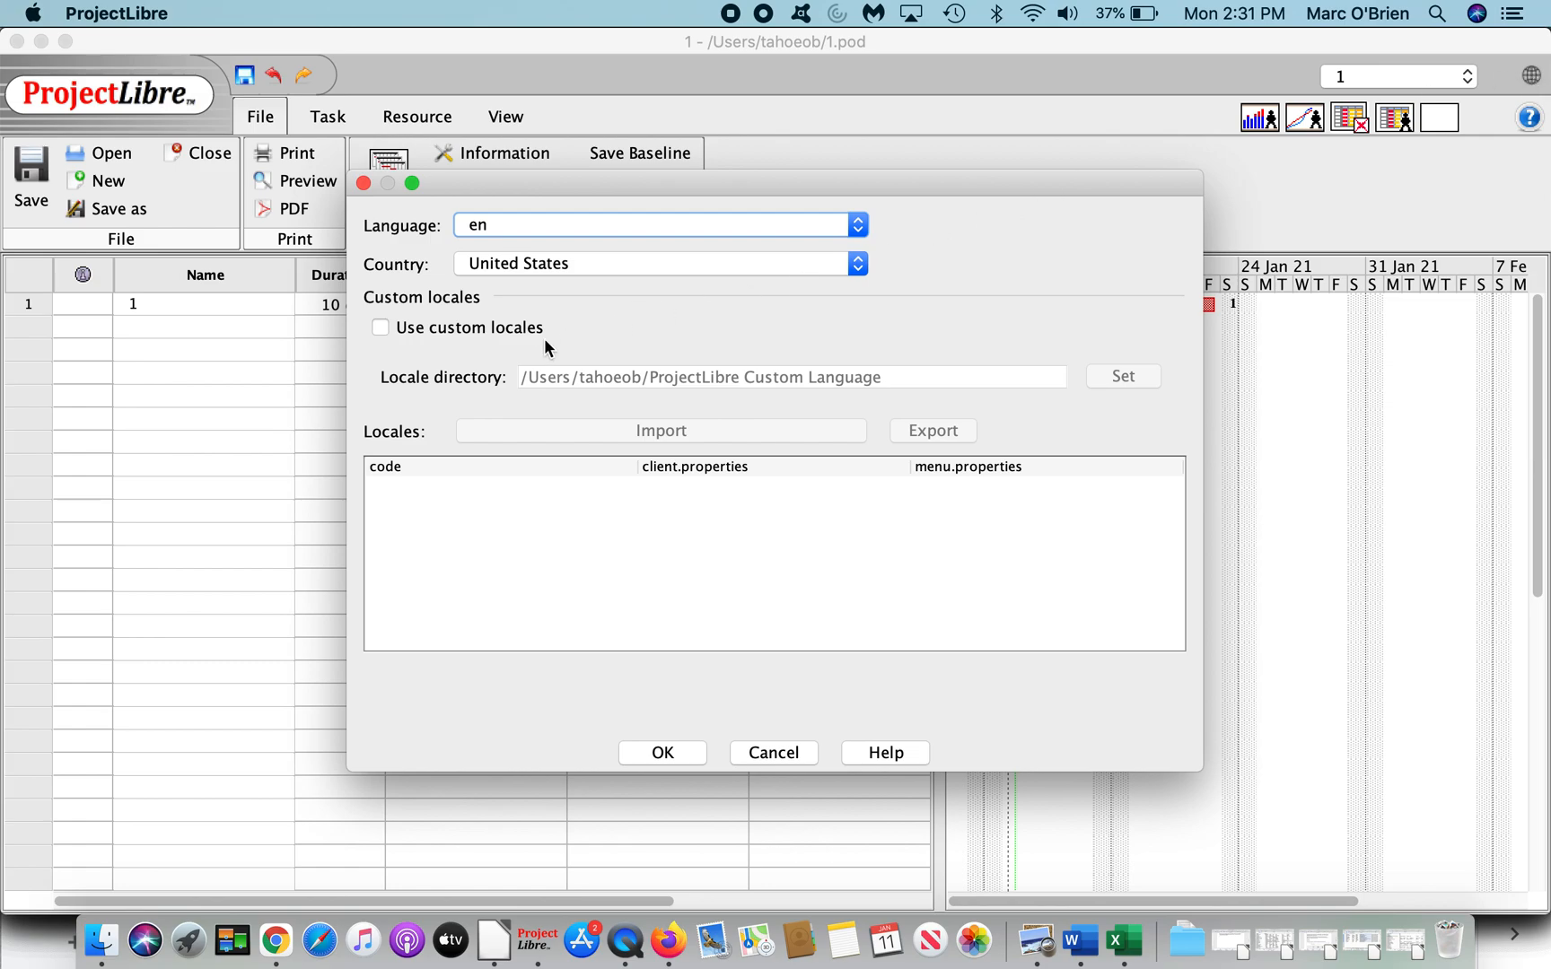
{"action": "mouse_move", "coordinate": [691, 362]}
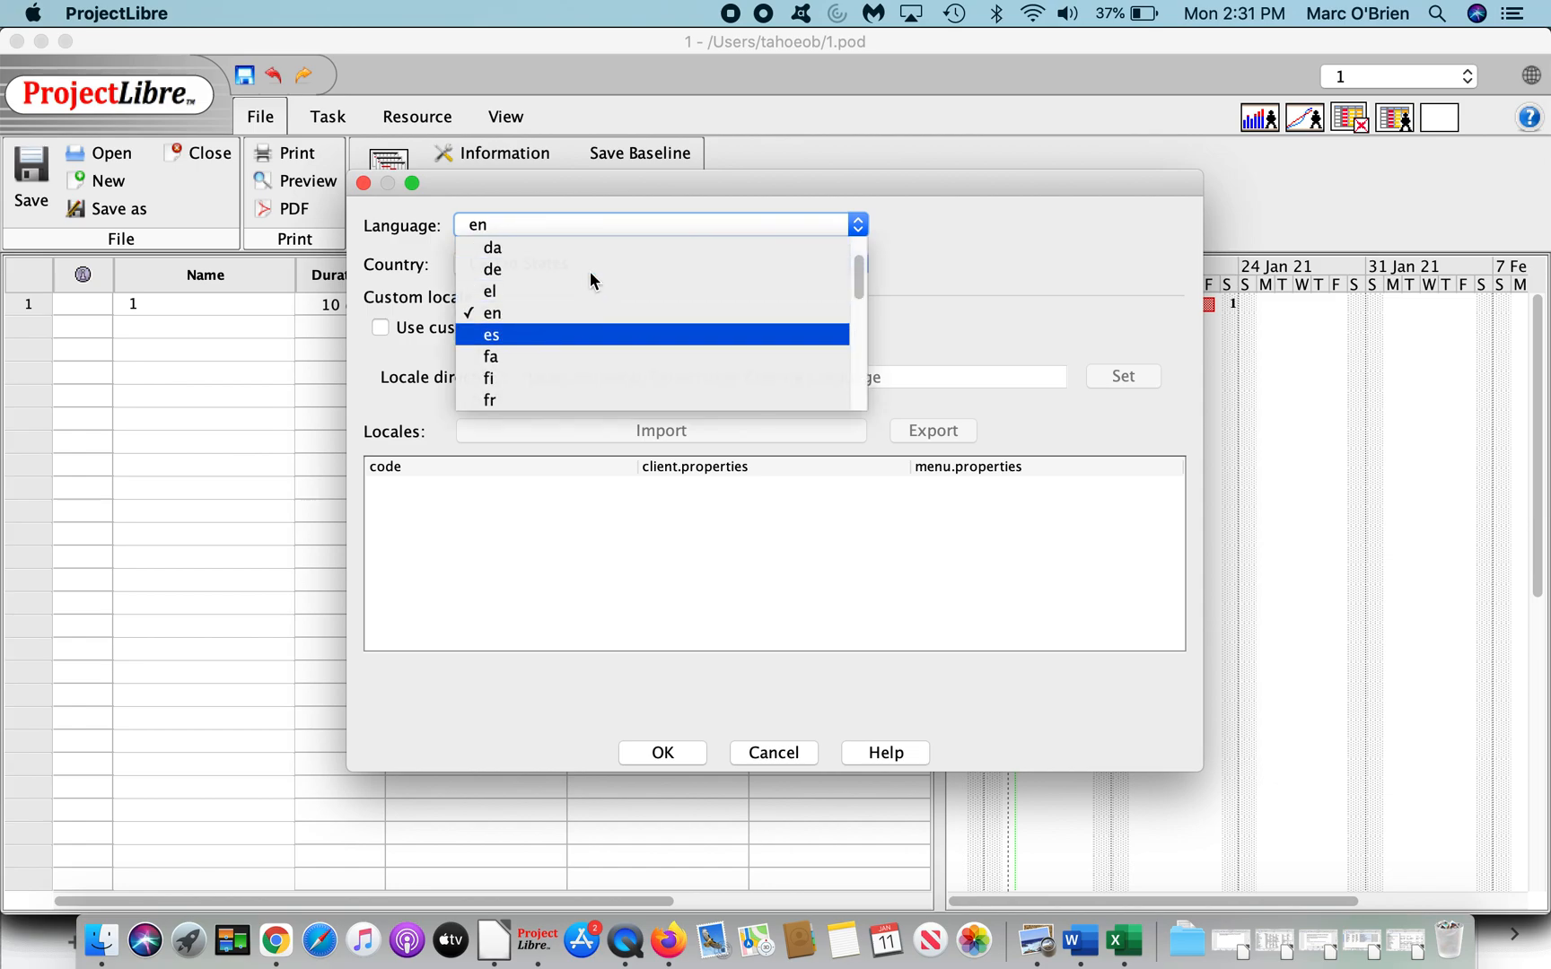
Step: Set the interface language to de and confirm
{"action": "left_click", "coordinate": [492, 270]}
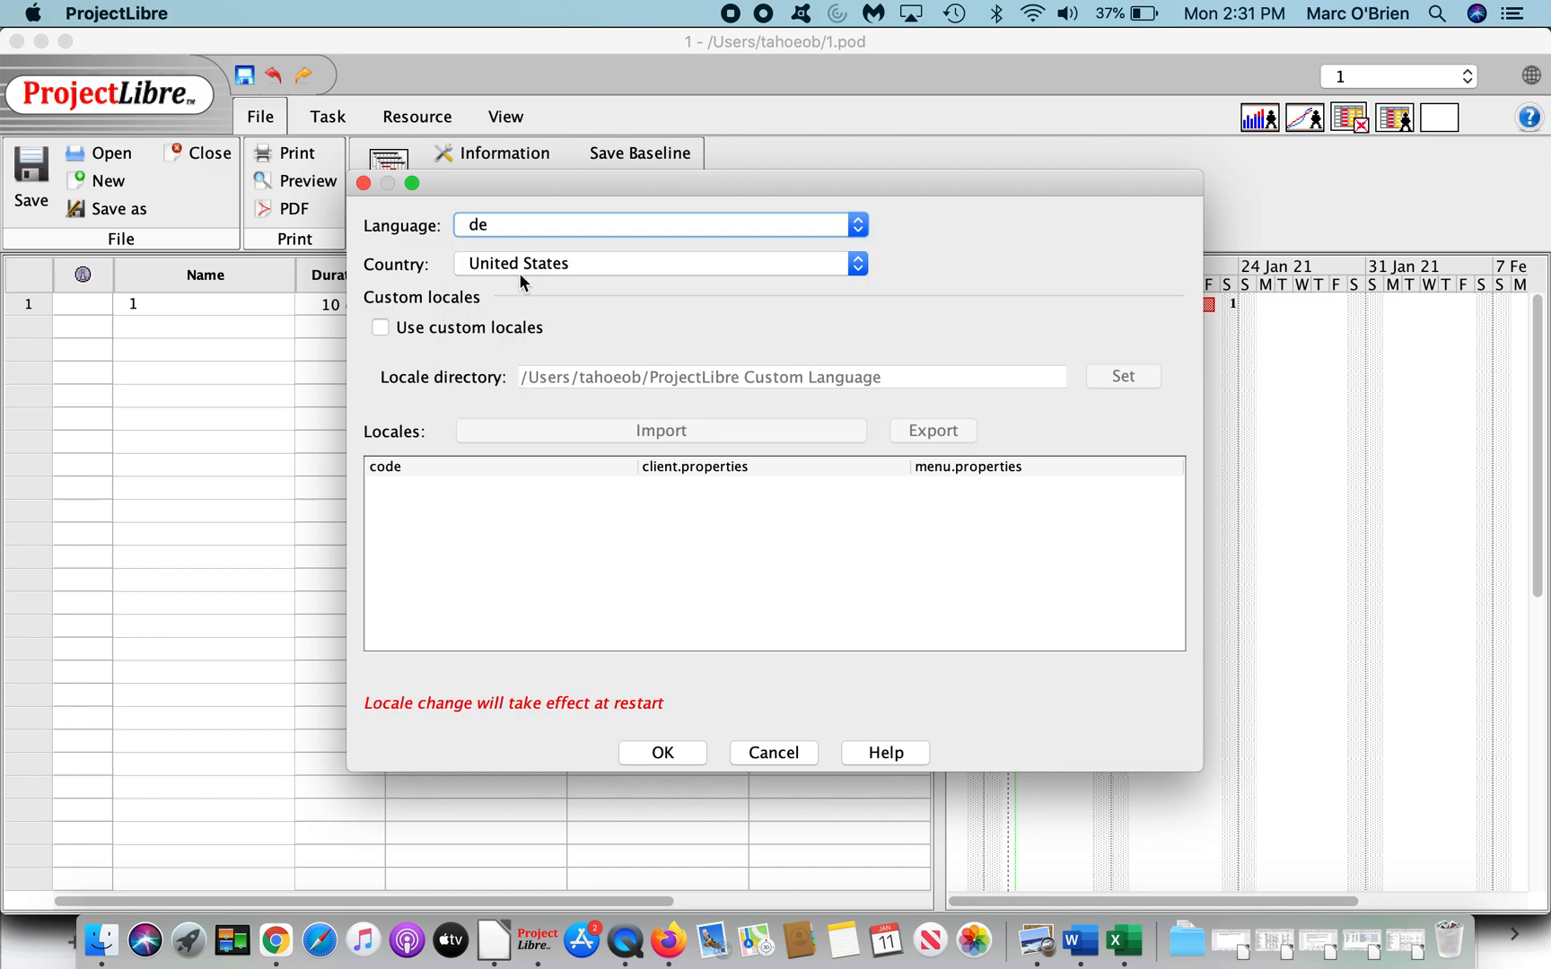
{"action": "mouse_move", "coordinate": [689, 662]}
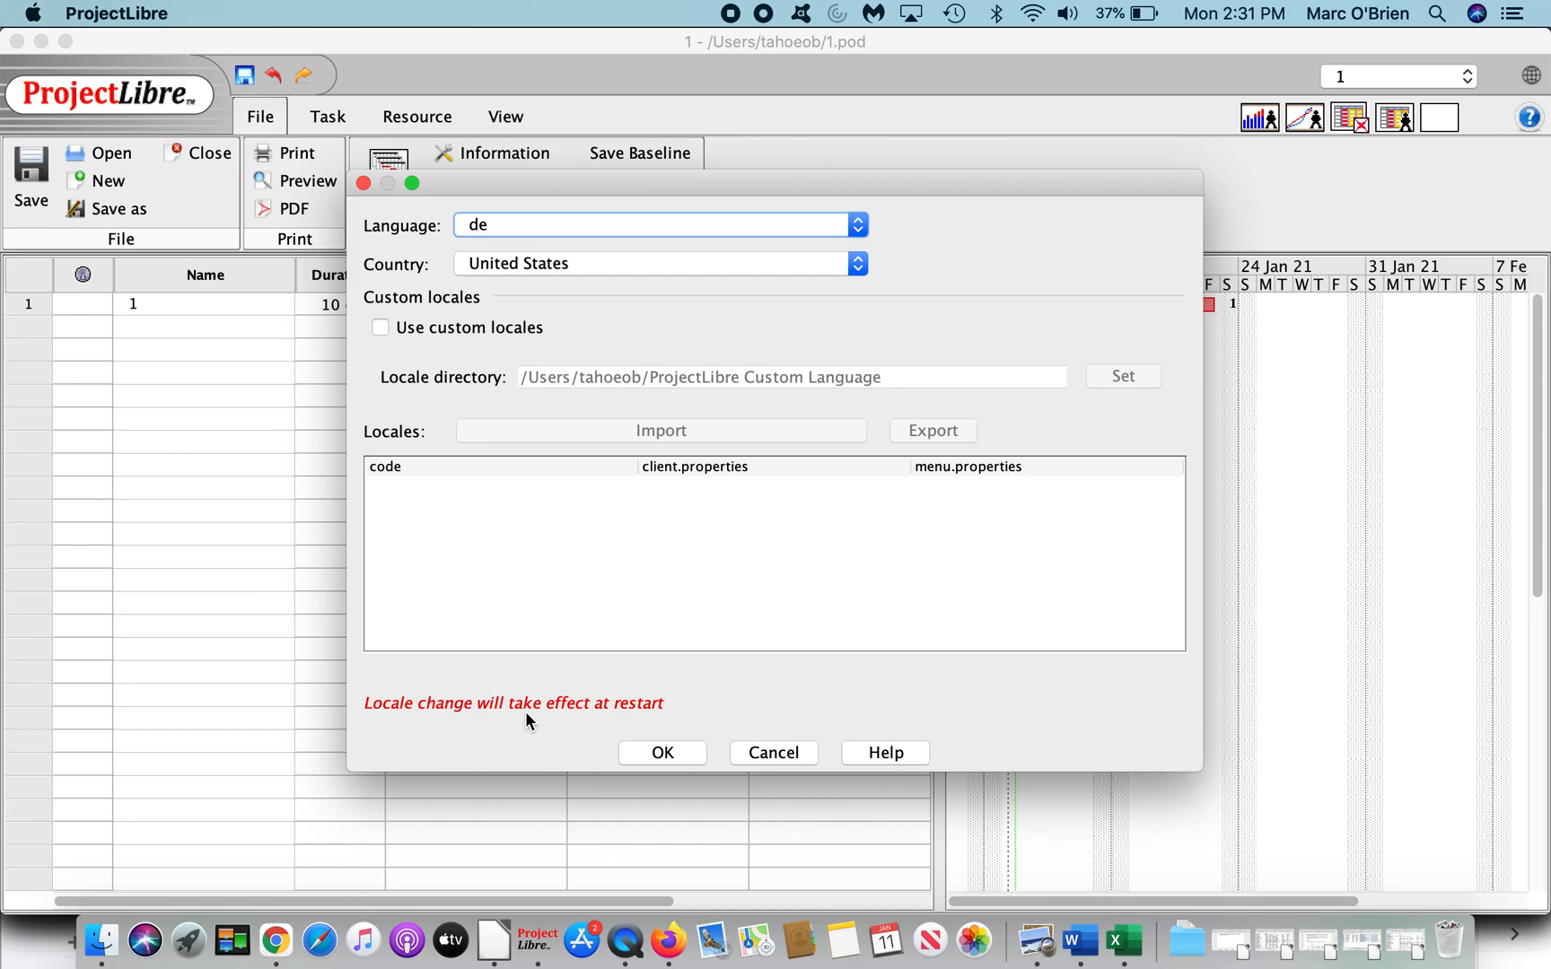
{"action": "left_click", "coordinate": [660, 753]}
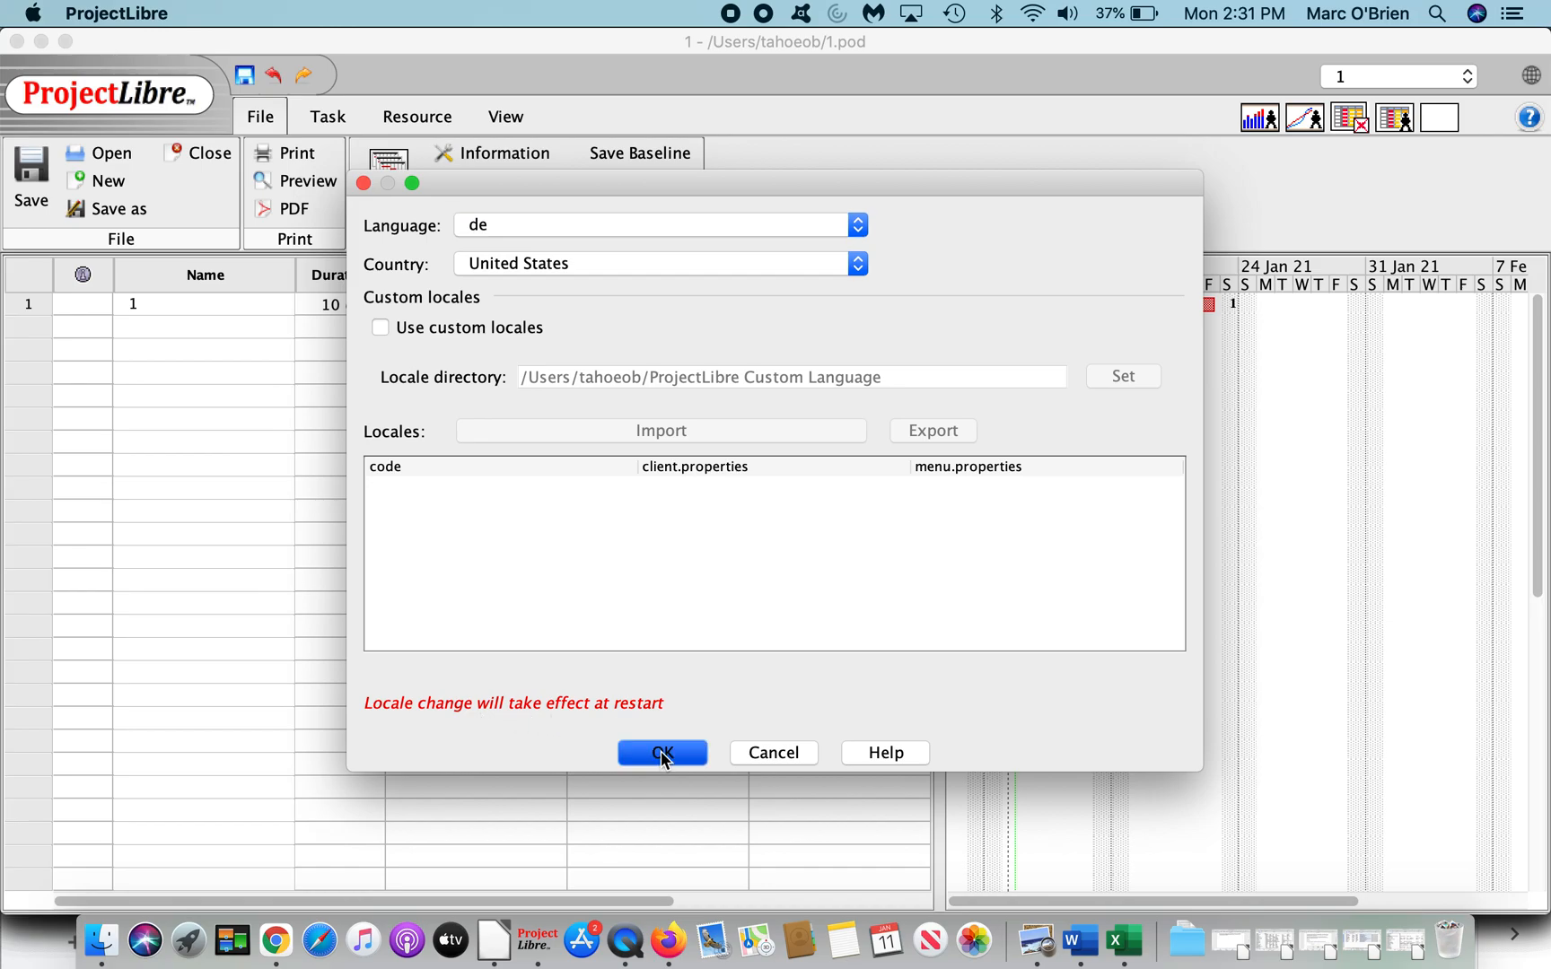
{"action": "left_click", "coordinate": [660, 753]}
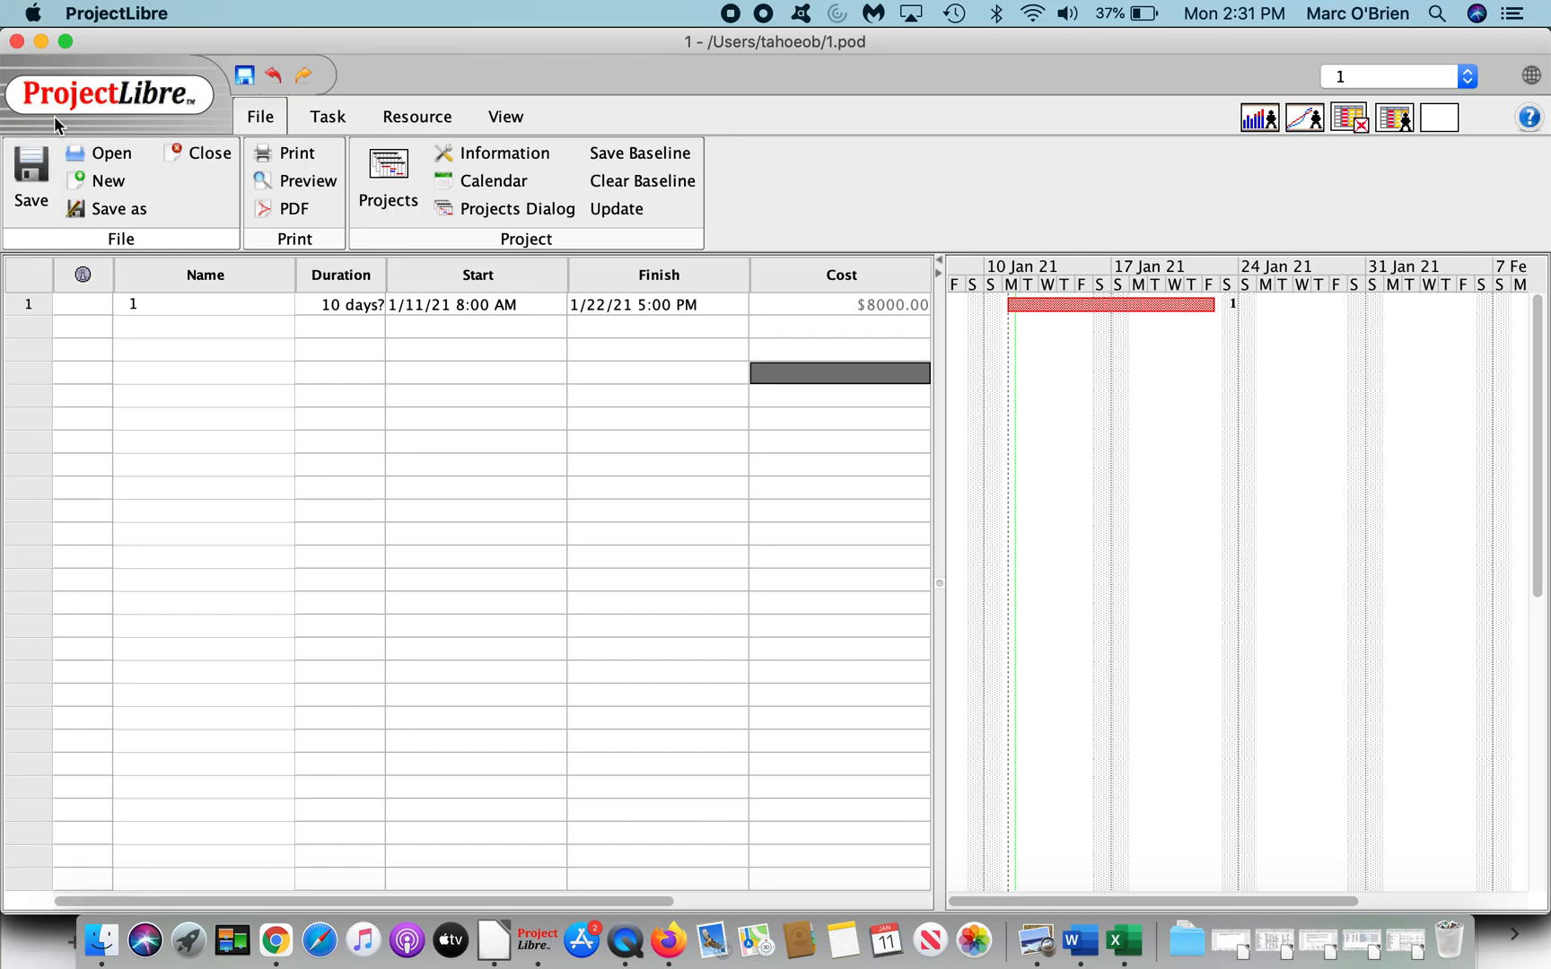
Step: Restart ProjectLibre in German, page through startup tips, and reopen 1.pod
{"action": "left_click", "coordinate": [116, 12]}
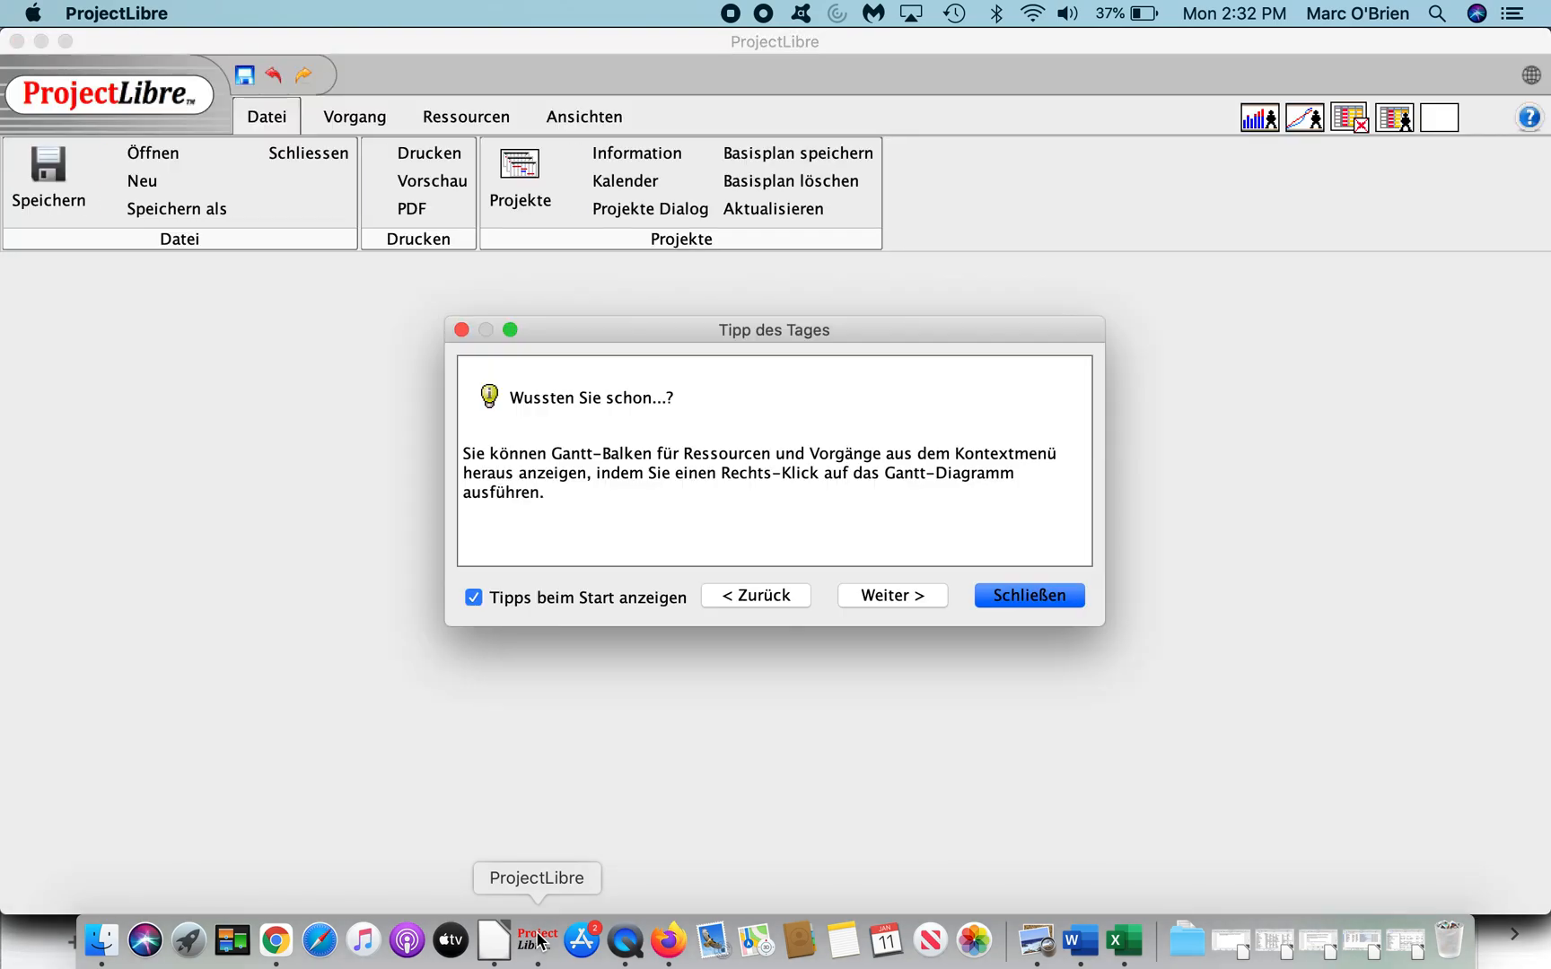
{"action": "left_click", "coordinate": [890, 595]}
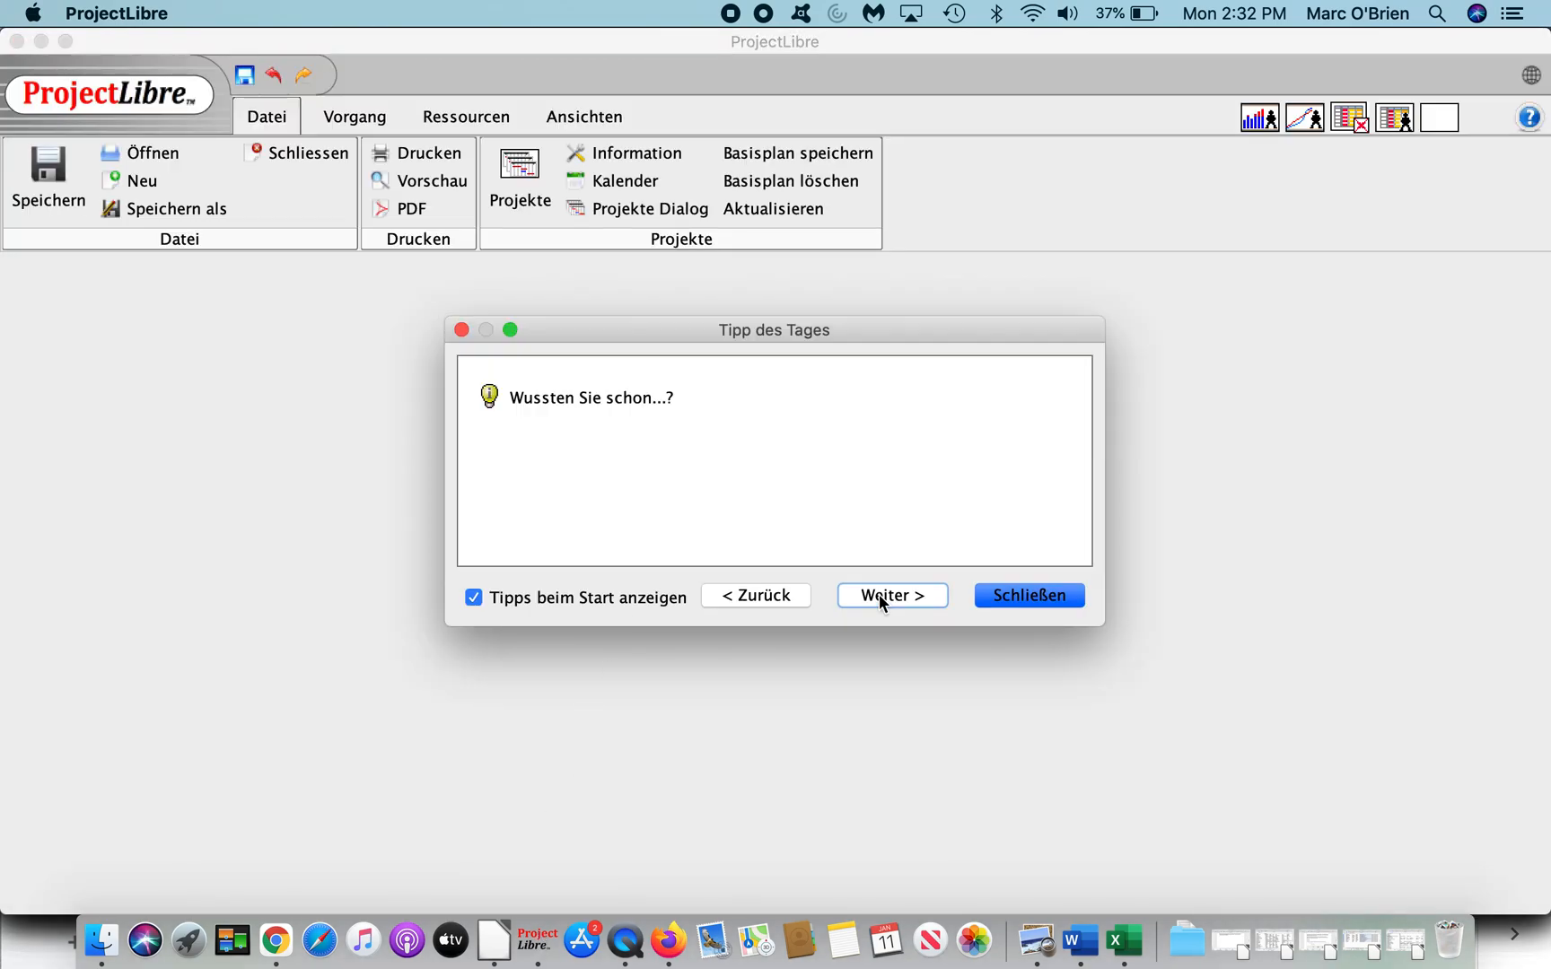
{"action": "left_click", "coordinate": [889, 595]}
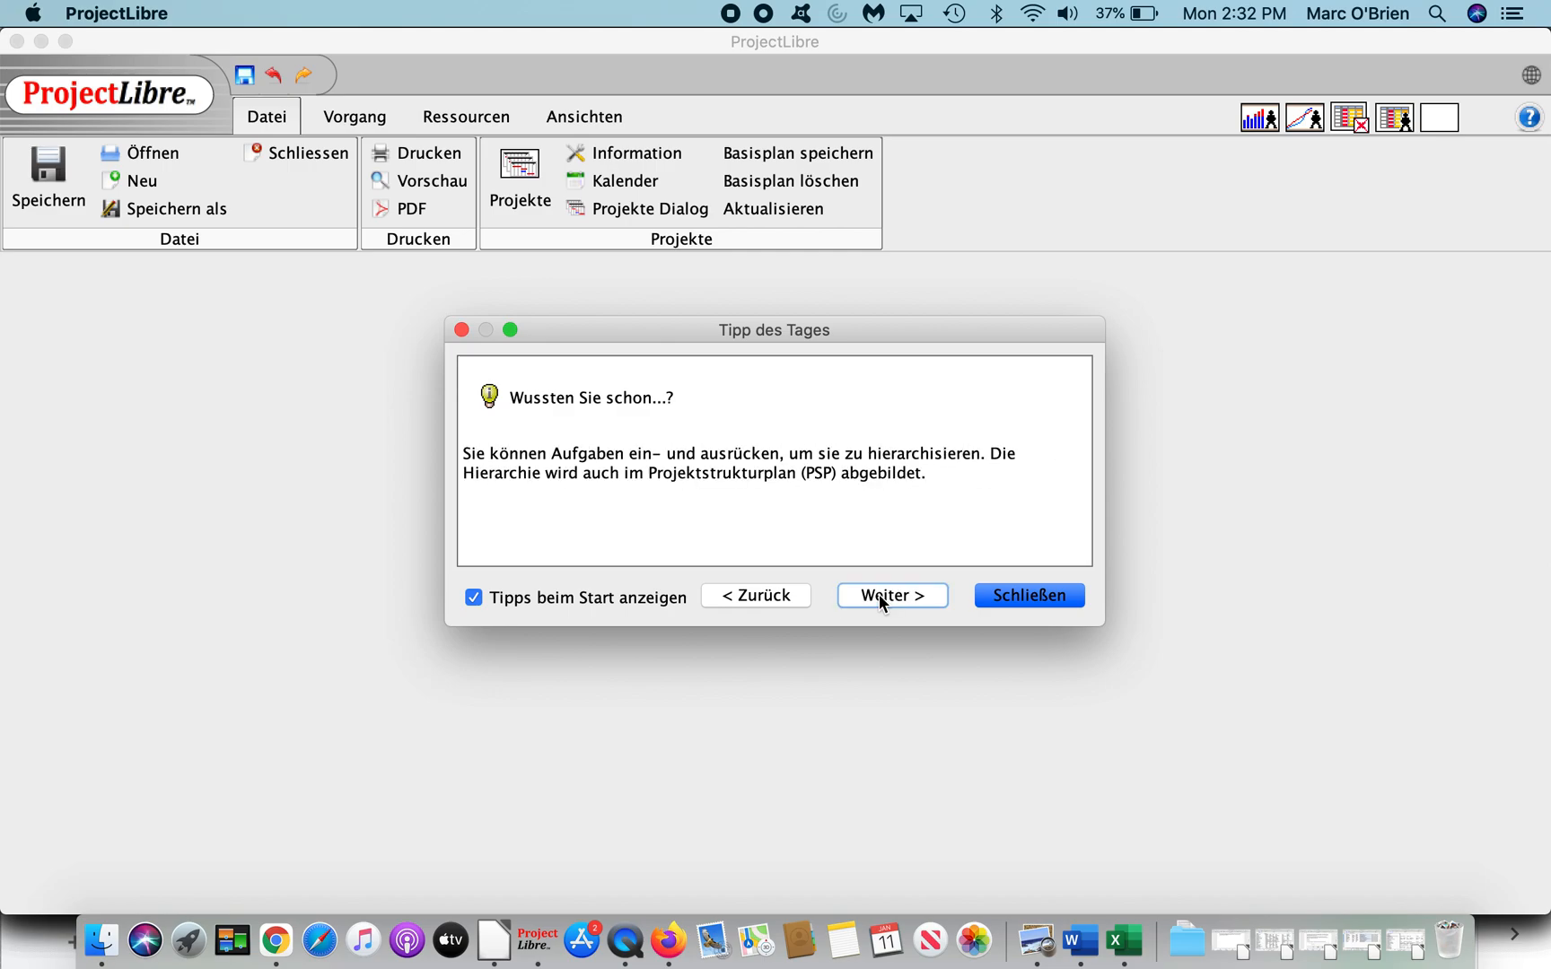
{"action": "left_click", "coordinate": [1027, 594]}
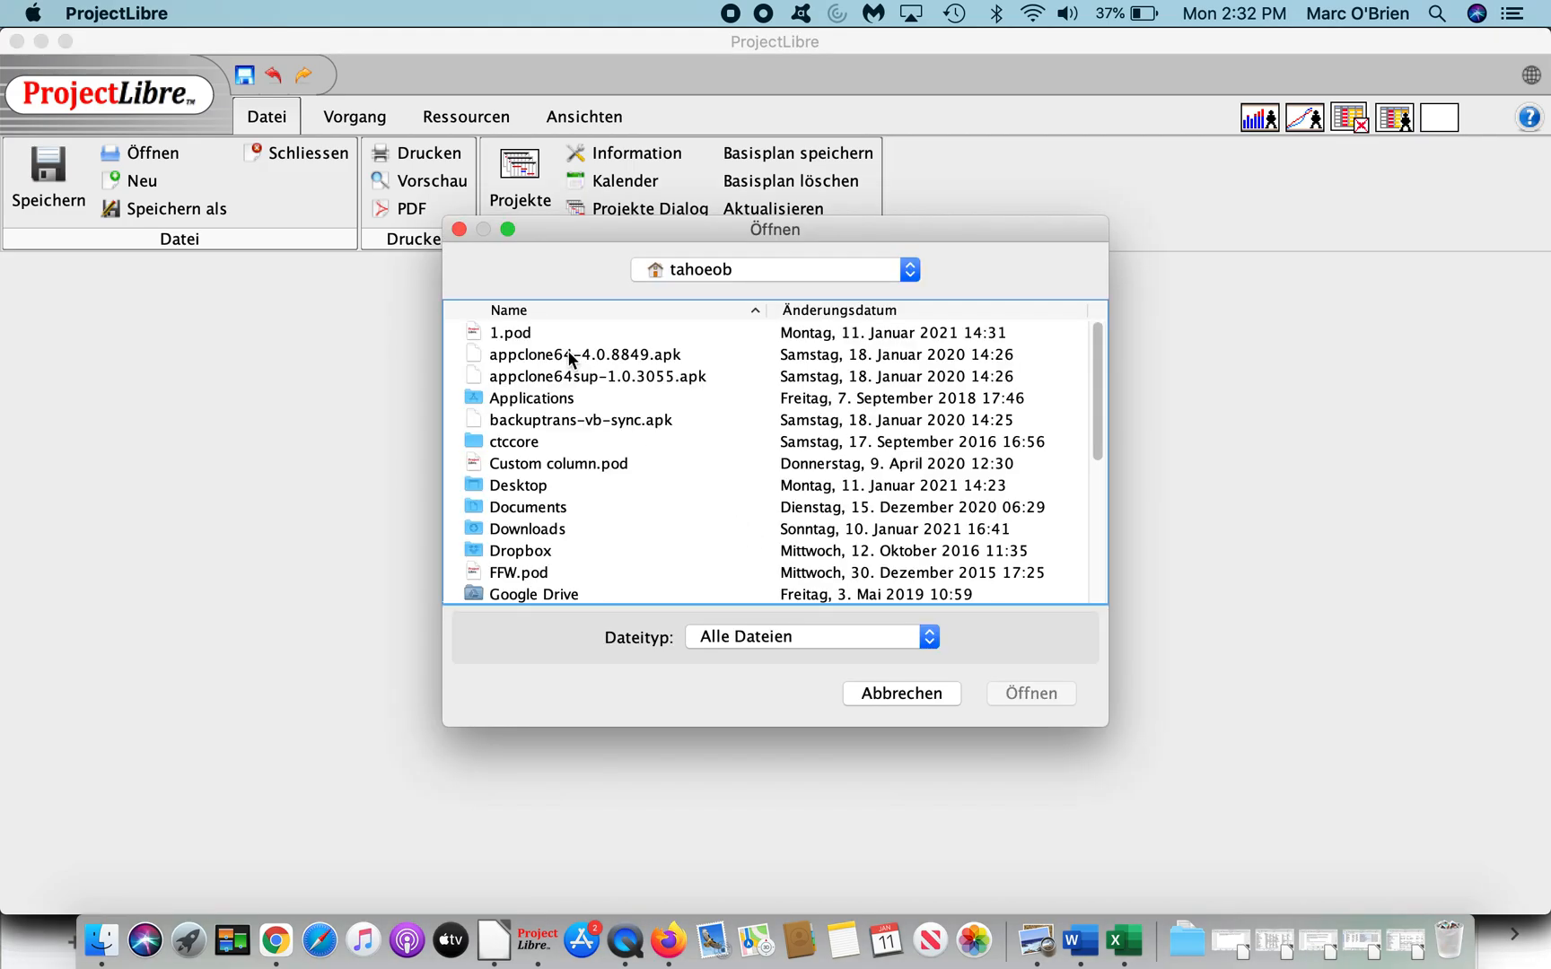
{"action": "left_click", "coordinate": [1028, 691]}
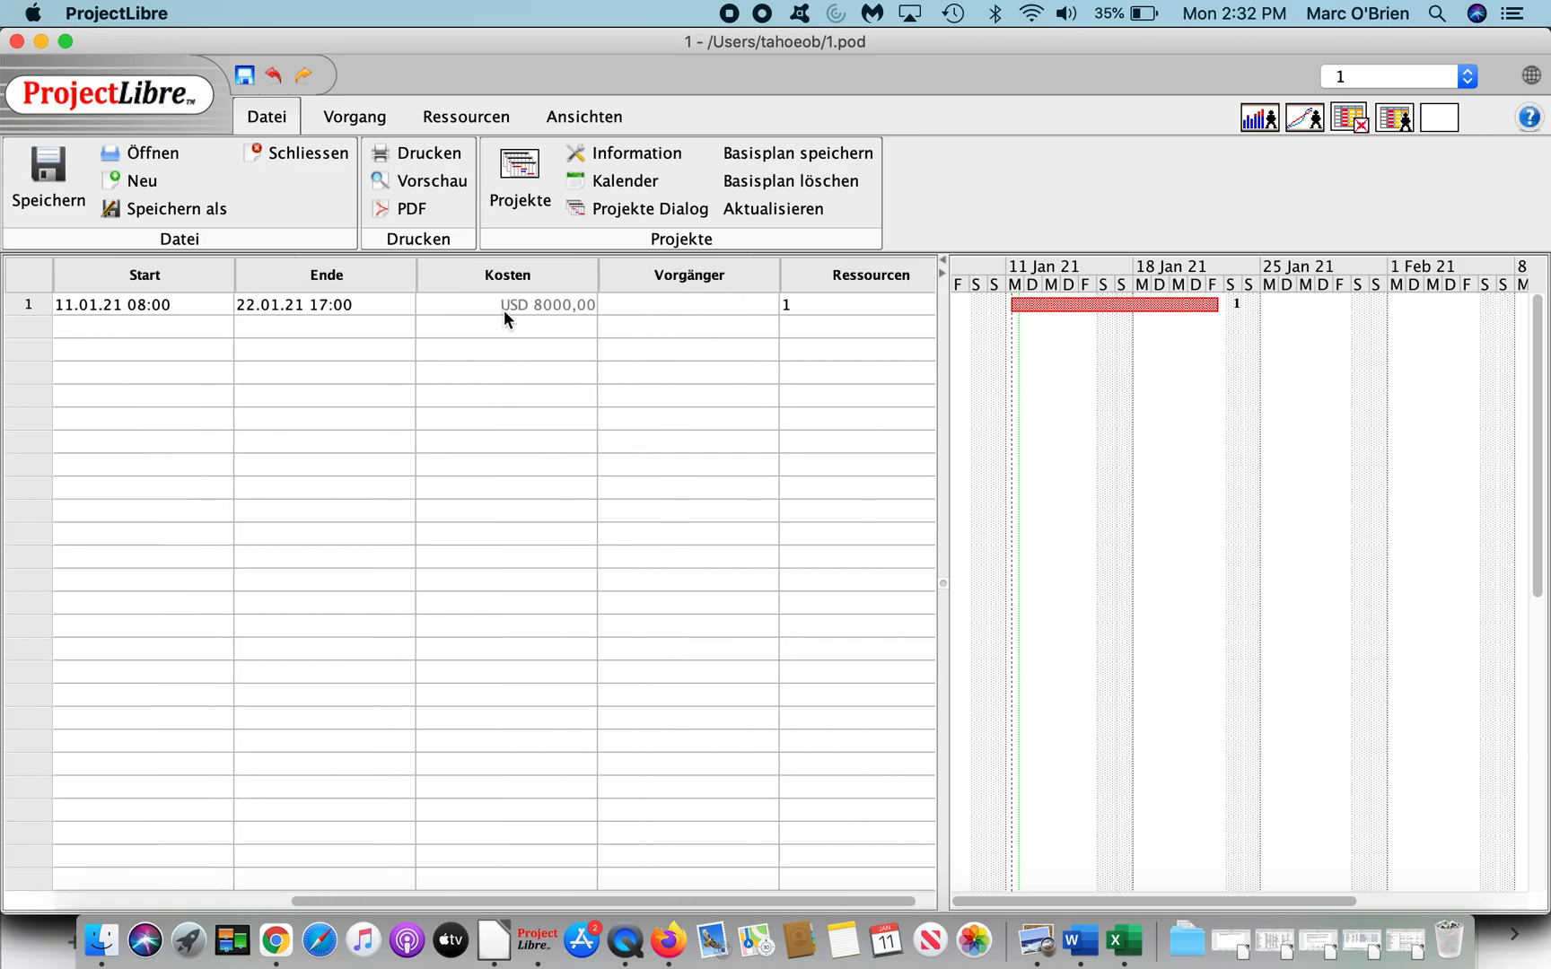
{"action": "mouse_move", "coordinate": [543, 320]}
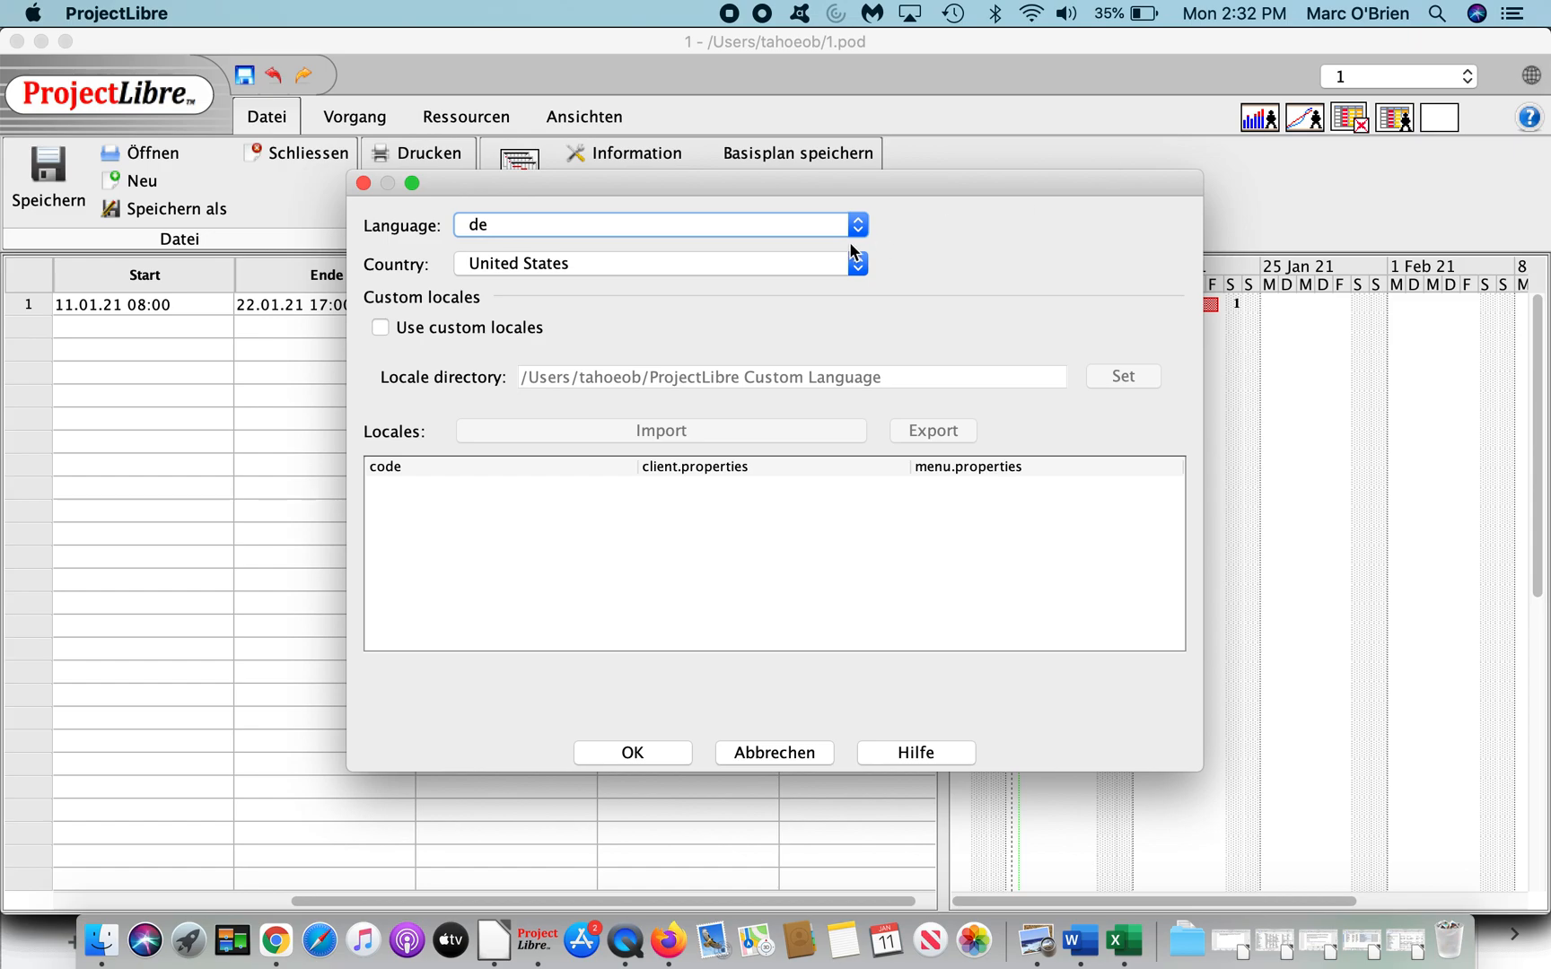
Step: Choose Germany as the locale country, then quit ProjectLibre to apply it
{"action": "left_click", "coordinate": [855, 263]}
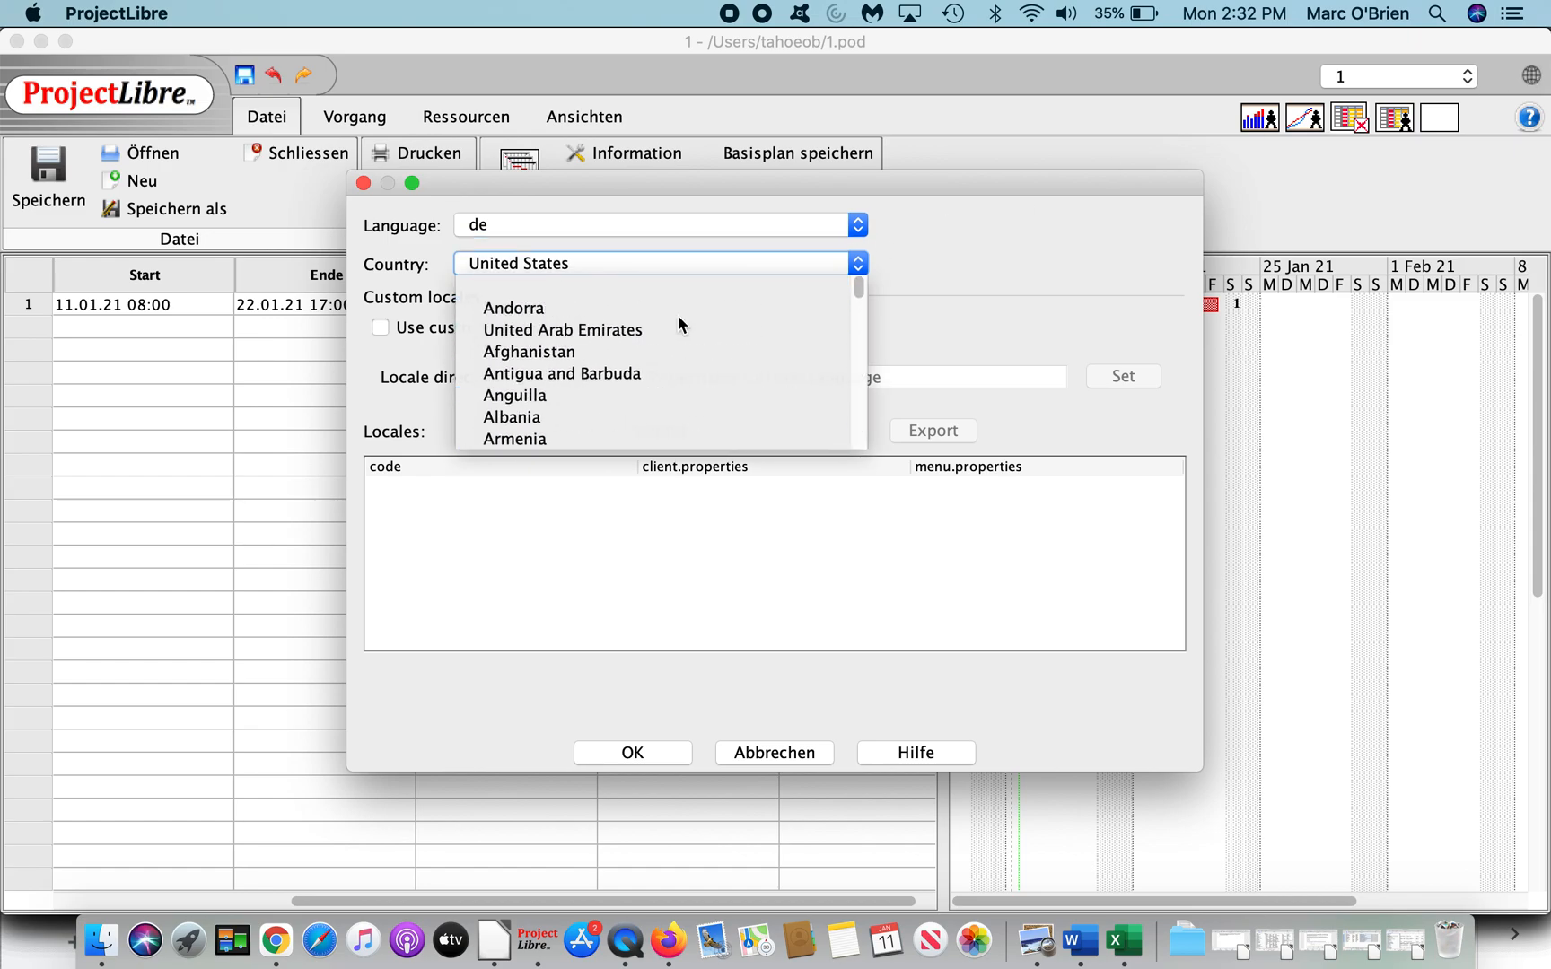
{"action": "scroll", "scroll_direction": "down", "scroll_amount": 3}
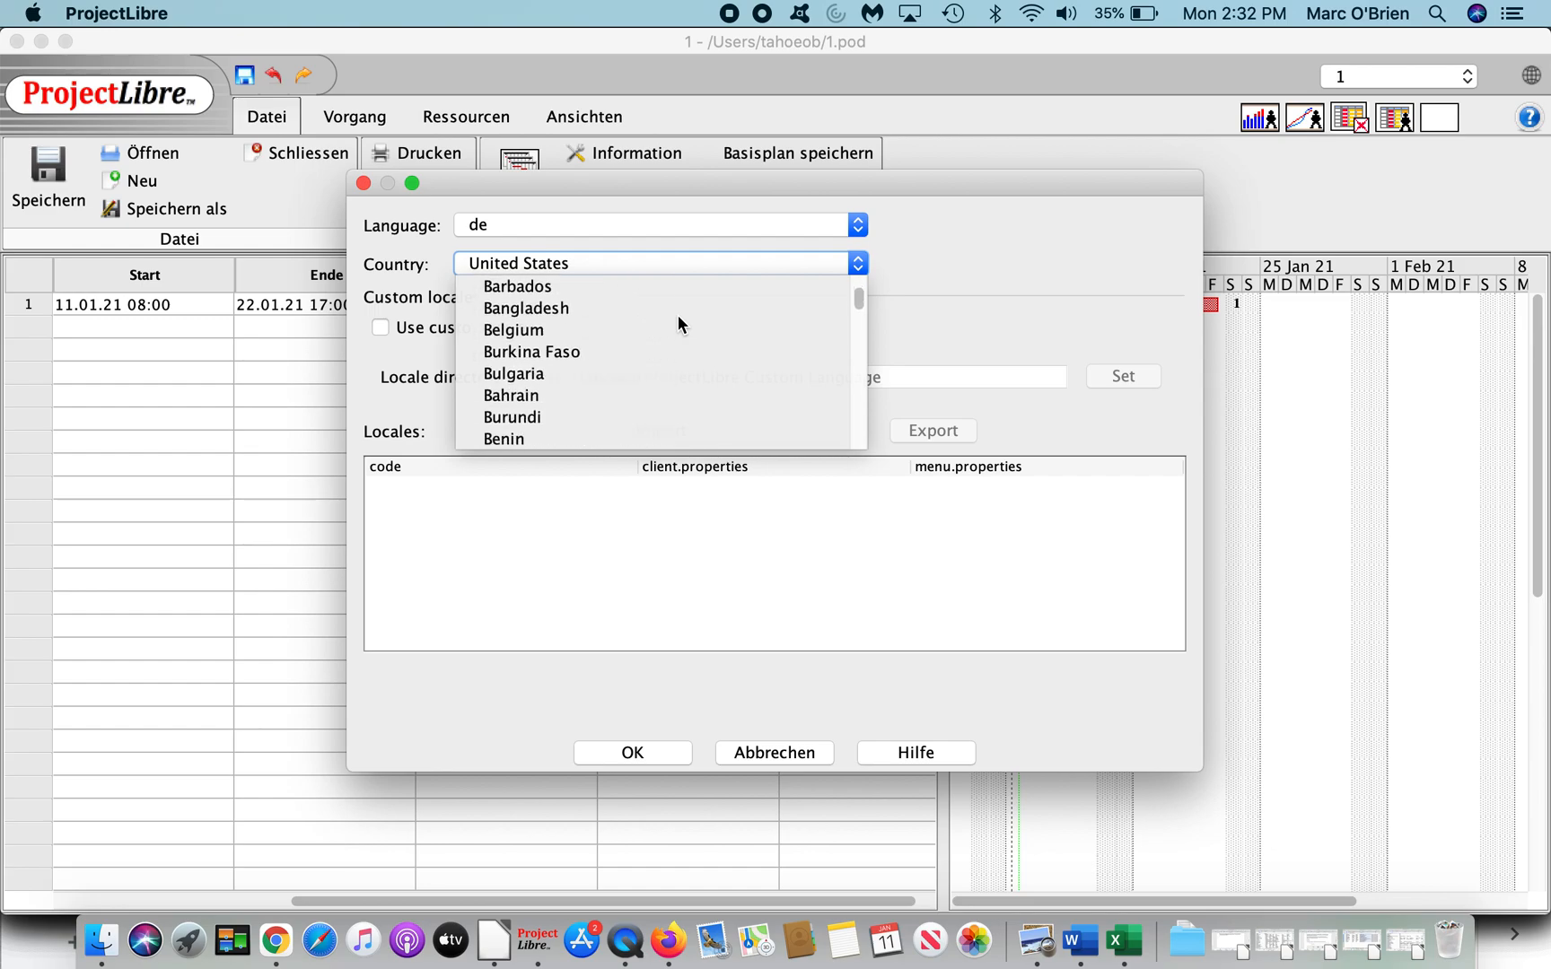
{"action": "scroll", "scroll_direction": "down", "scroll_amount": 3}
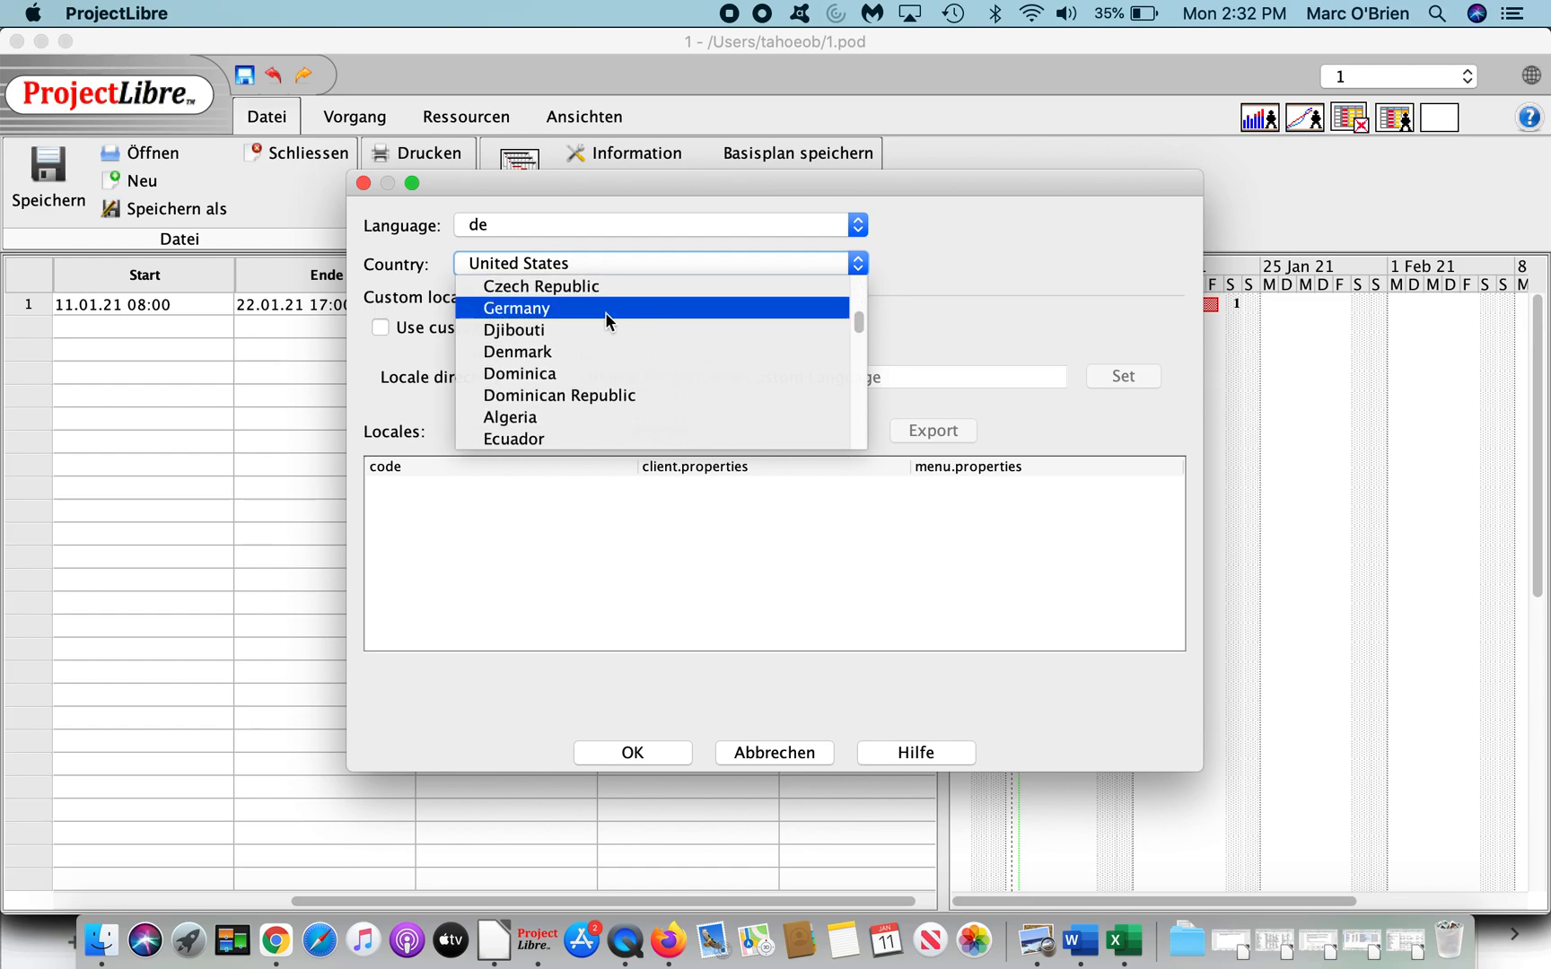
{"action": "left_click", "coordinate": [515, 308]}
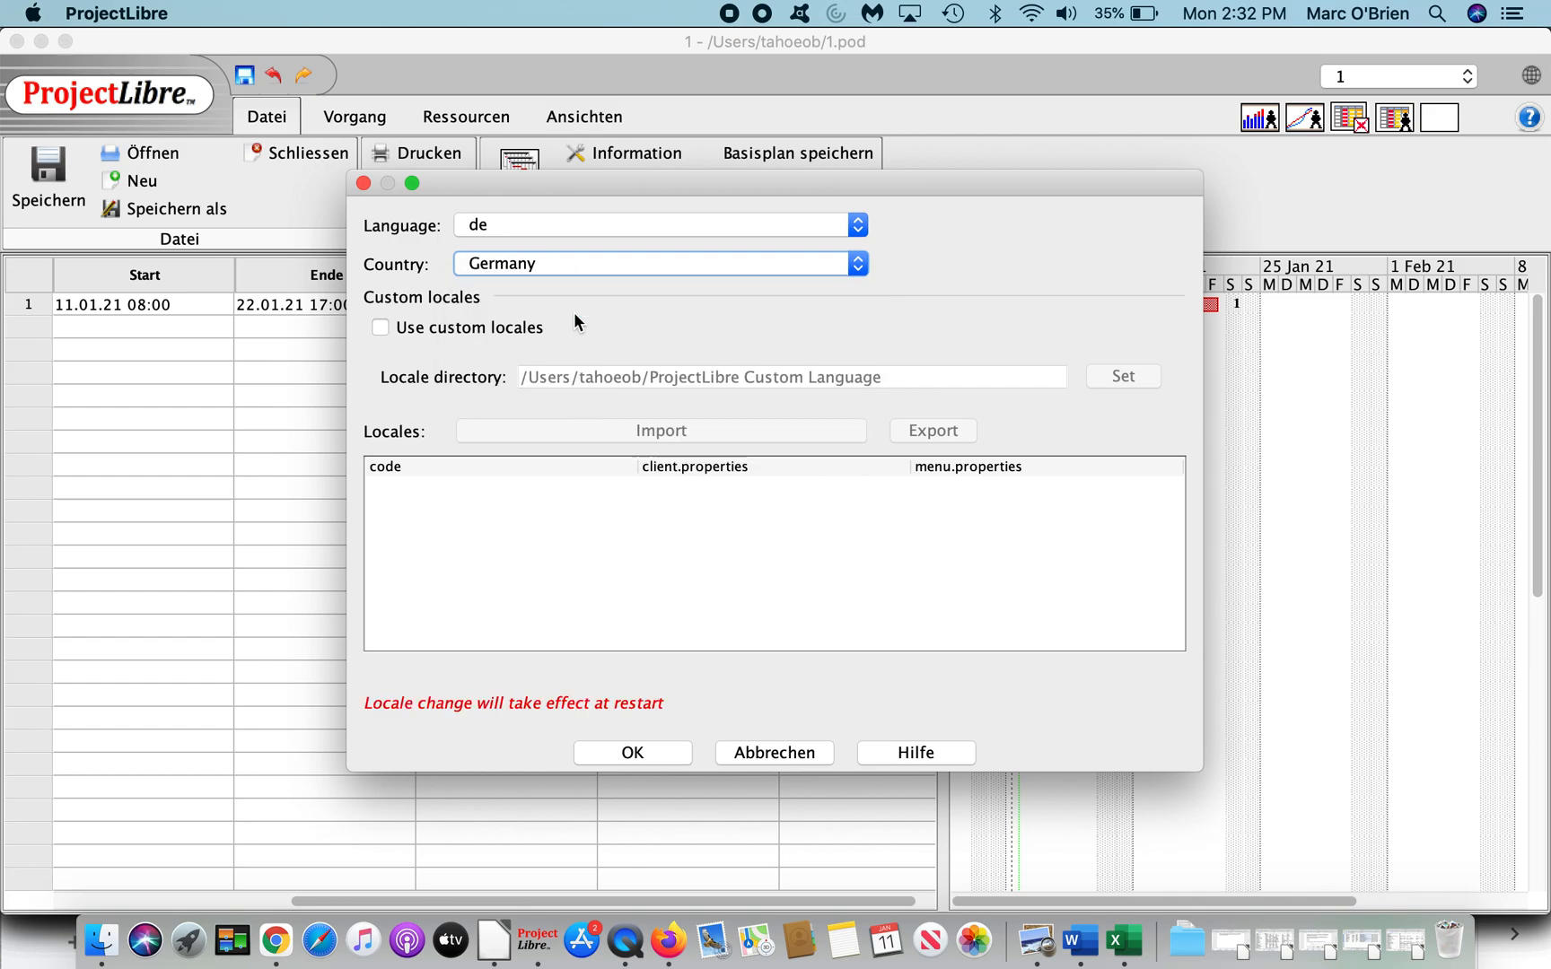
{"action": "mouse_move", "coordinate": [749, 687]}
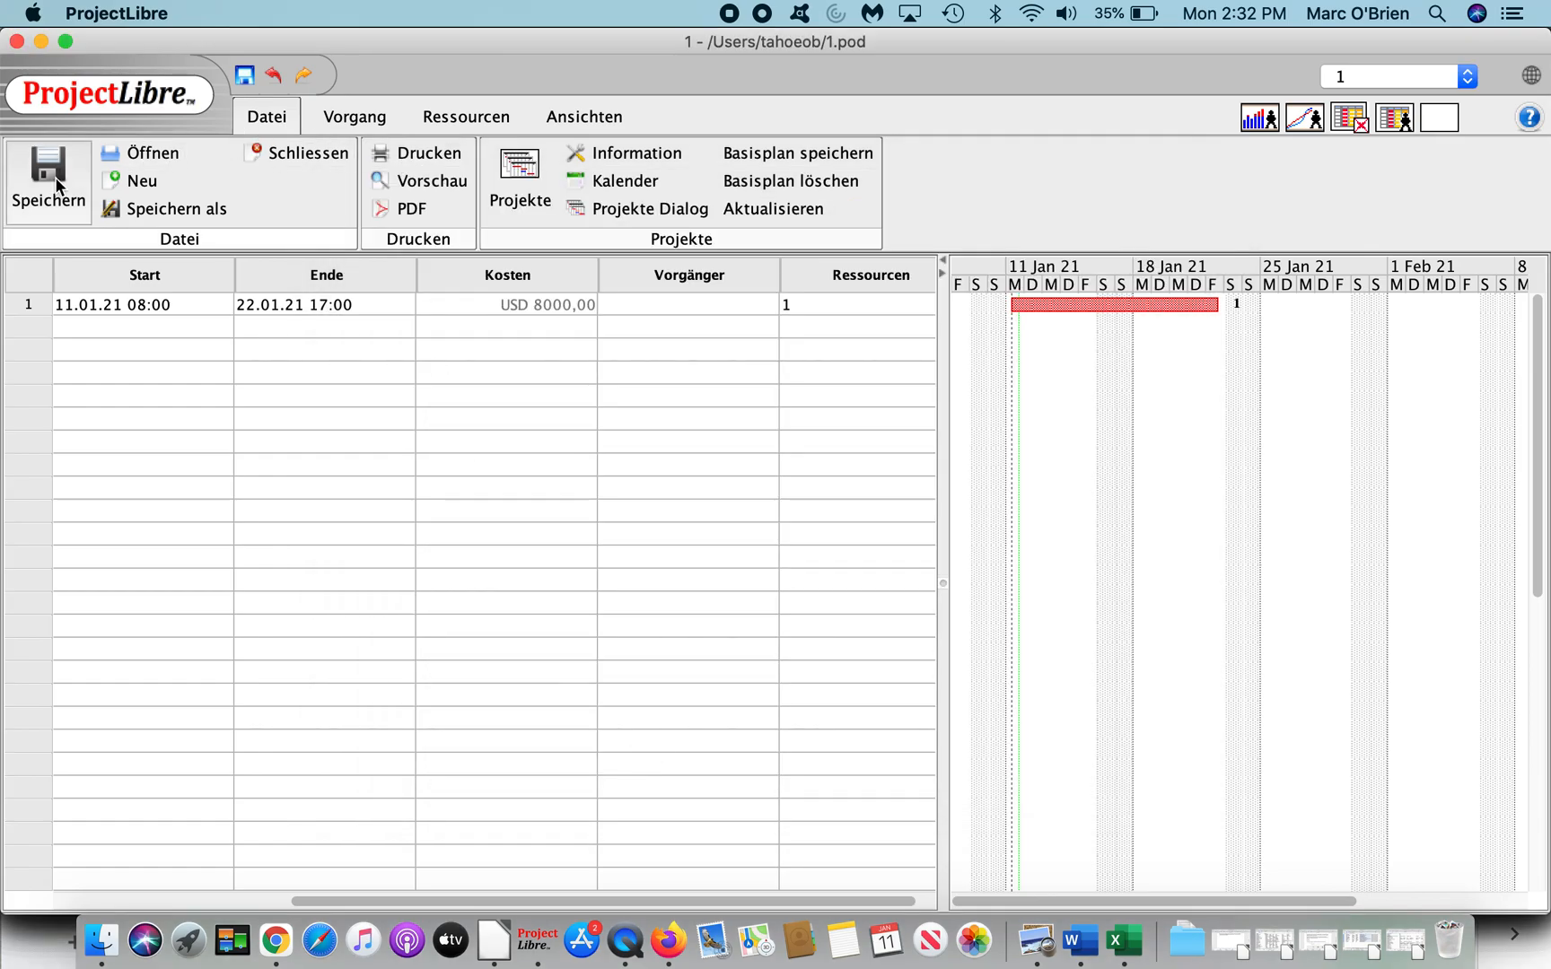
{"action": "left_click", "coordinate": [117, 12]}
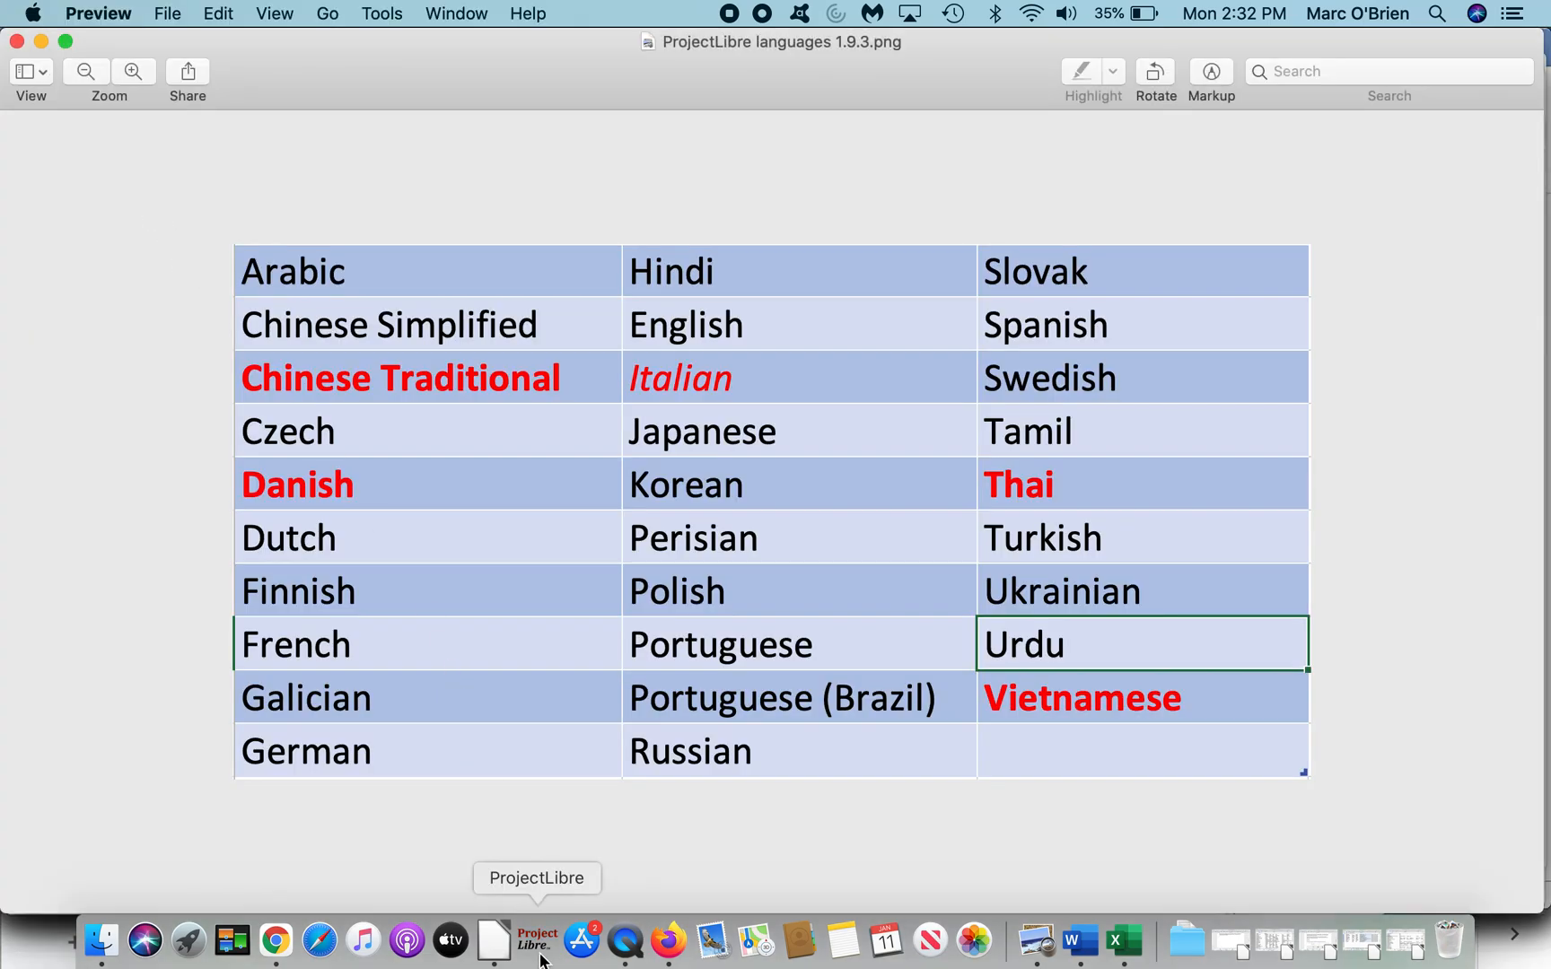
Step: Relaunch ProjectLibre from the Dock and dismiss the Tipp des Tages dialog
{"action": "left_click", "coordinate": [535, 940]}
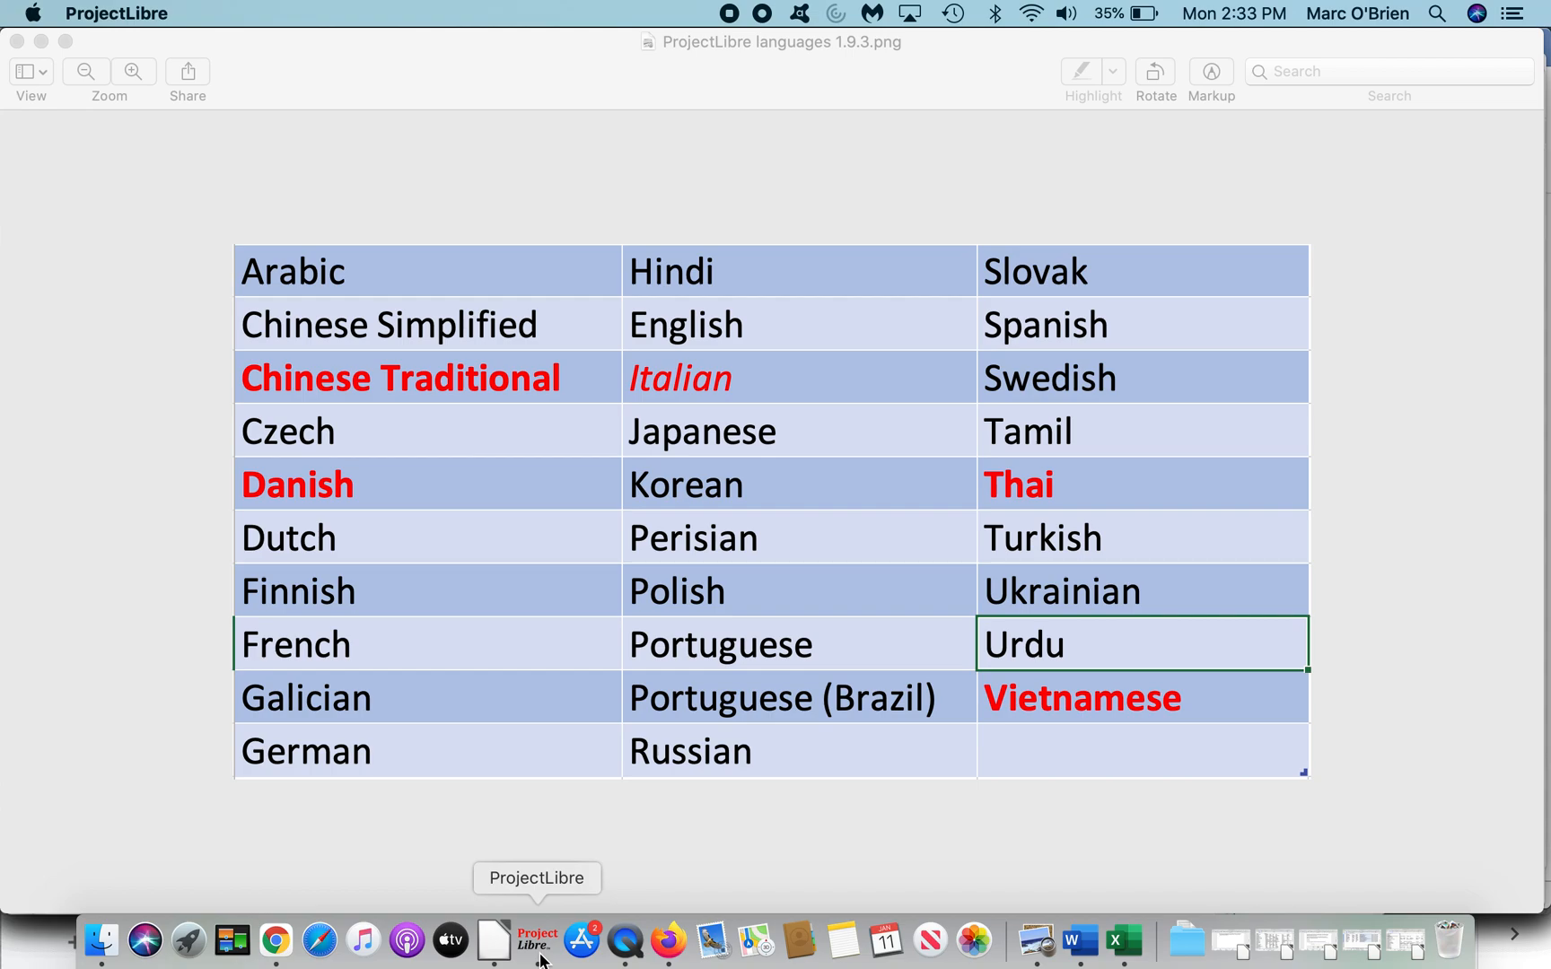
{"action": "left_click", "coordinate": [535, 940]}
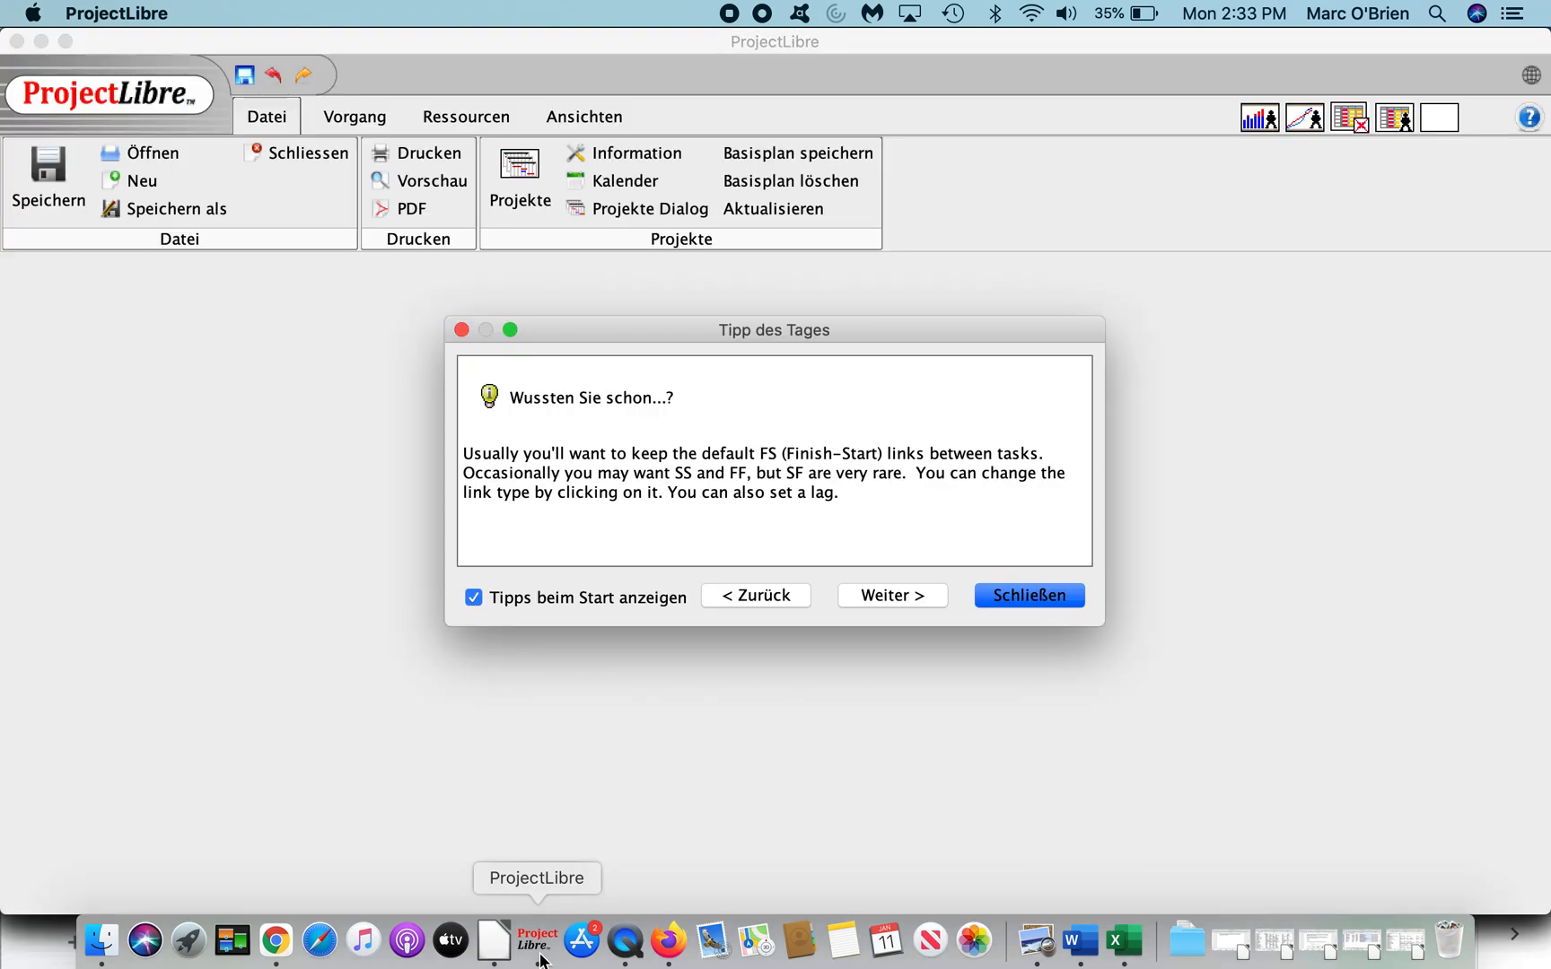
{"action": "left_click", "coordinate": [1026, 594]}
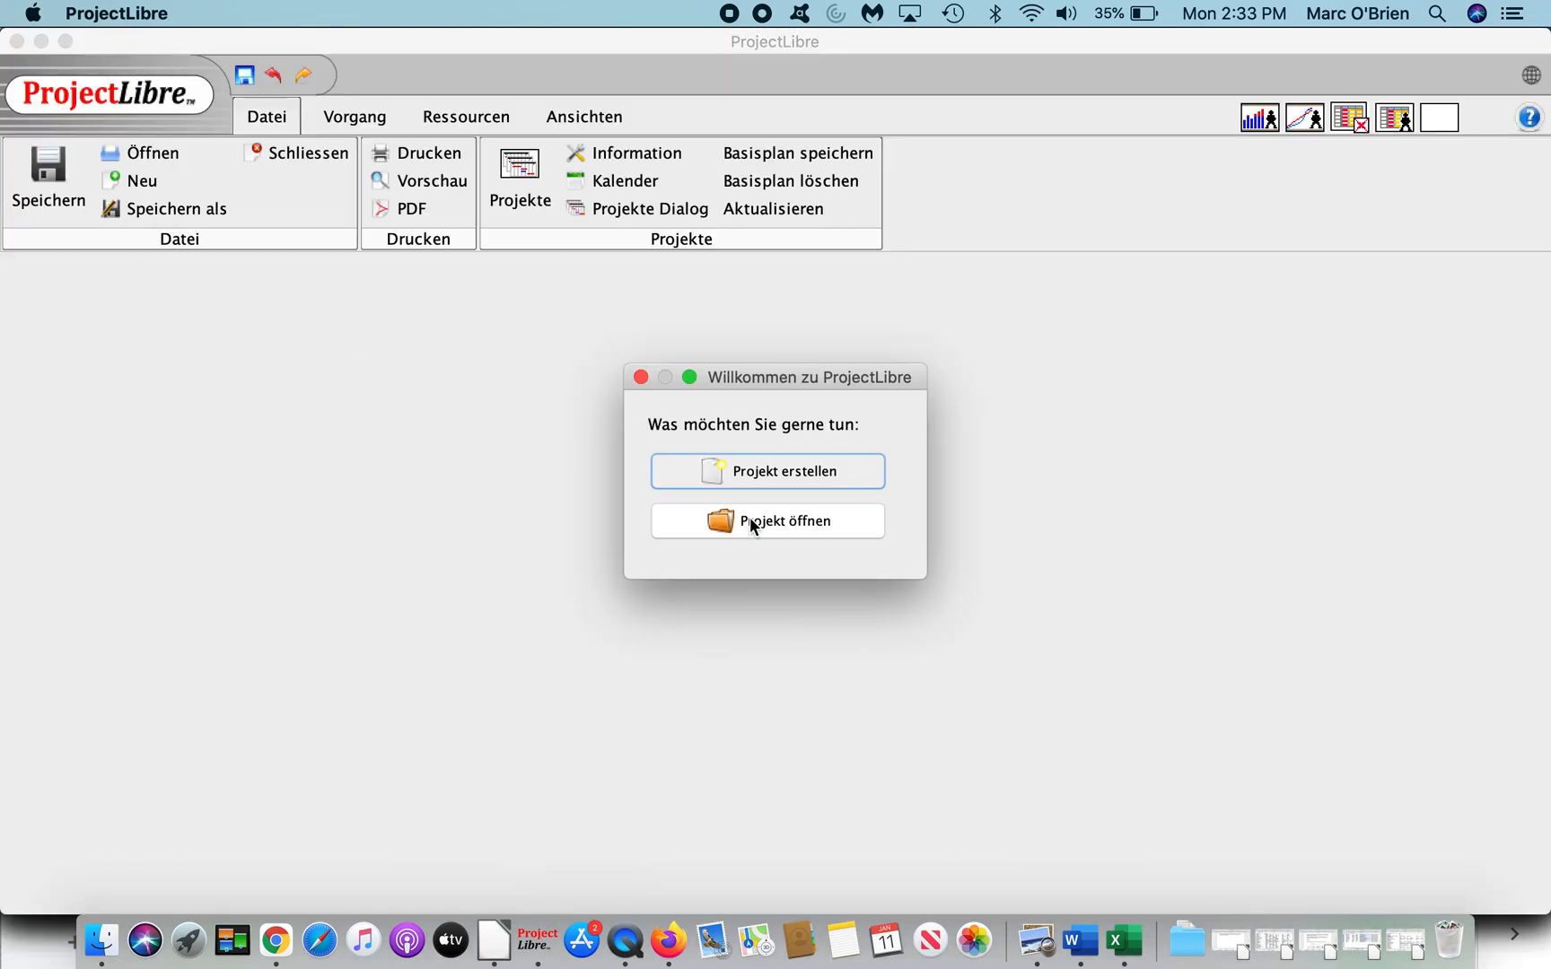
Step: Choose Projekt öffnen in the welcome dialog and open 1.pod
{"action": "left_click", "coordinate": [766, 522]}
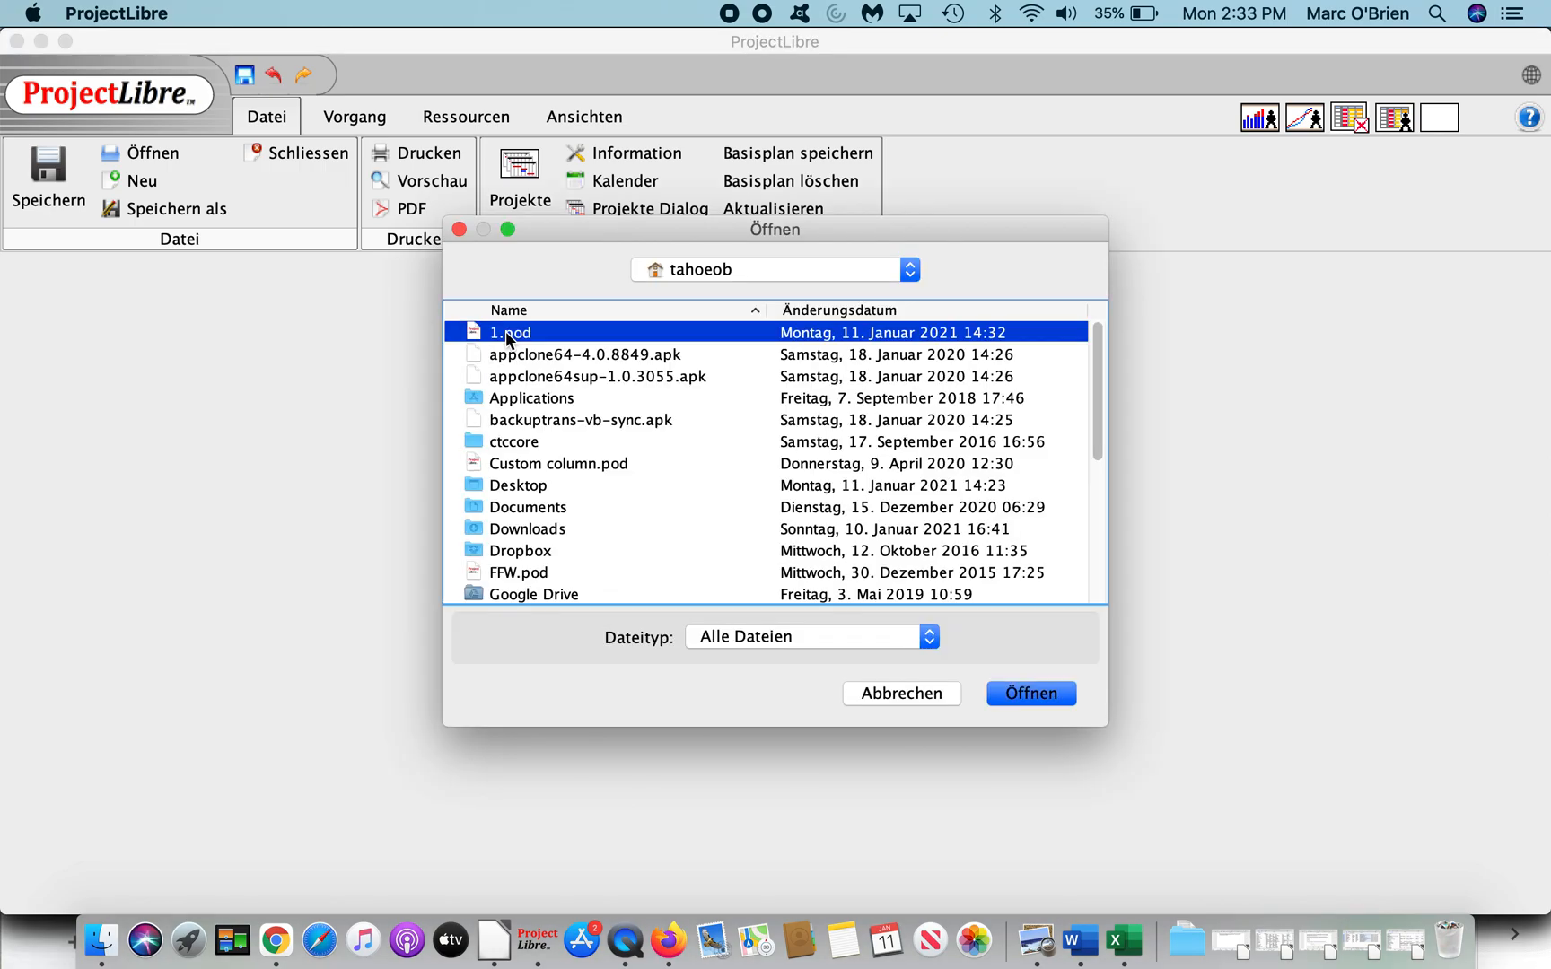
{"action": "left_click", "coordinate": [1028, 692]}
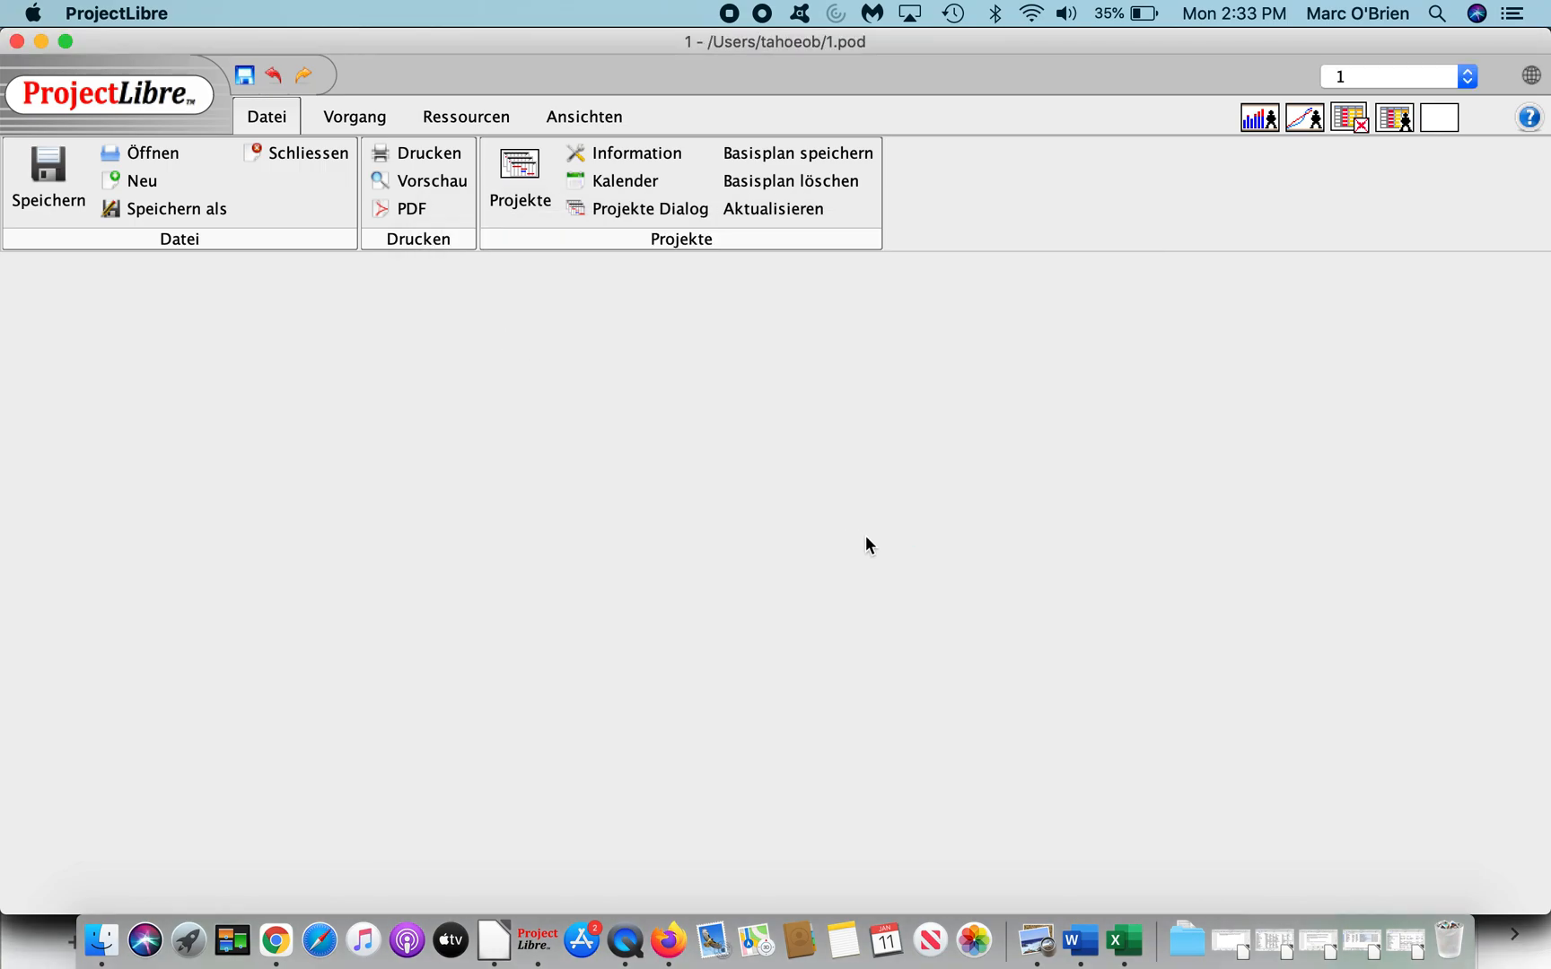
{"action": "mouse_move", "coordinate": [792, 500]}
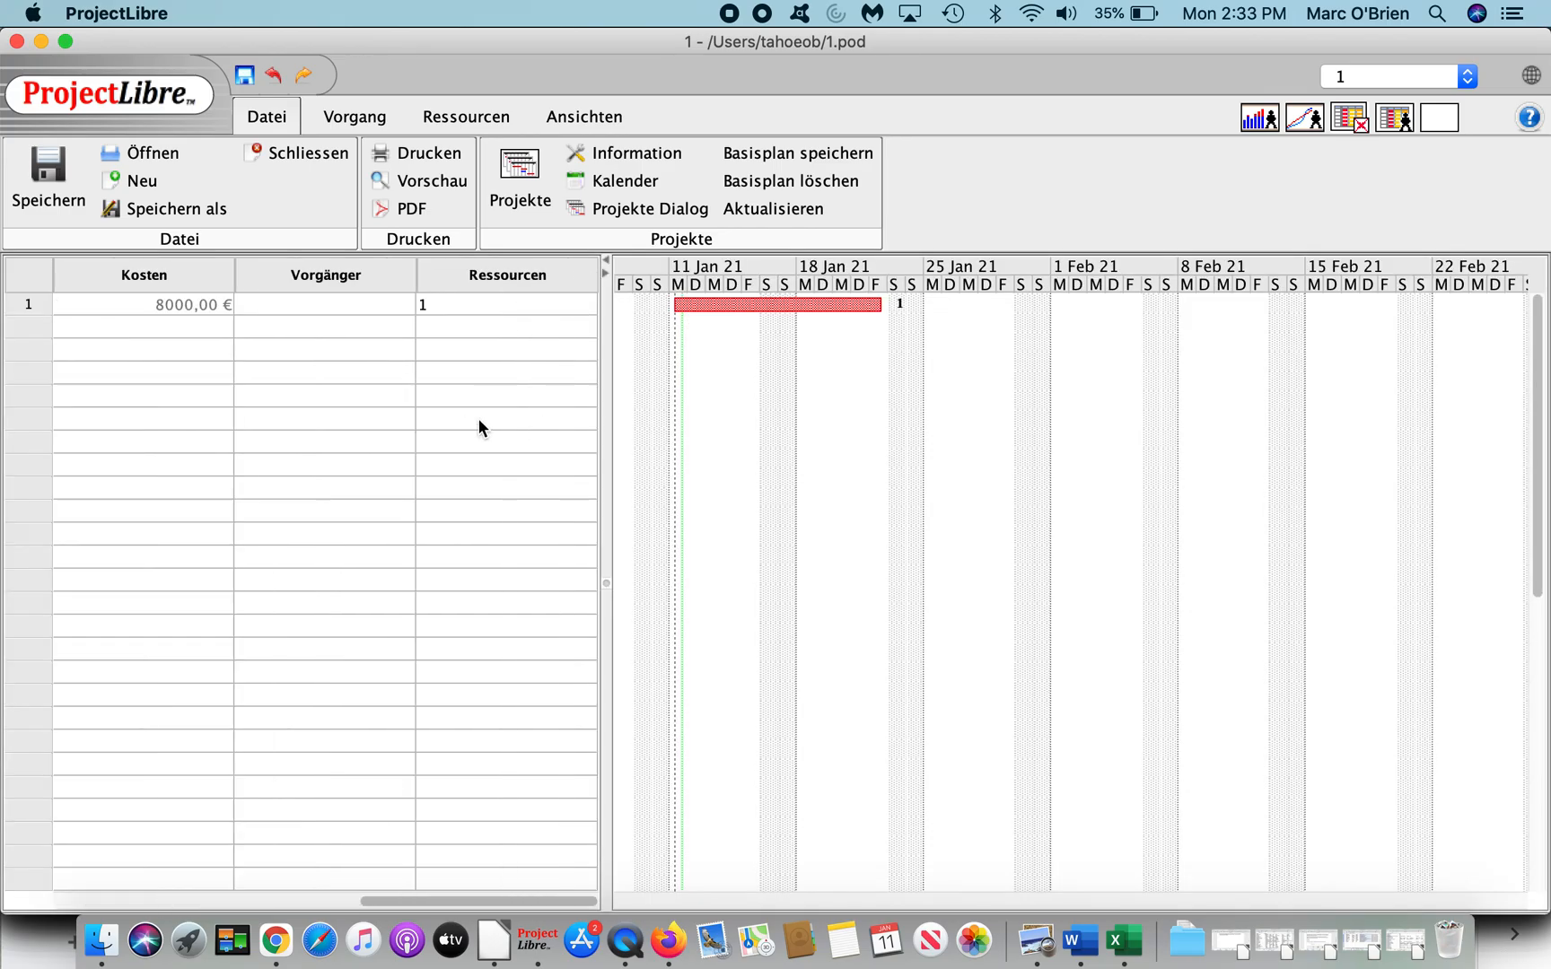
{"action": "mouse_move", "coordinate": [163, 317]}
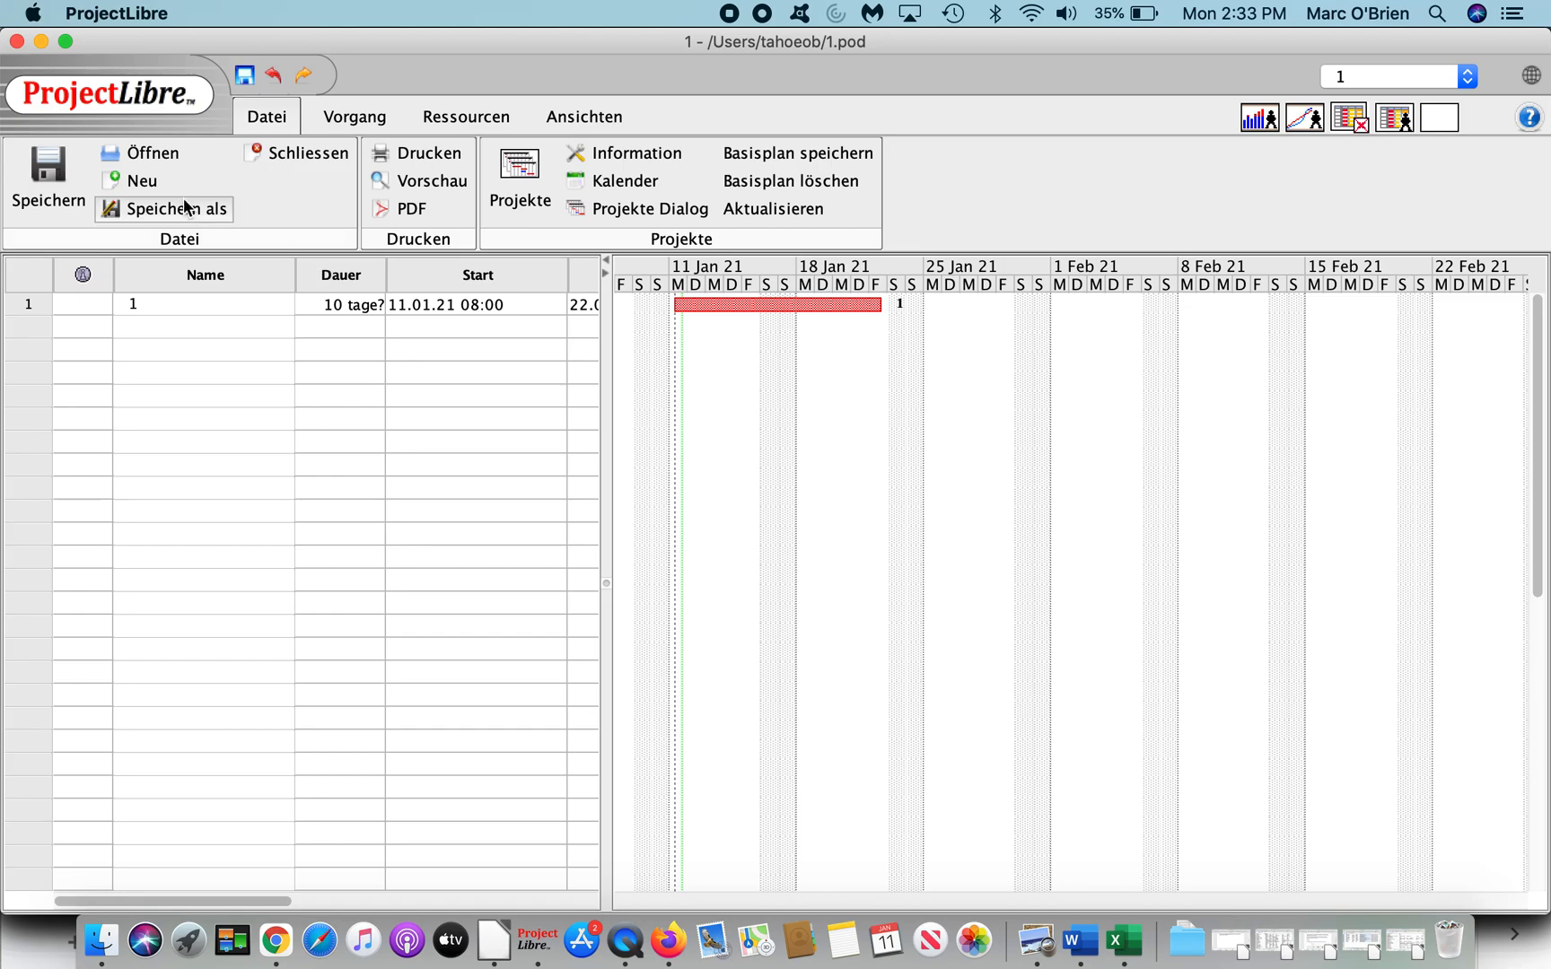
{"action": "mouse_move", "coordinate": [429, 152]}
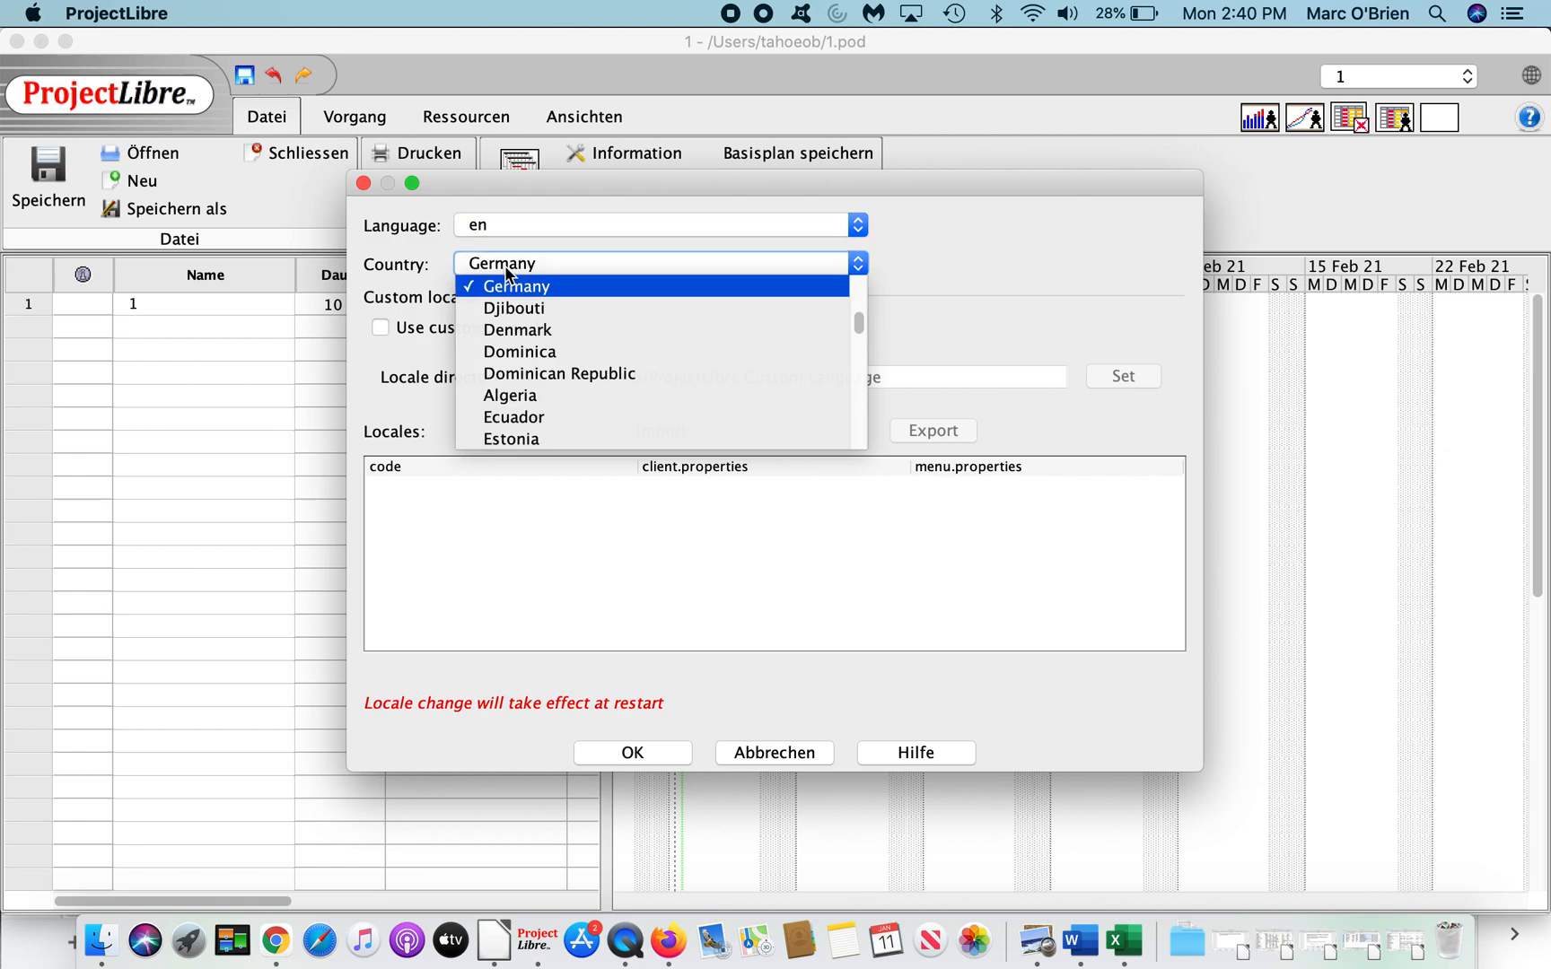
Step: Scroll the Country list and choose United States
{"action": "scroll", "scroll_direction": "down", "scroll_amount": 3}
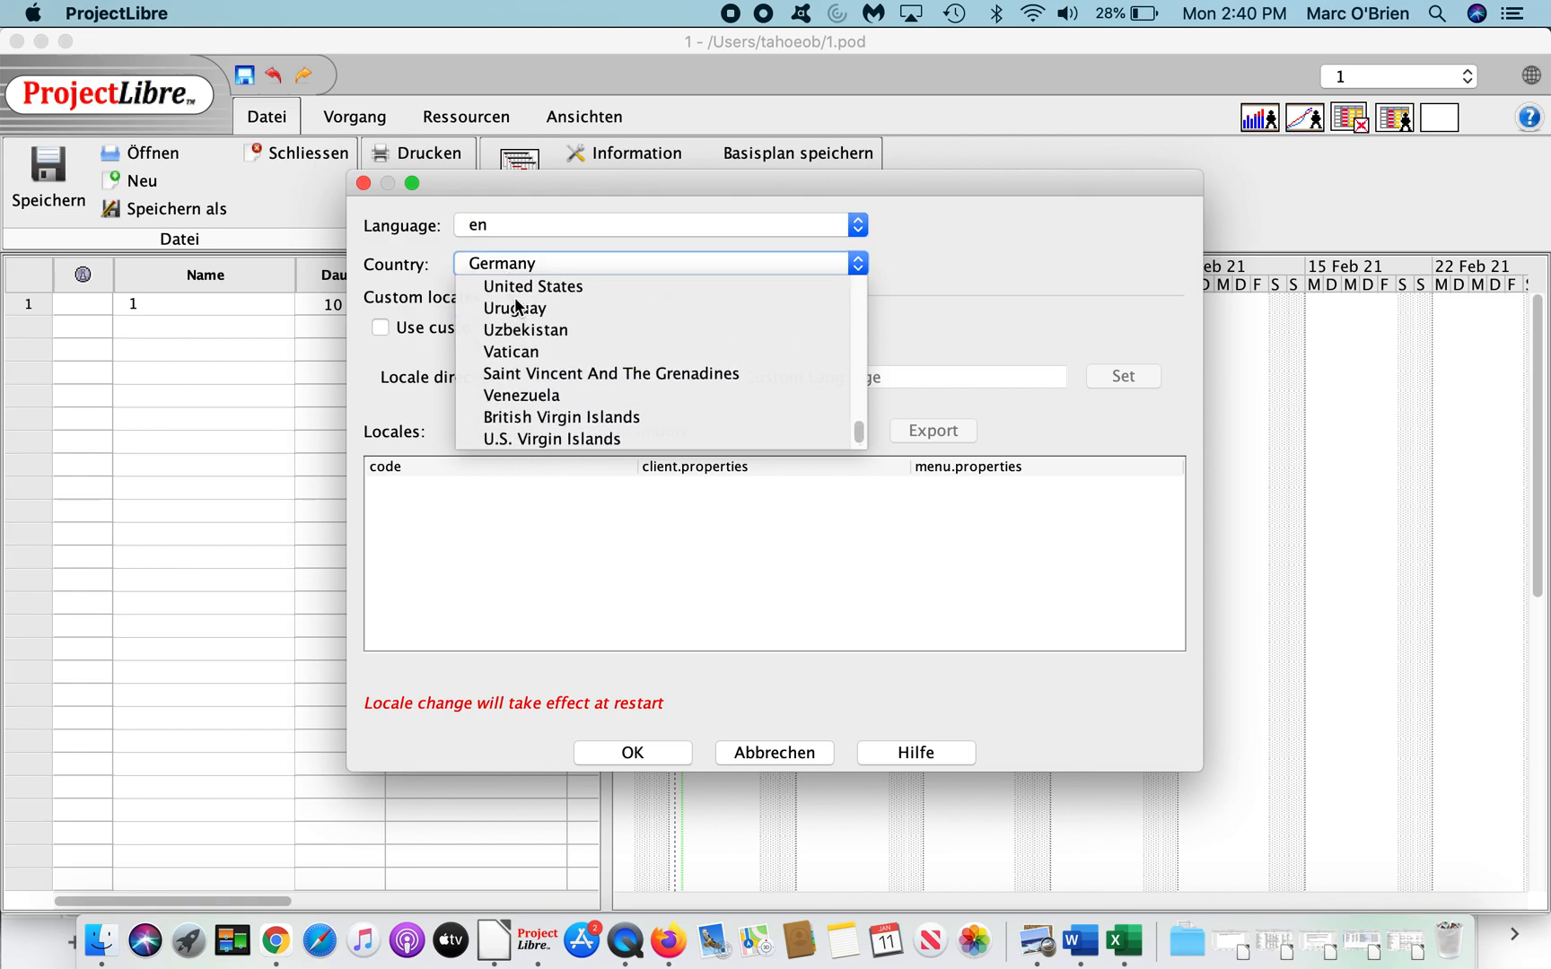
{"action": "left_click", "coordinate": [532, 286]}
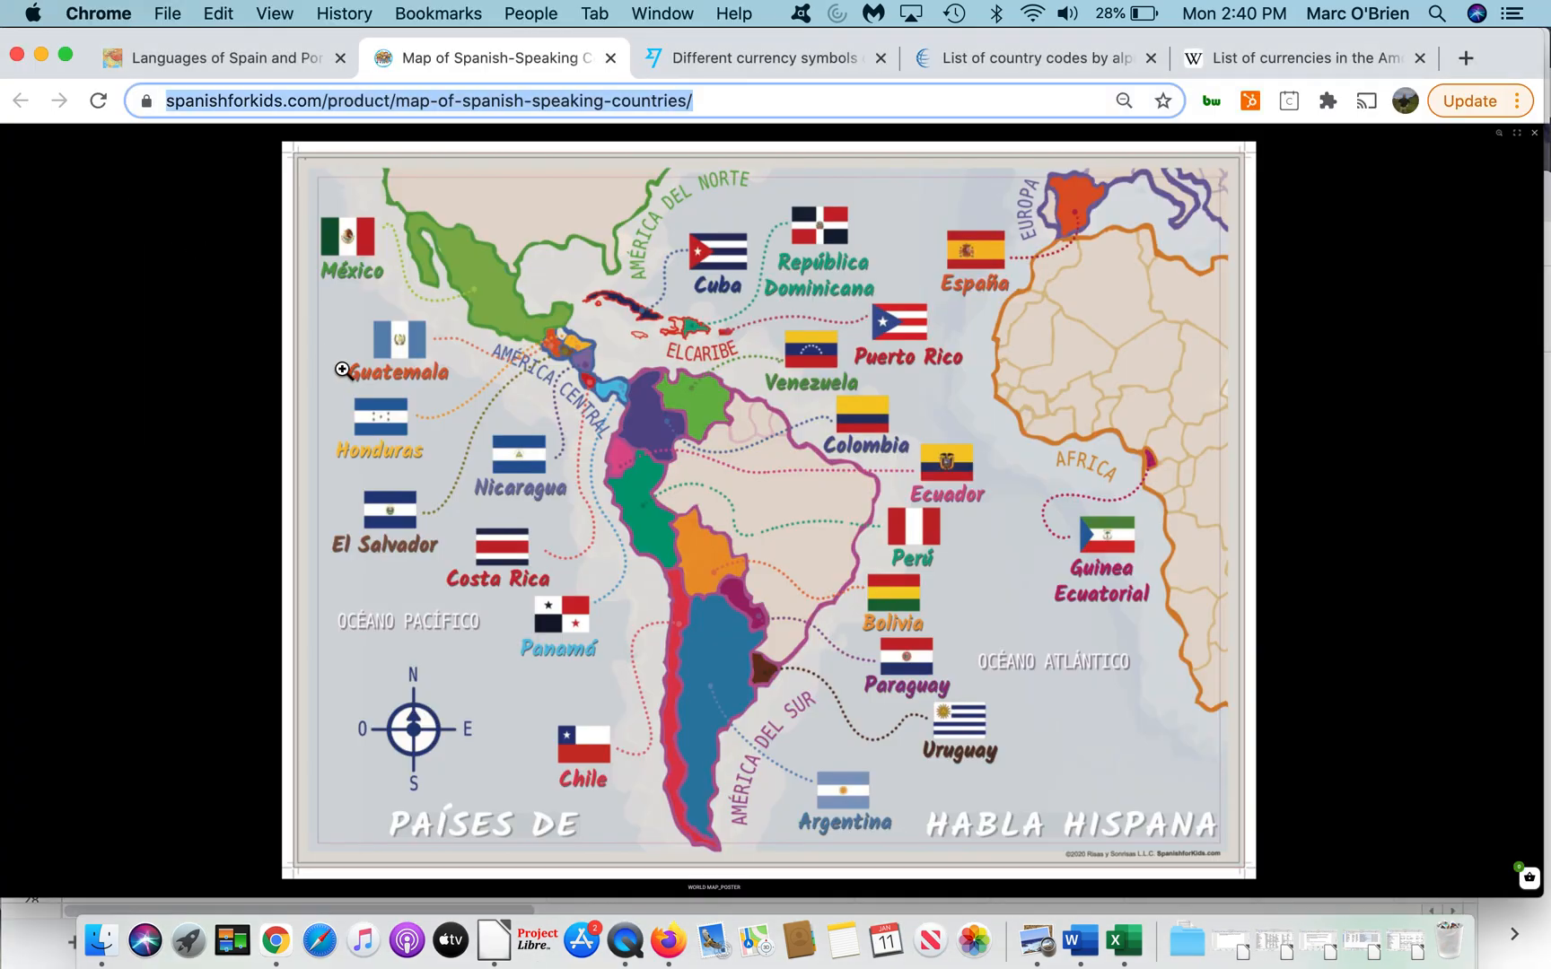
{"action": "mouse_move", "coordinate": [537, 938]}
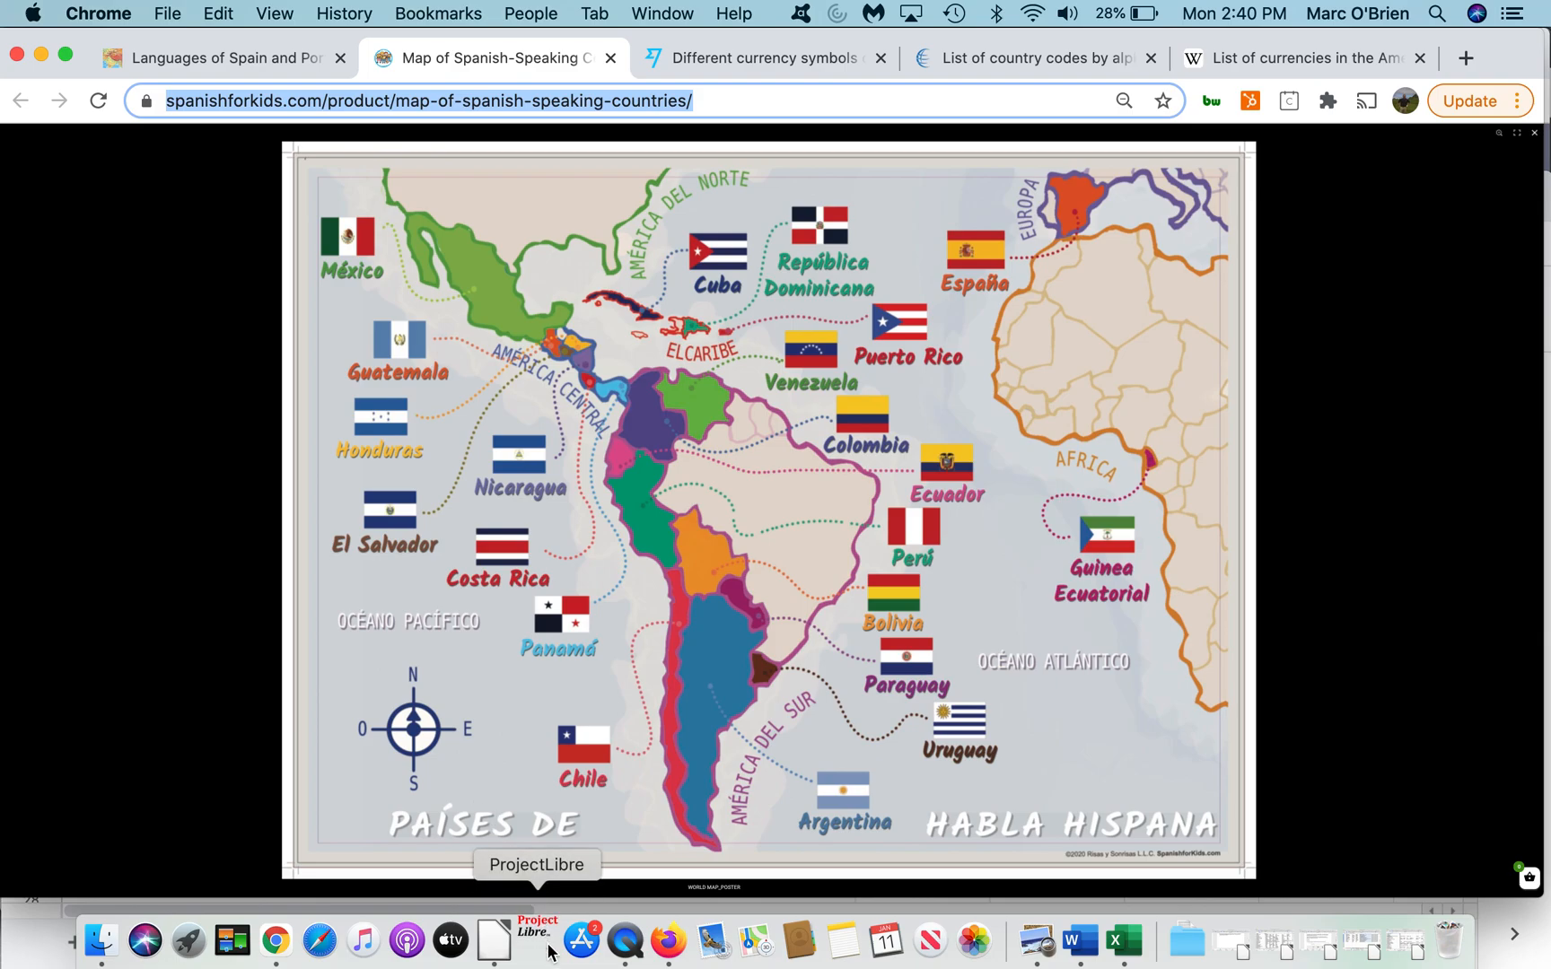
Step: Relaunch ProjectLibre from the Dock and bring its English interface forward
{"action": "left_click", "coordinate": [537, 939]}
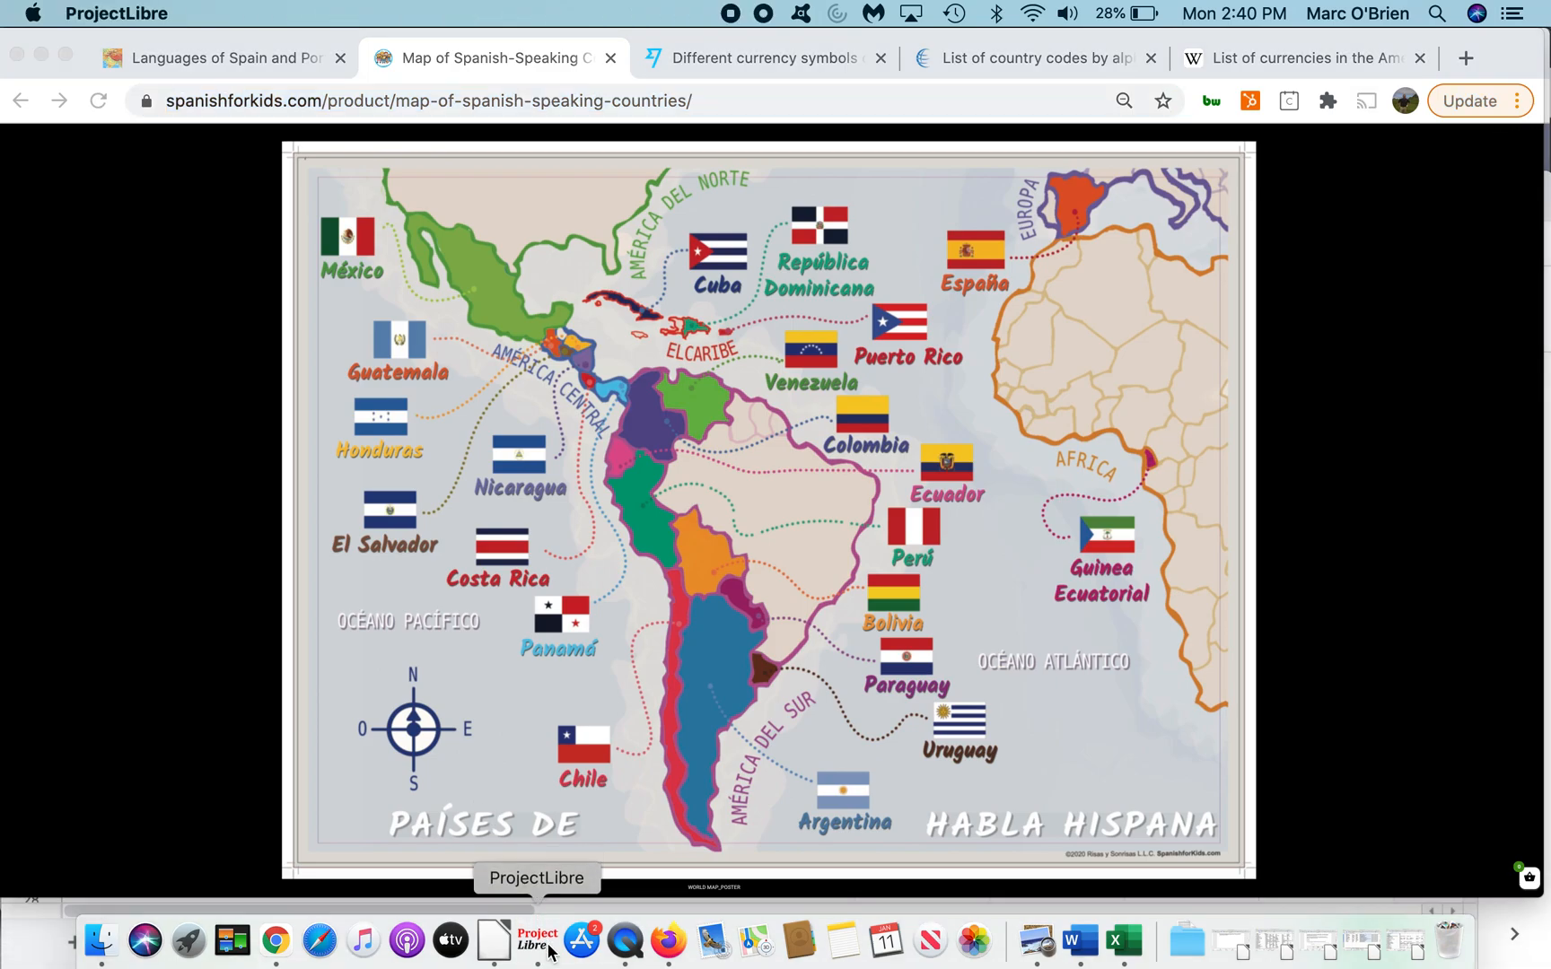
{"action": "left_click", "coordinate": [537, 939]}
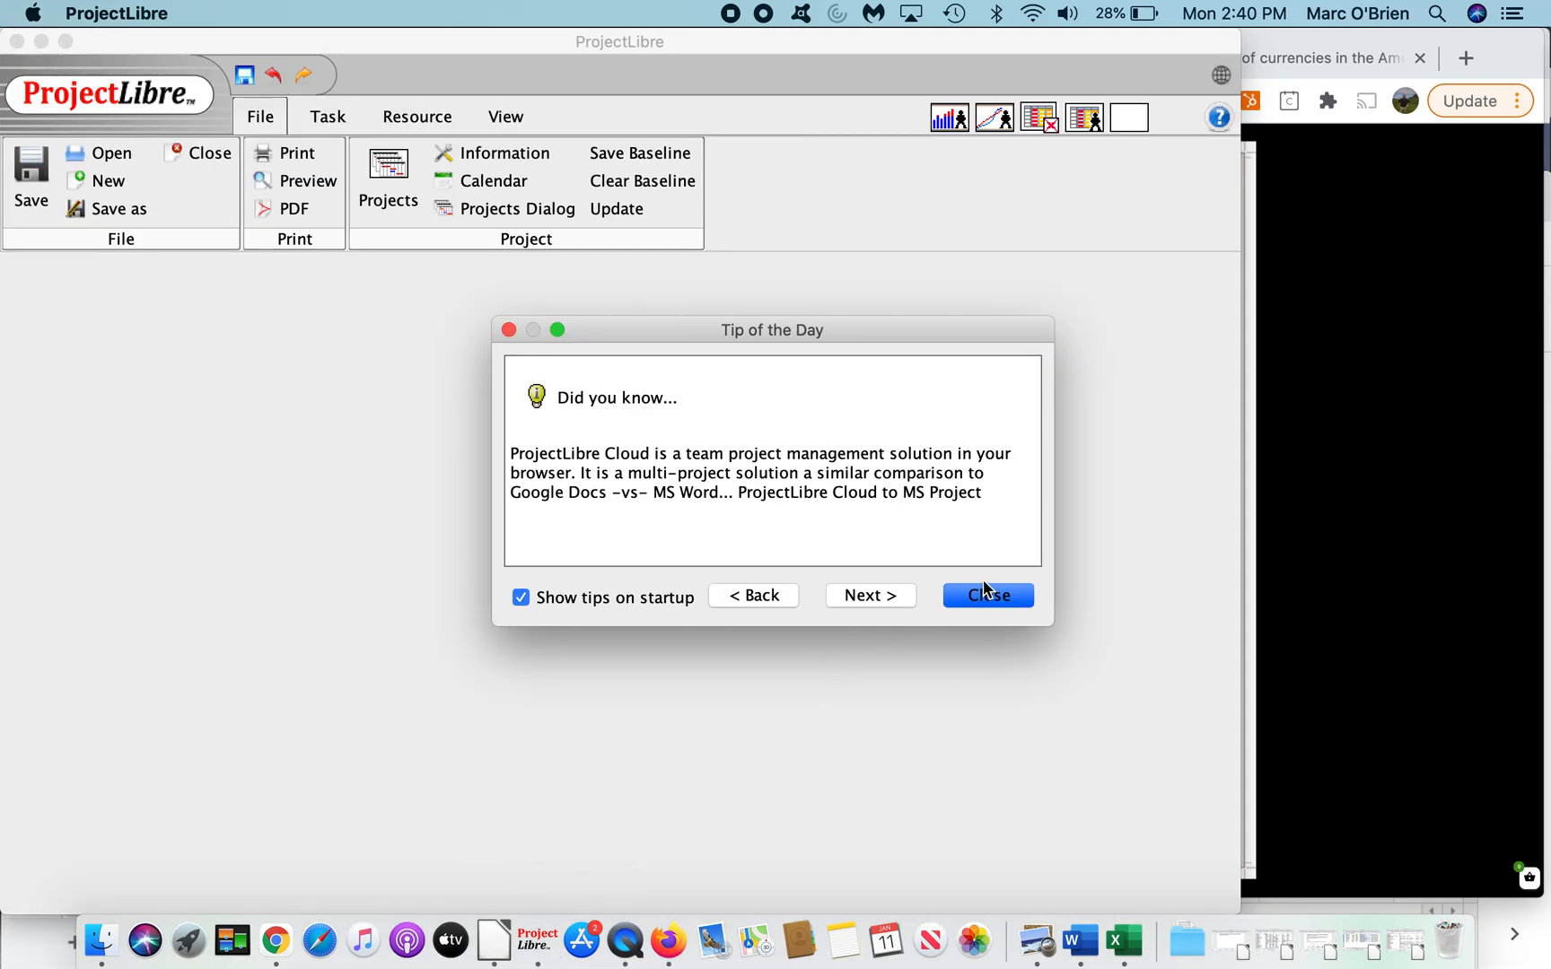
Step: Dismiss the Tip of the Day and reopen the 1.pod project
{"action": "left_click", "coordinate": [985, 594]}
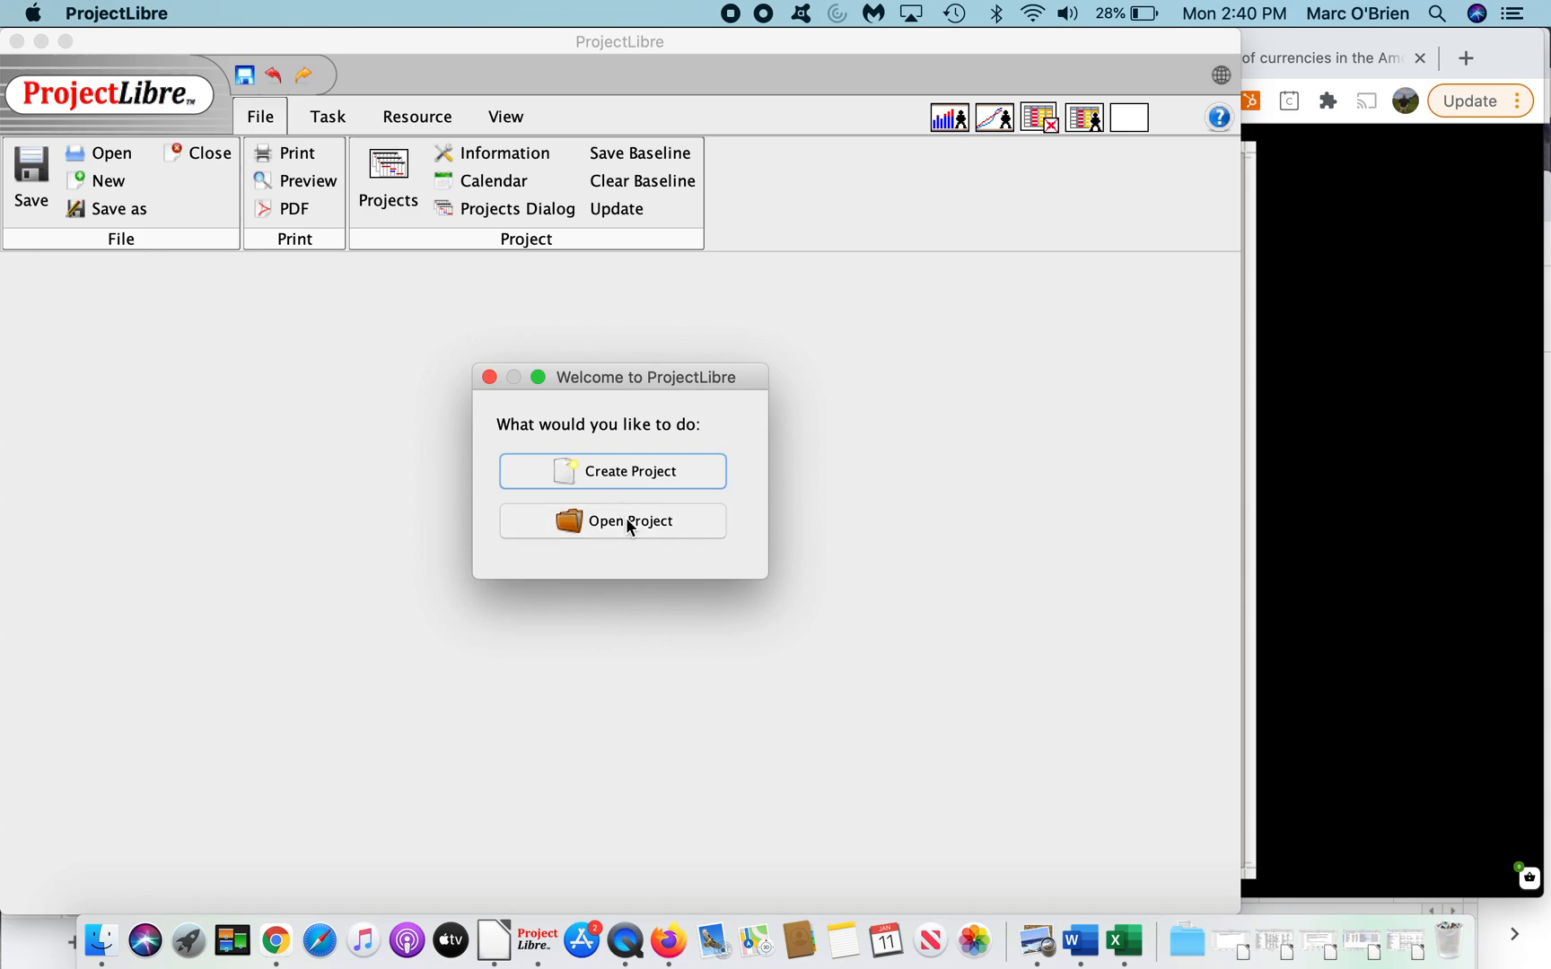
{"action": "left_click", "coordinate": [612, 520]}
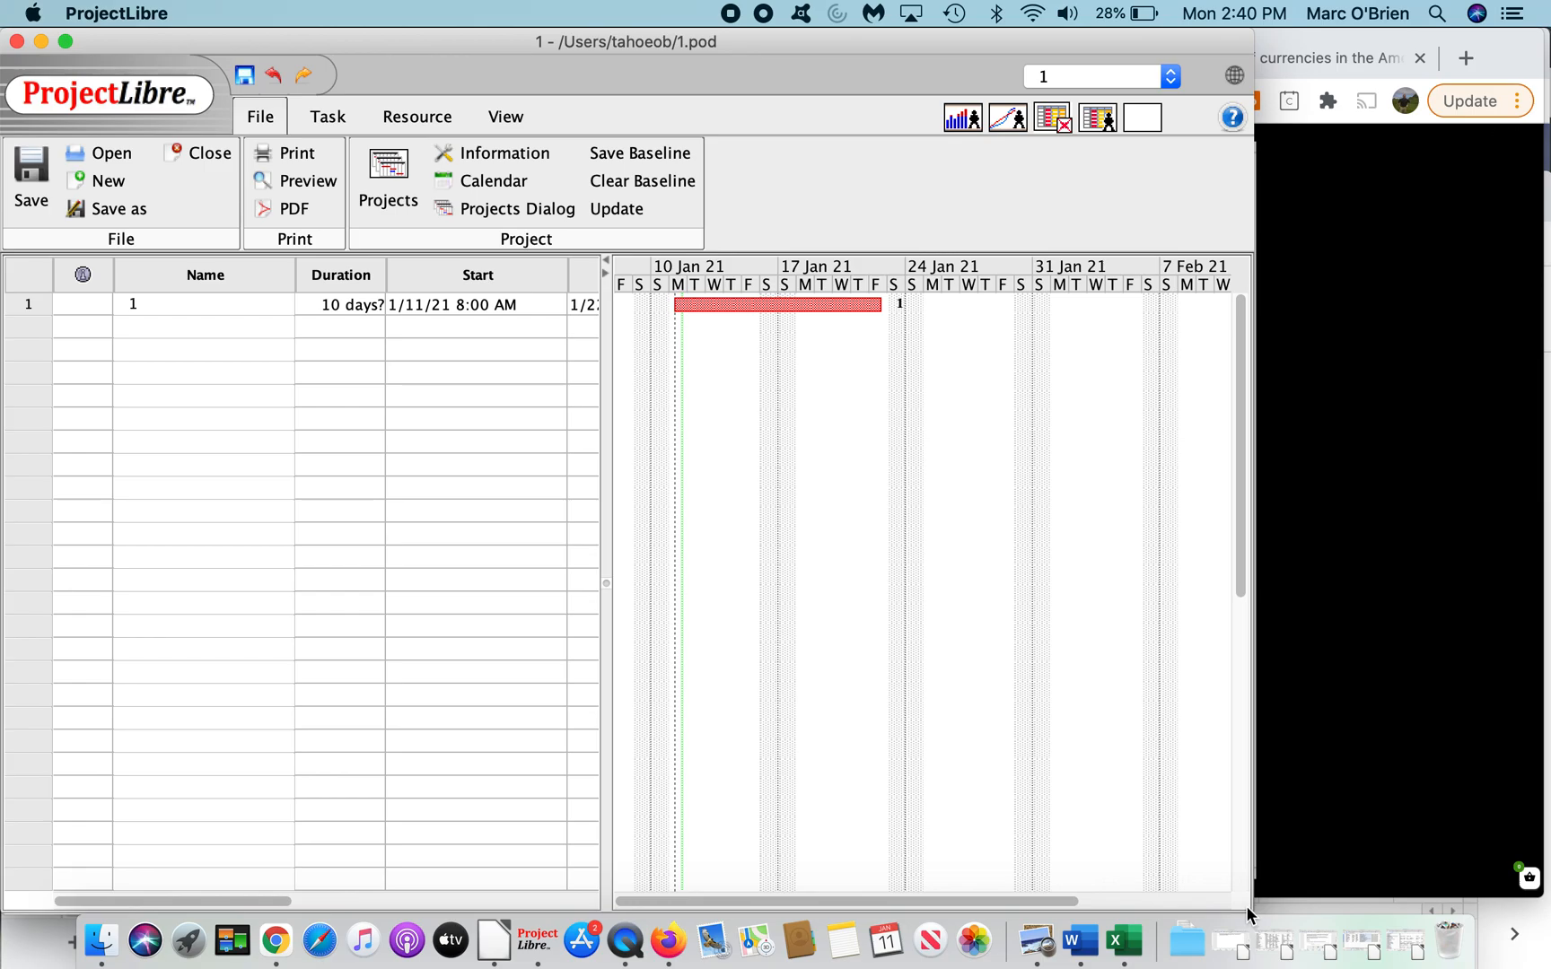
{"action": "mouse_move", "coordinate": [102, 77]}
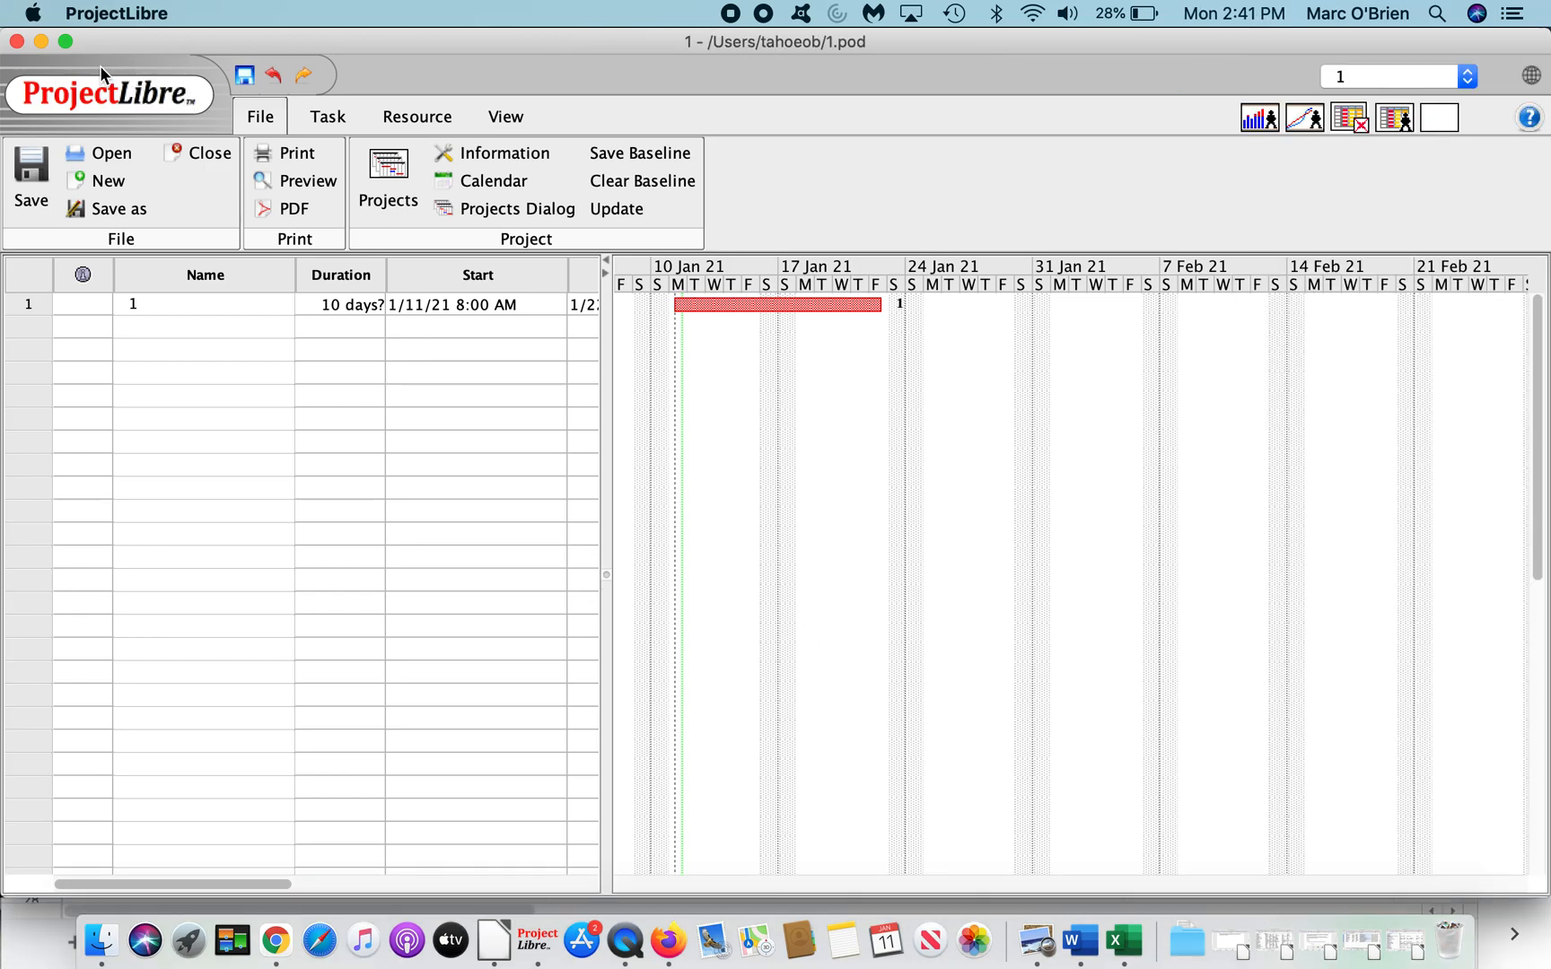
{"action": "key", "text": "cmd+tab"}
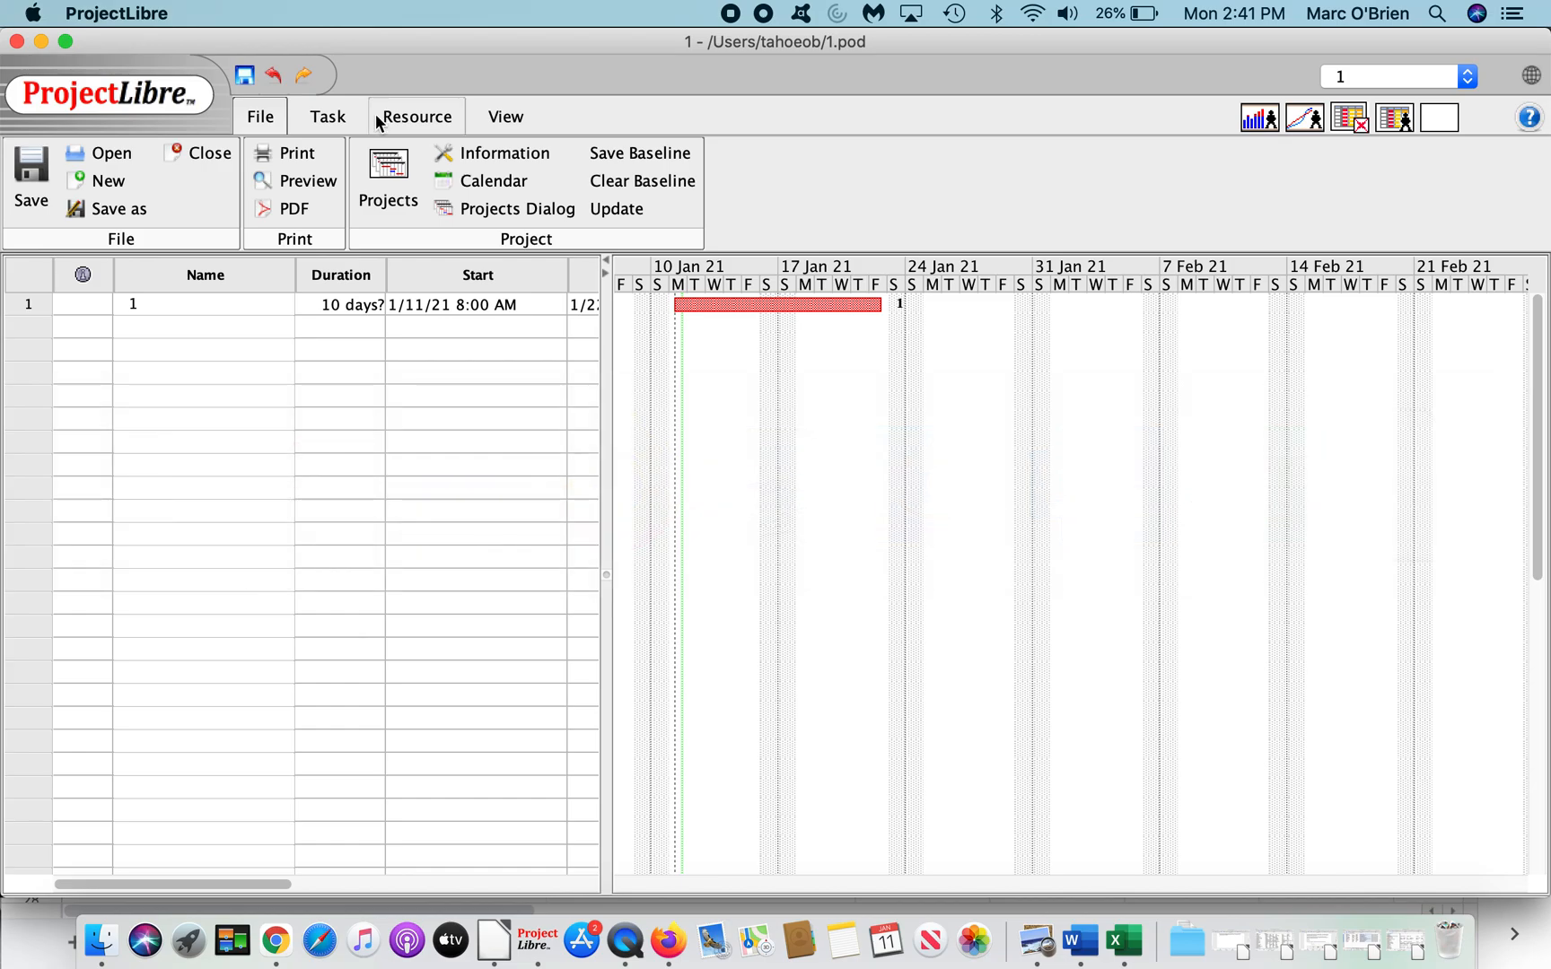
Step: Enable custom locales in the language settings and export the current locale files
{"action": "left_click", "coordinate": [1530, 76]}
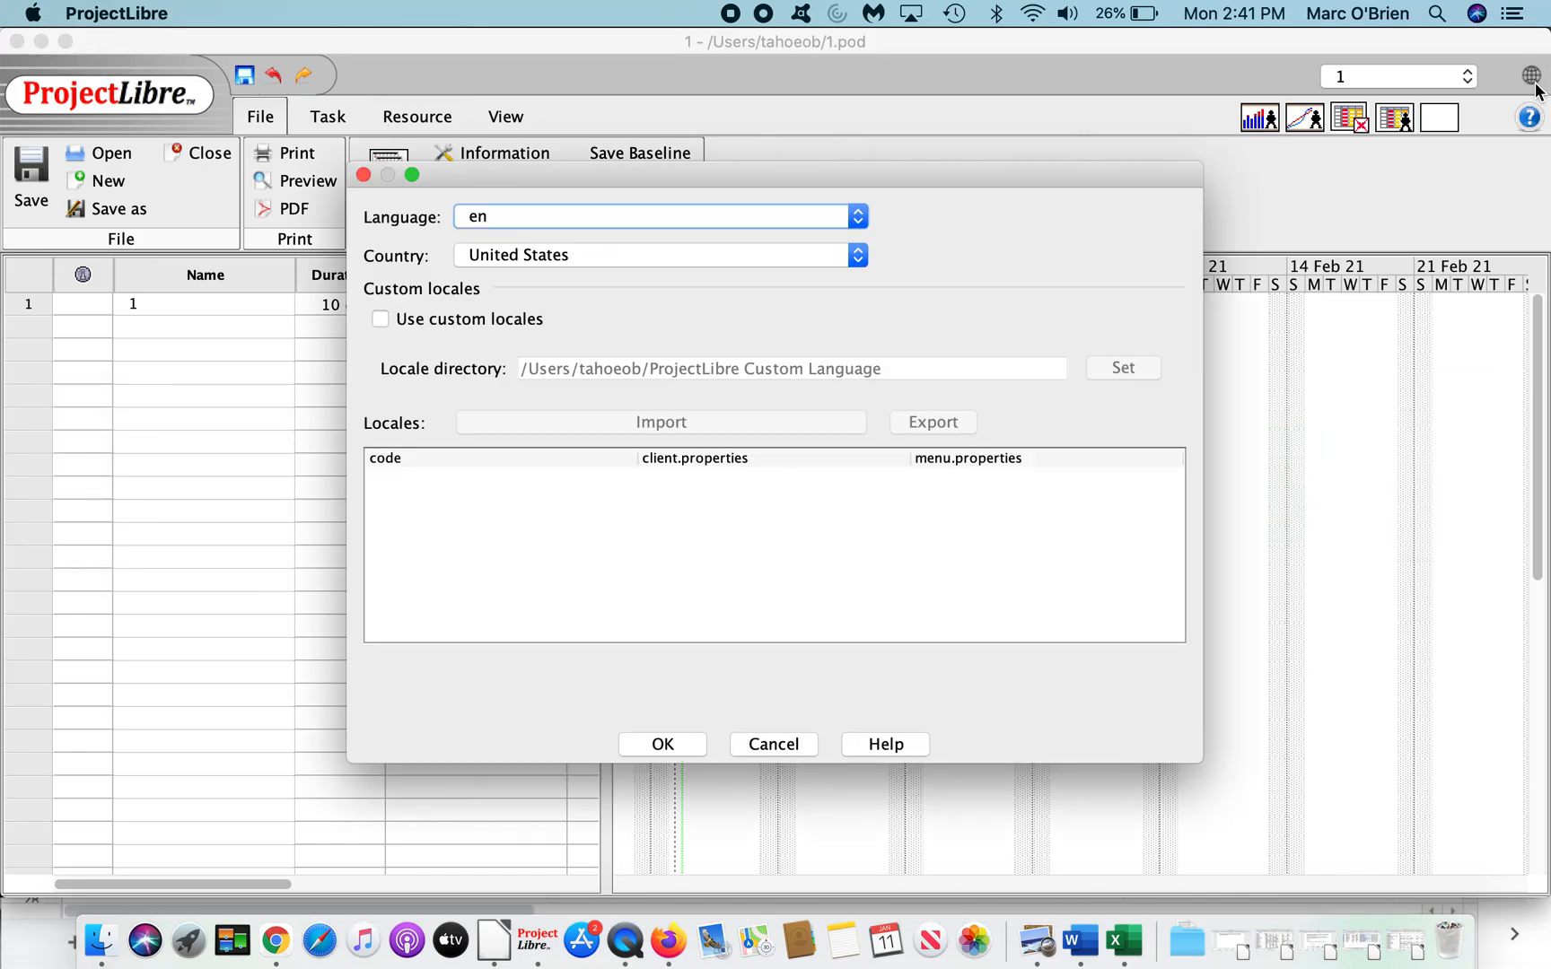
{"action": "mouse_move", "coordinate": [506, 317]}
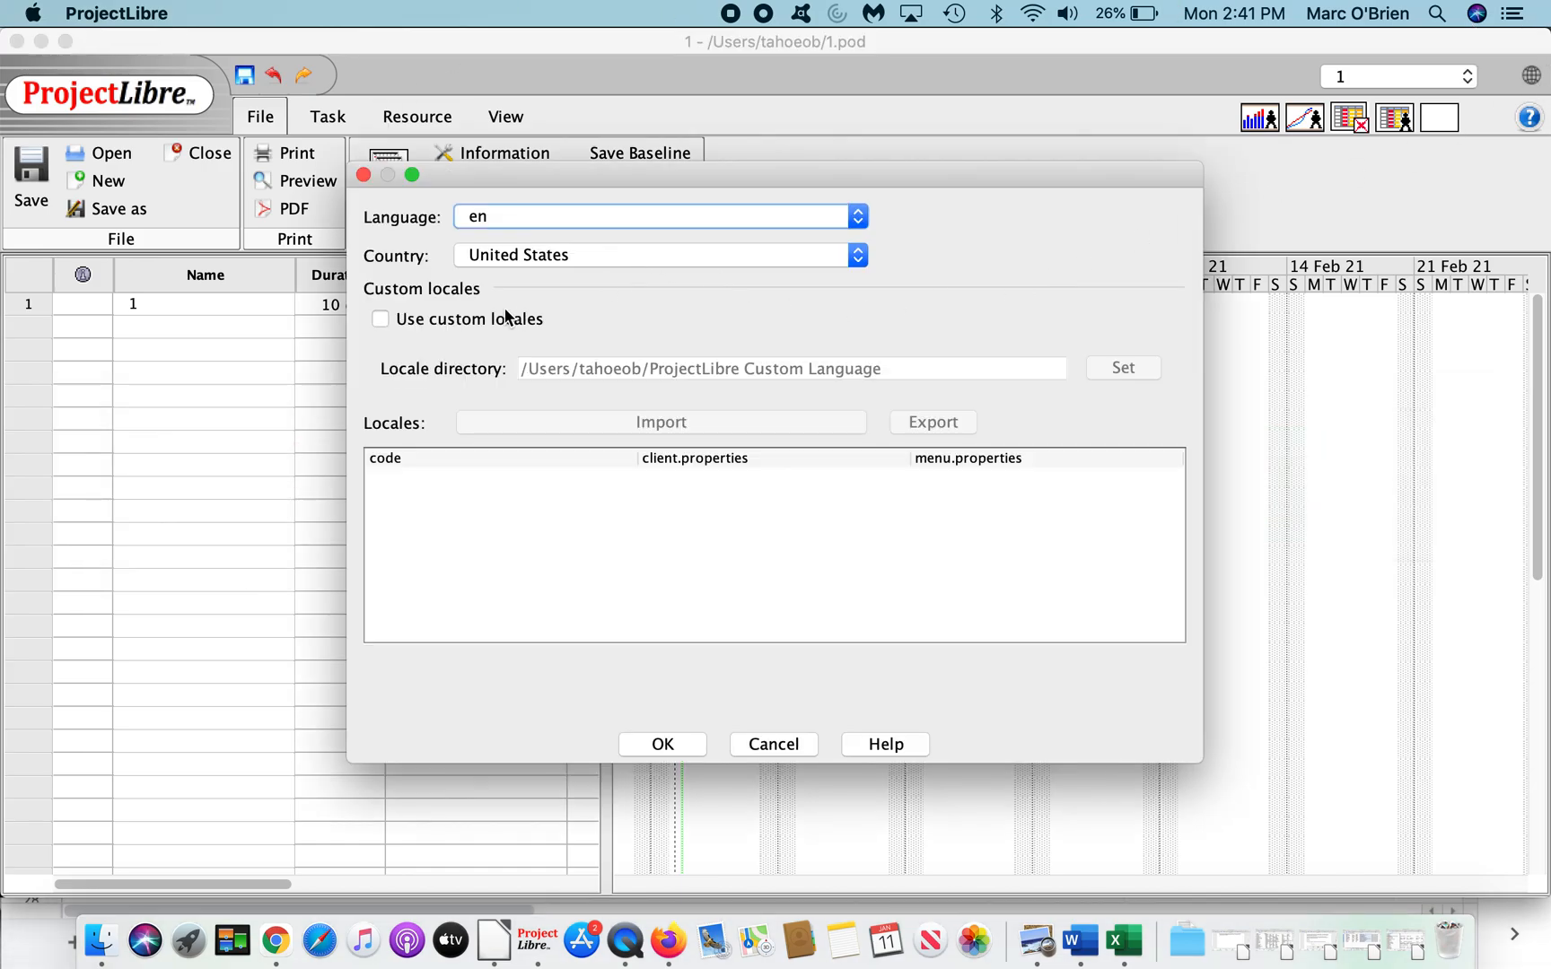
{"action": "left_click", "coordinate": [380, 319]}
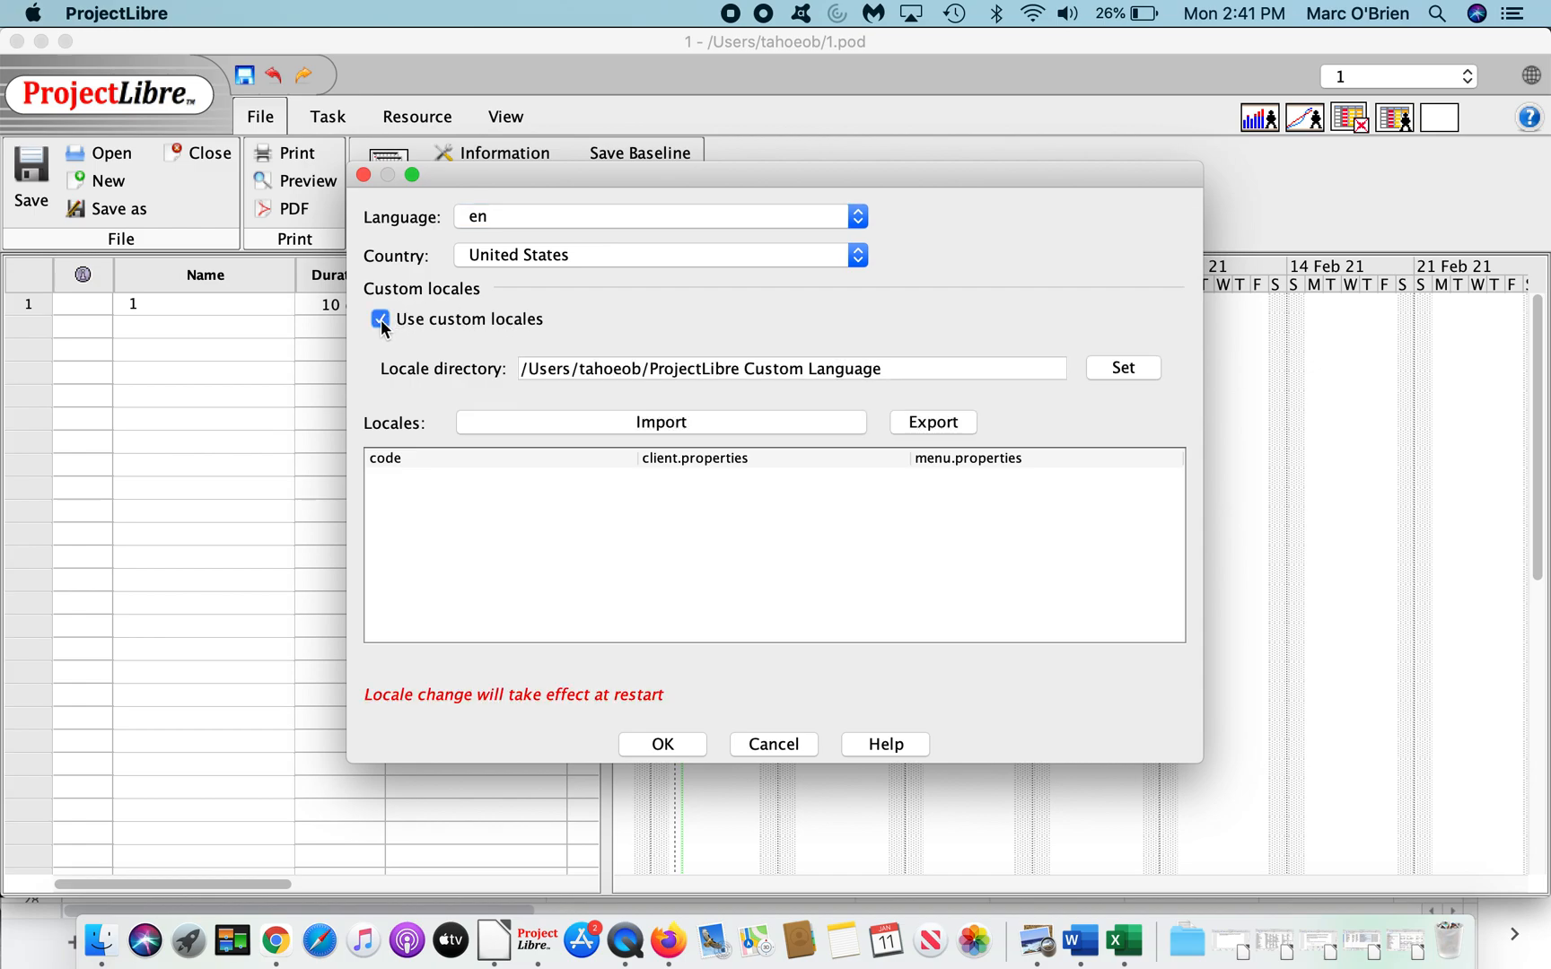
{"action": "mouse_move", "coordinate": [888, 393]}
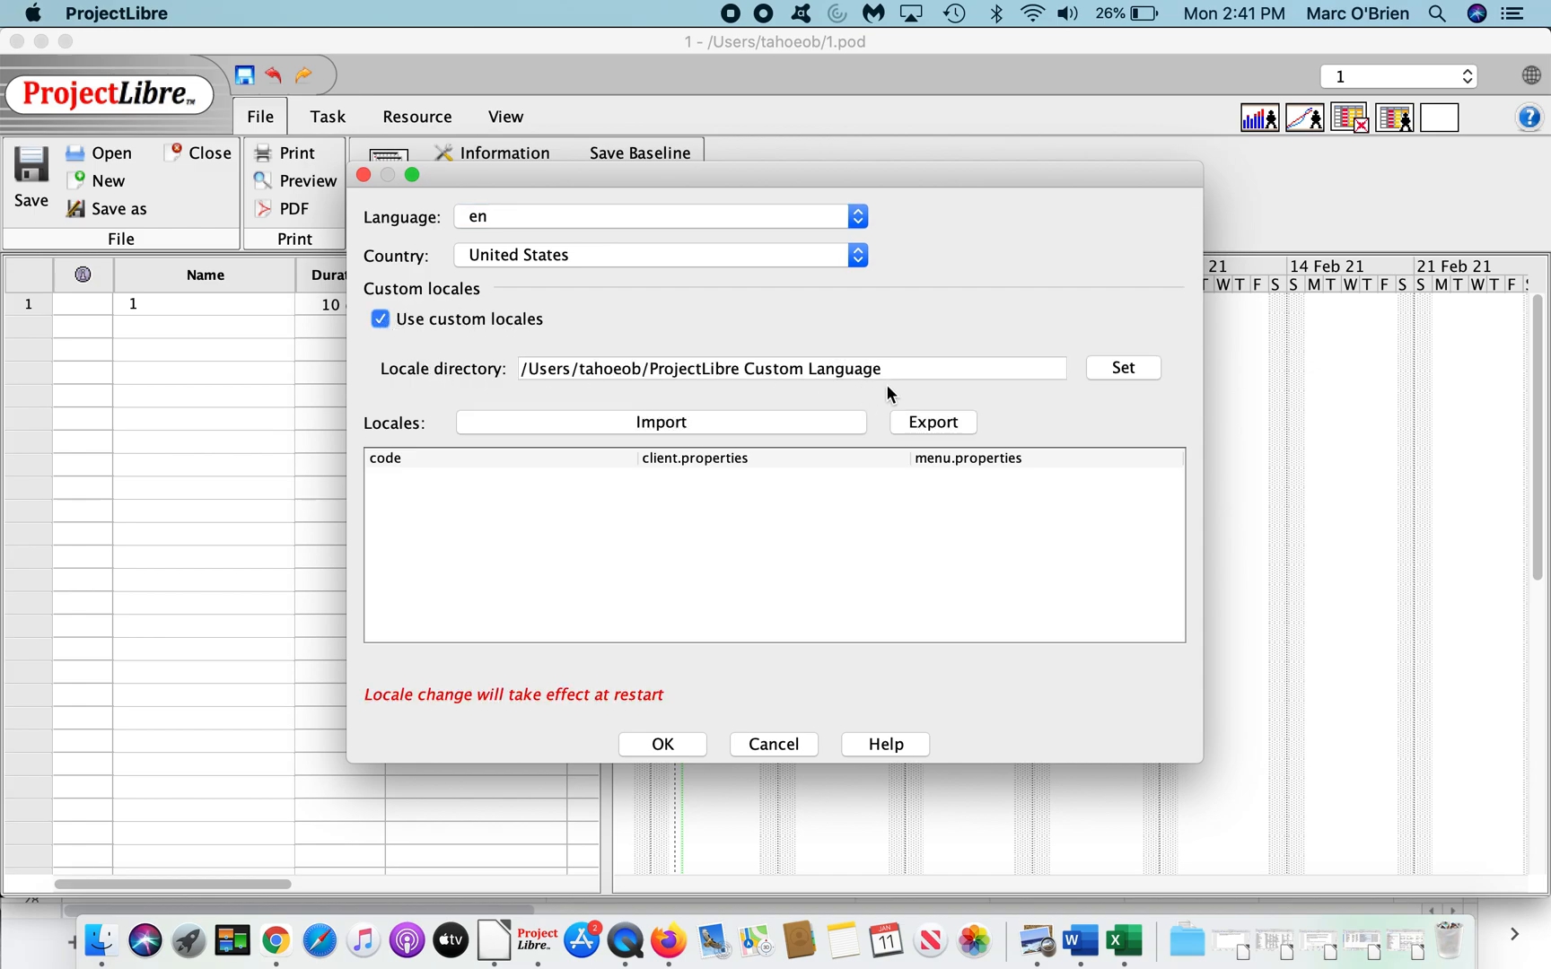
{"action": "mouse_move", "coordinate": [999, 407]}
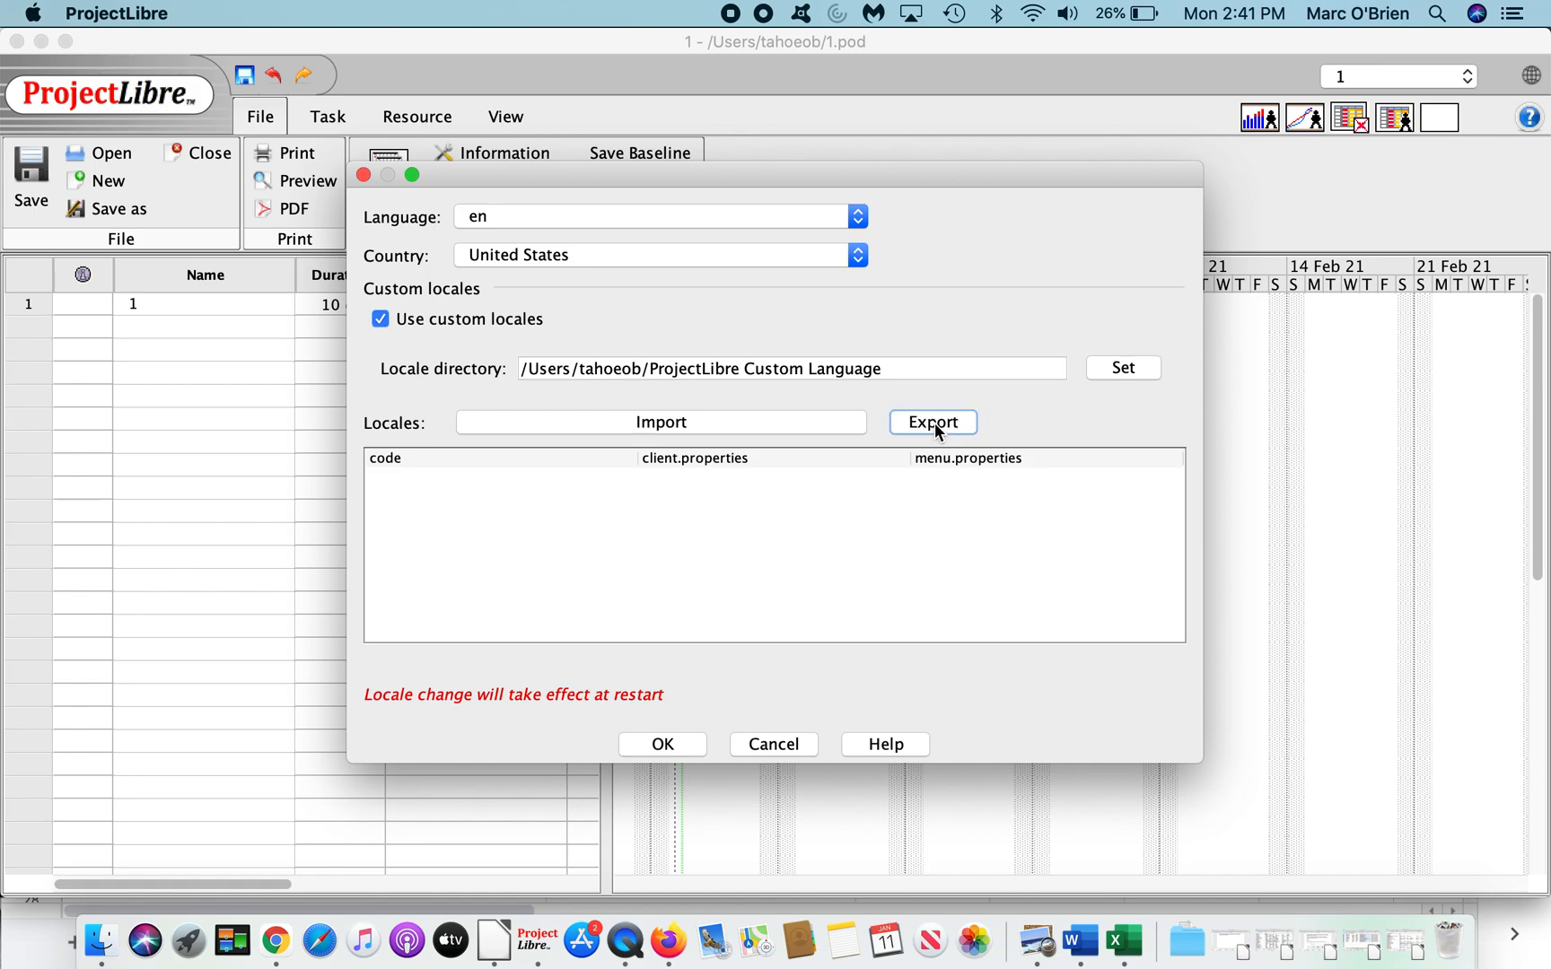
{"action": "left_click", "coordinate": [662, 744]}
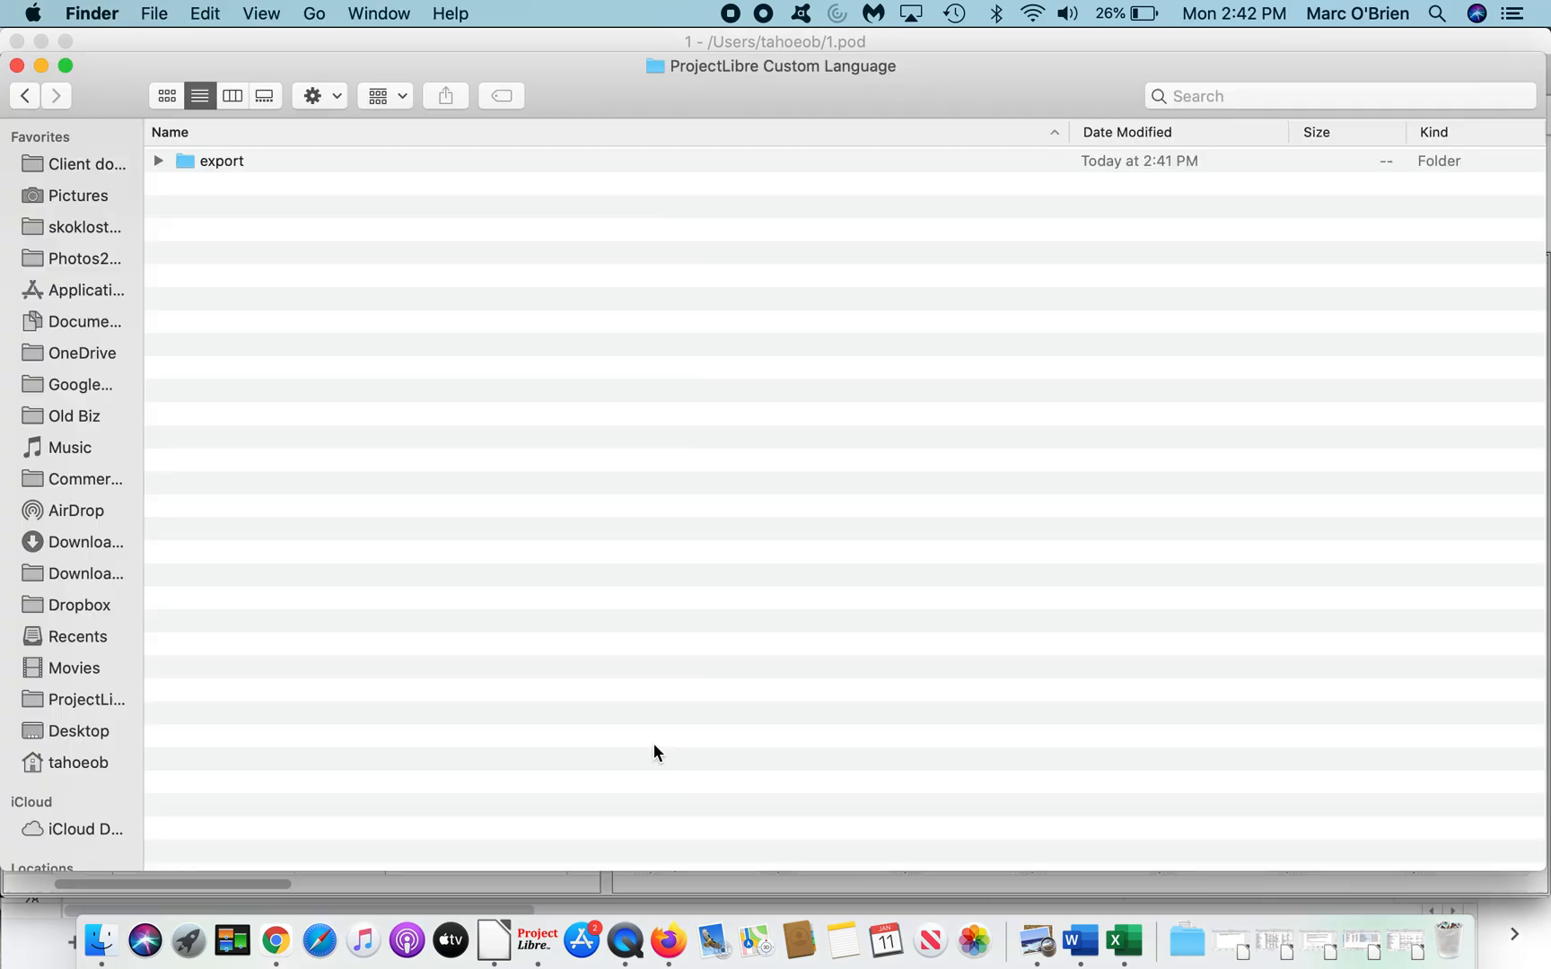
{"action": "mouse_move", "coordinate": [720, 84]}
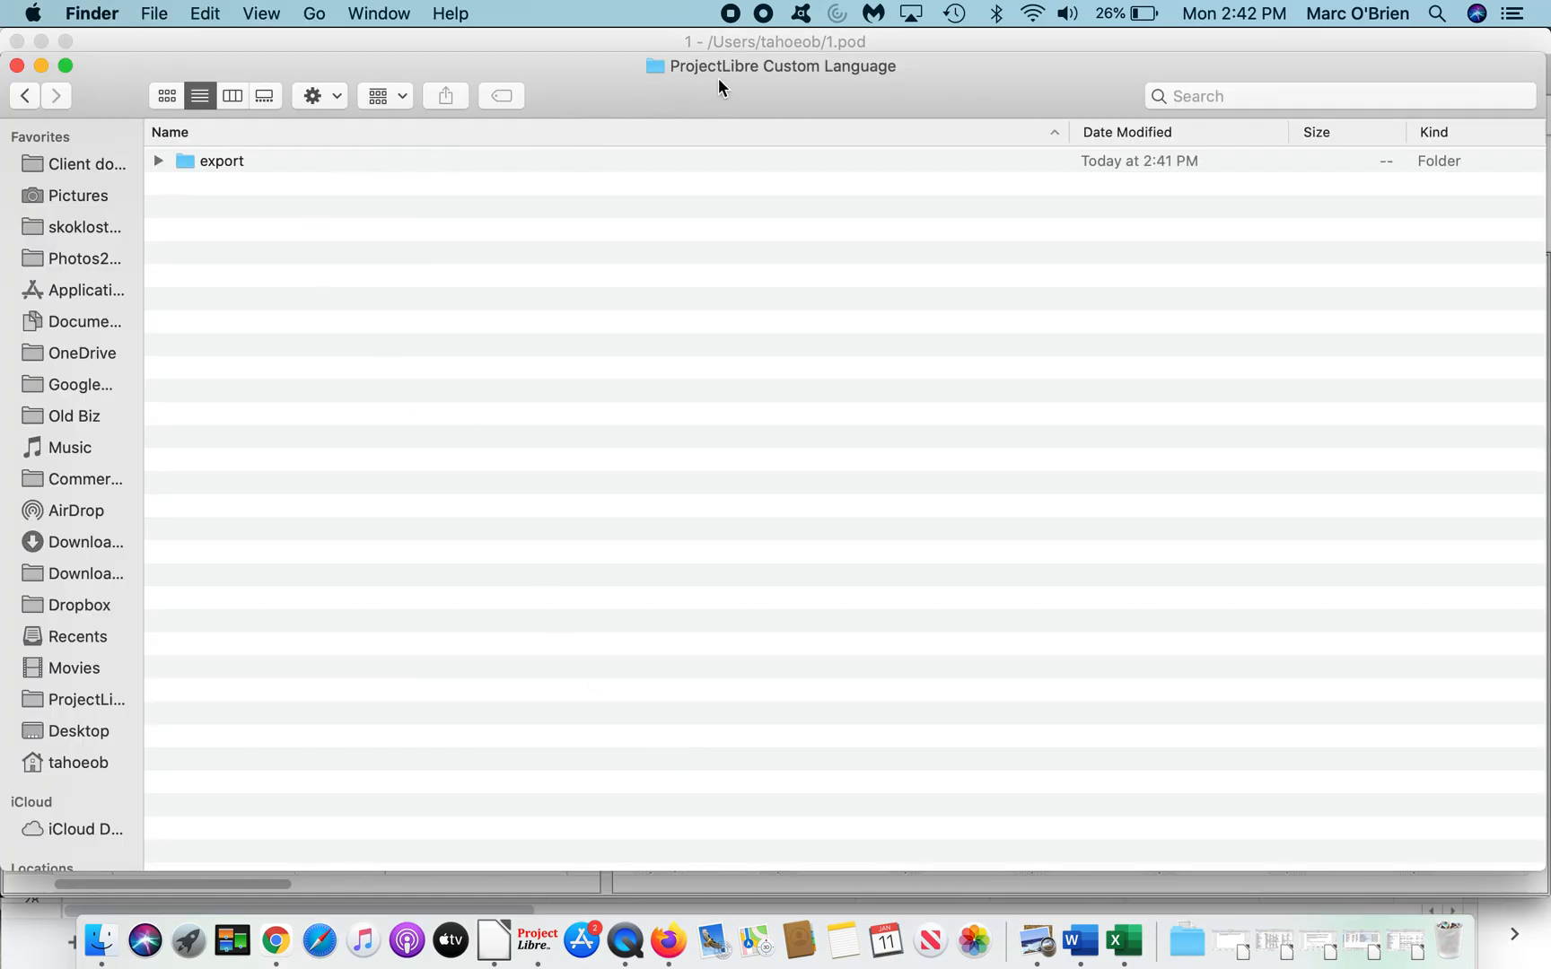
{"action": "mouse_move", "coordinate": [881, 85]}
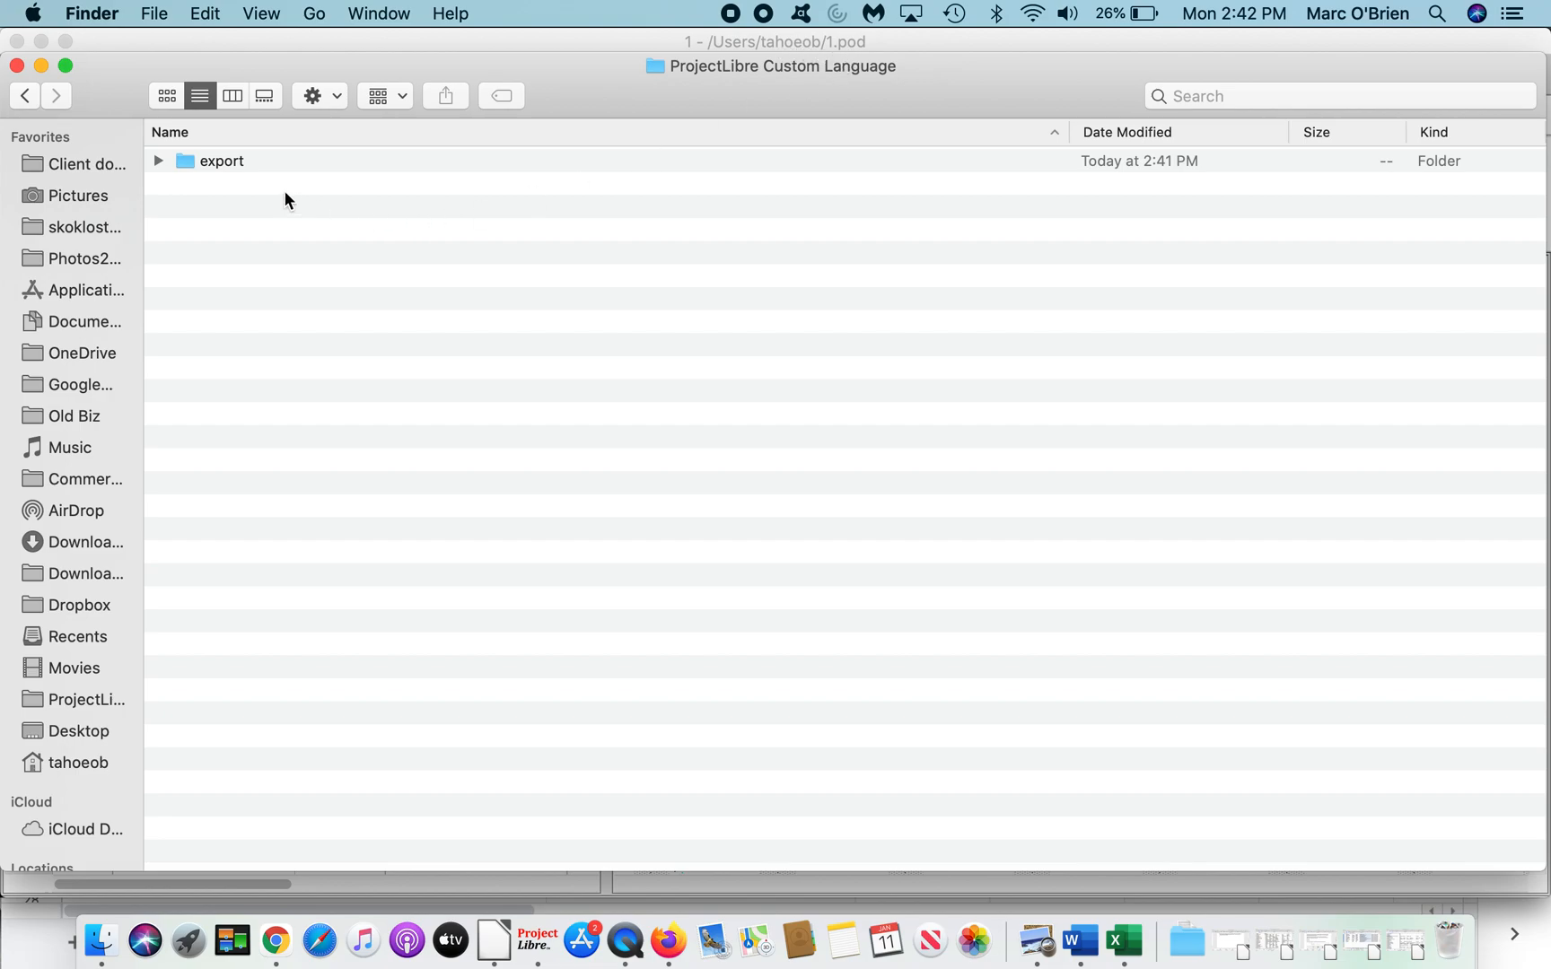
Step: Expand the export folder and select both client_de.txt and menu_de.txt for actions
{"action": "left_click", "coordinate": [157, 161]}
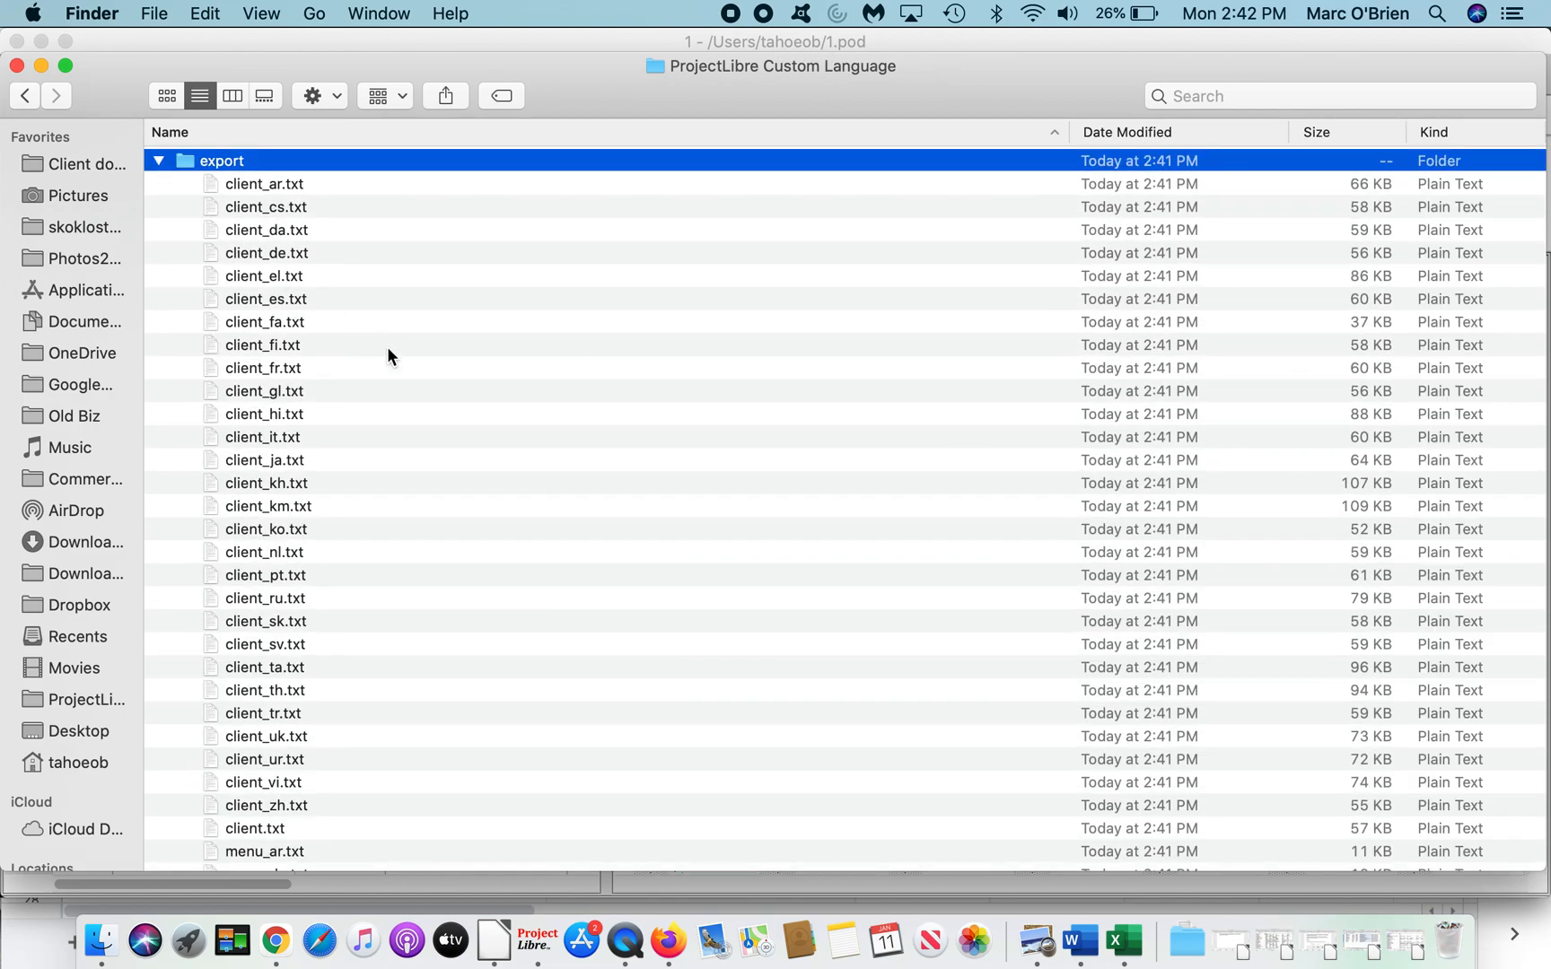
{"action": "mouse_move", "coordinate": [482, 474]}
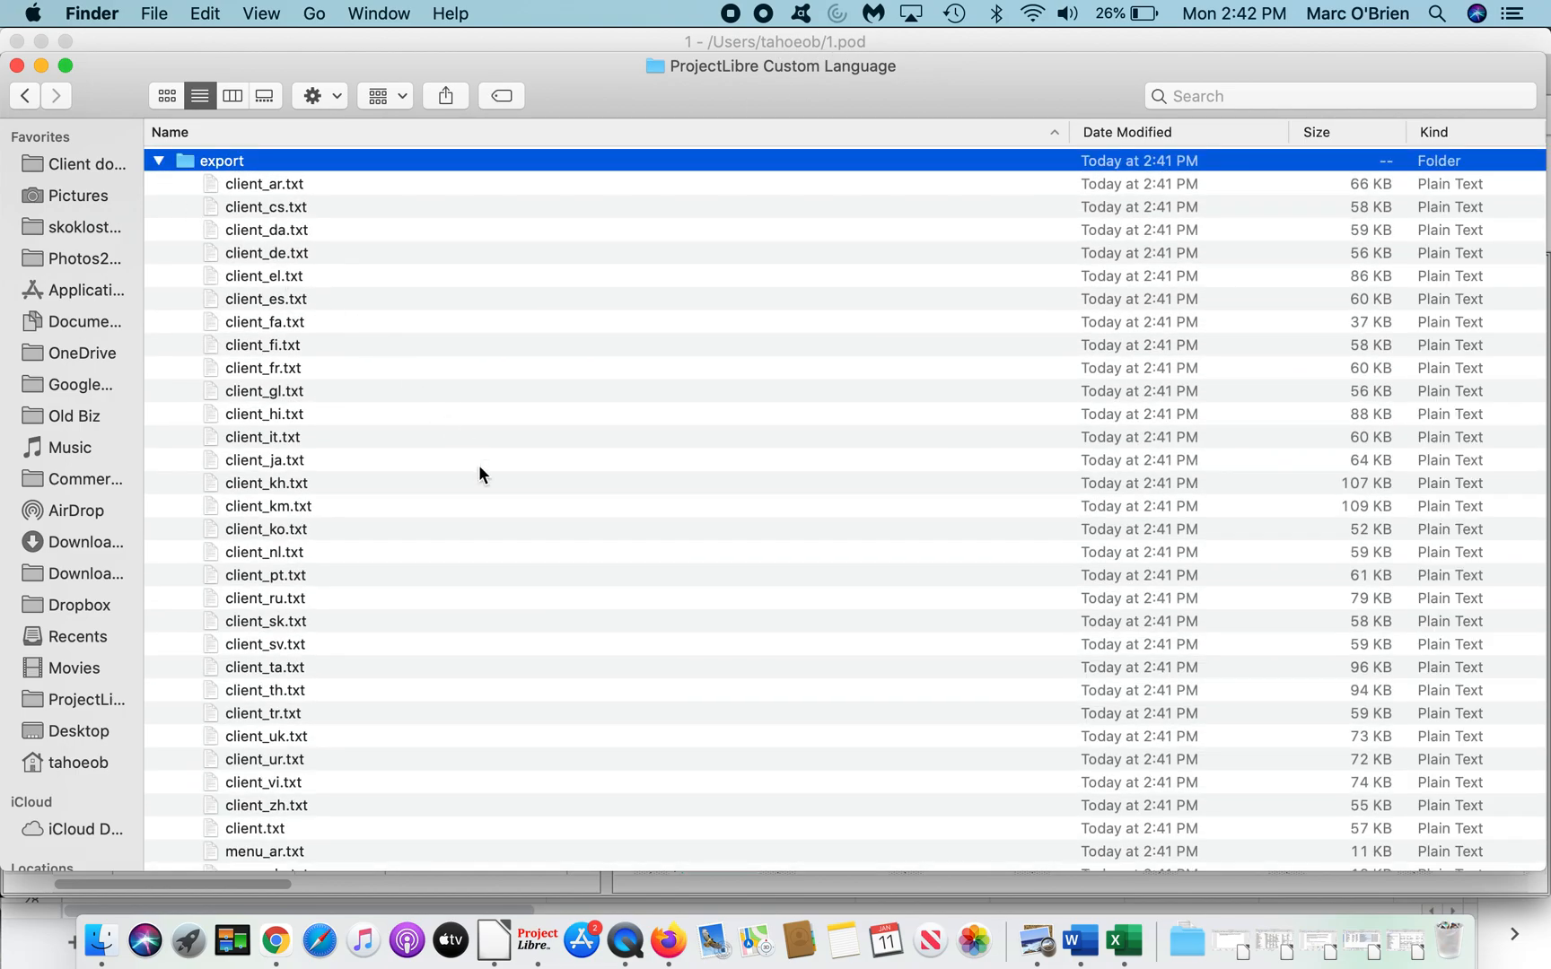
{"action": "mouse_move", "coordinate": [308, 260]}
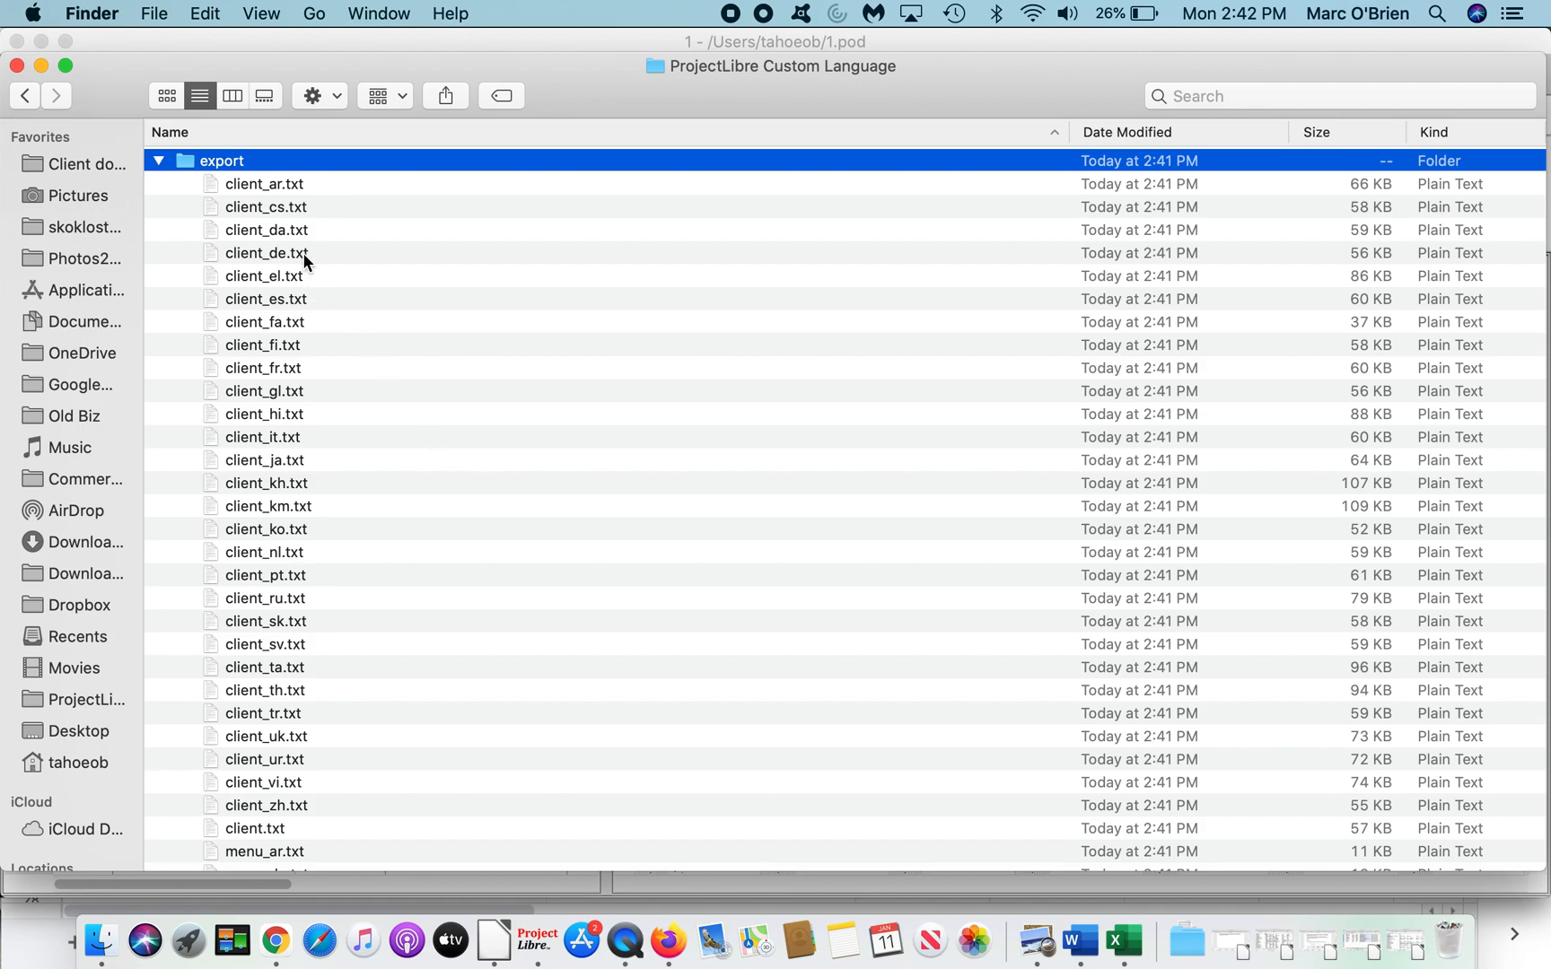
{"action": "left_click", "coordinate": [265, 253]}
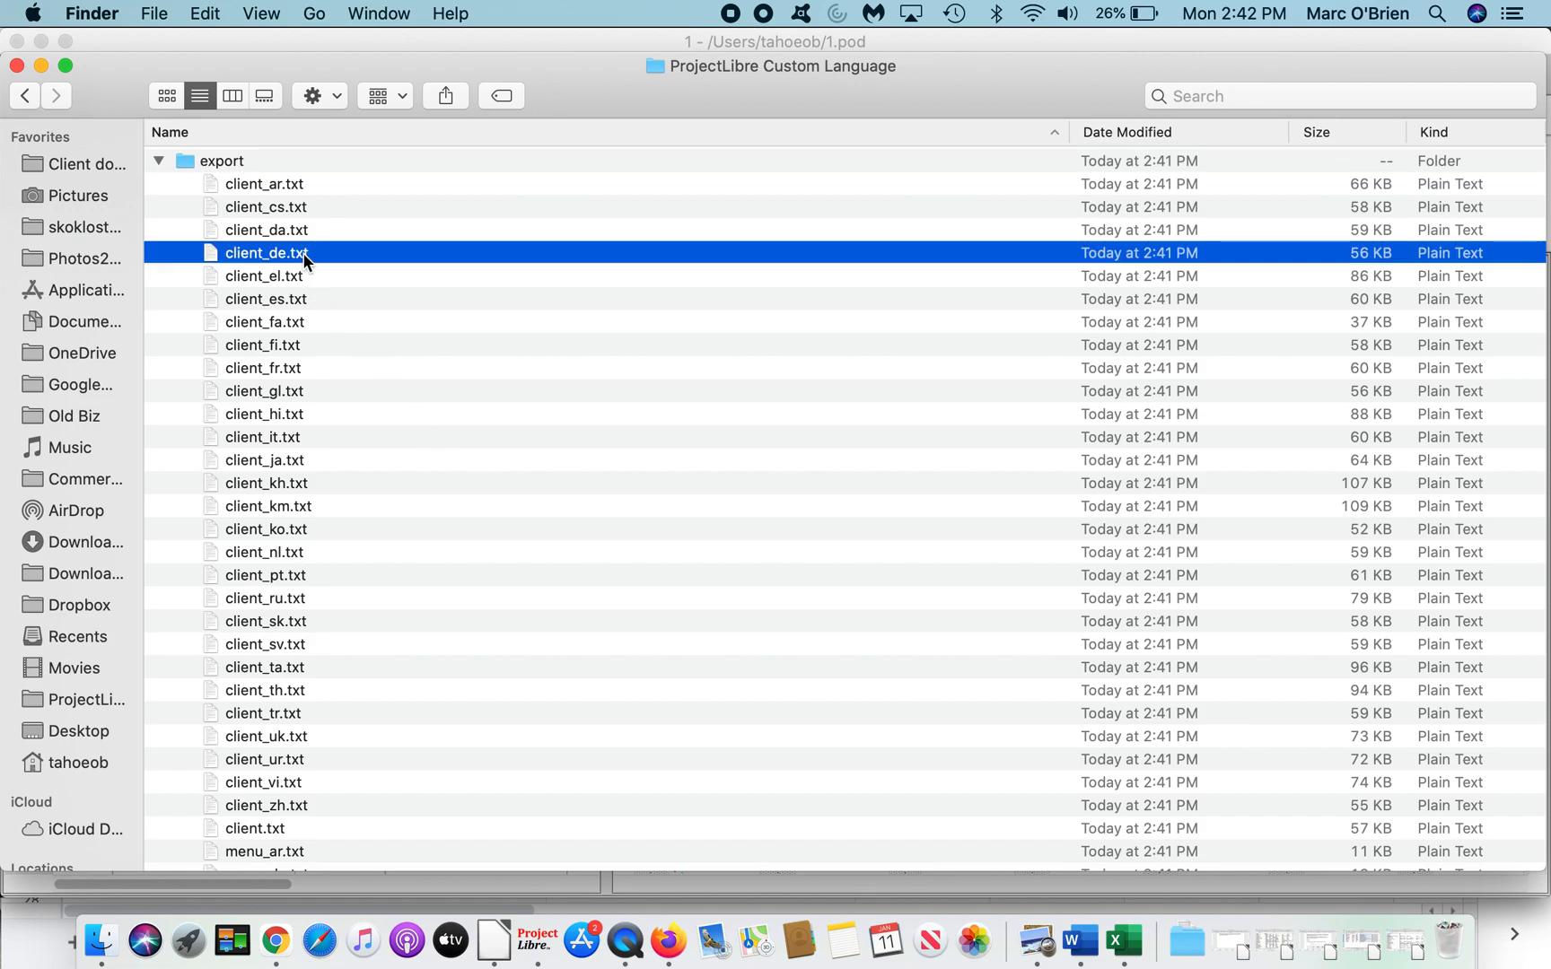
{"action": "scroll", "scroll_direction": "down", "scroll_amount": 3}
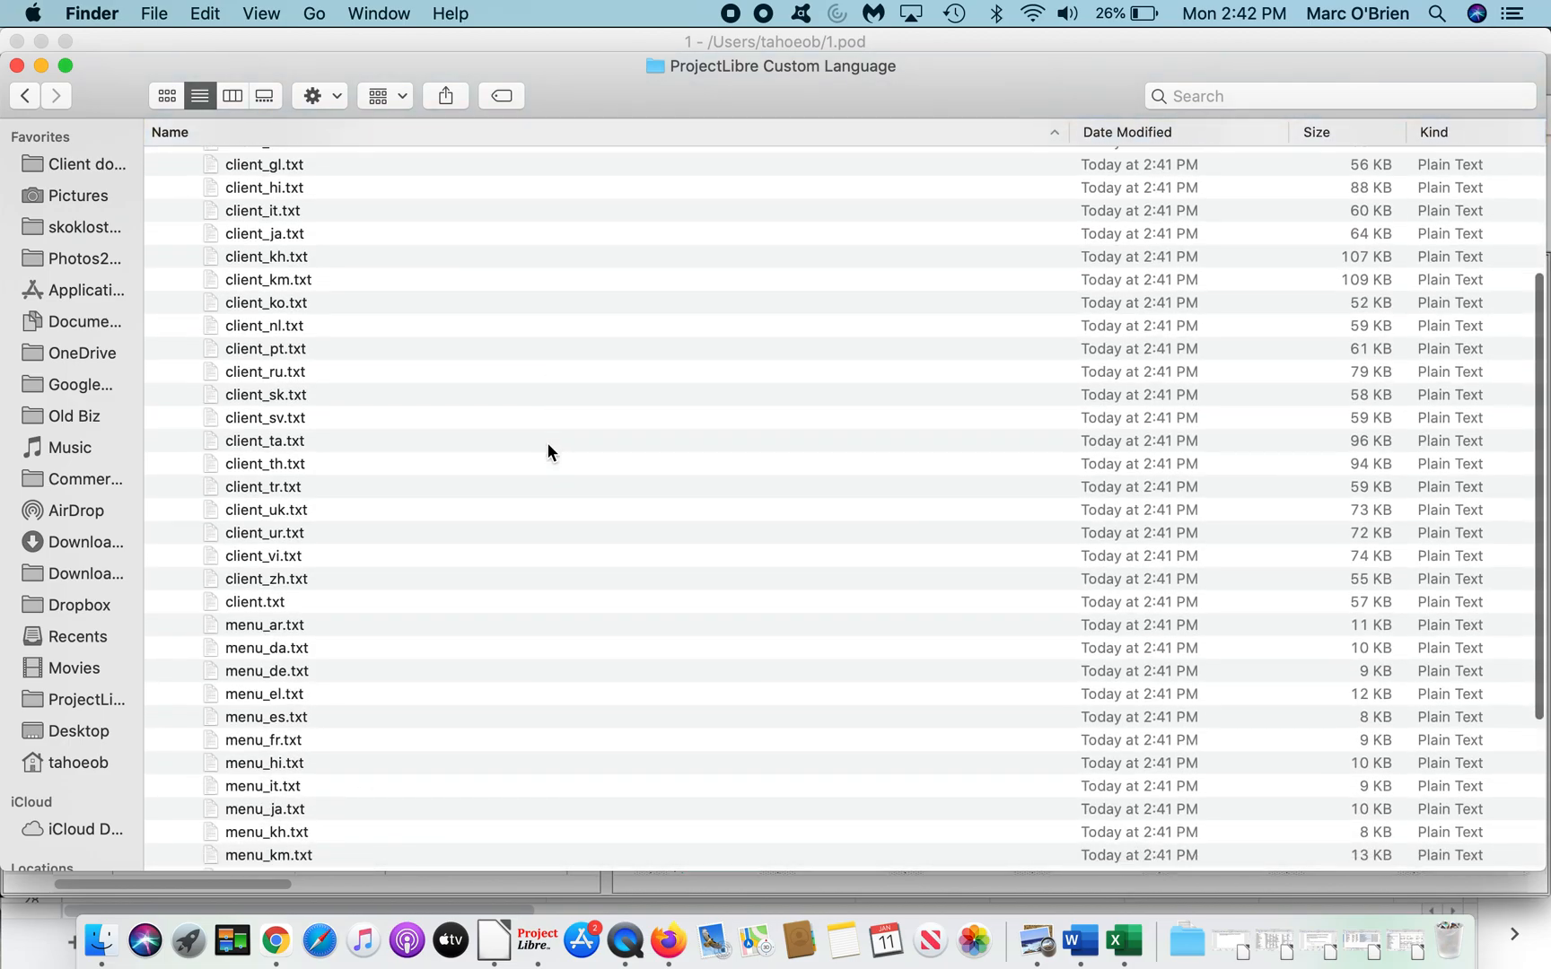
{"action": "scroll", "scroll_direction": "down", "scroll_amount": 3}
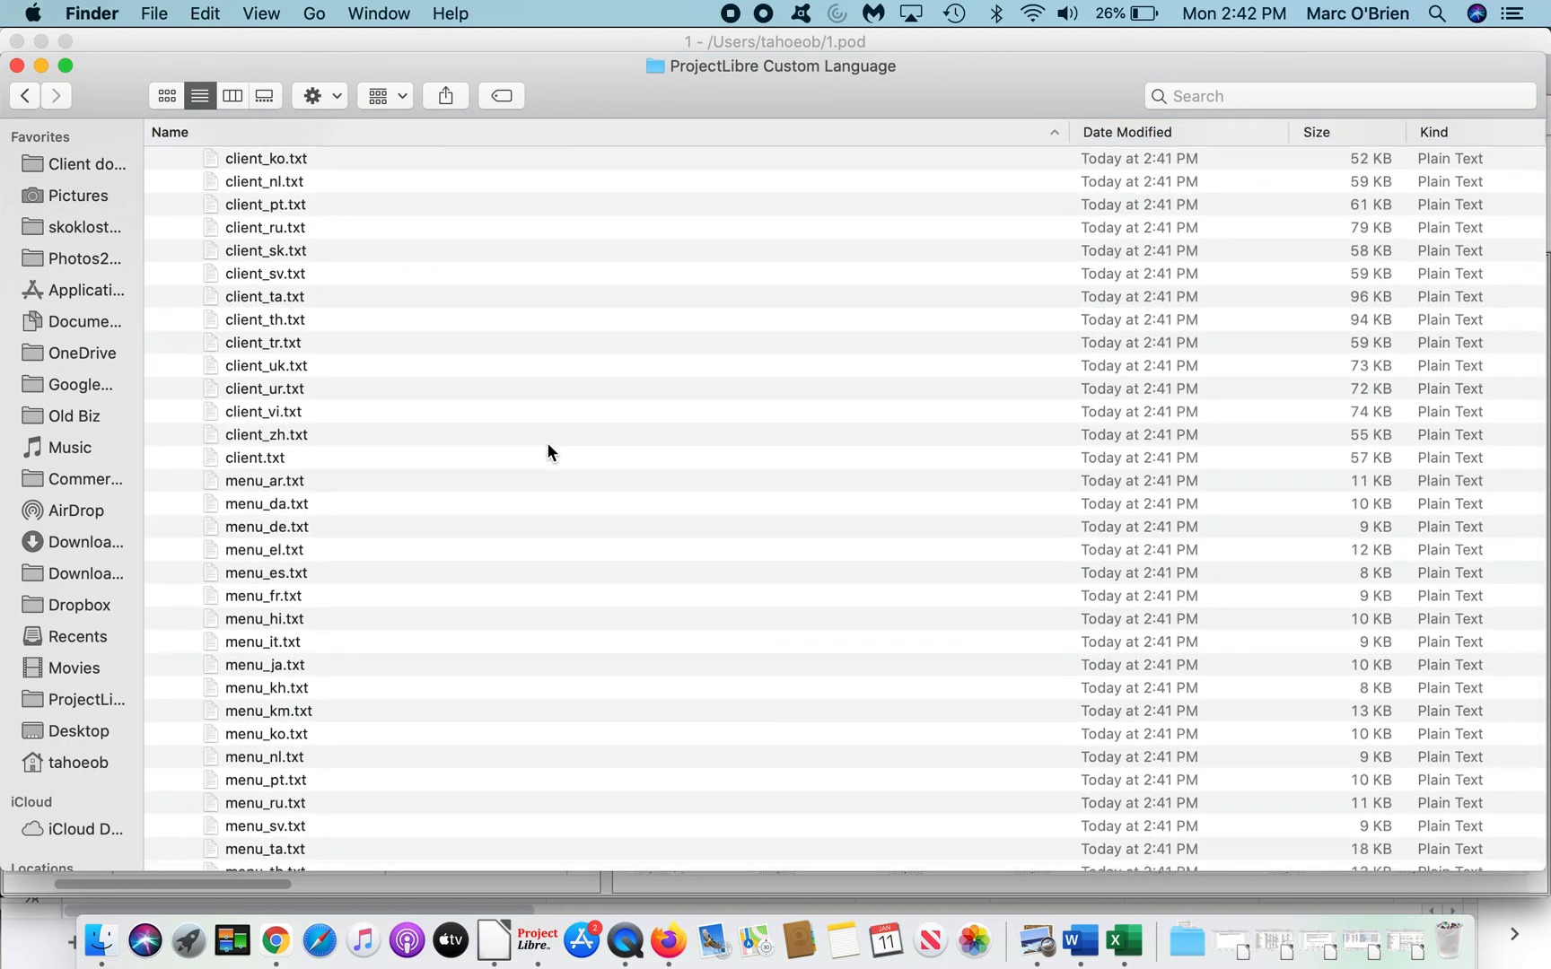
{"action": "left_click", "coordinate": [265, 526]}
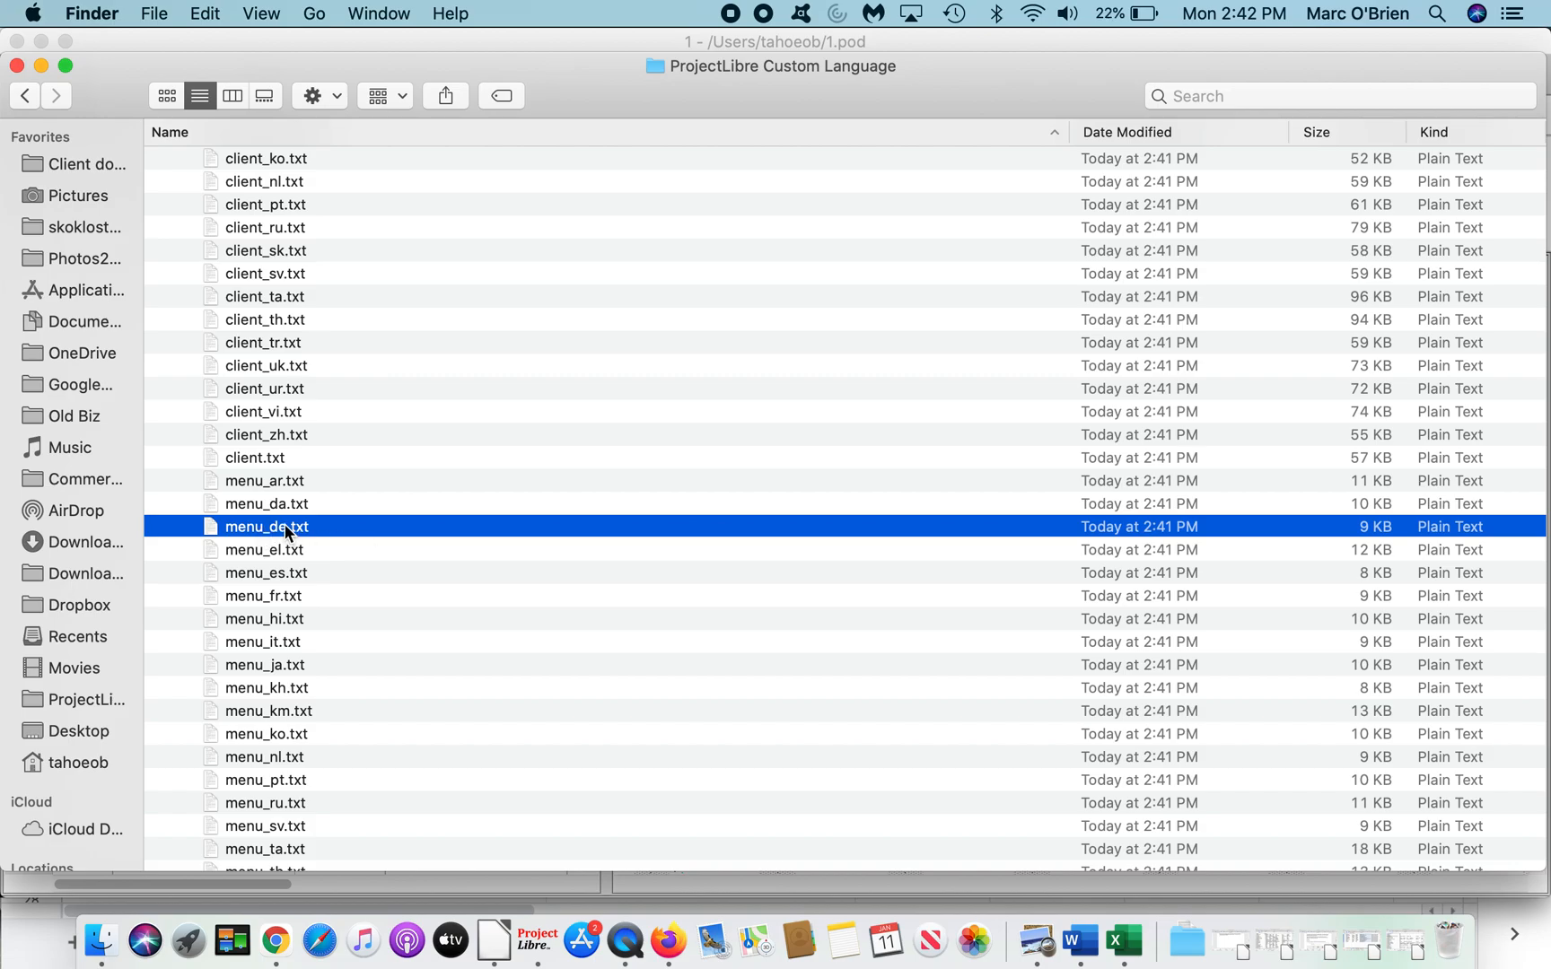
{"action": "right_click", "coordinate": [264, 526]}
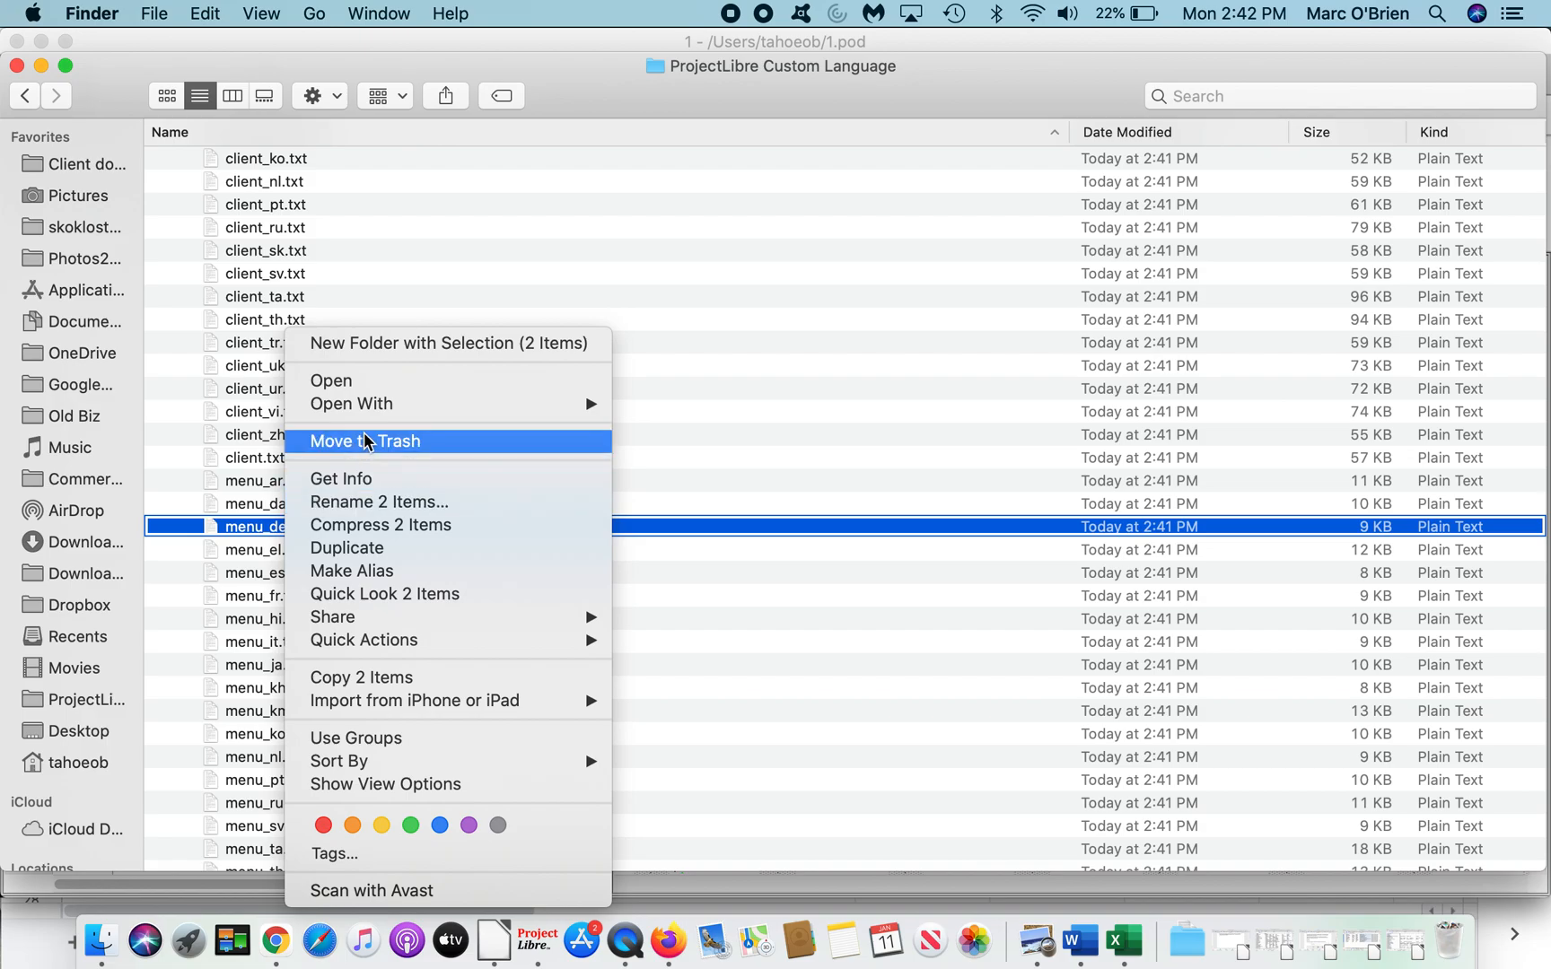
{"action": "mouse_move", "coordinate": [550, 447]}
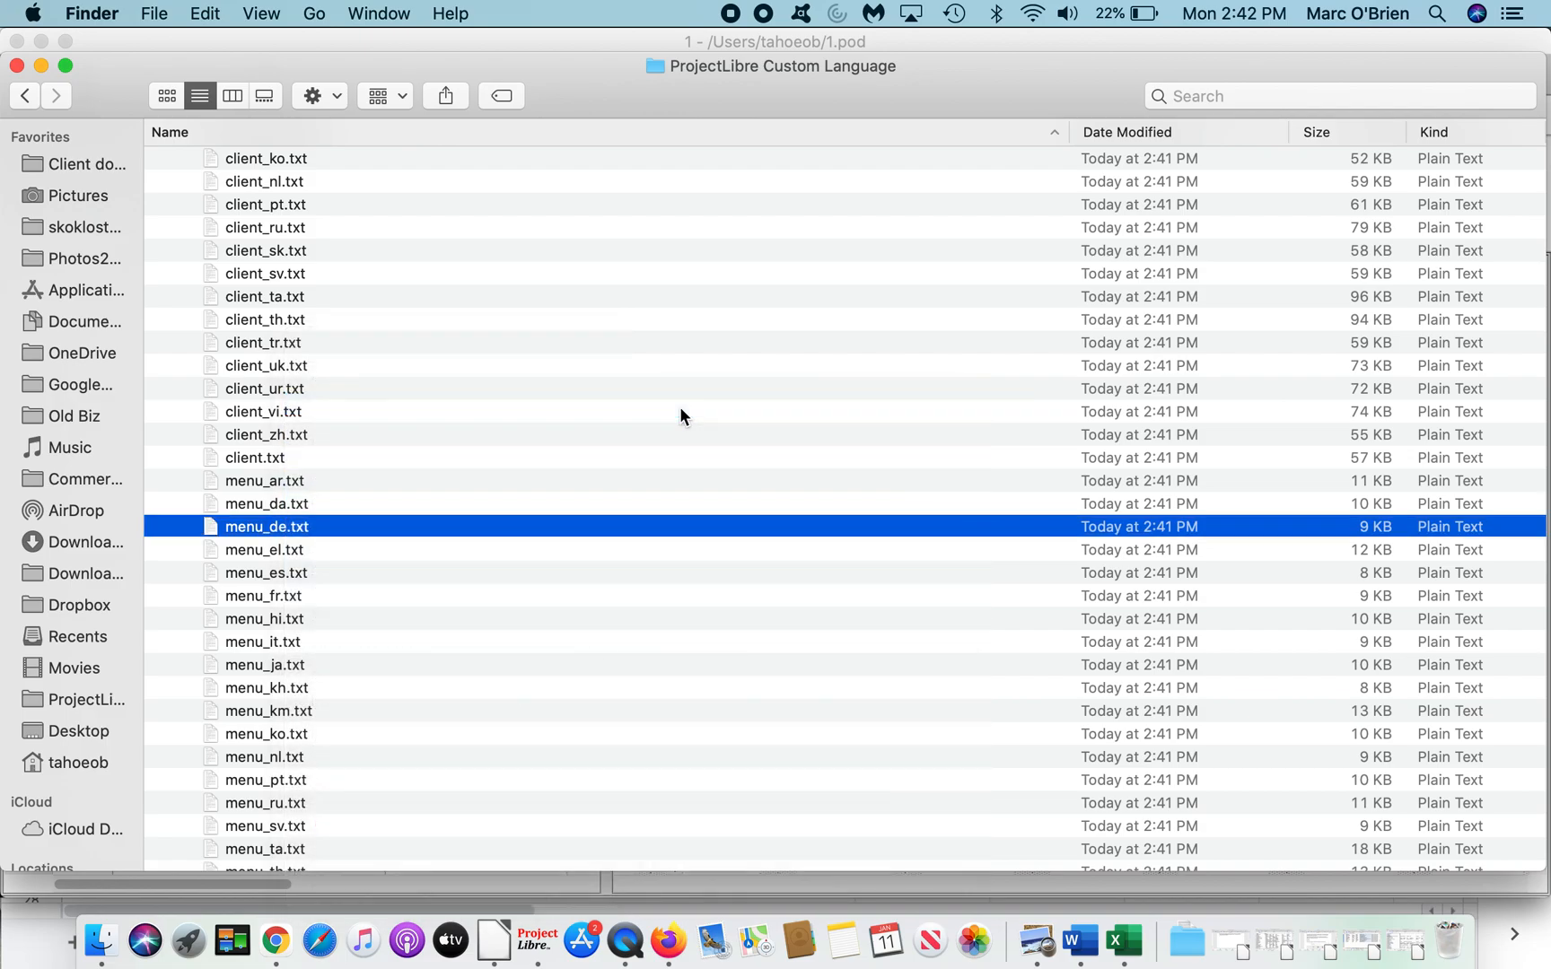
Step: Append '(AT)' to the Datei ribbon title in menu_de.txt and check Austria's country code in Chrome
{"action": "double_click", "coordinate": [265, 526]}
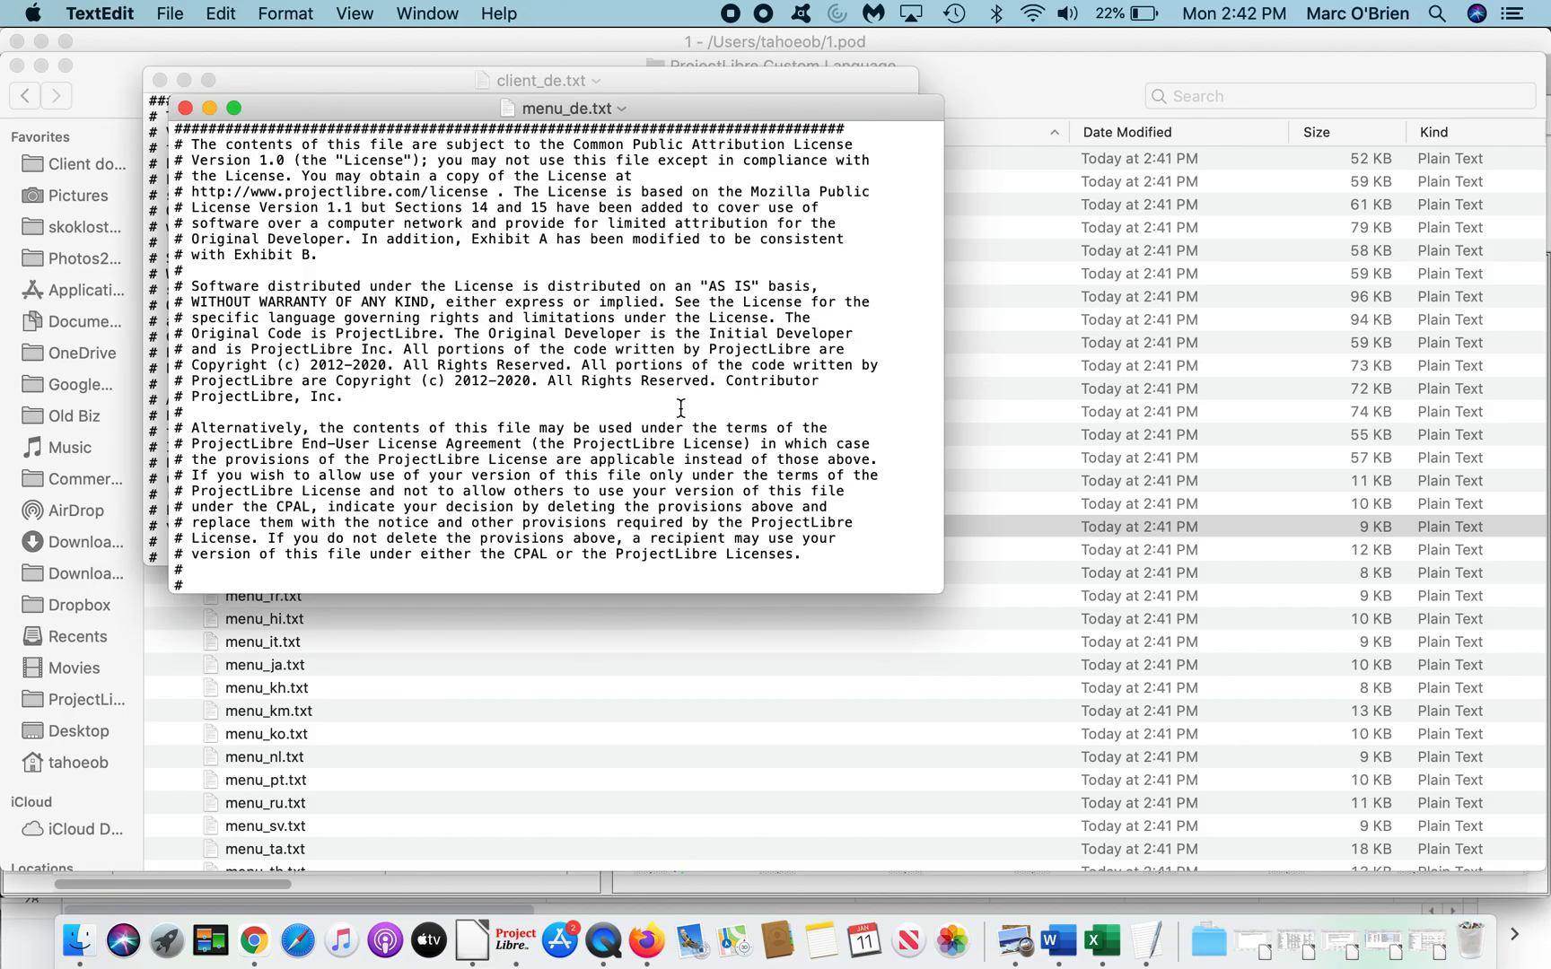
{"action": "mouse_move", "coordinate": [979, 622]}
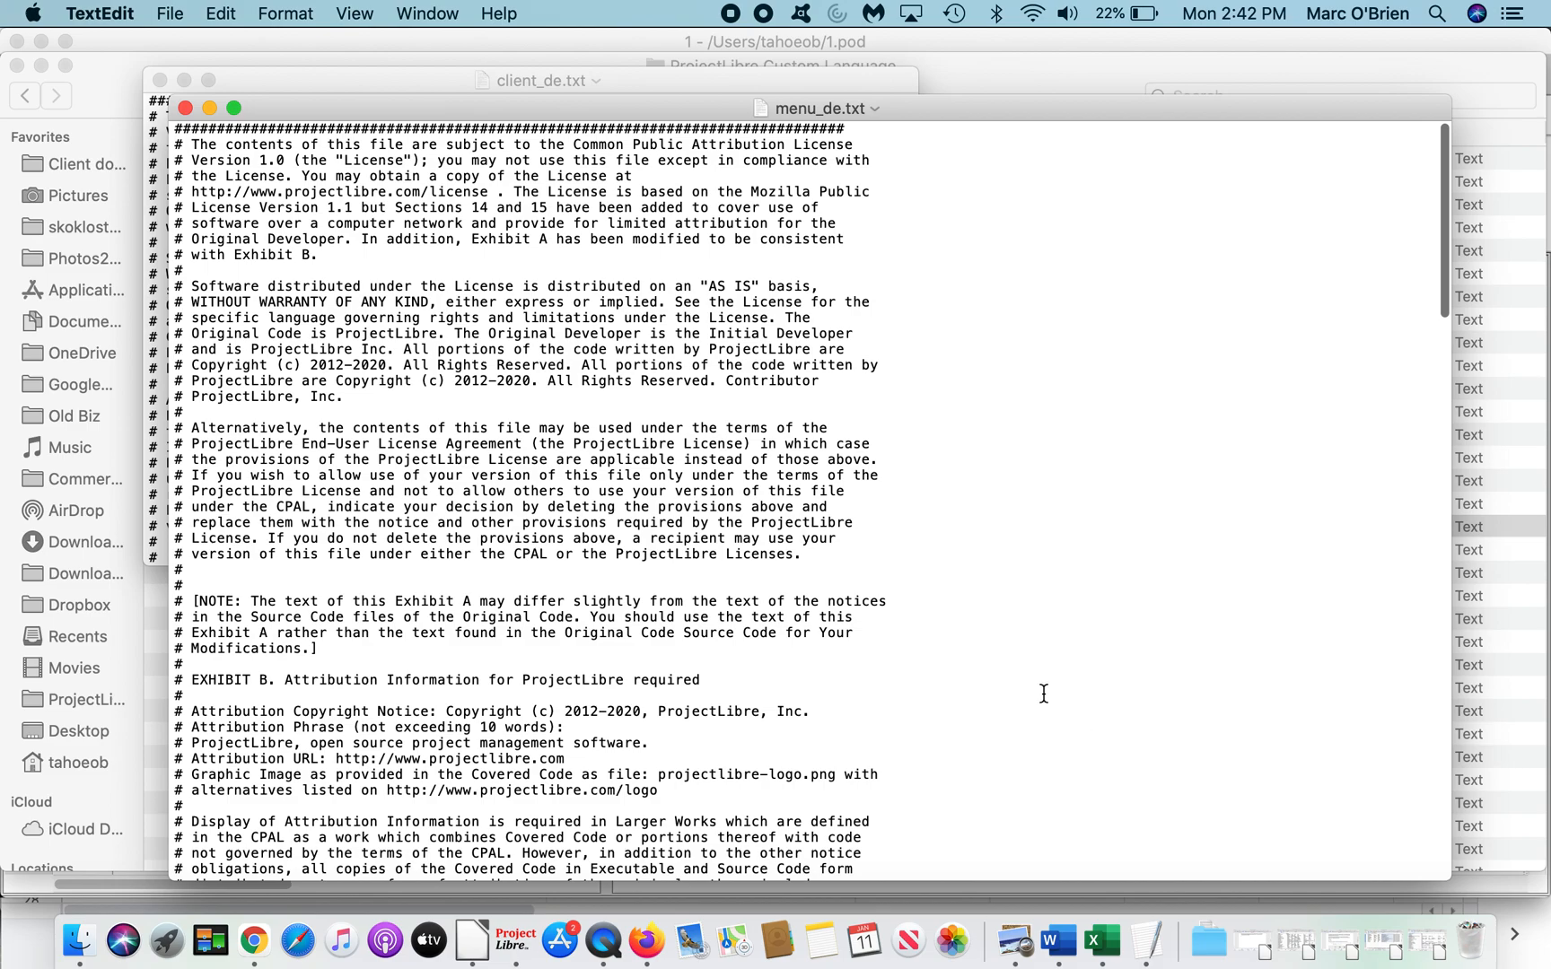
{"action": "scroll", "scroll_direction": "down", "scroll_amount": 3}
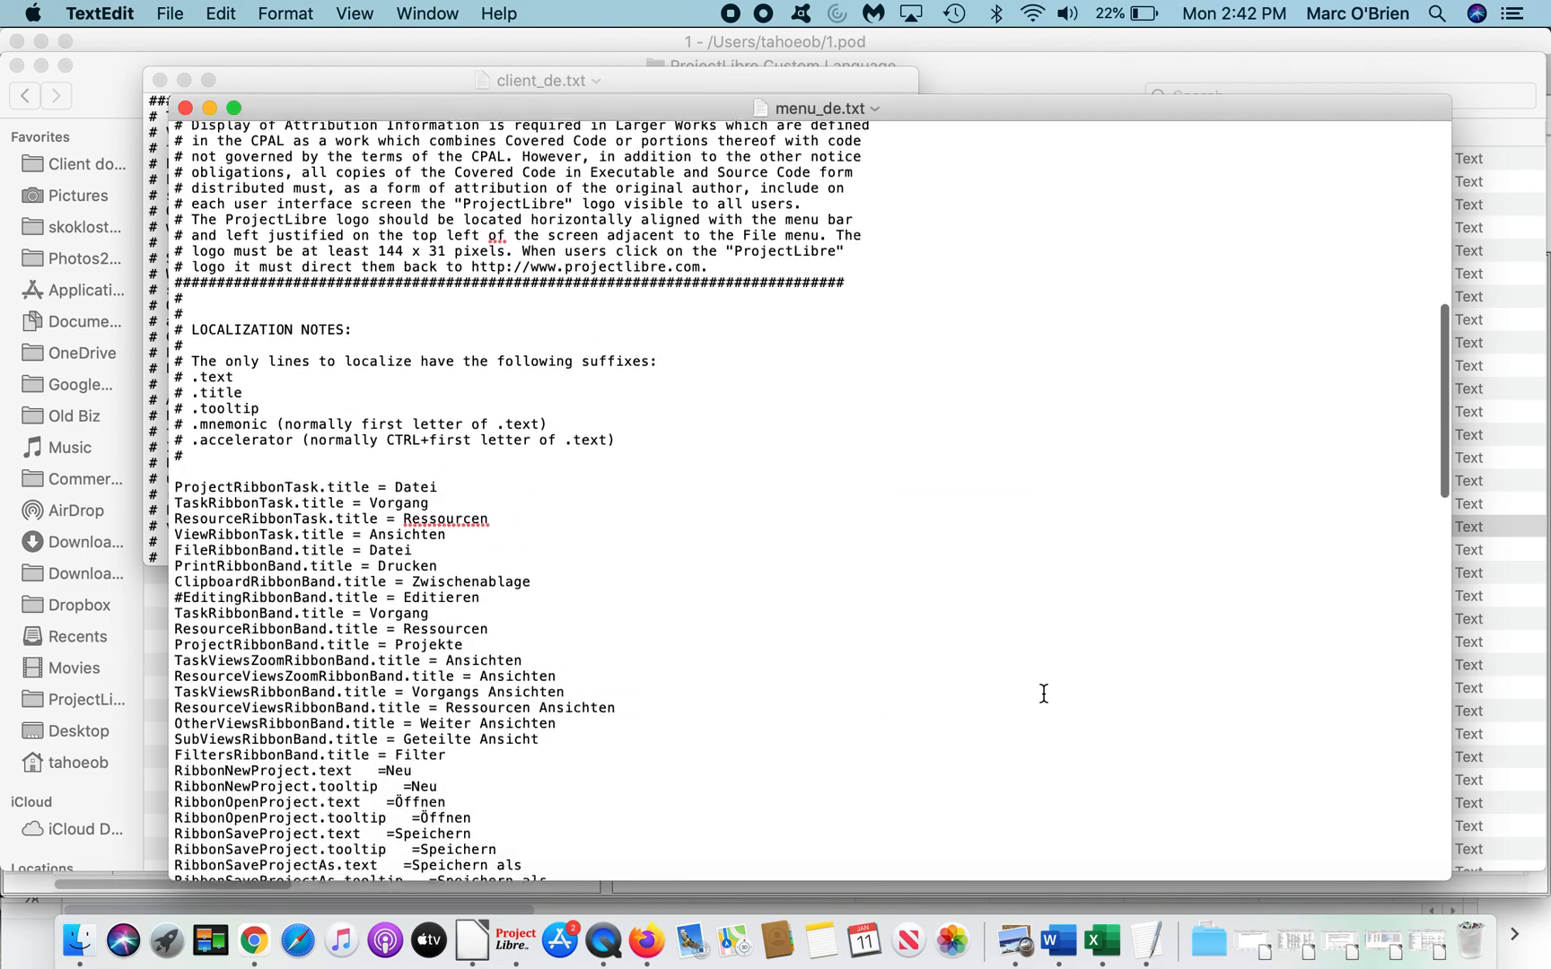
{"action": "scroll", "scroll_direction": "down", "scroll_amount": 3}
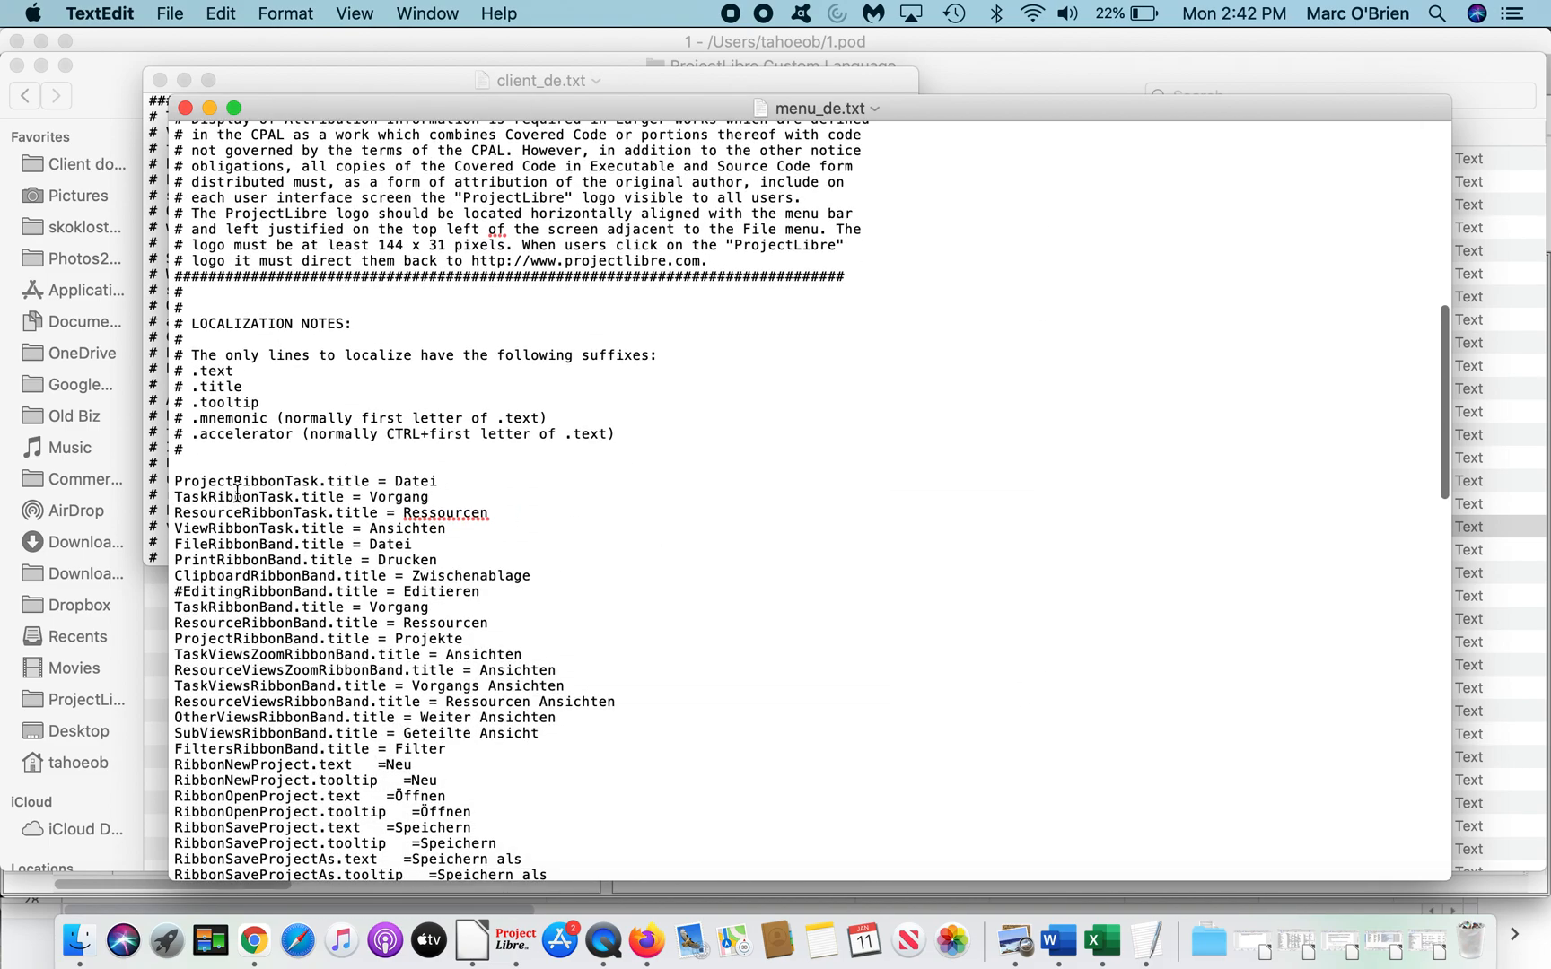
{"action": "mouse_move", "coordinate": [215, 485]}
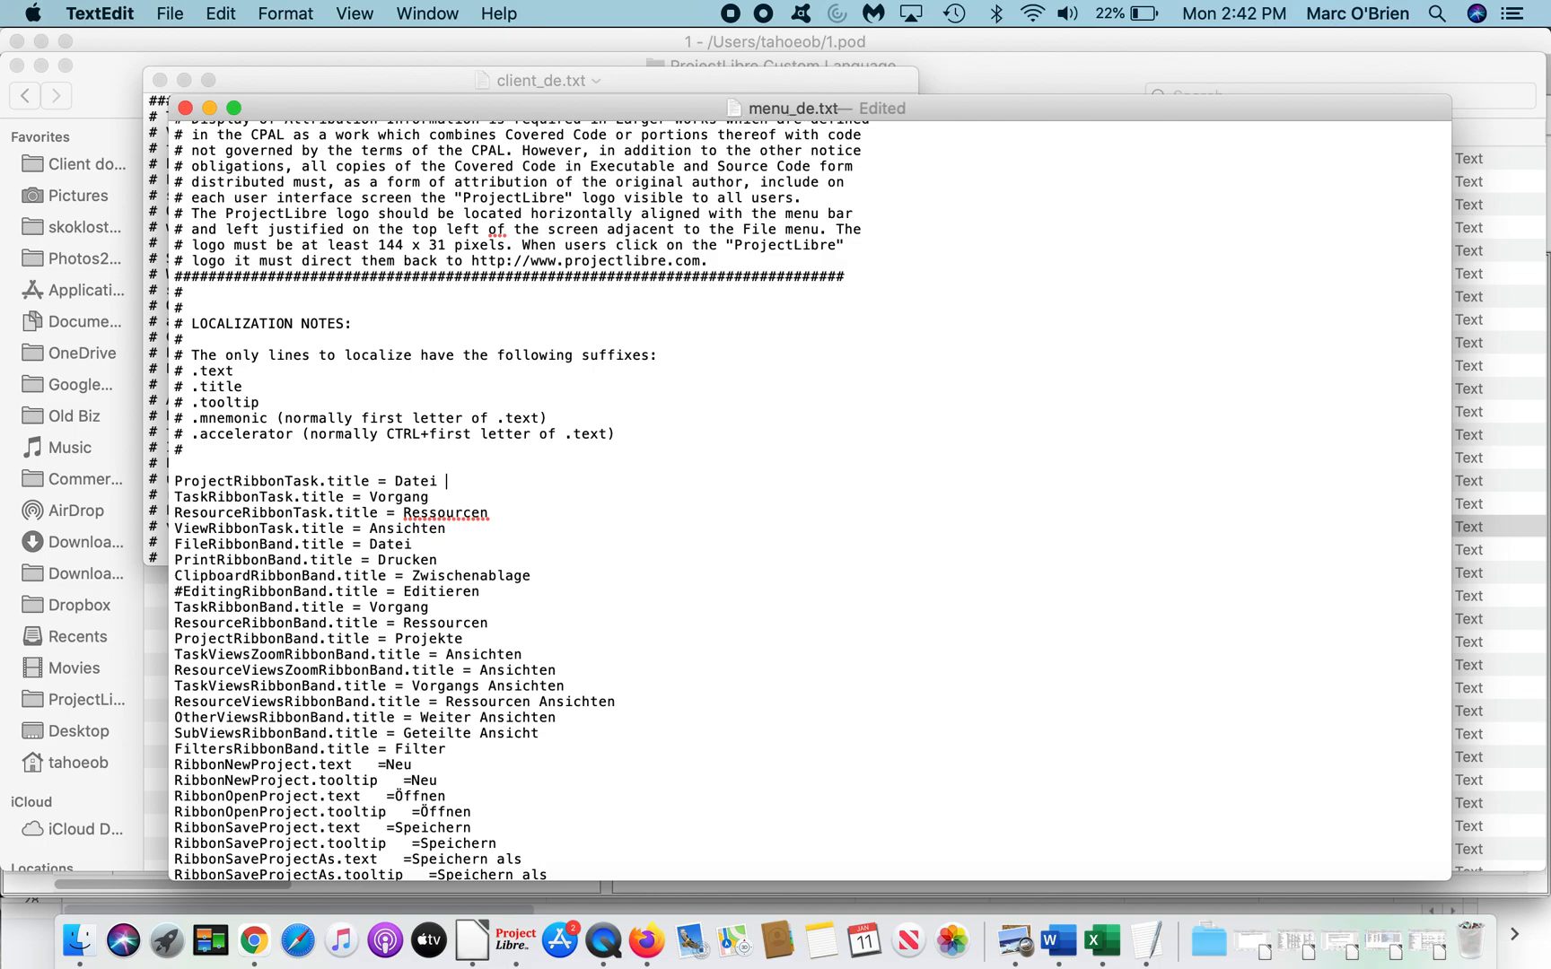
{"action": "type", "text": "("}
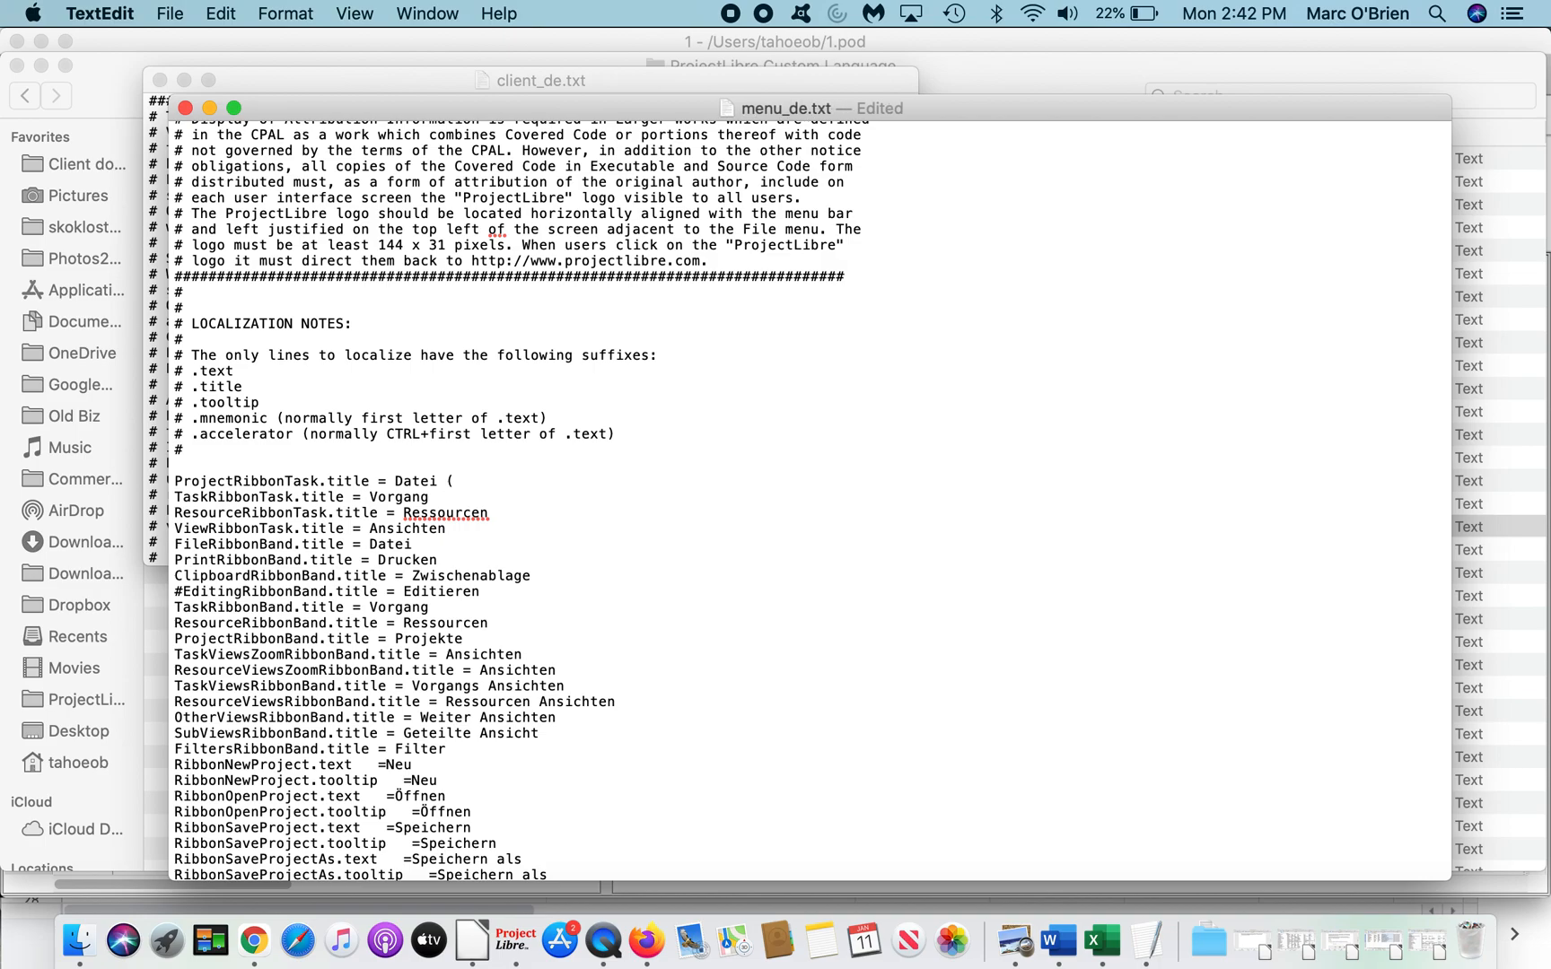
{"action": "type", "text": "AT"}
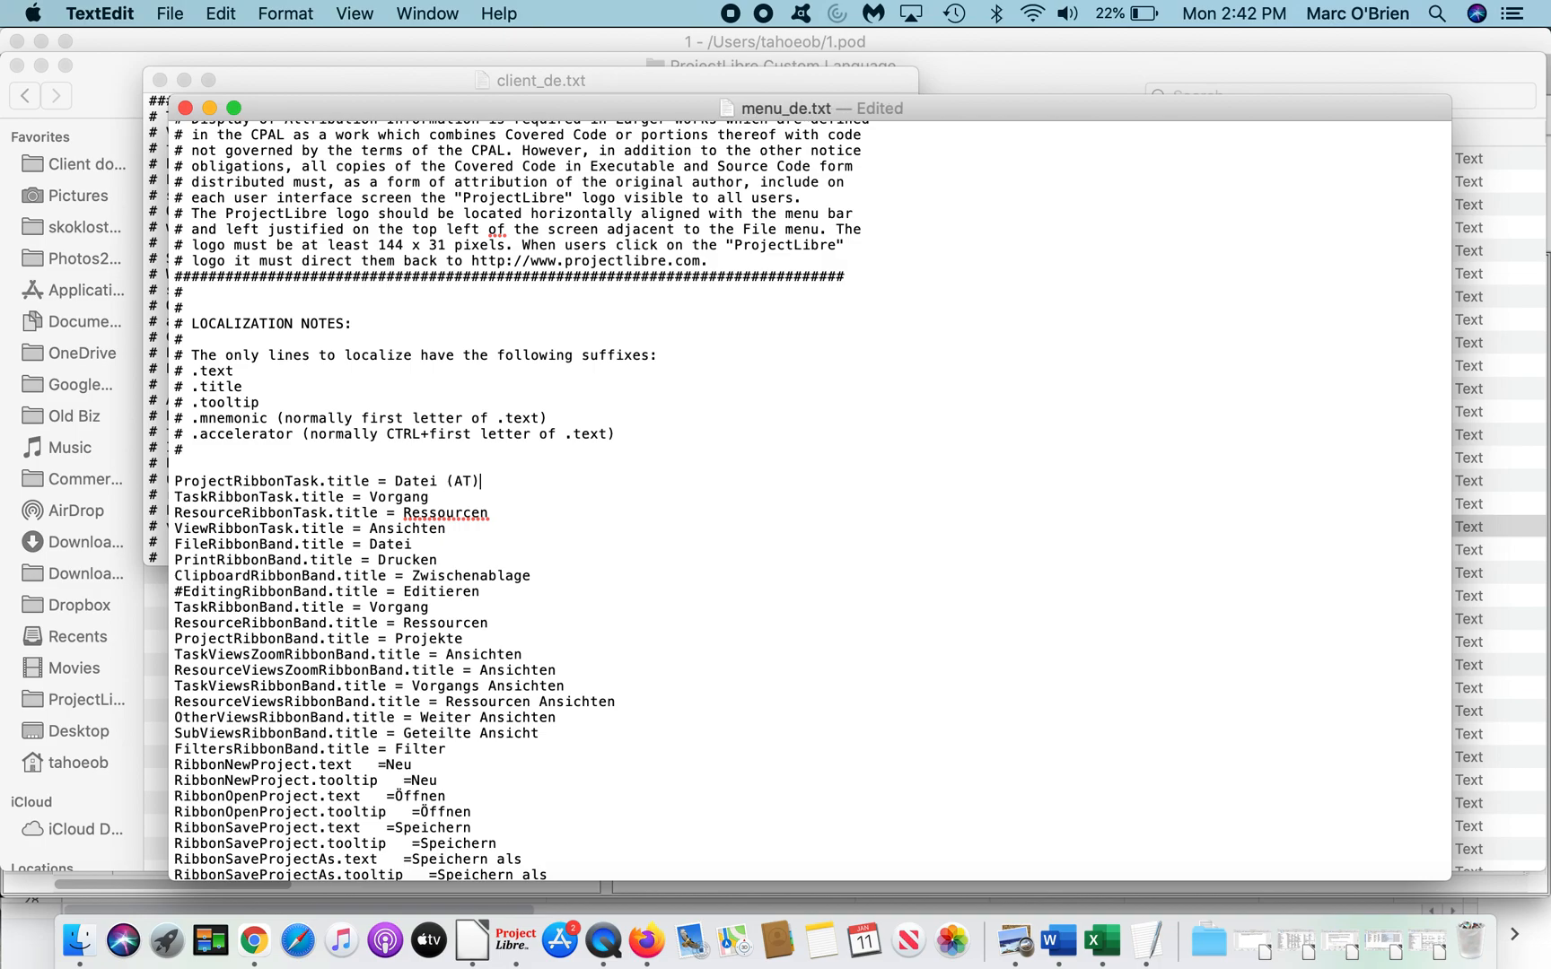
{"action": "key", "text": "cmd+tab"}
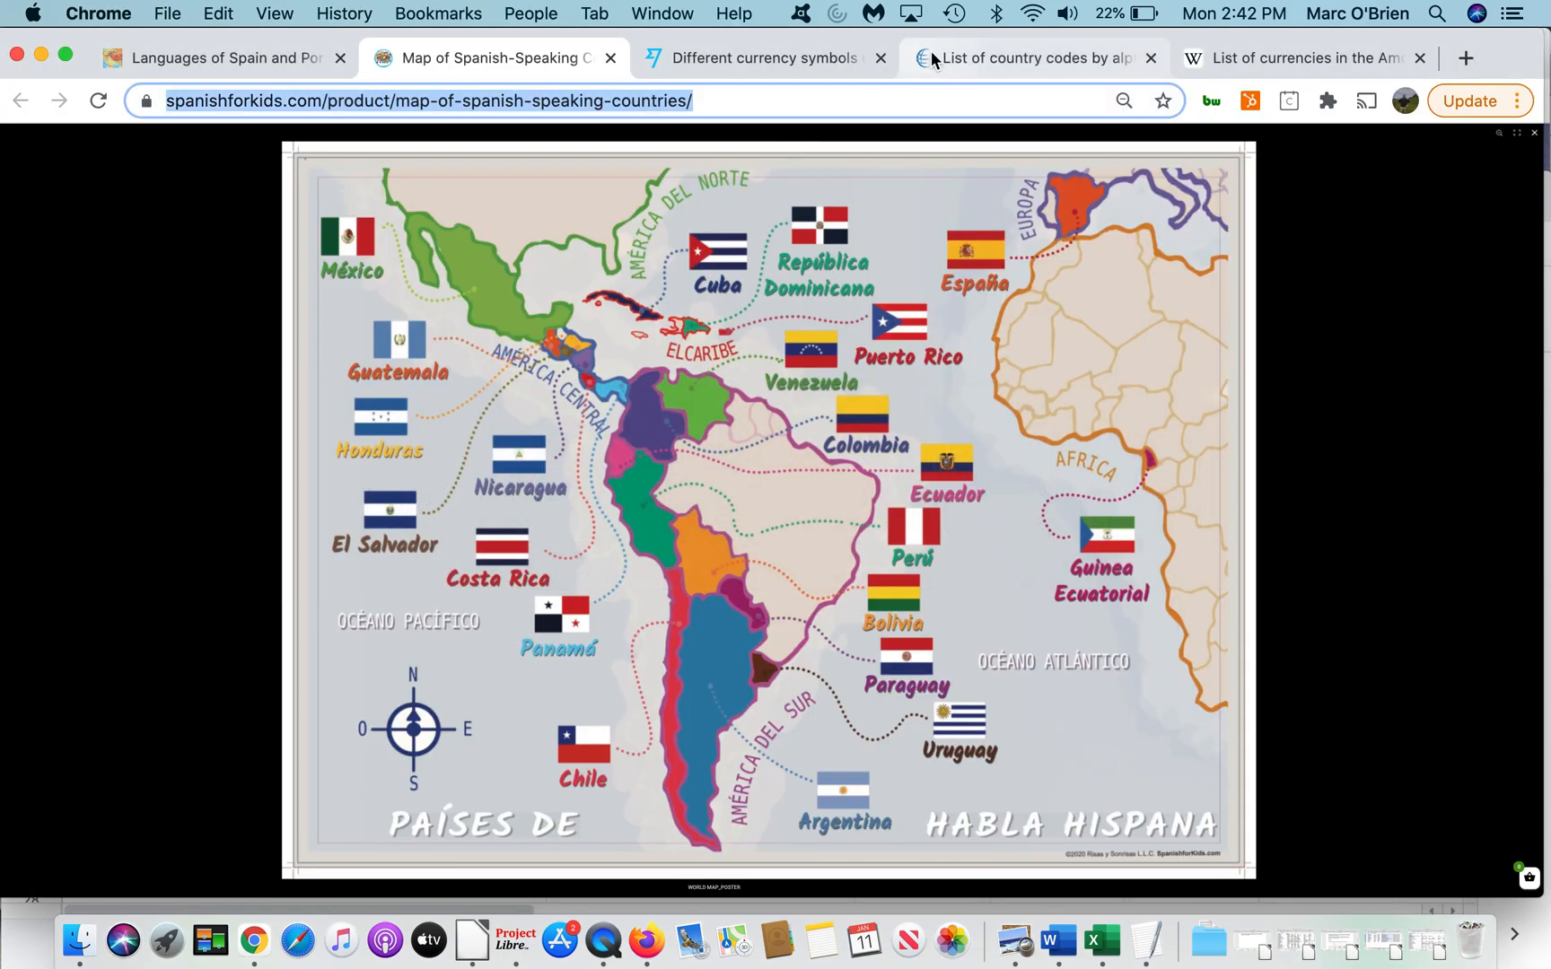
{"action": "left_click", "coordinate": [1033, 58]}
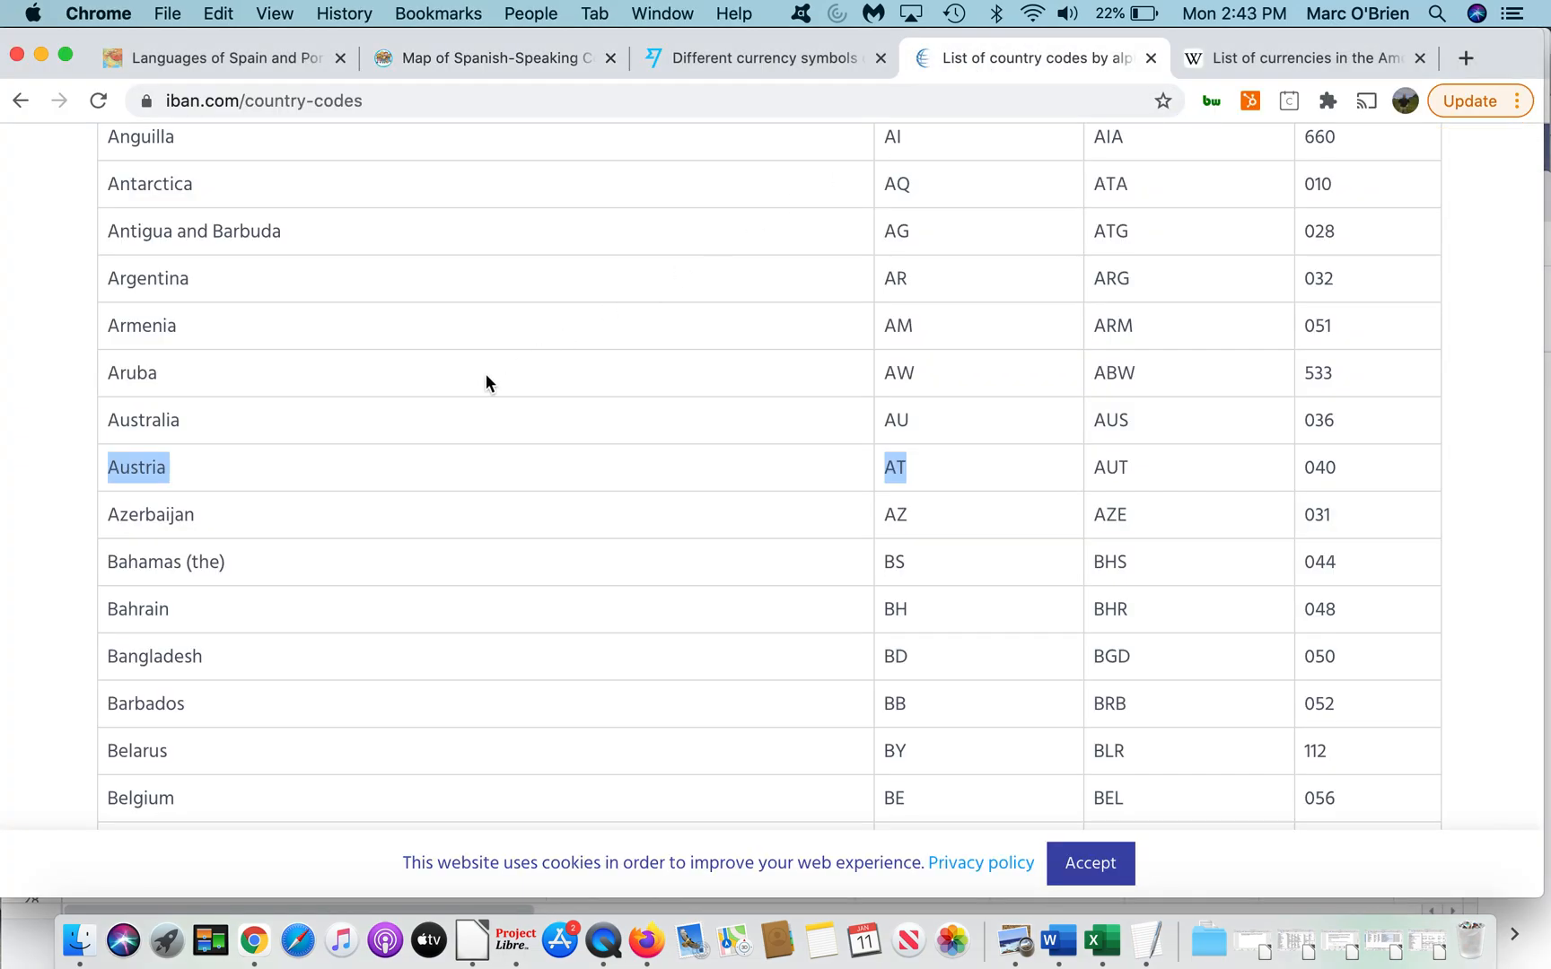
{"action": "mouse_move", "coordinate": [913, 488]}
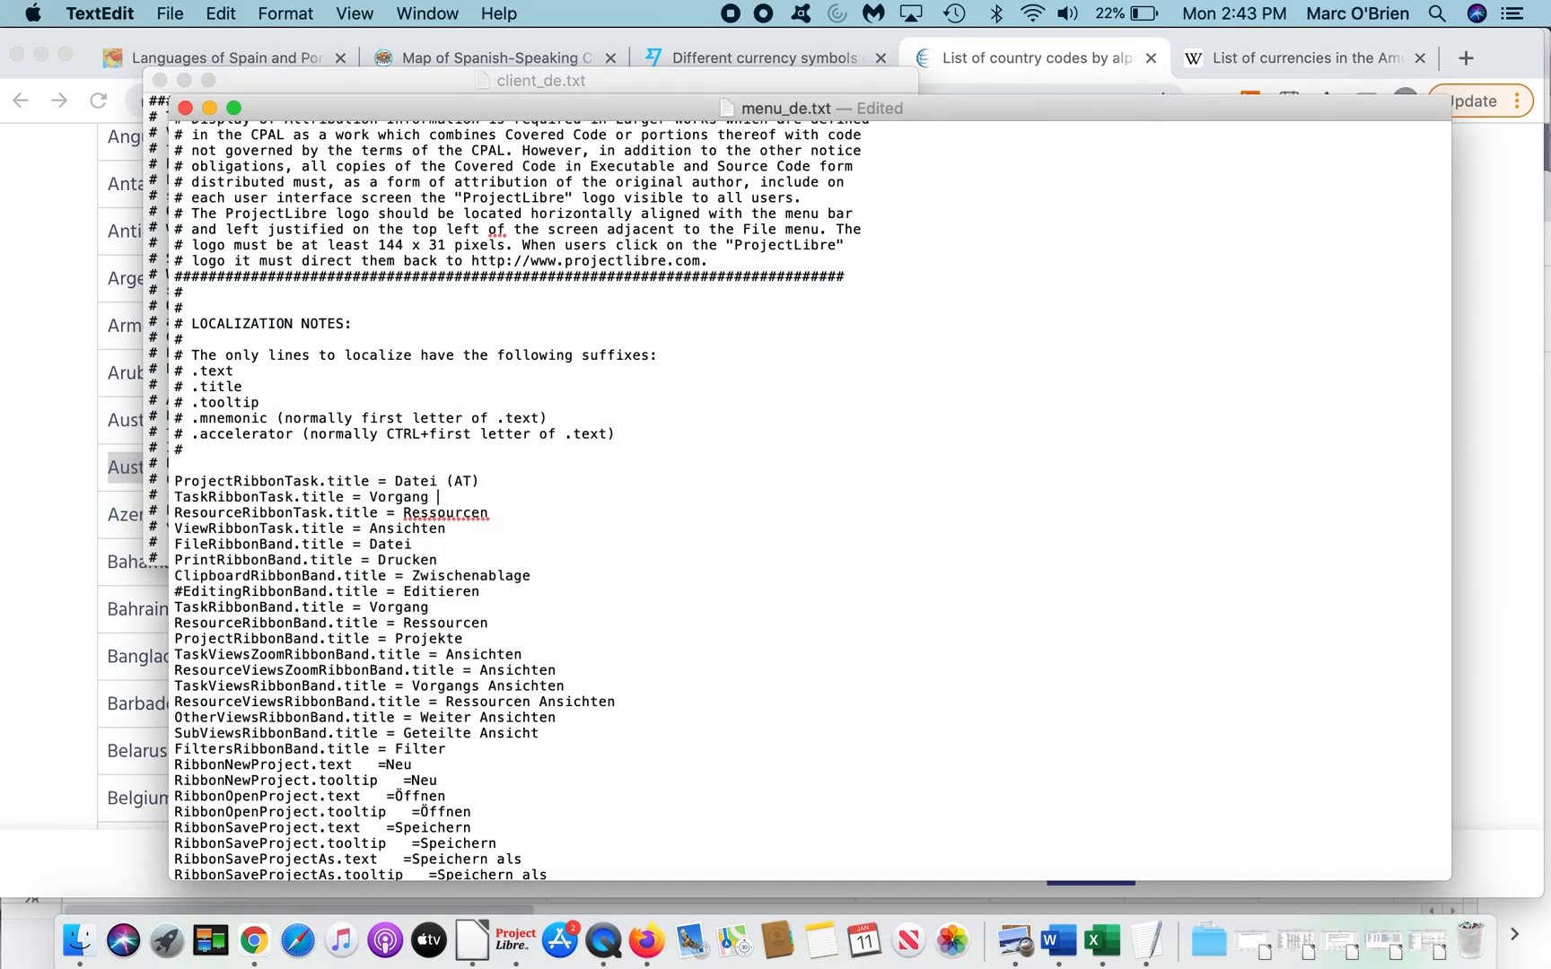
Step: Append '(AT)' to the TaskRibbonTask and ResourceRibbonTask title lines in menu_de.txt
{"action": "type", "text": "(AT)"}
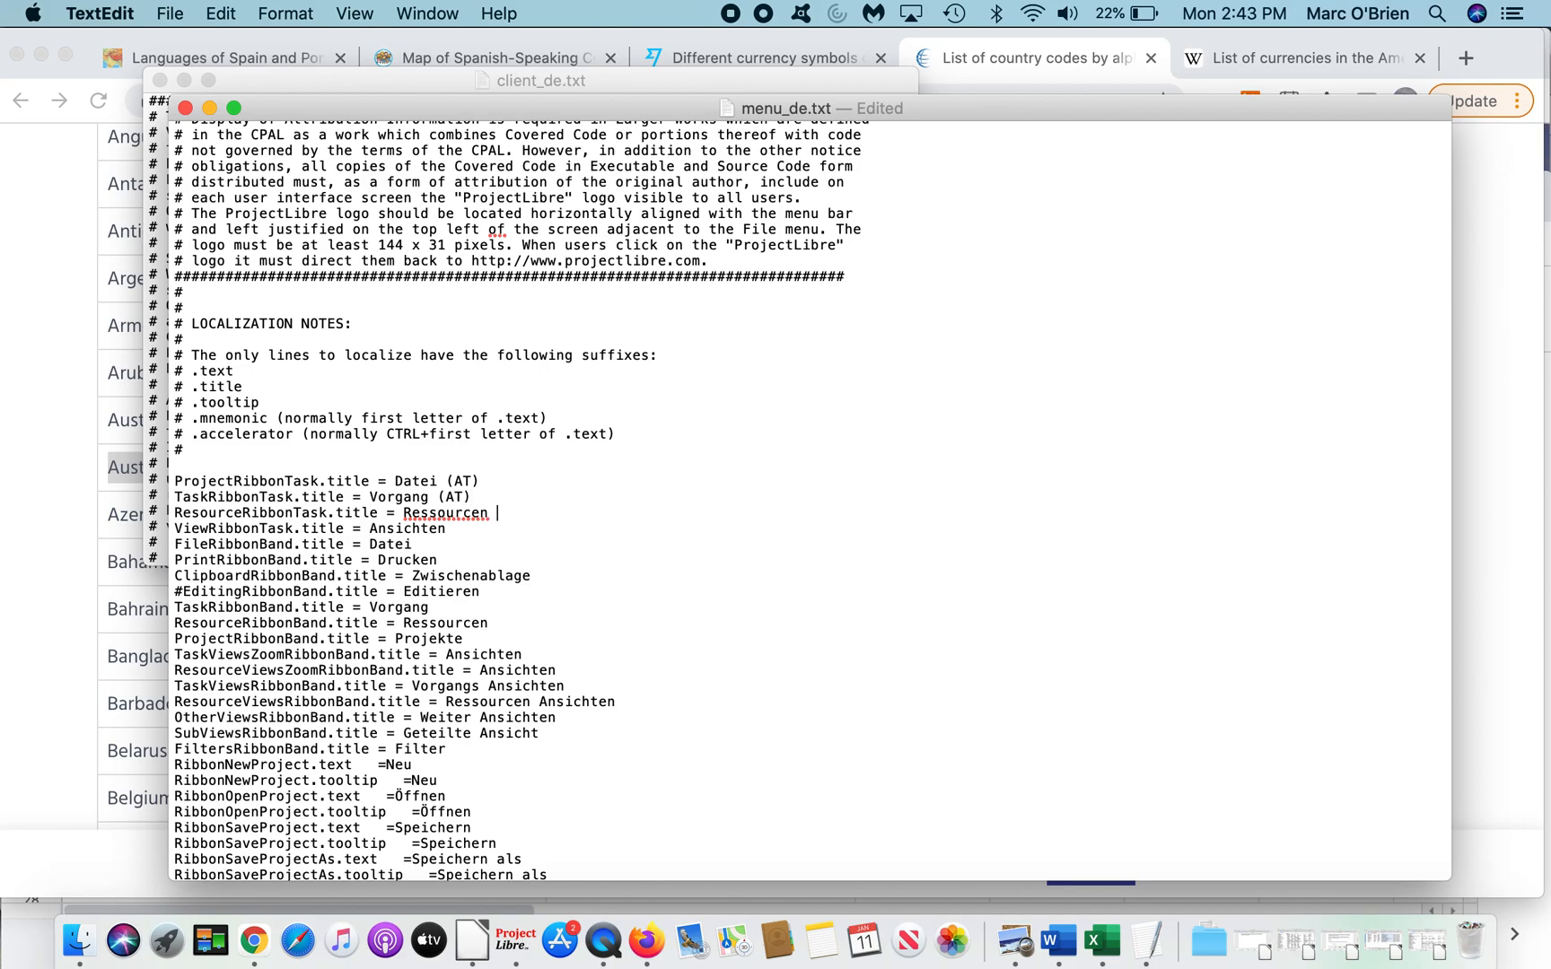
{"action": "type", "text": "(AT"}
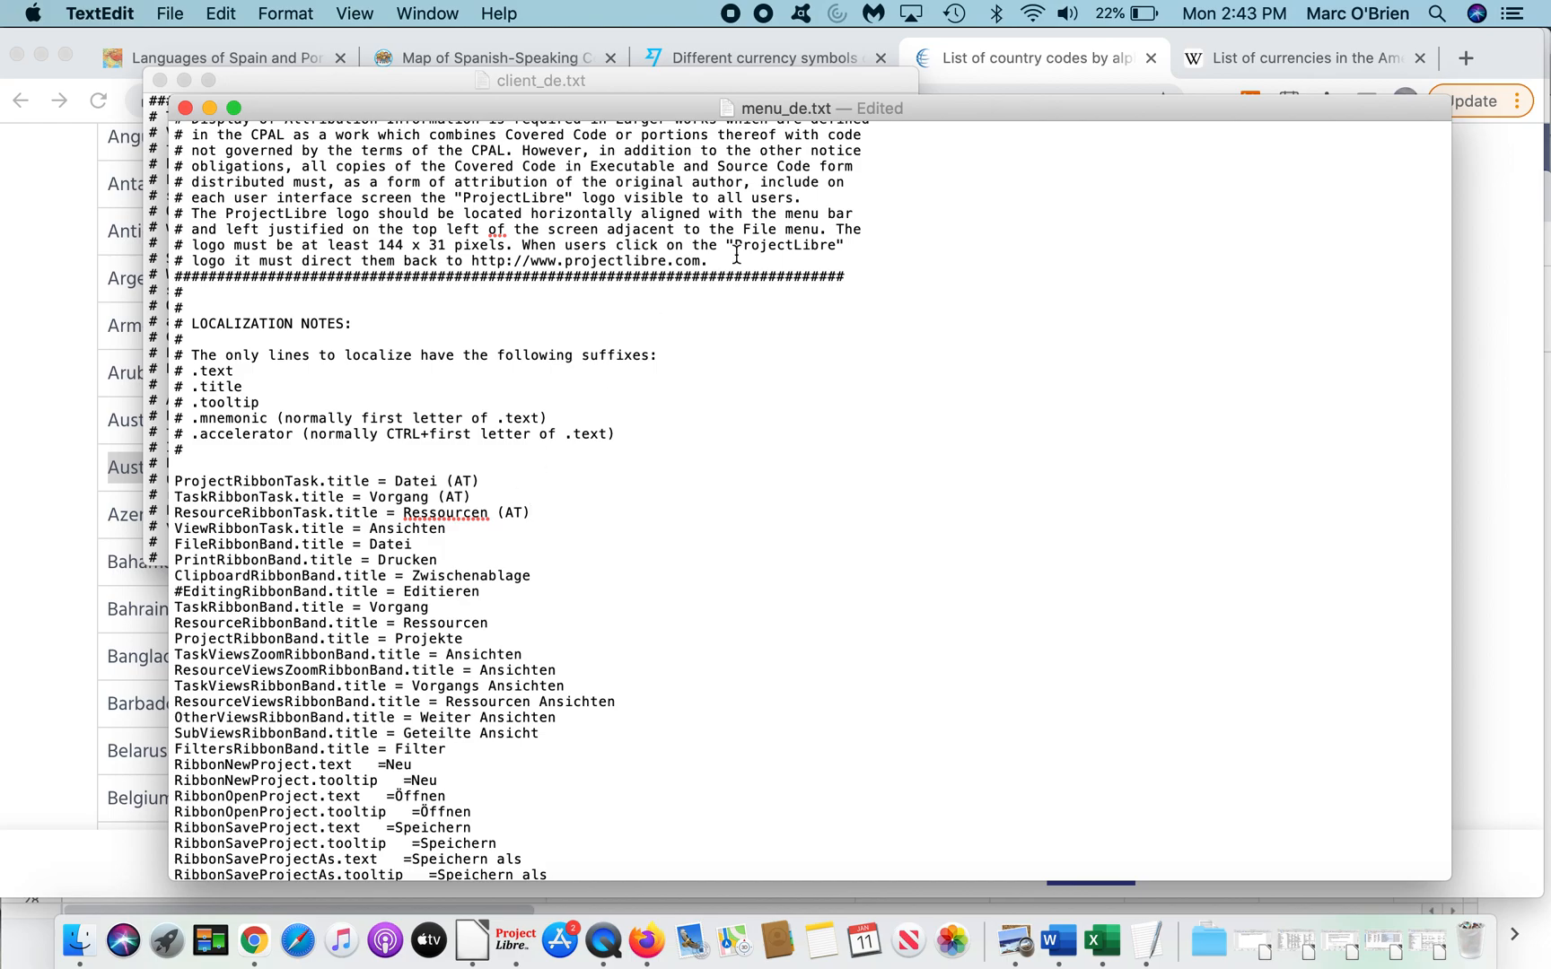
Step: Relocate menu_de.txt and client_de.txt into the ProjectLibre Custom Language folder
{"action": "left_click", "coordinate": [914, 109]}
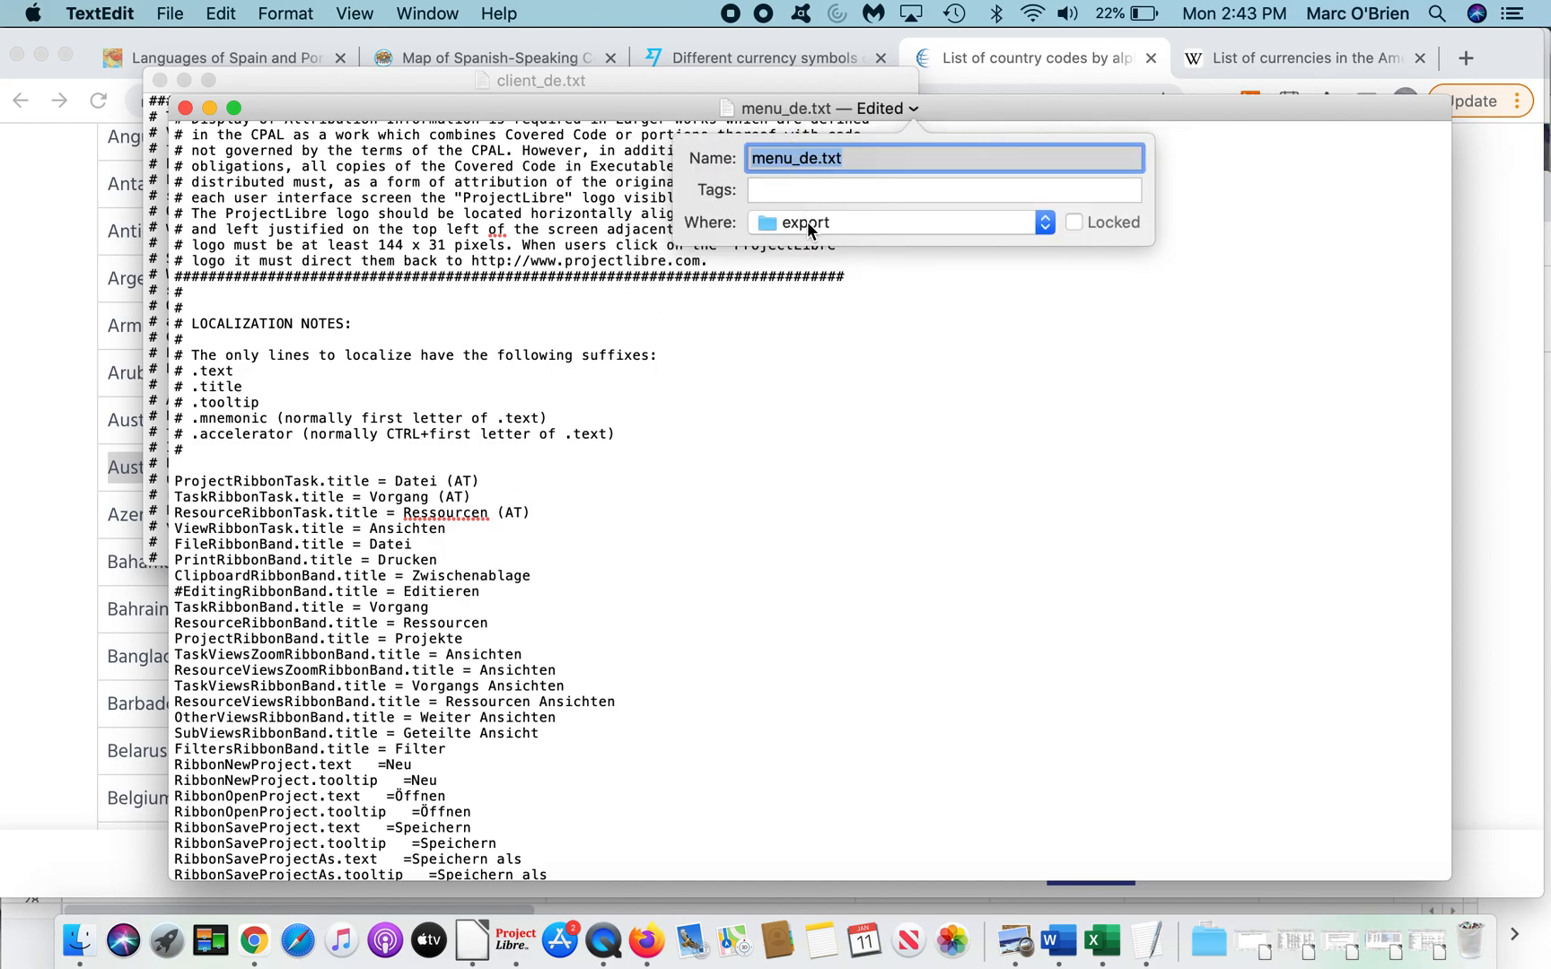
{"action": "left_click", "coordinate": [894, 222]}
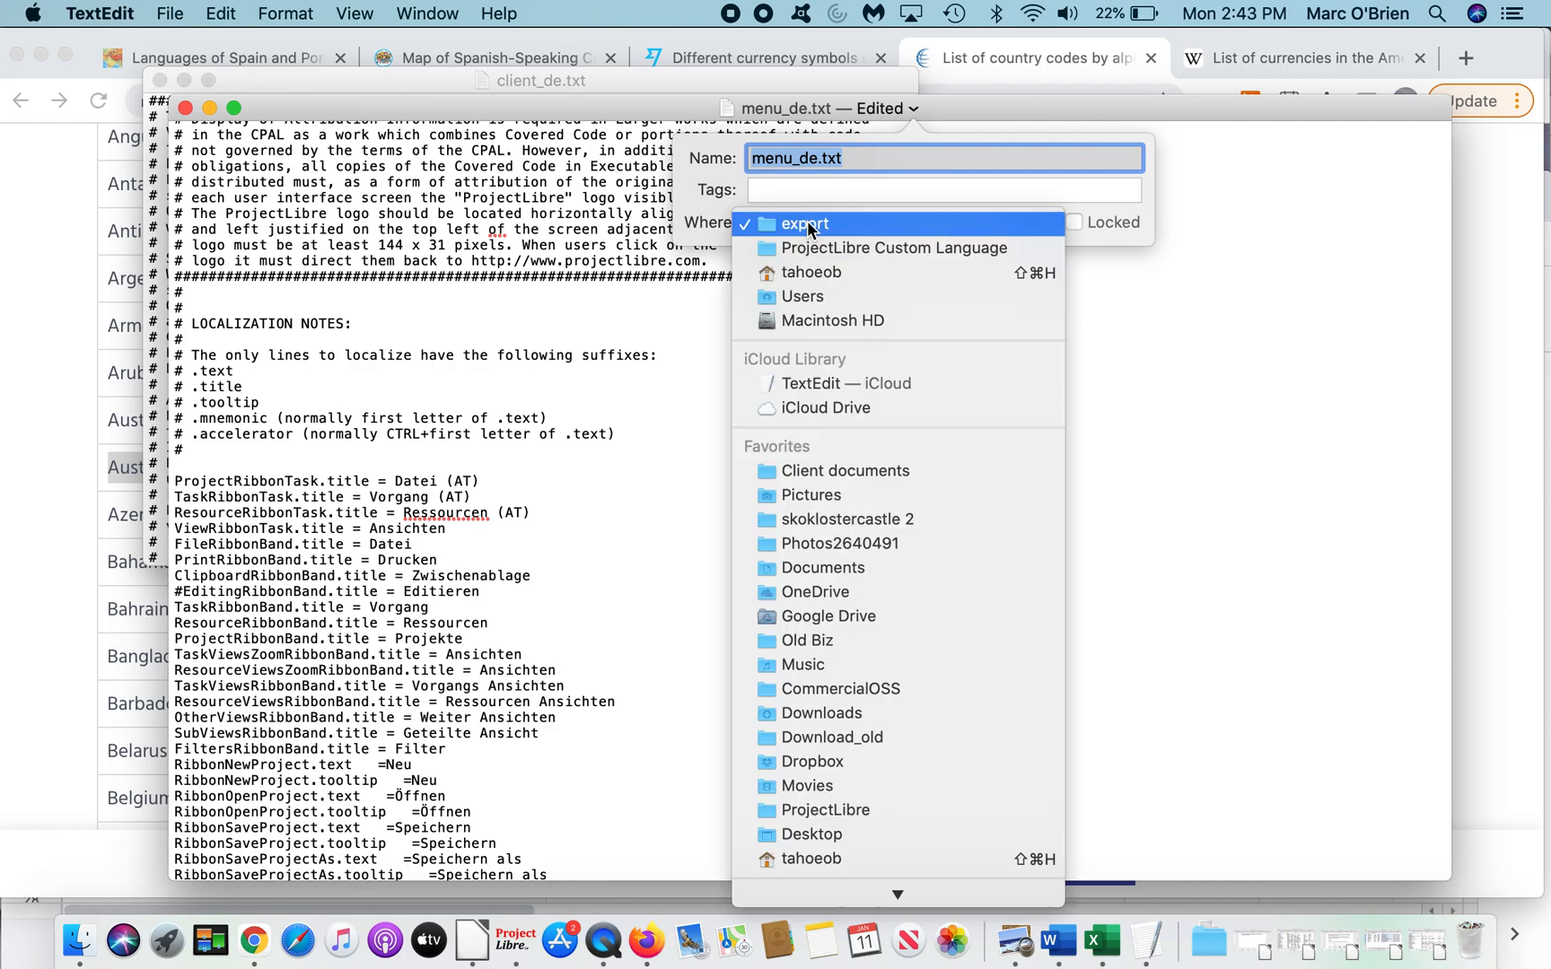
{"action": "left_click", "coordinate": [892, 248]}
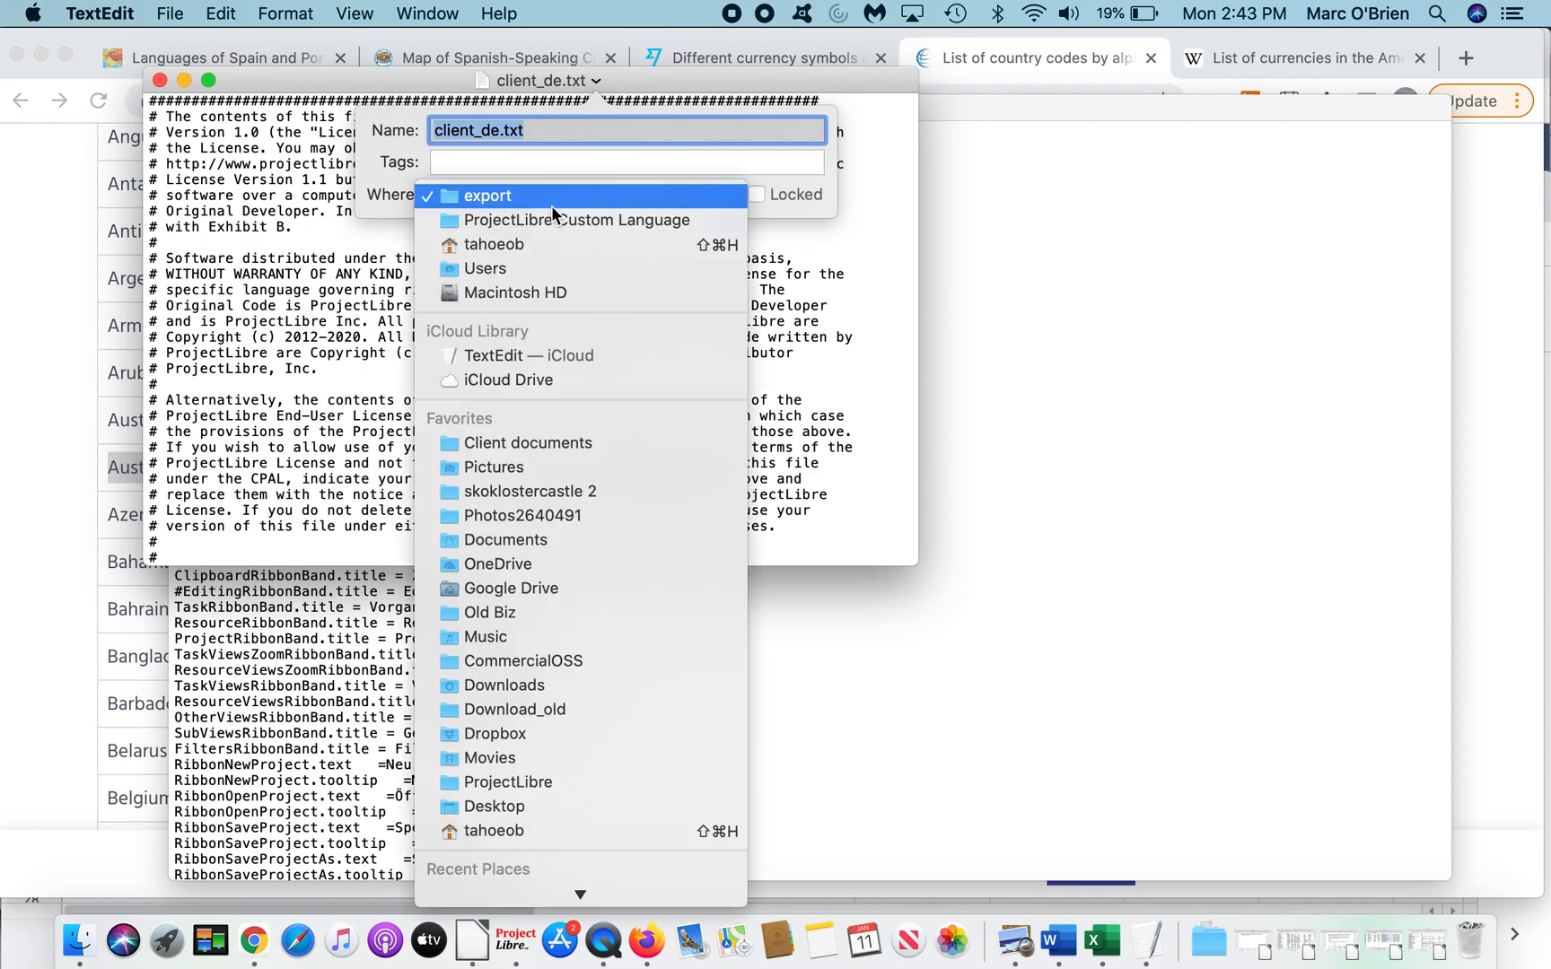
{"action": "left_click", "coordinate": [575, 220]}
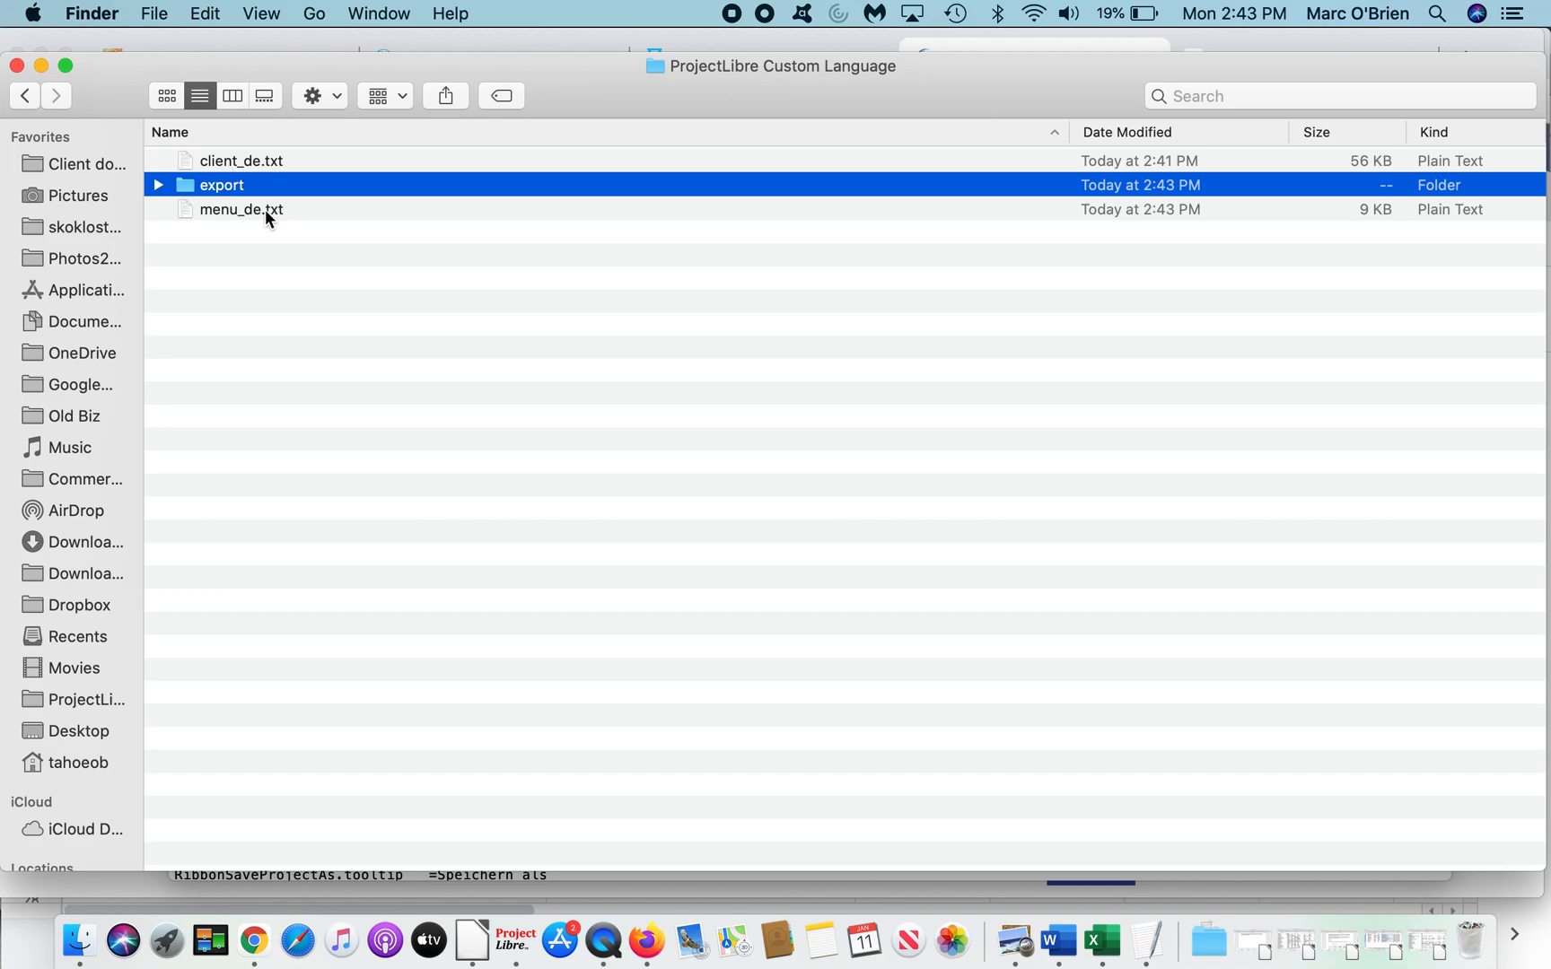
{"action": "mouse_move", "coordinate": [274, 223]}
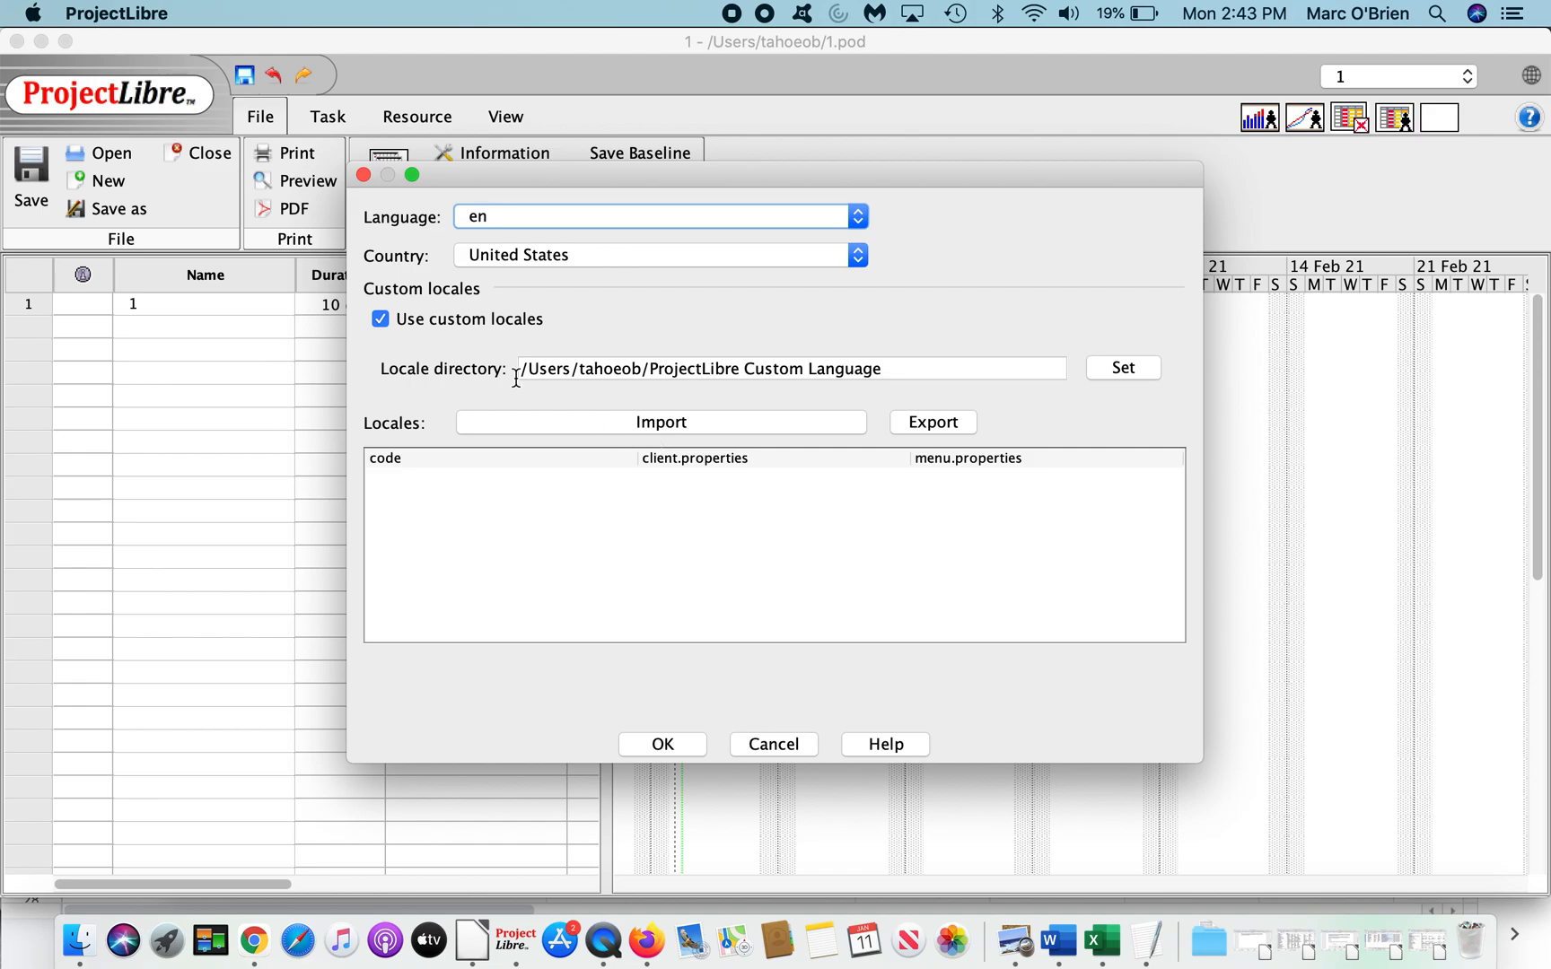
{"action": "mouse_move", "coordinate": [456, 254]}
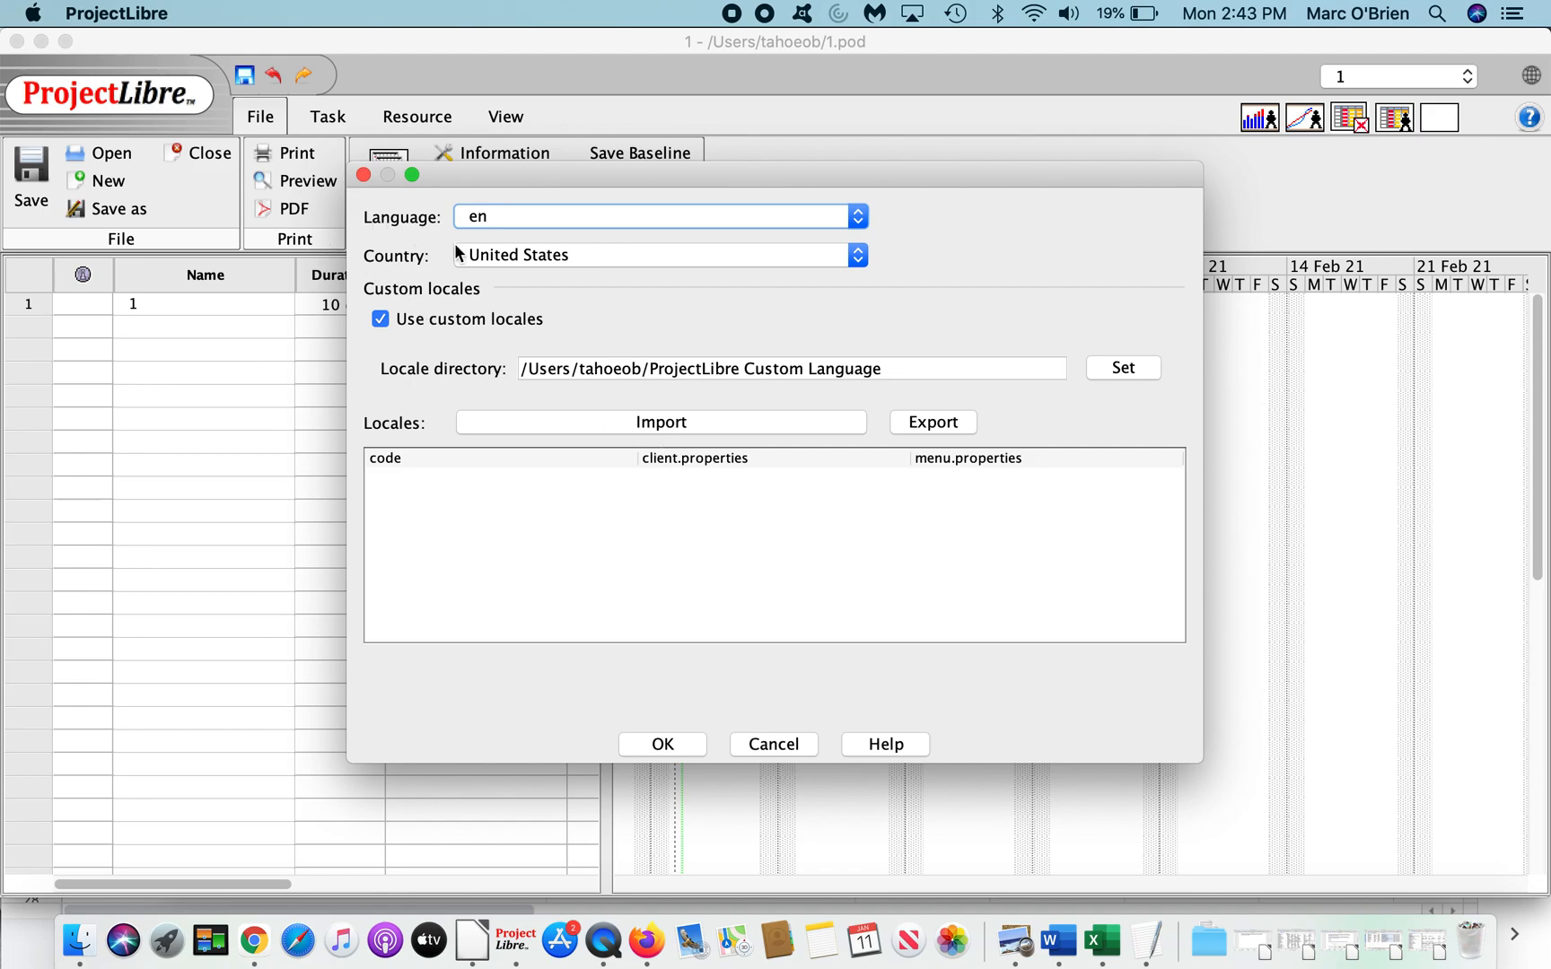
{"action": "mouse_move", "coordinate": [624, 429]}
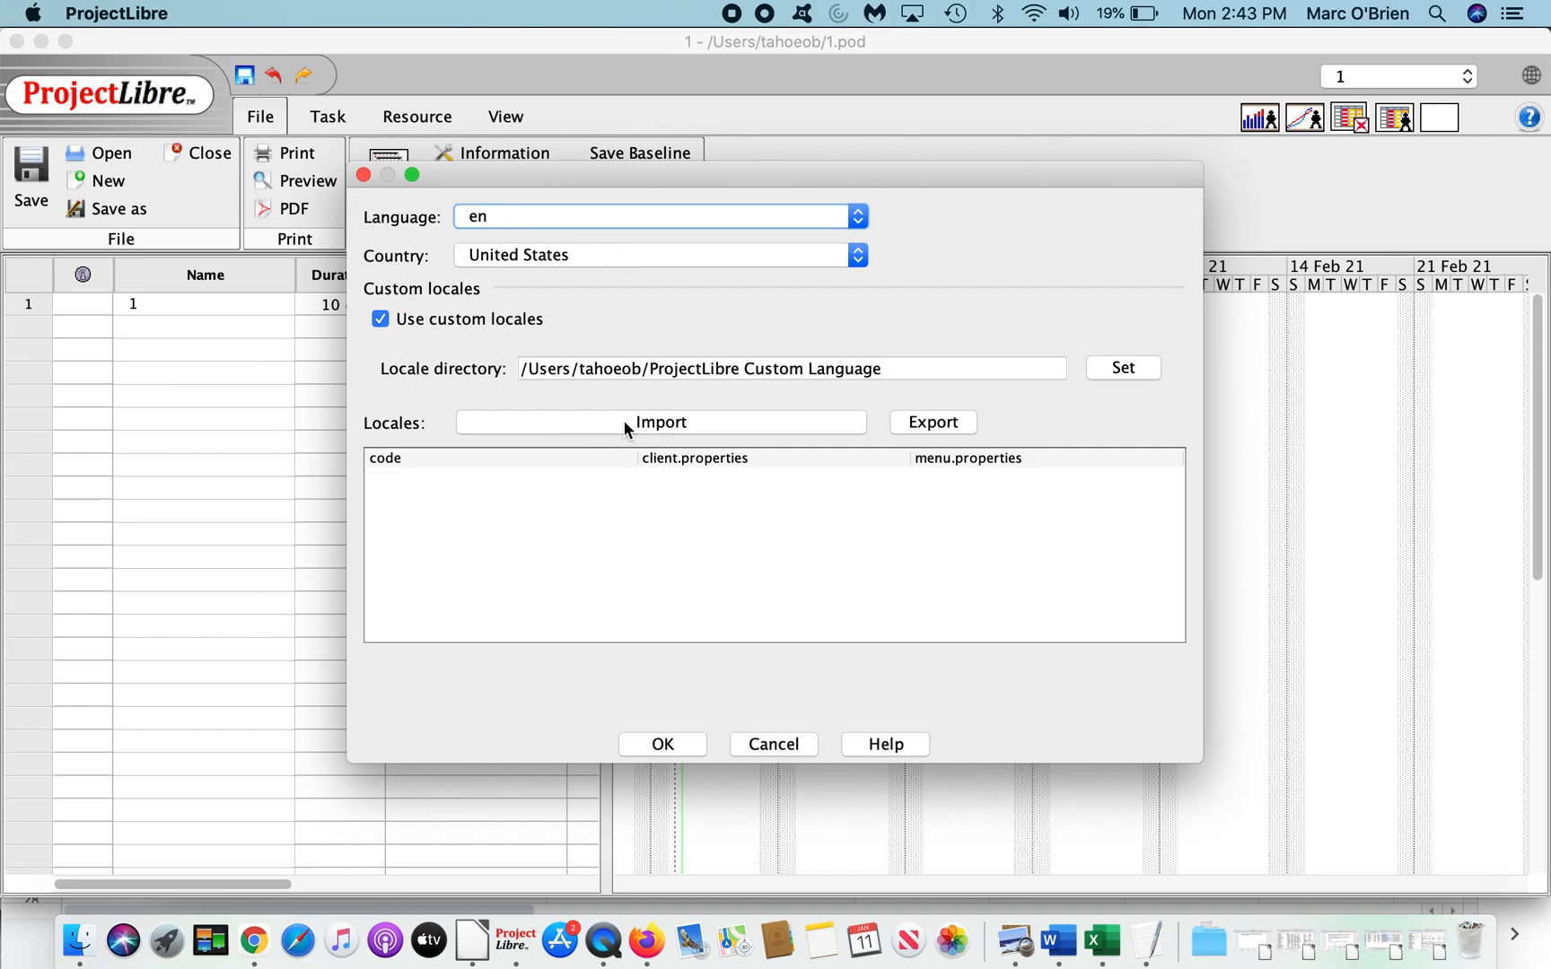
Step: Import the custom de locale files and confirm the locale settings with OK
{"action": "left_click", "coordinate": [659, 421]}
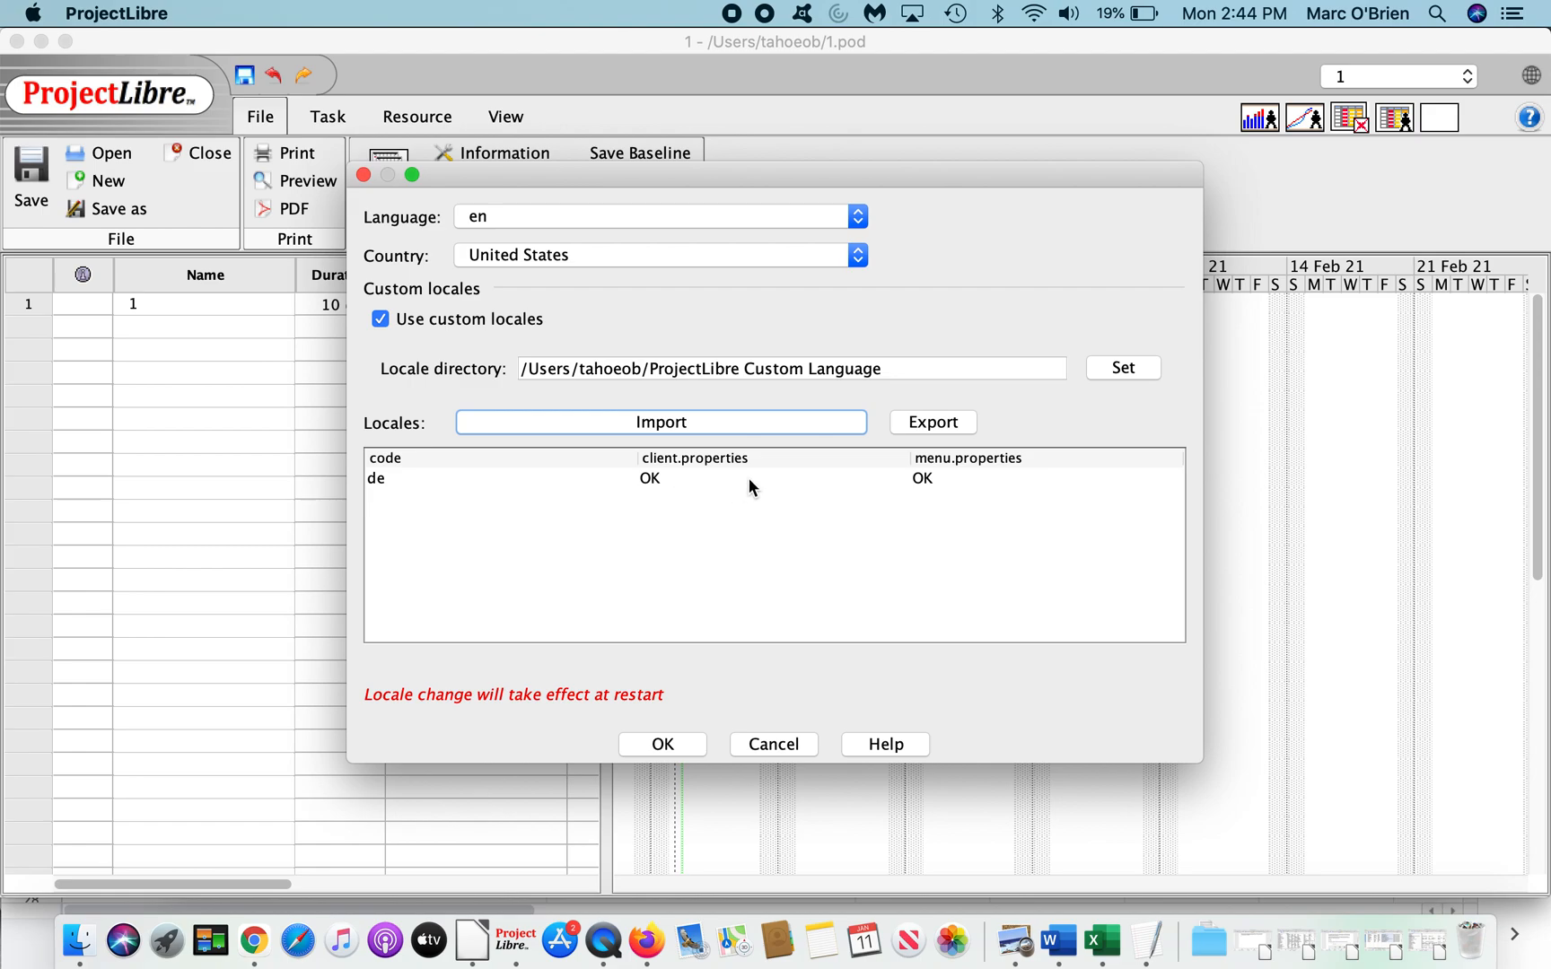
{"action": "mouse_move", "coordinate": [938, 497]}
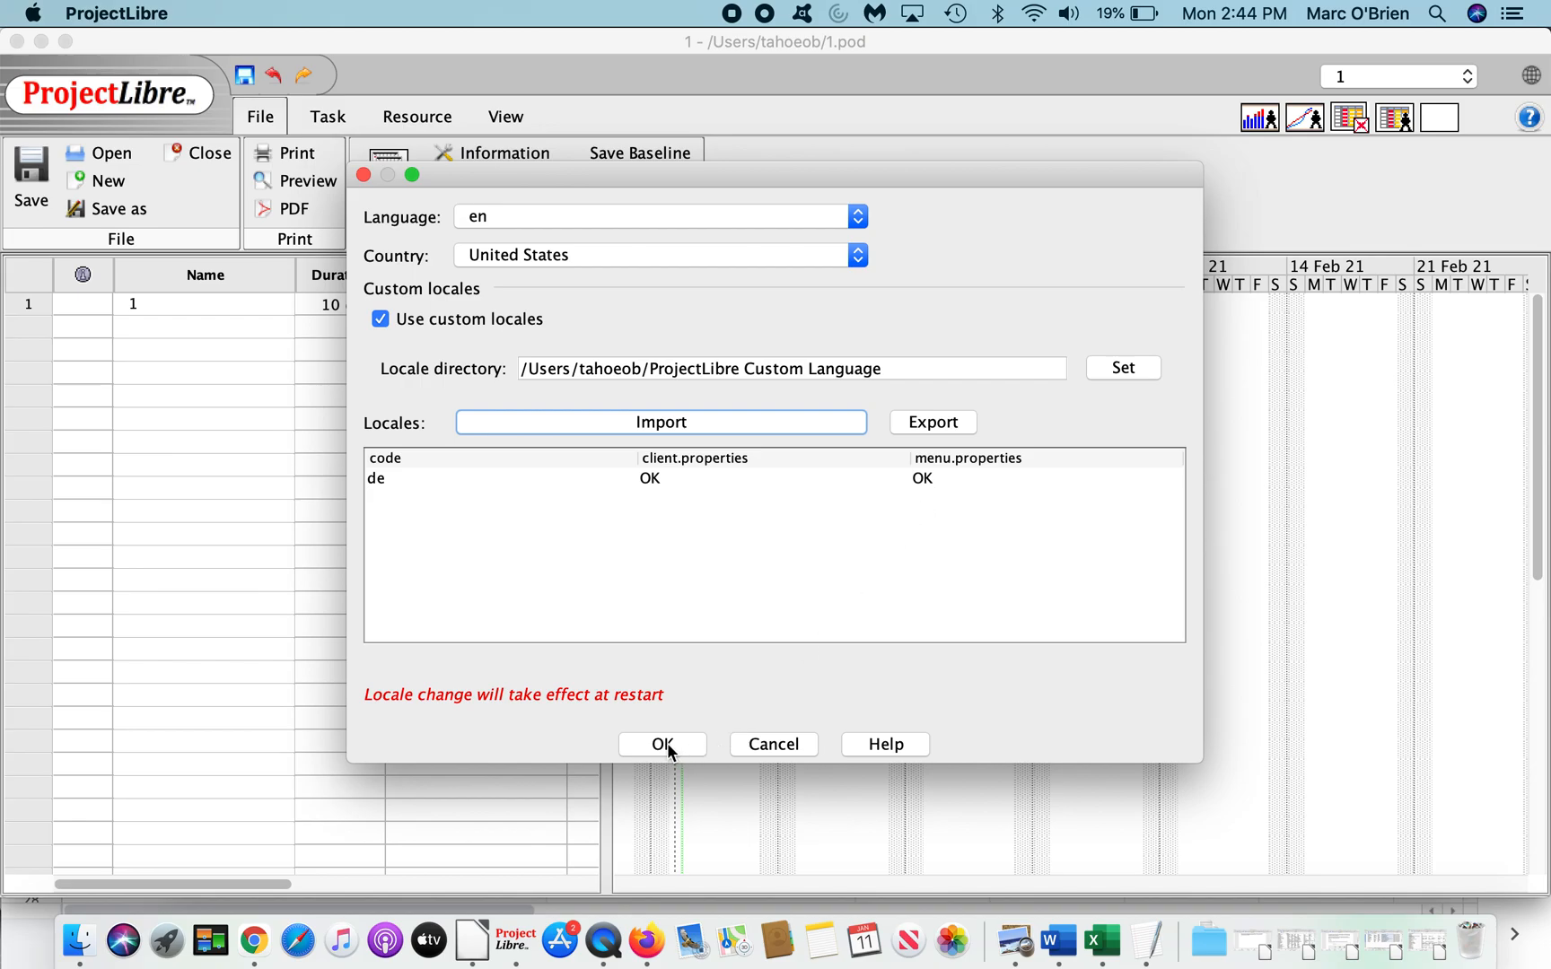
{"action": "left_click", "coordinate": [661, 744]}
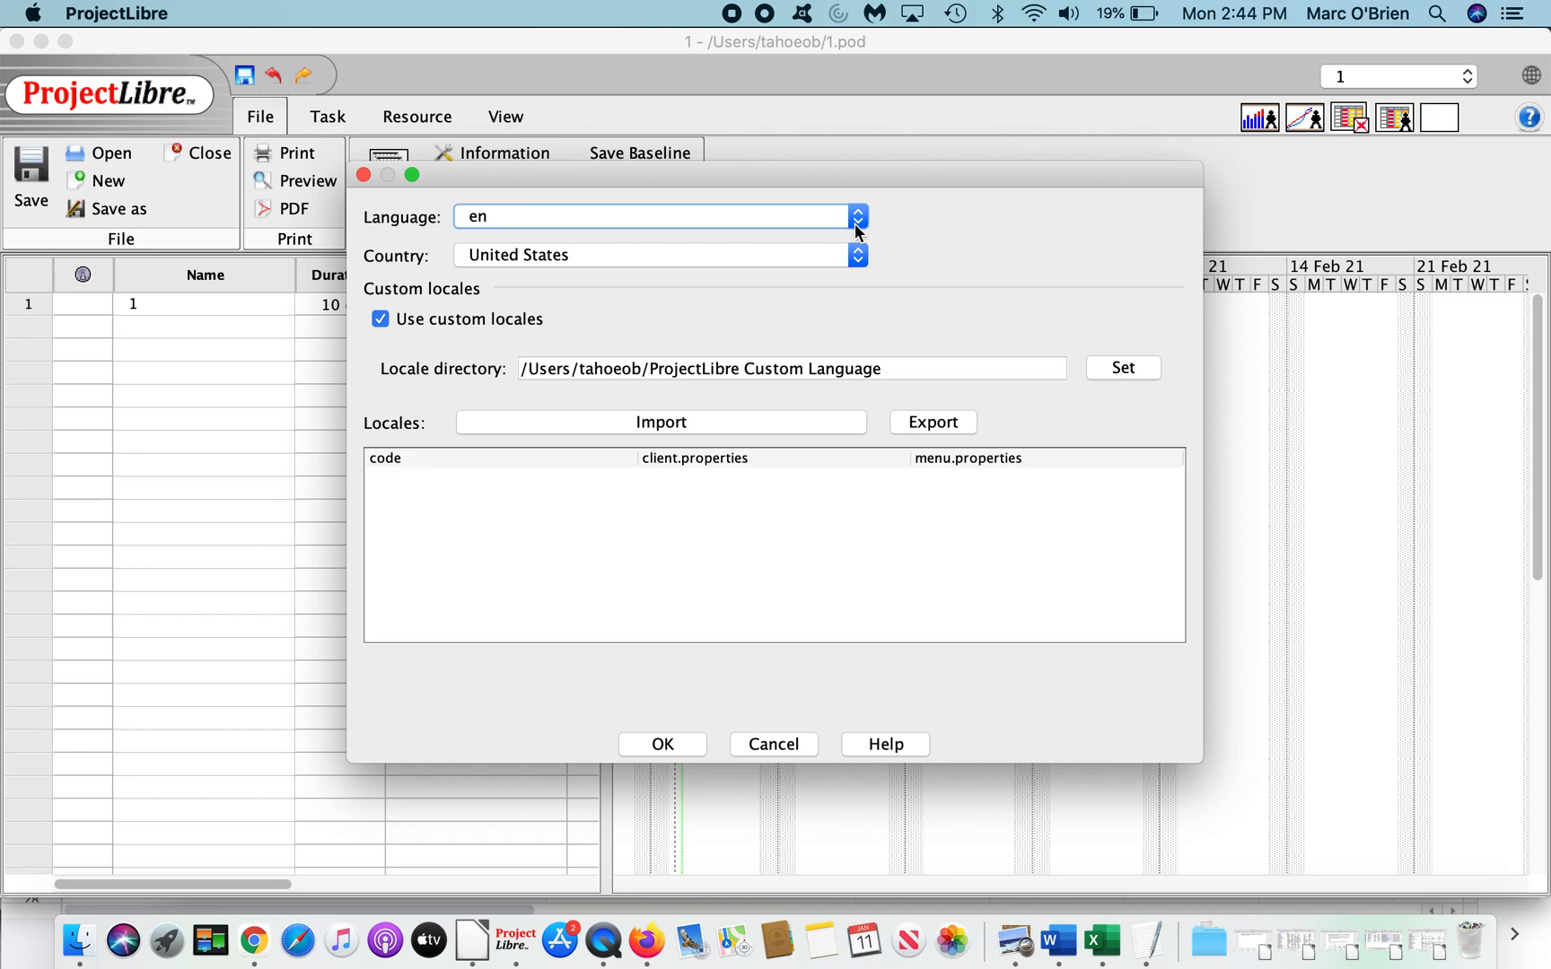
Step: Set the language to de and choose a country from the Country list
{"action": "left_click", "coordinate": [855, 216]}
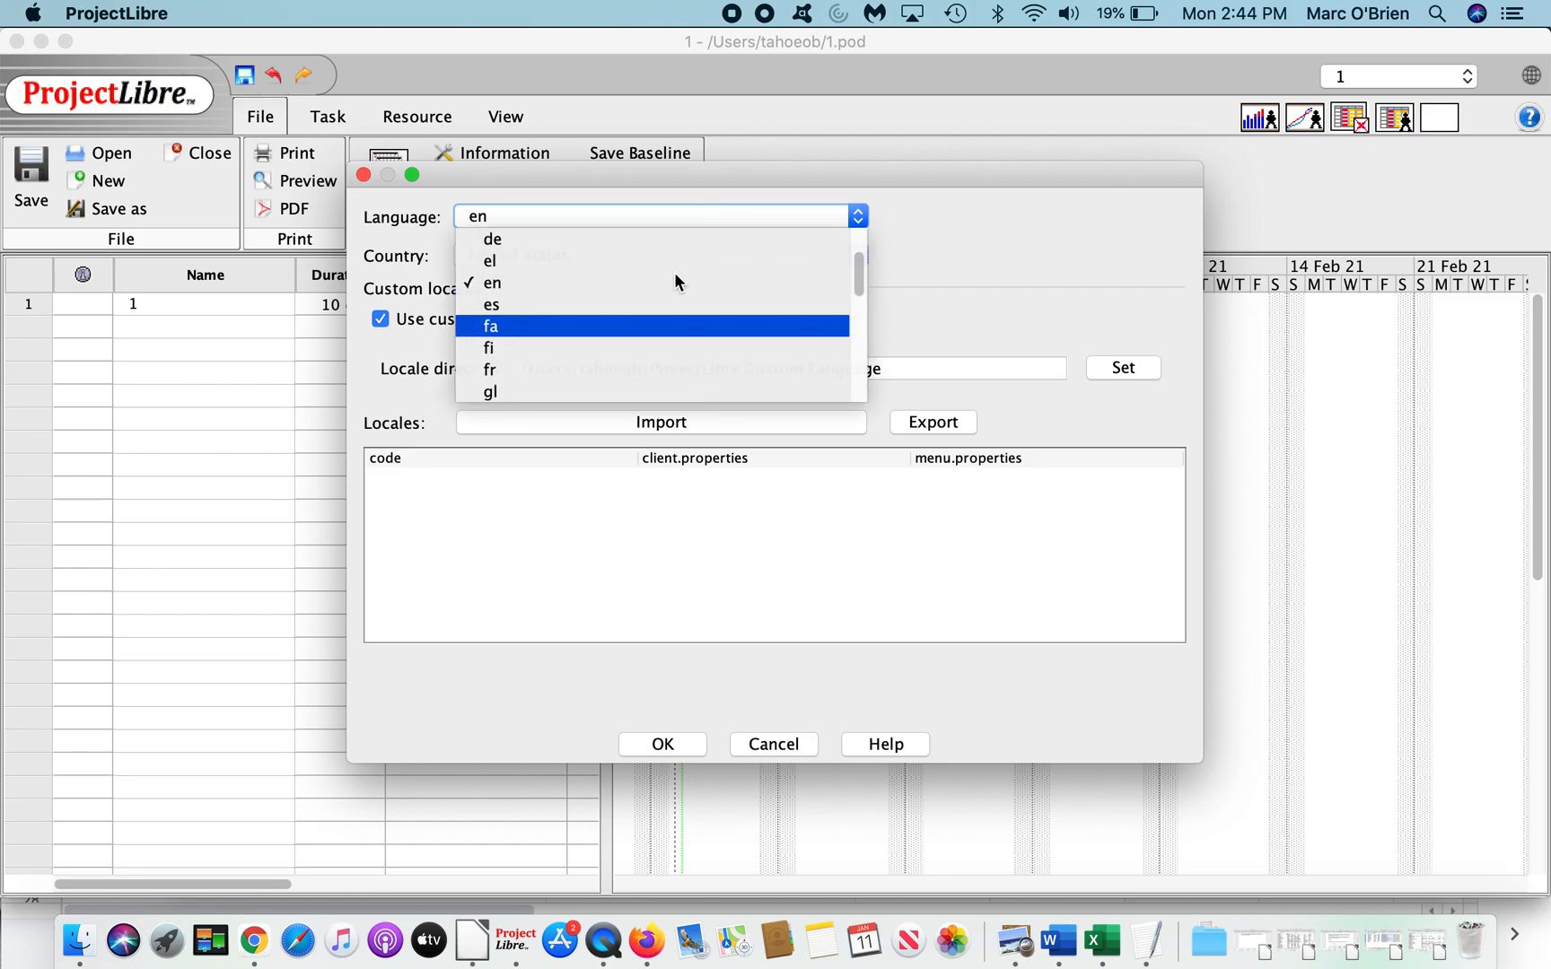
{"action": "left_click", "coordinate": [492, 239]}
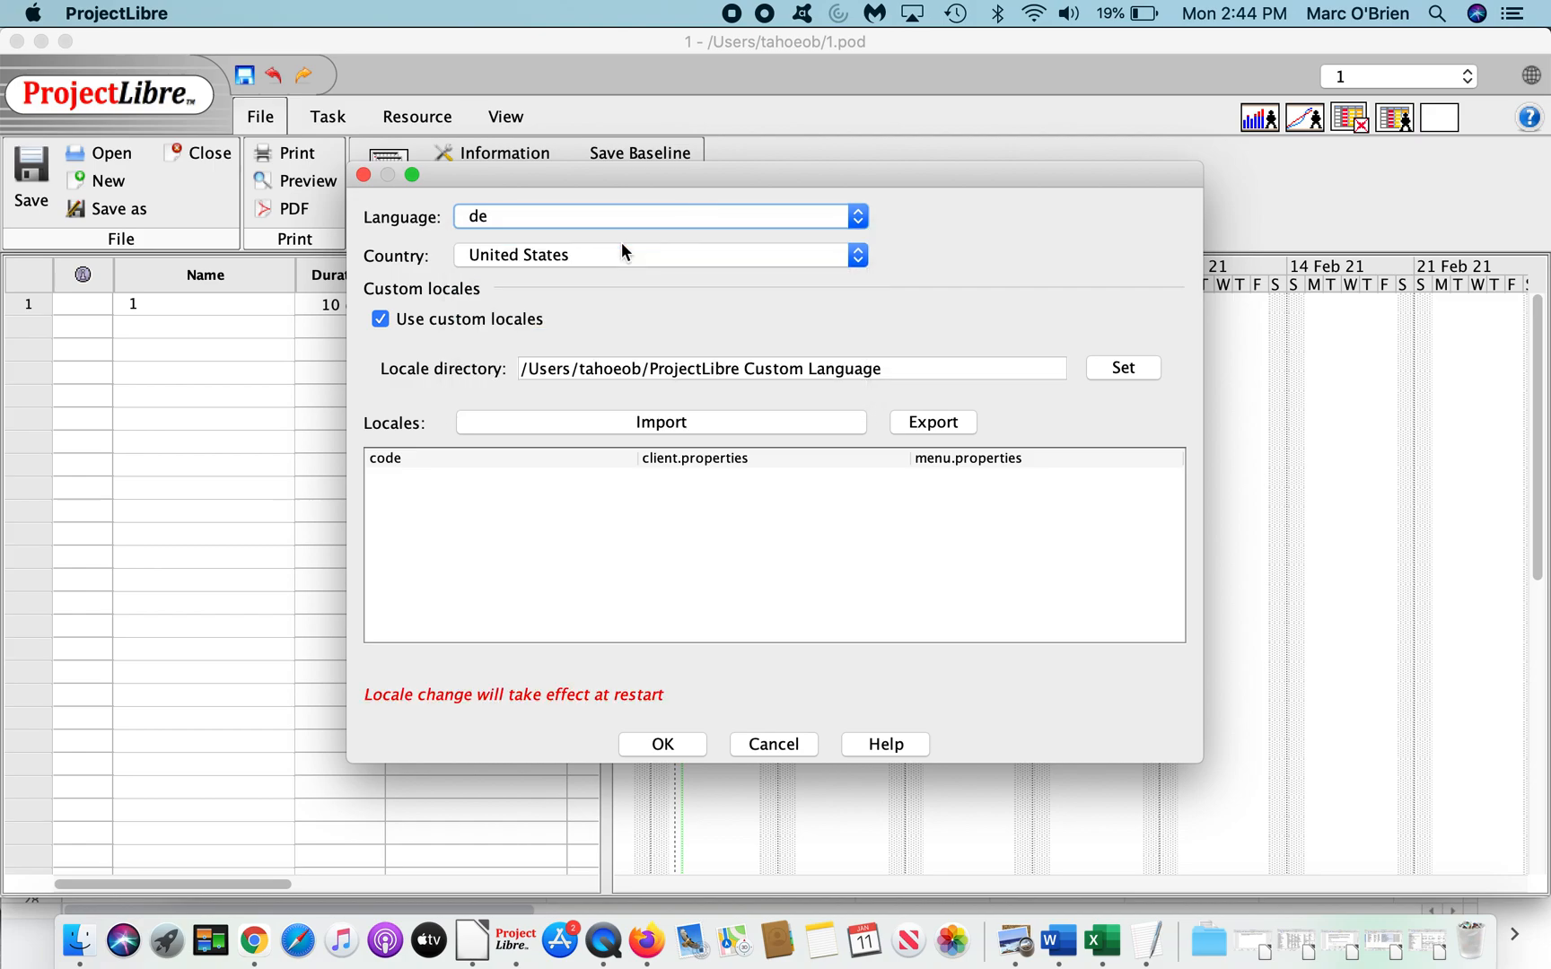
{"action": "left_click", "coordinate": [854, 255]}
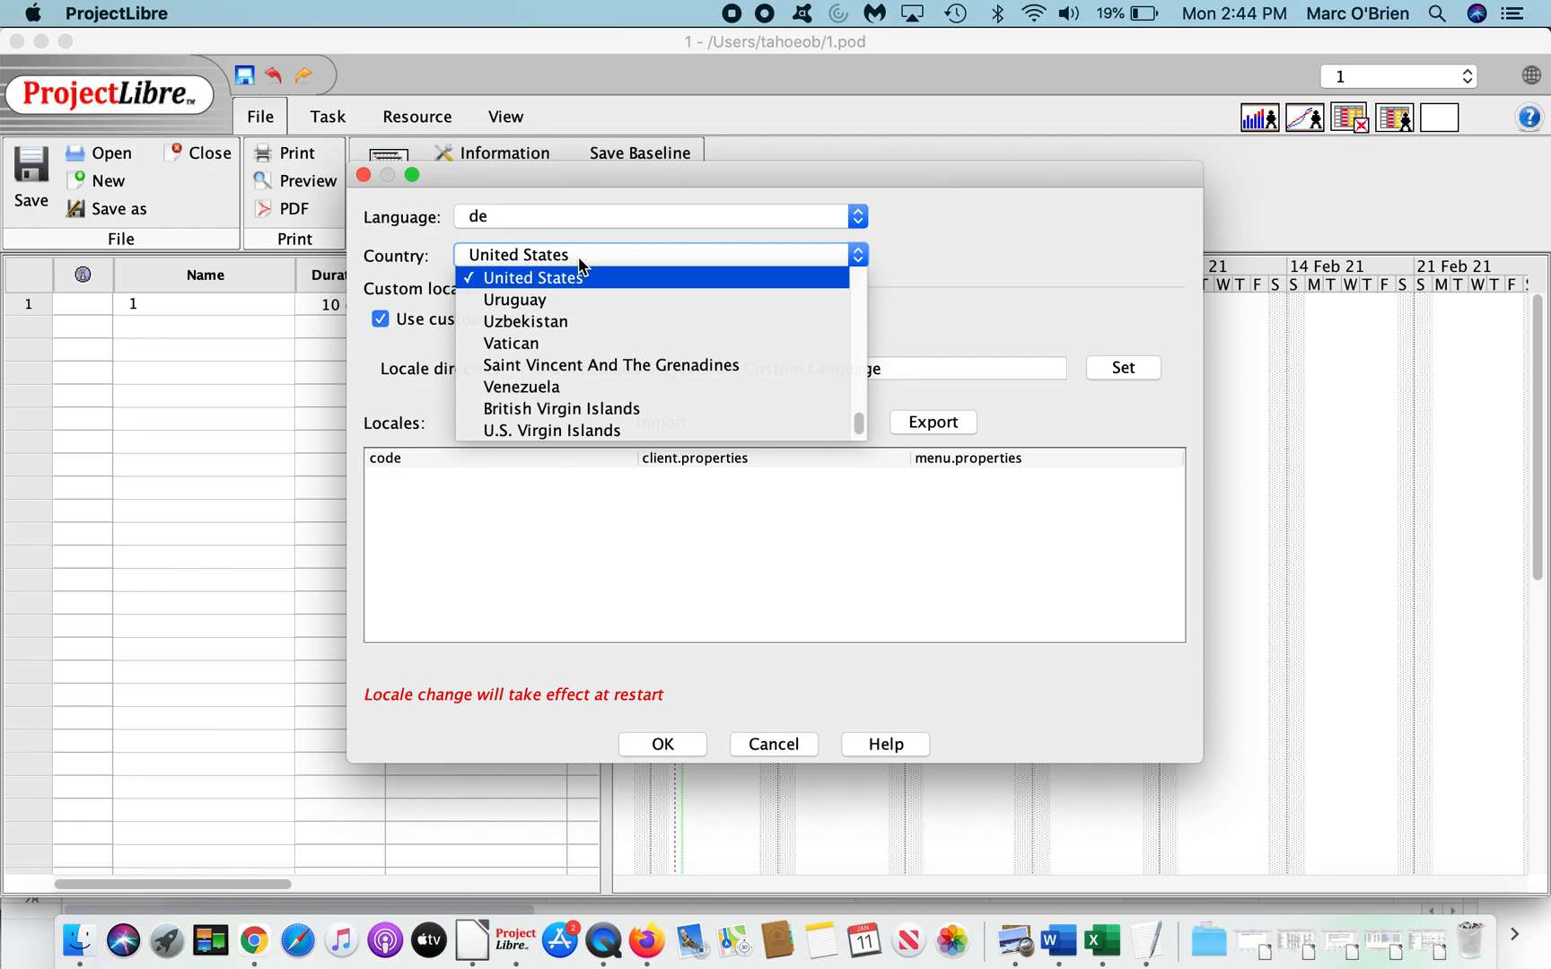
{"action": "left_click", "coordinate": [534, 278]}
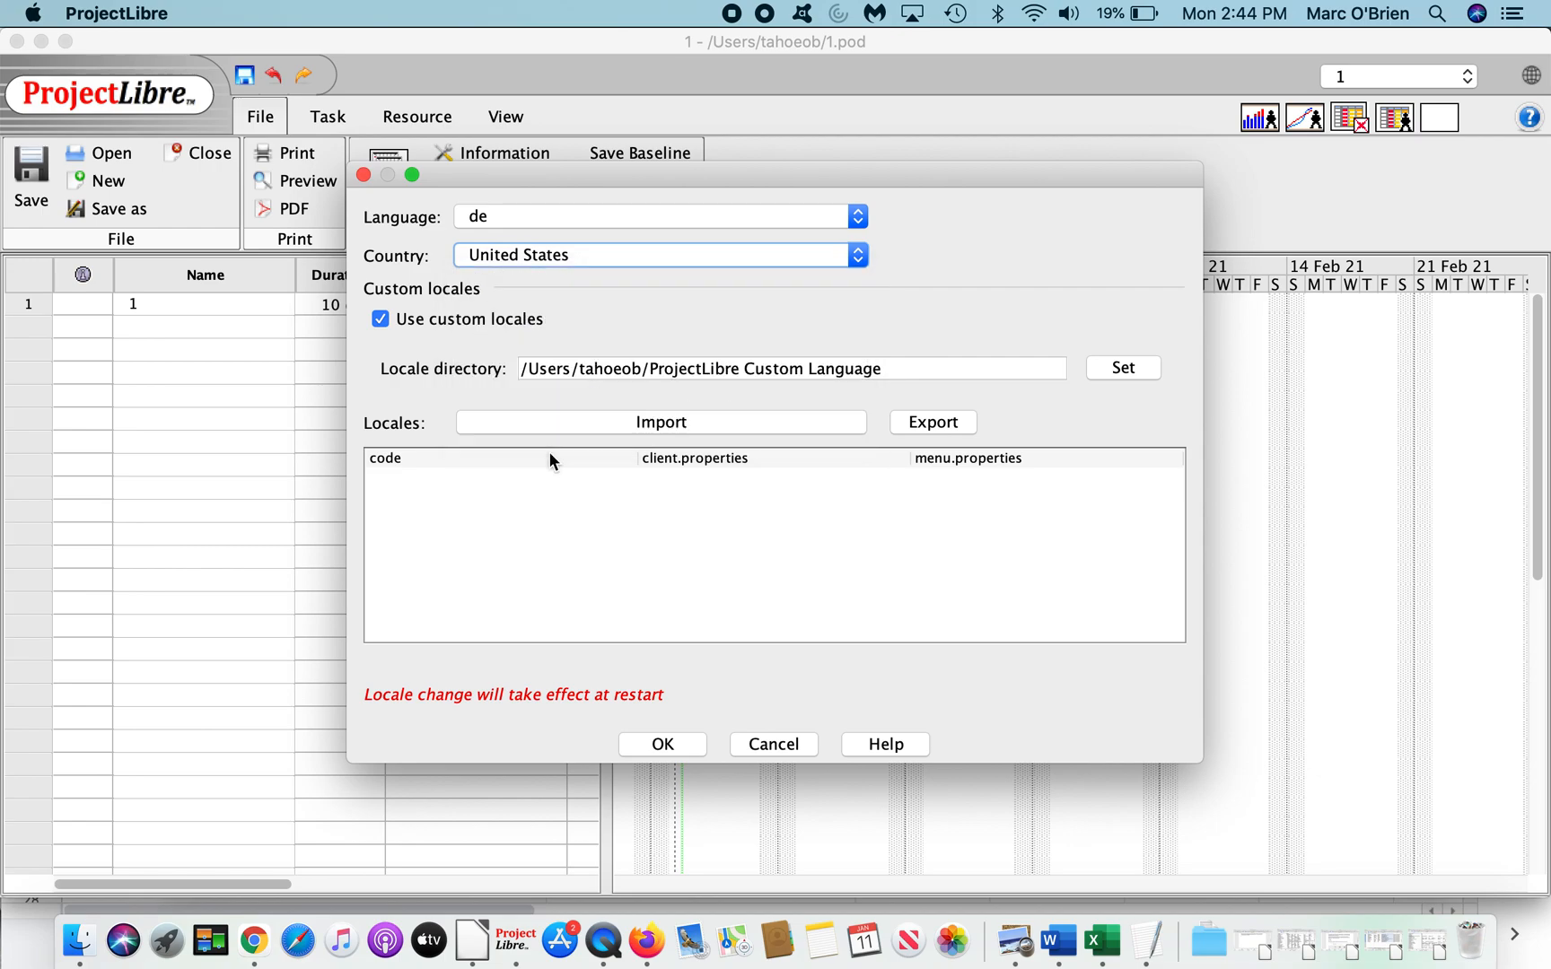
{"action": "left_click", "coordinate": [855, 255]}
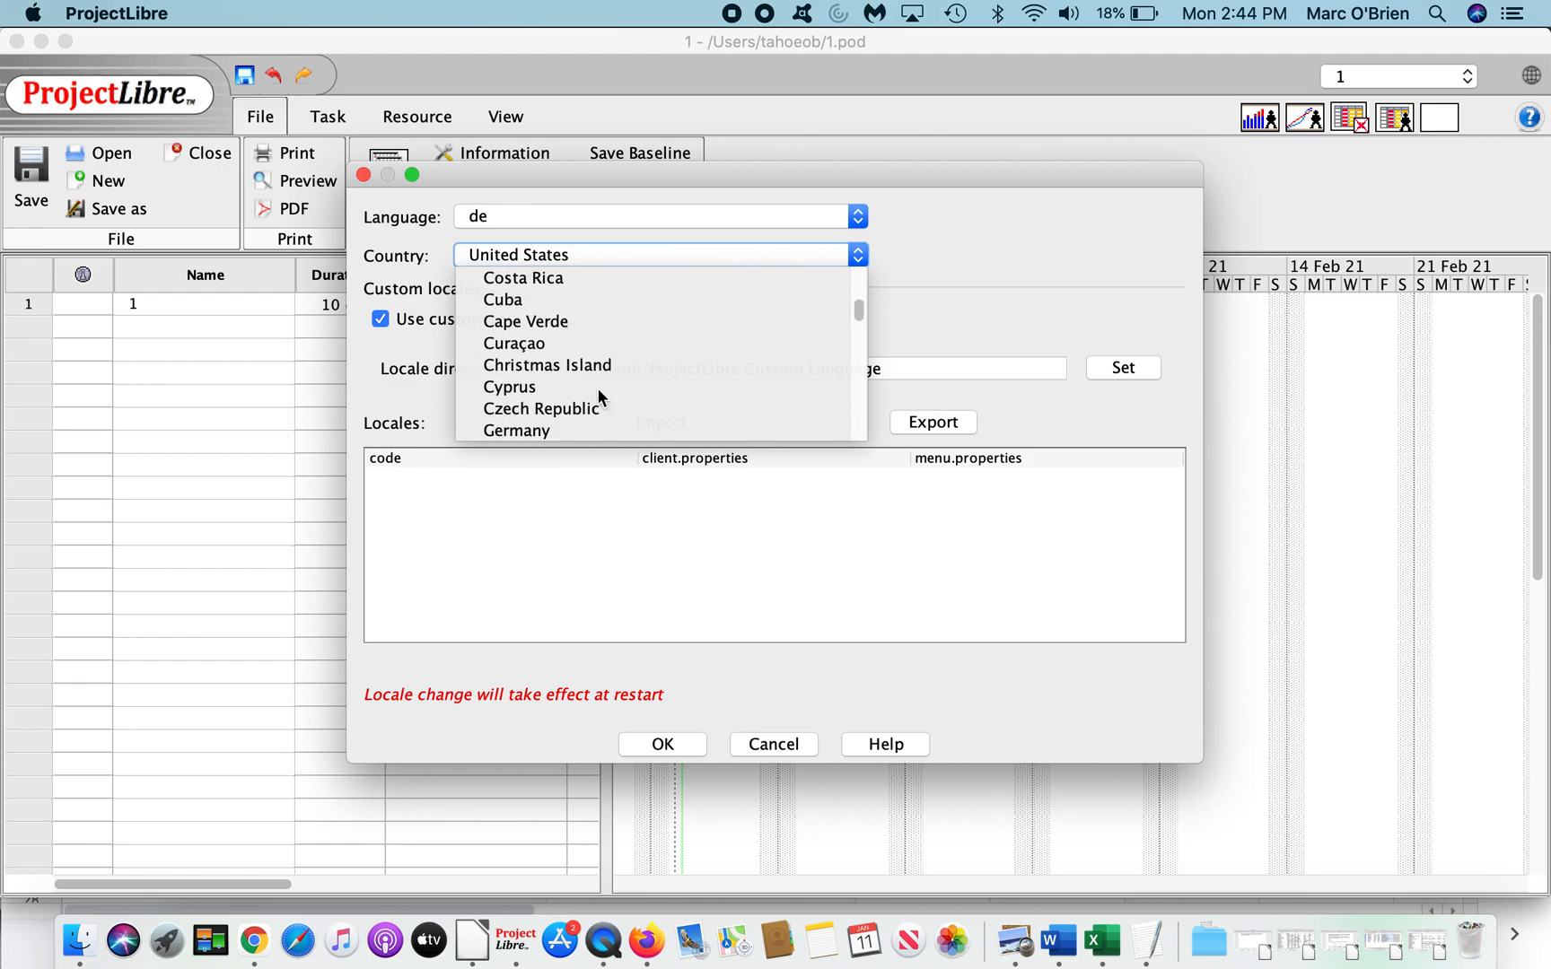
{"action": "scroll", "scroll_direction": "down", "scroll_amount": 3}
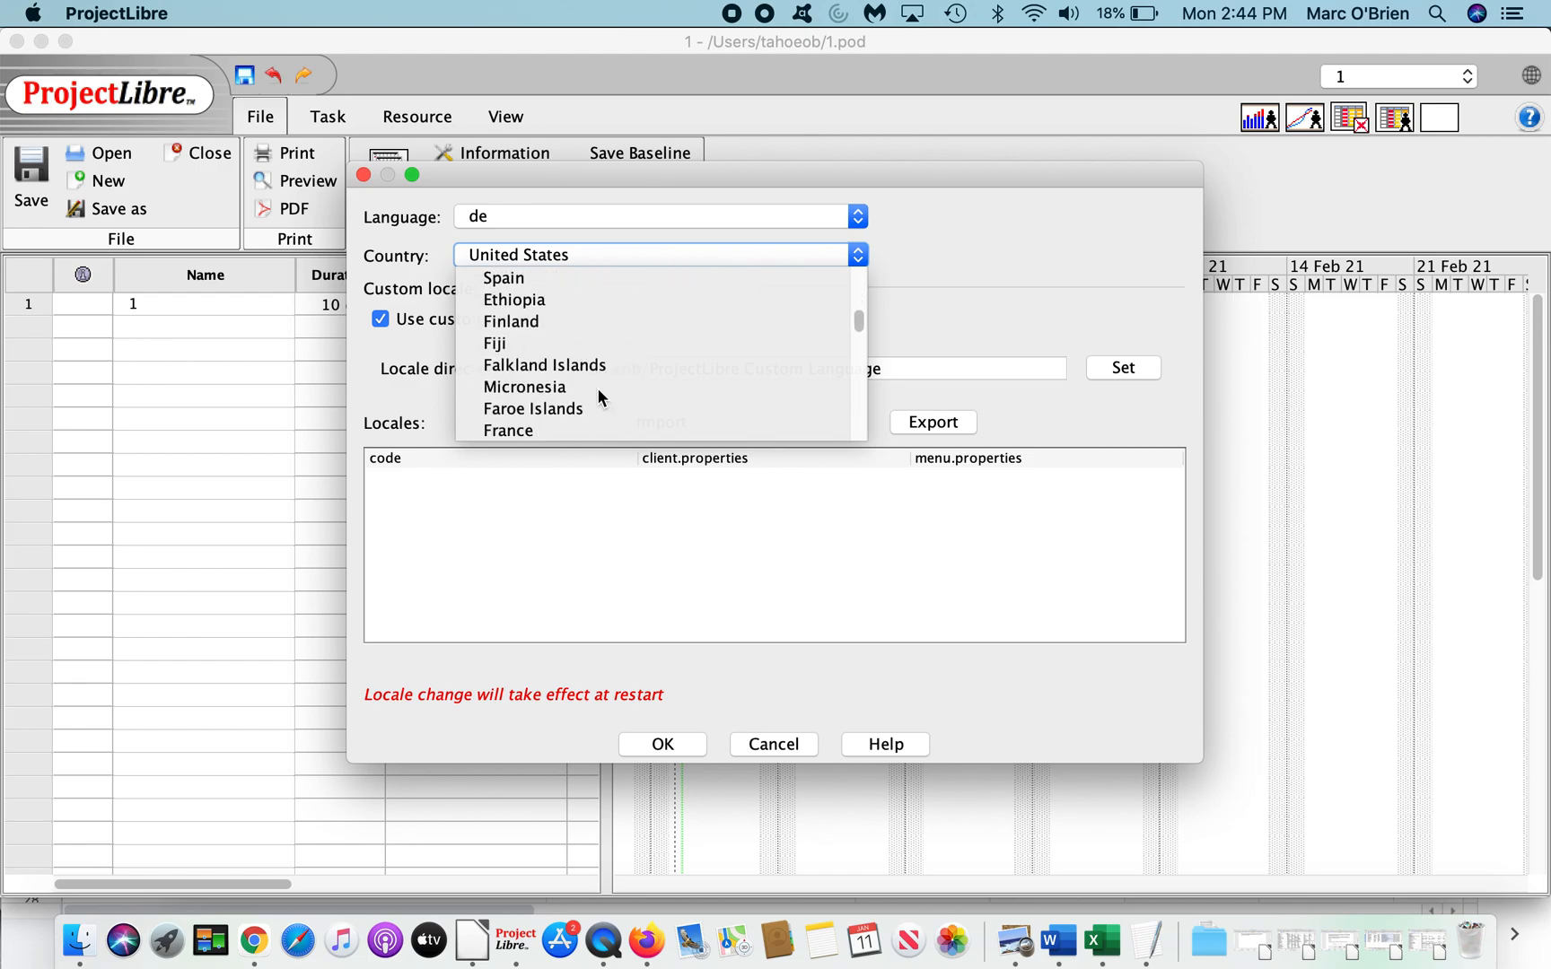
{"action": "scroll", "scroll_direction": "down", "scroll_amount": 3}
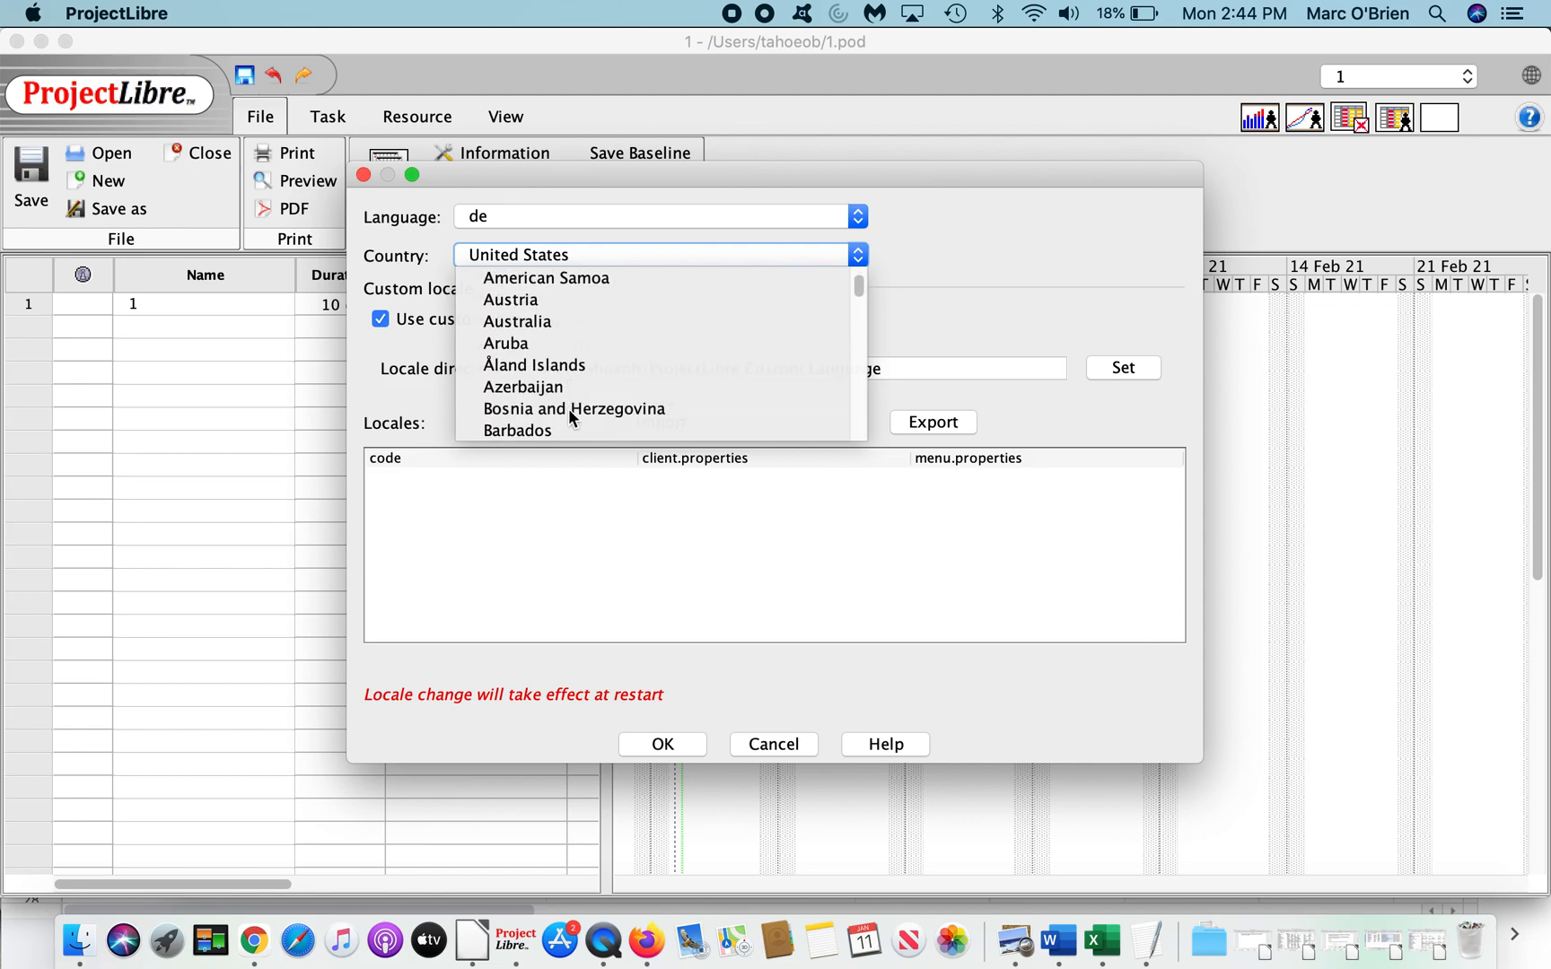
{"action": "scroll", "scroll_direction": "down", "scroll_amount": 3}
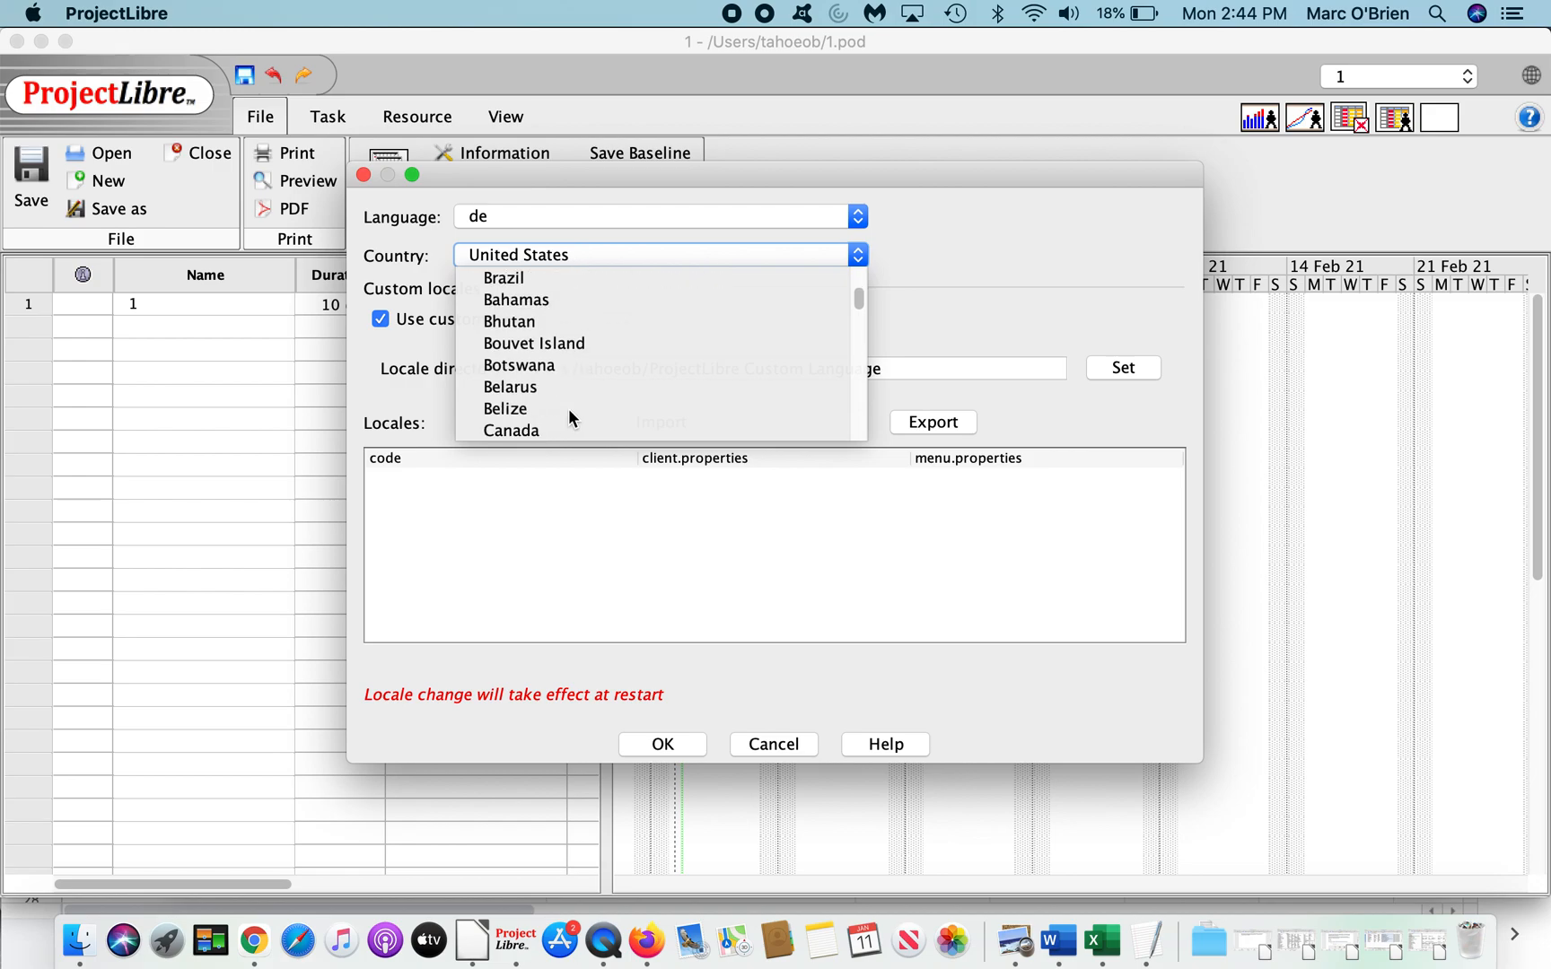
{"action": "scroll", "scroll_direction": "down", "scroll_amount": 3}
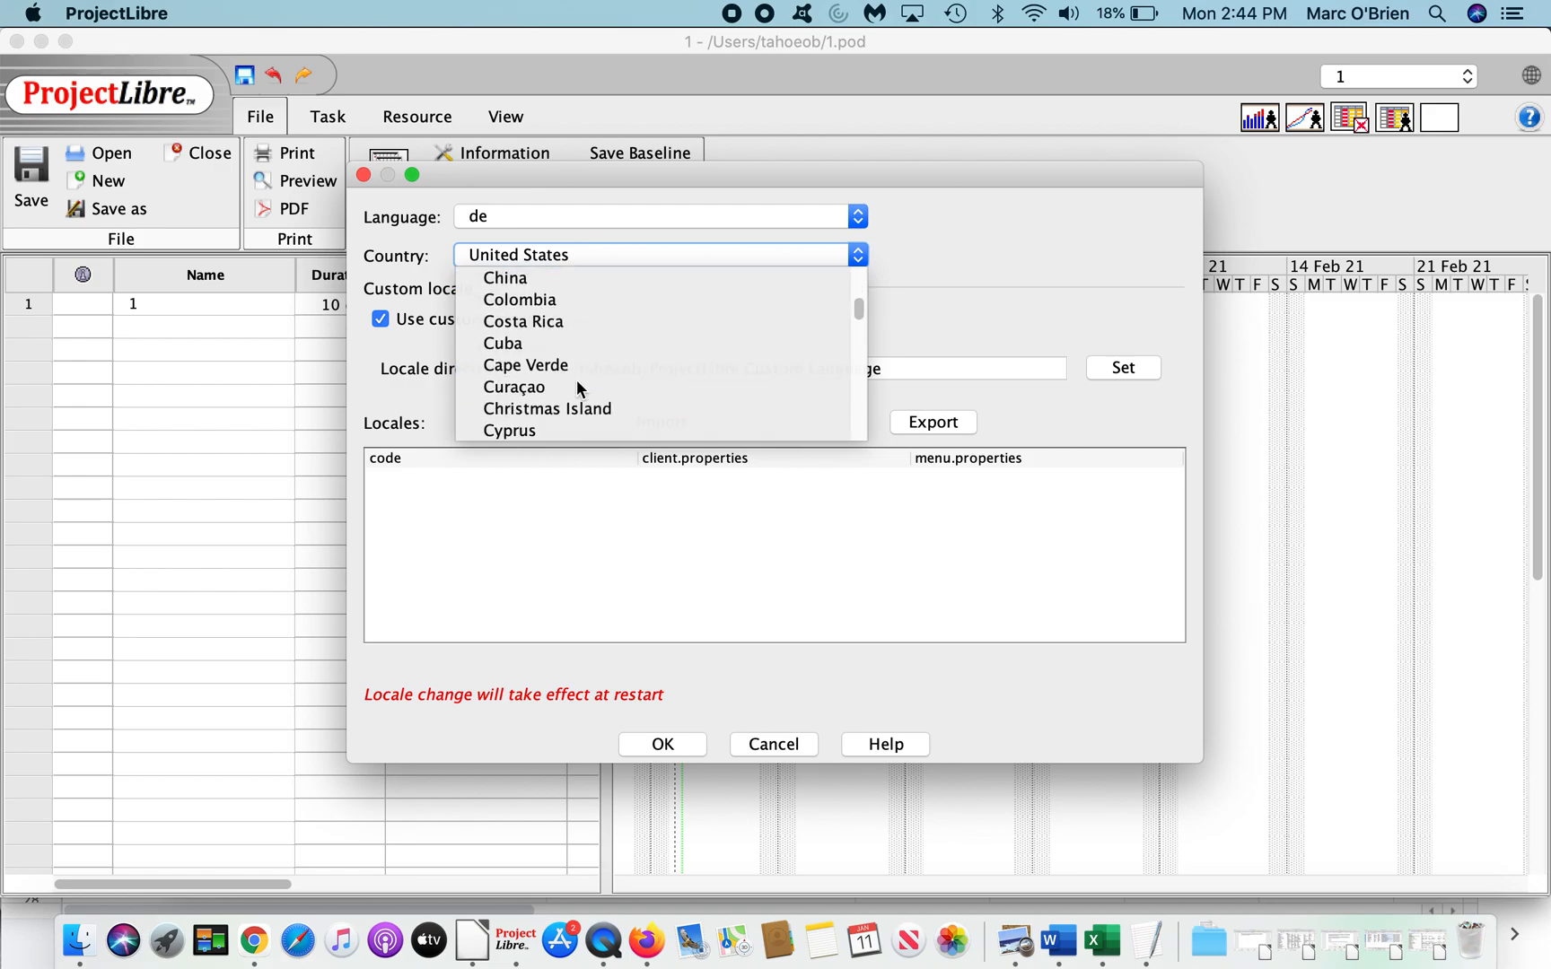
{"action": "scroll", "scroll_direction": "down", "scroll_amount": 3}
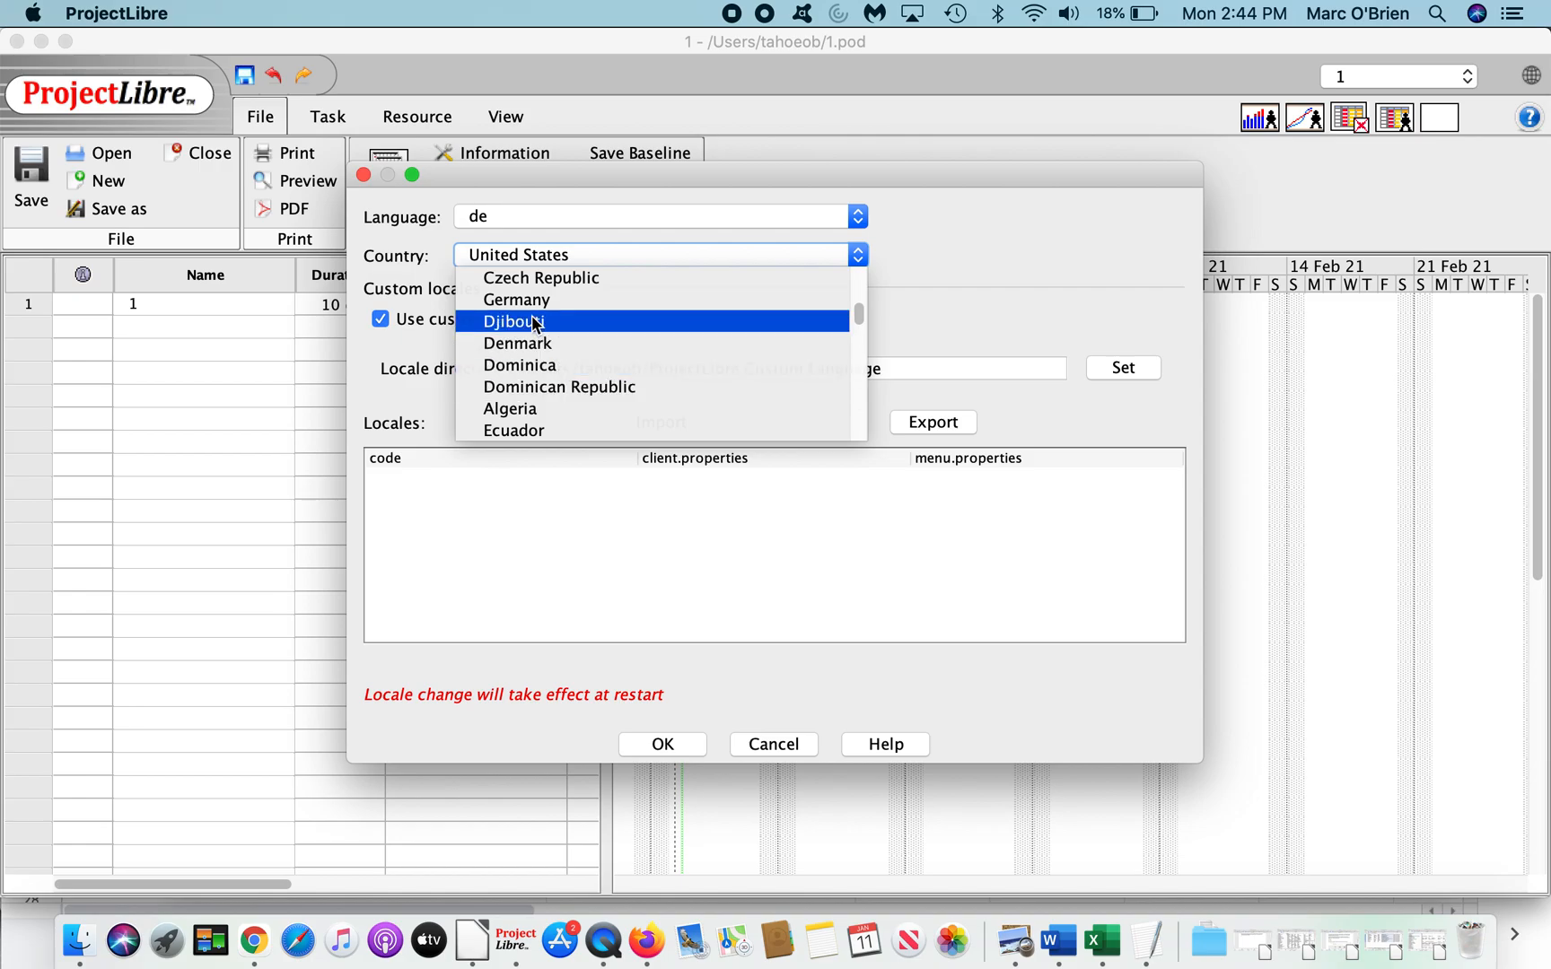
{"action": "left_click", "coordinate": [515, 298]}
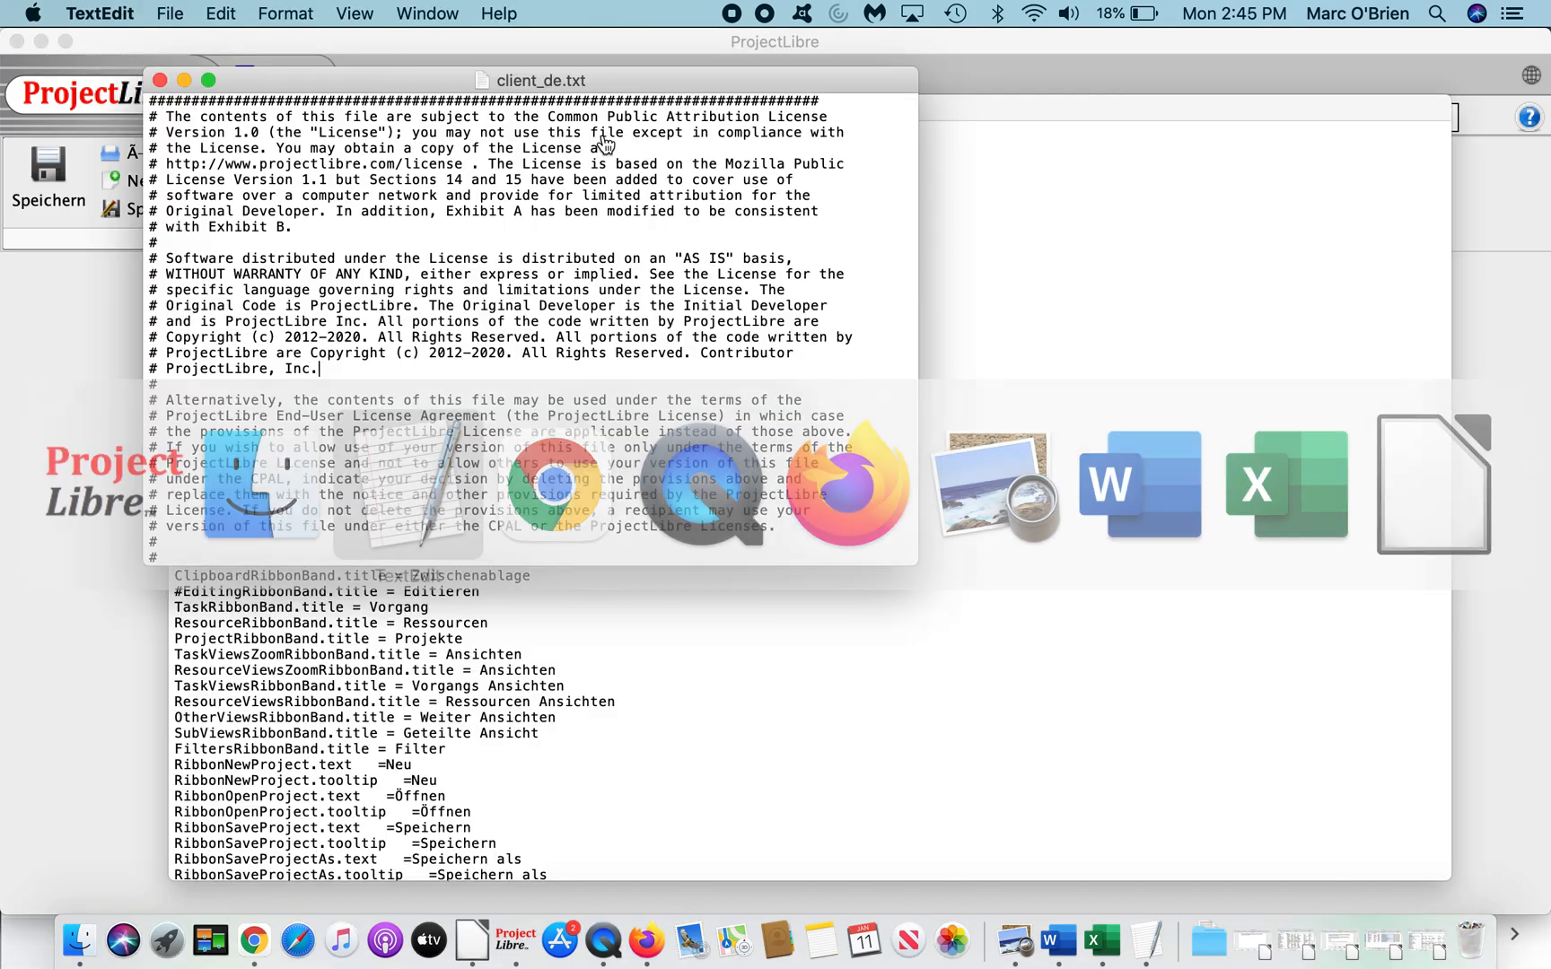
Step: Review client_de.txt and menu_de.txt, checking the (AT) suffixes on Datei, Vorgang and Ressourcen
{"action": "scroll", "scroll_direction": "down", "scroll_amount": 3}
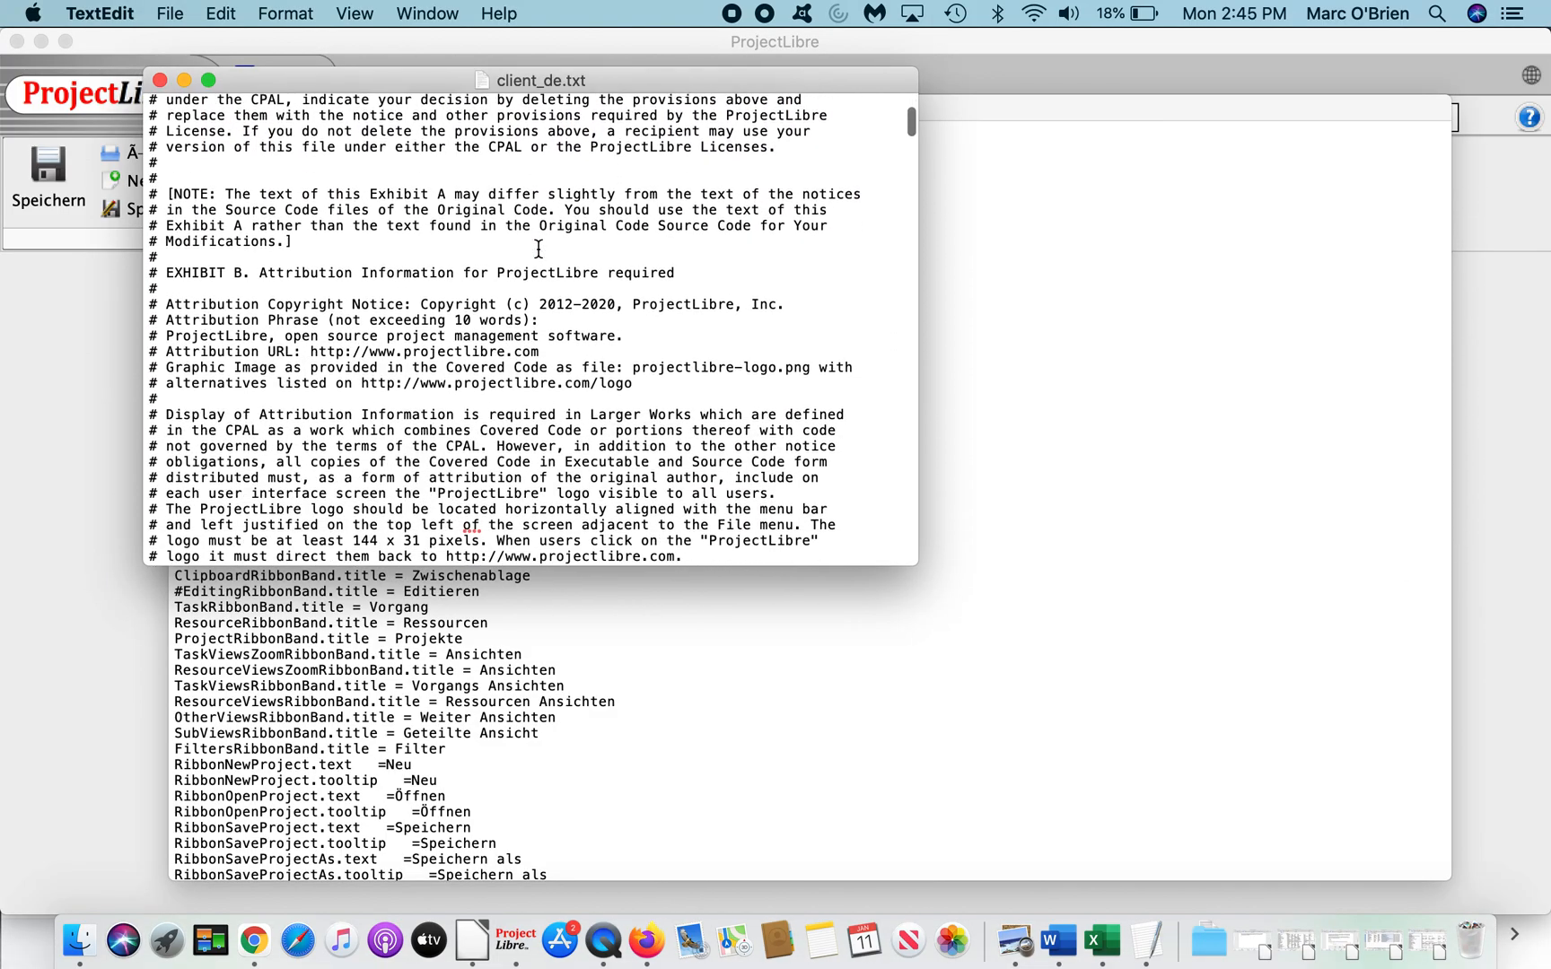
{"action": "scroll", "scroll_direction": "down", "scroll_amount": 3}
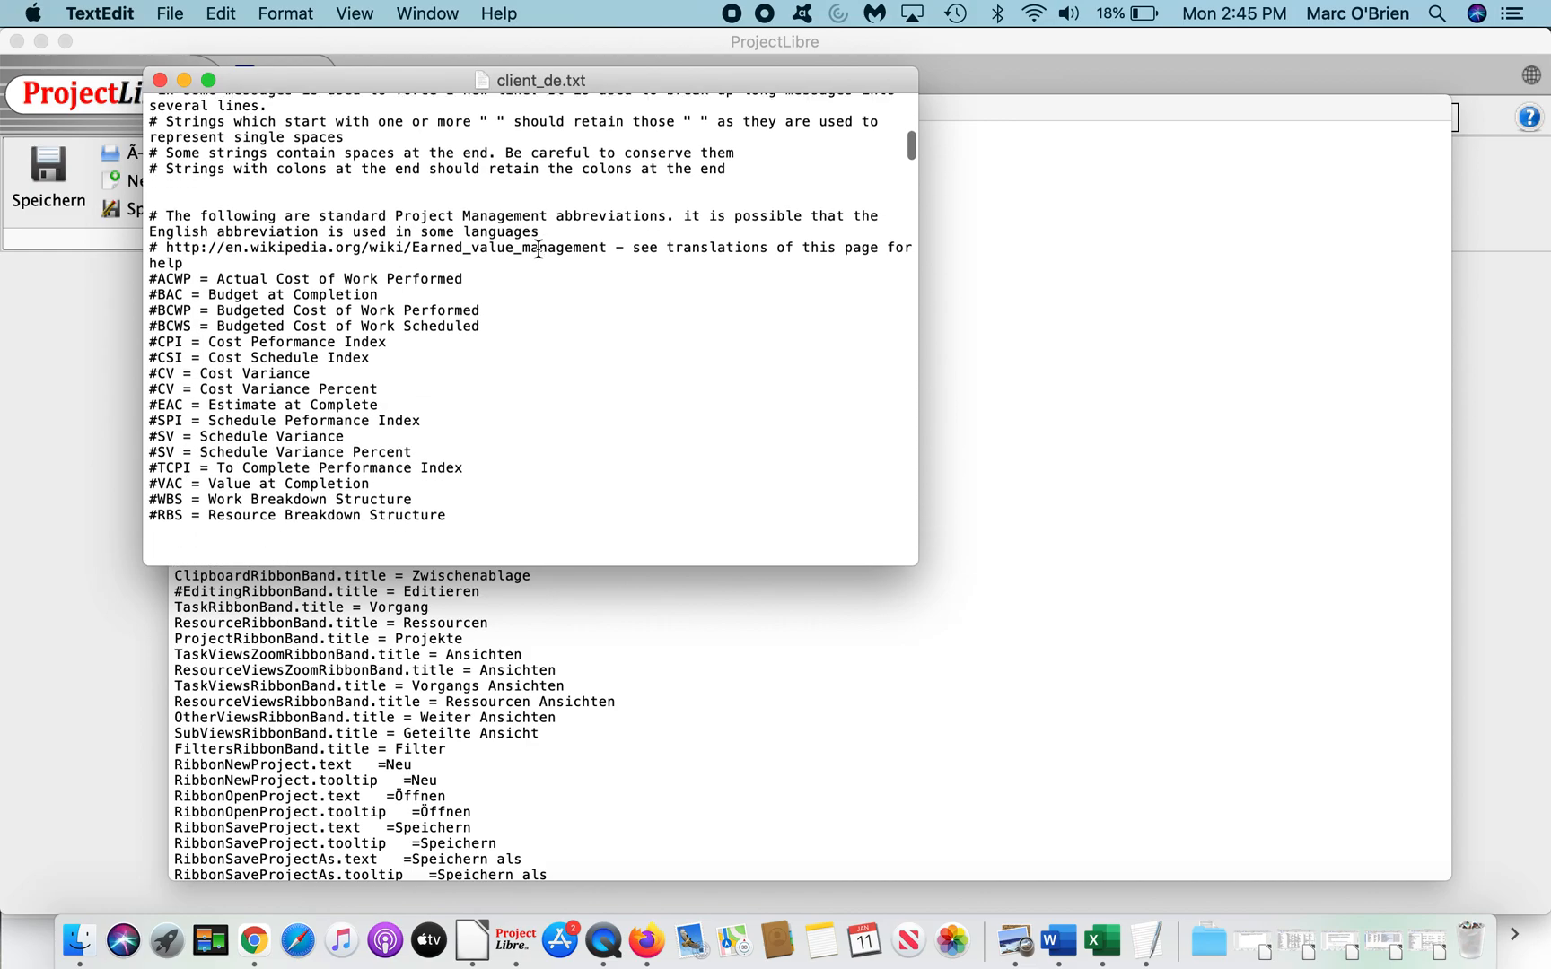
{"action": "scroll", "scroll_direction": "down", "scroll_amount": 3}
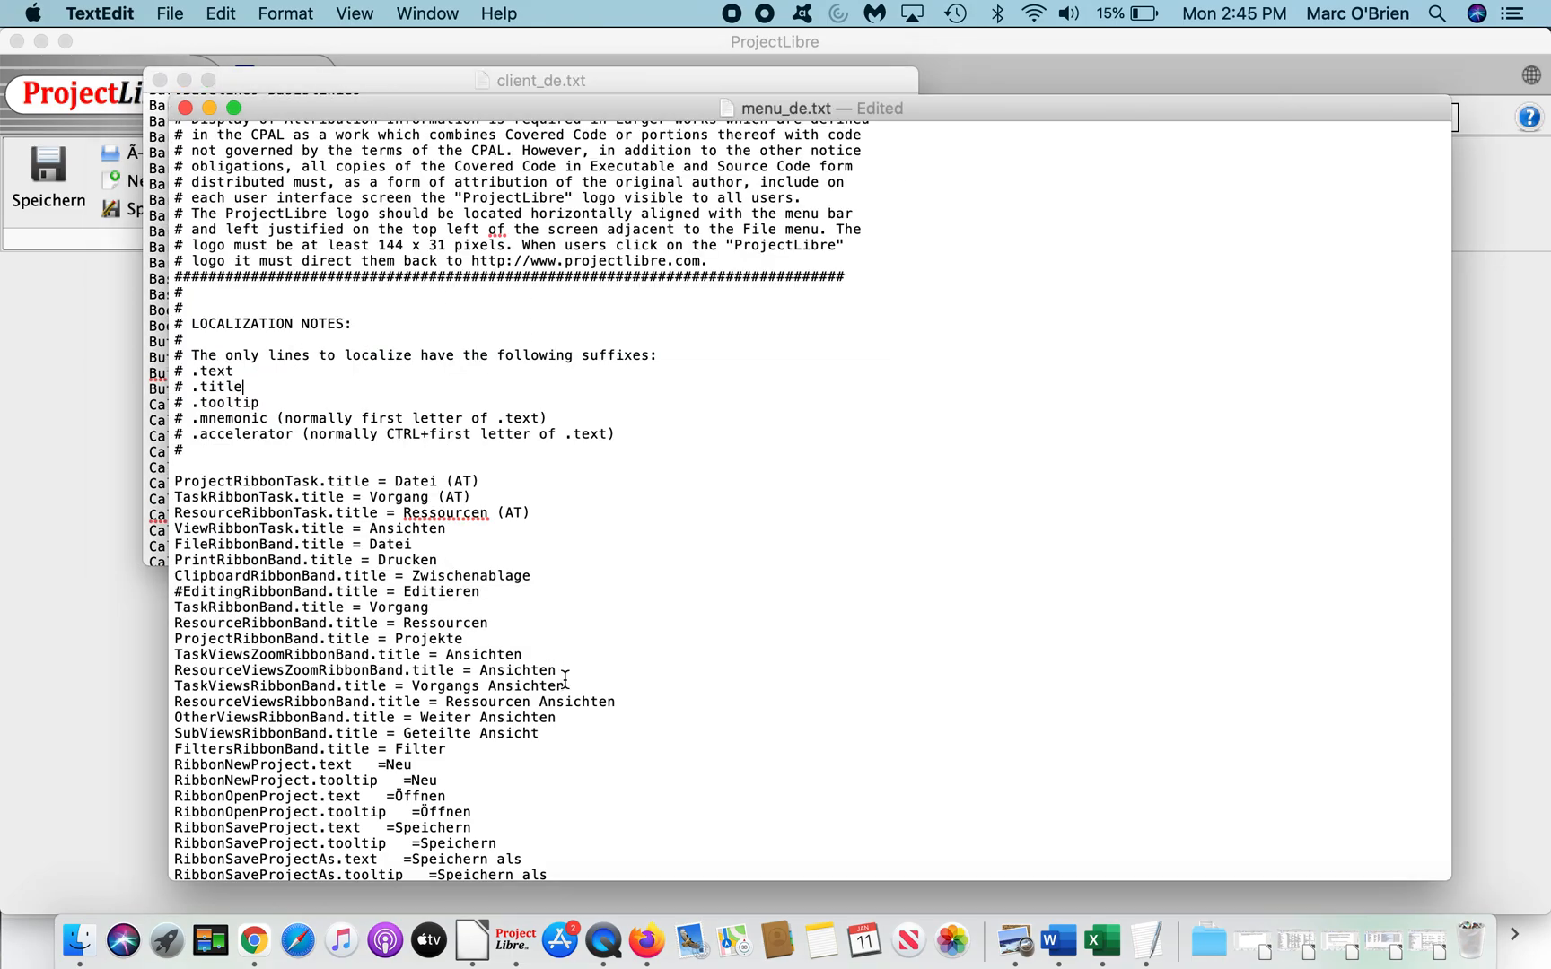
{"action": "scroll", "scroll_direction": "down", "scroll_amount": 3}
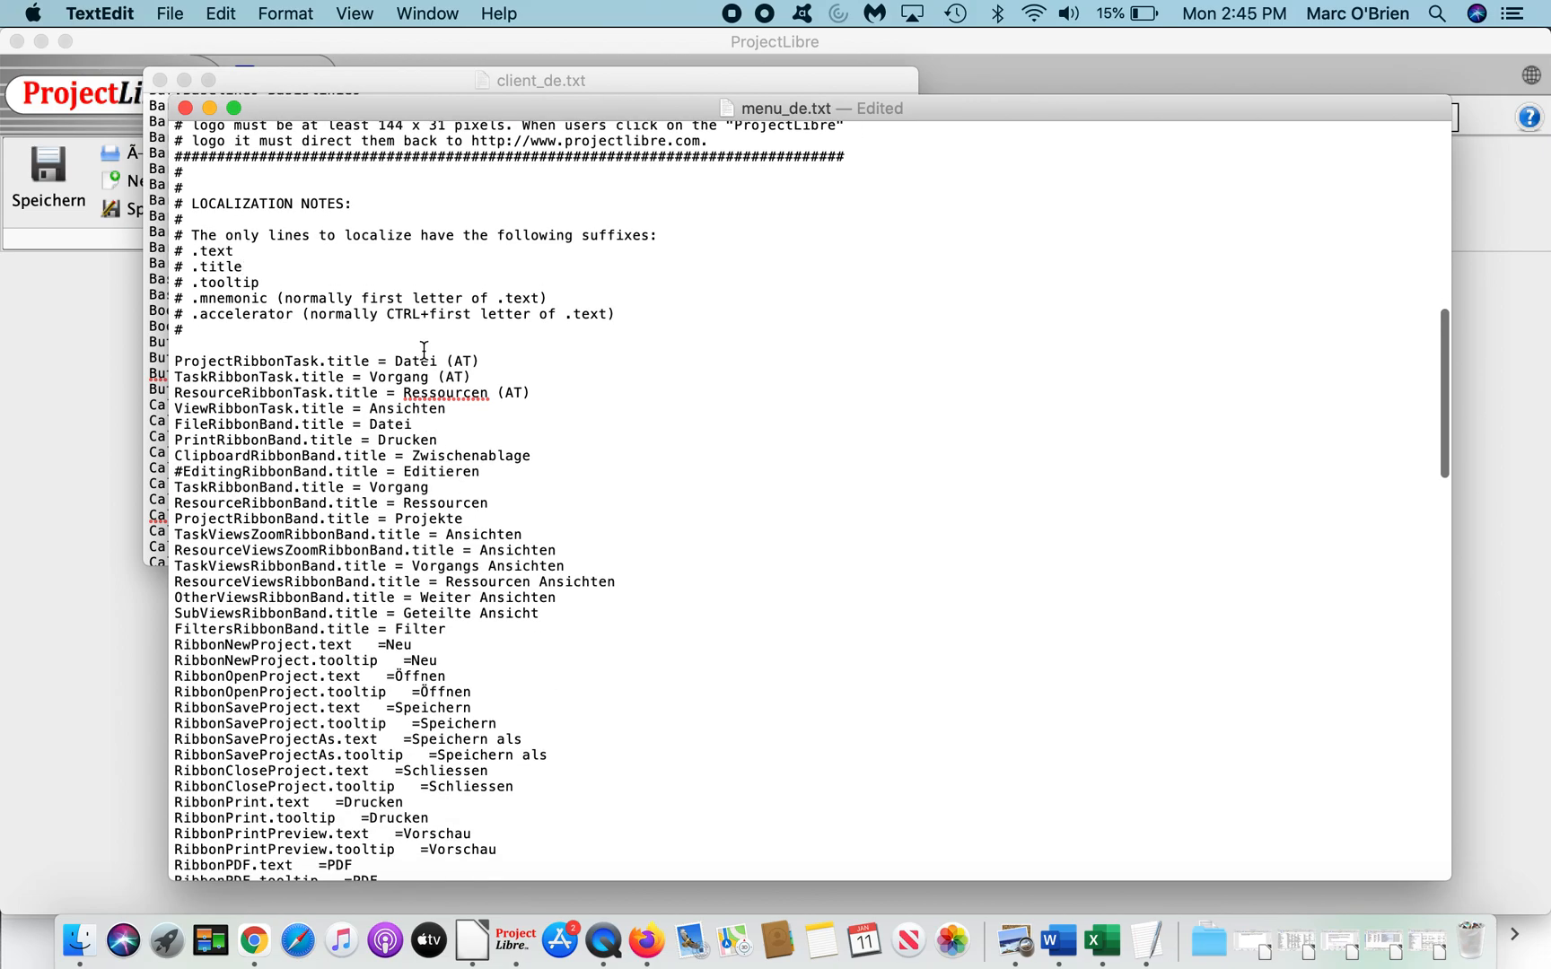
{"action": "mouse_move", "coordinate": [575, 524]}
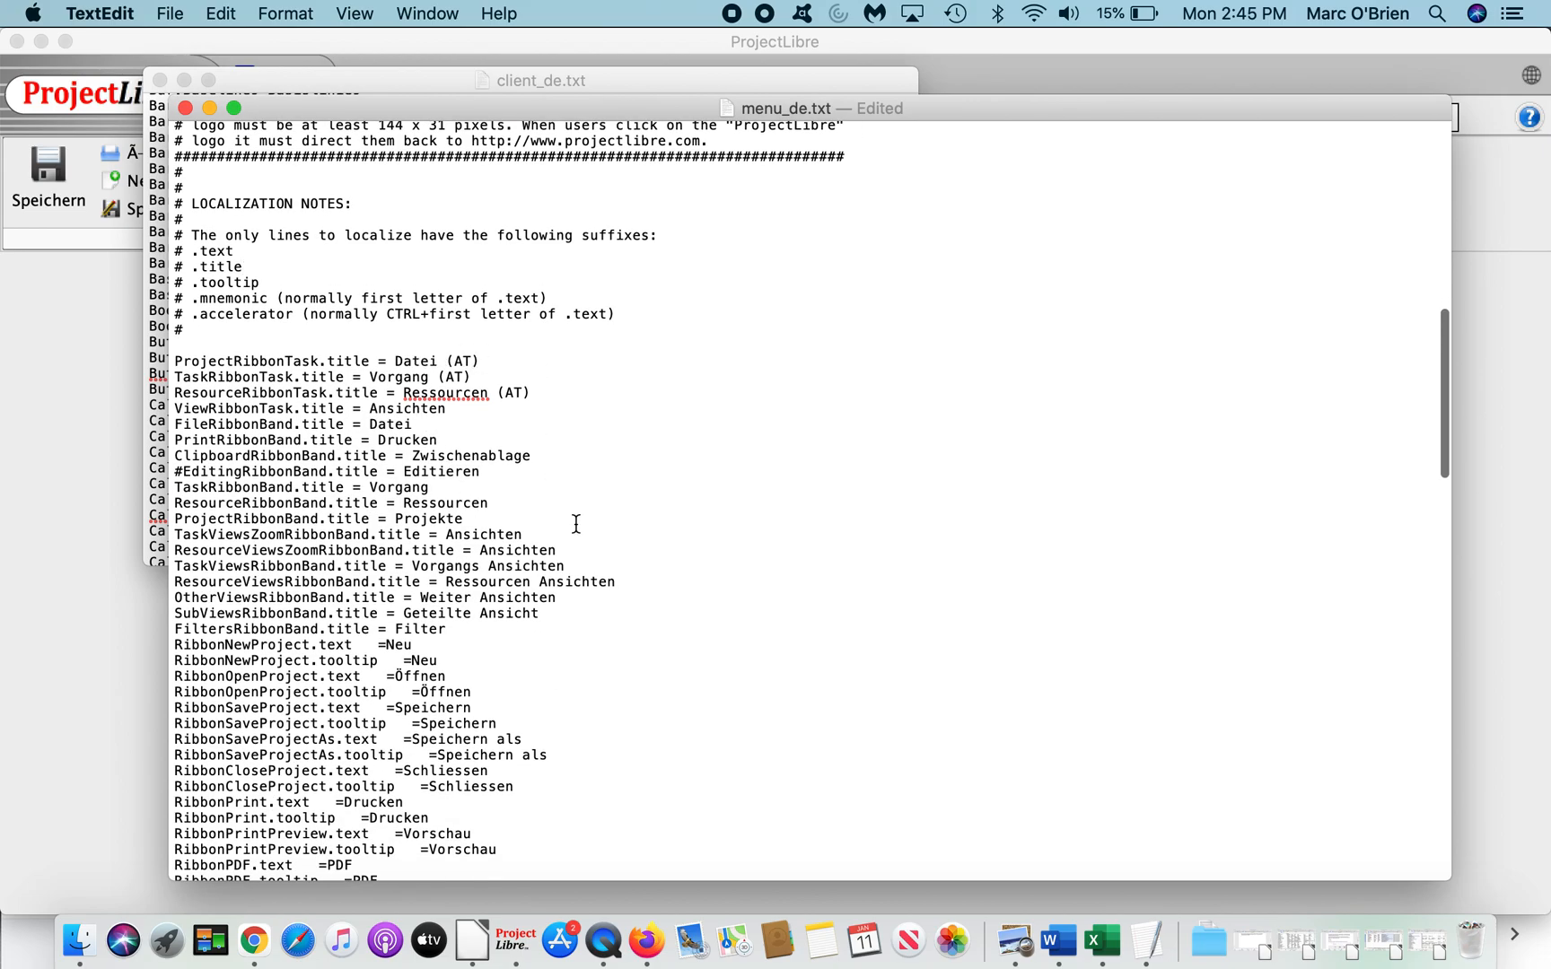
{"action": "left_click", "coordinate": [241, 267]}
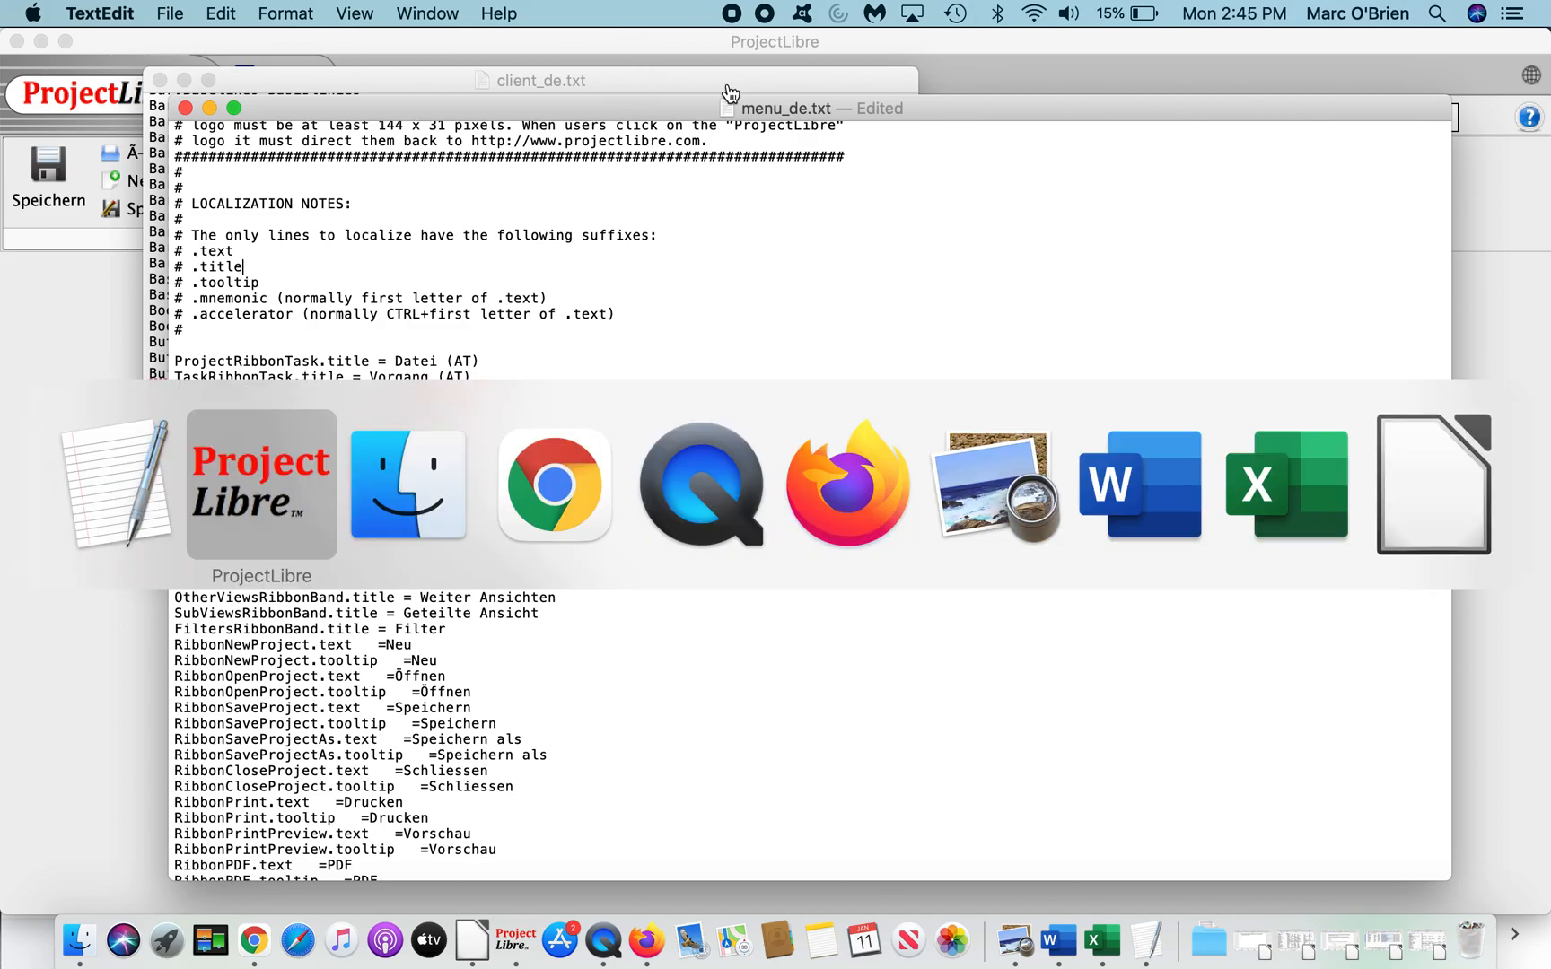
{"action": "left_click", "coordinate": [261, 484]}
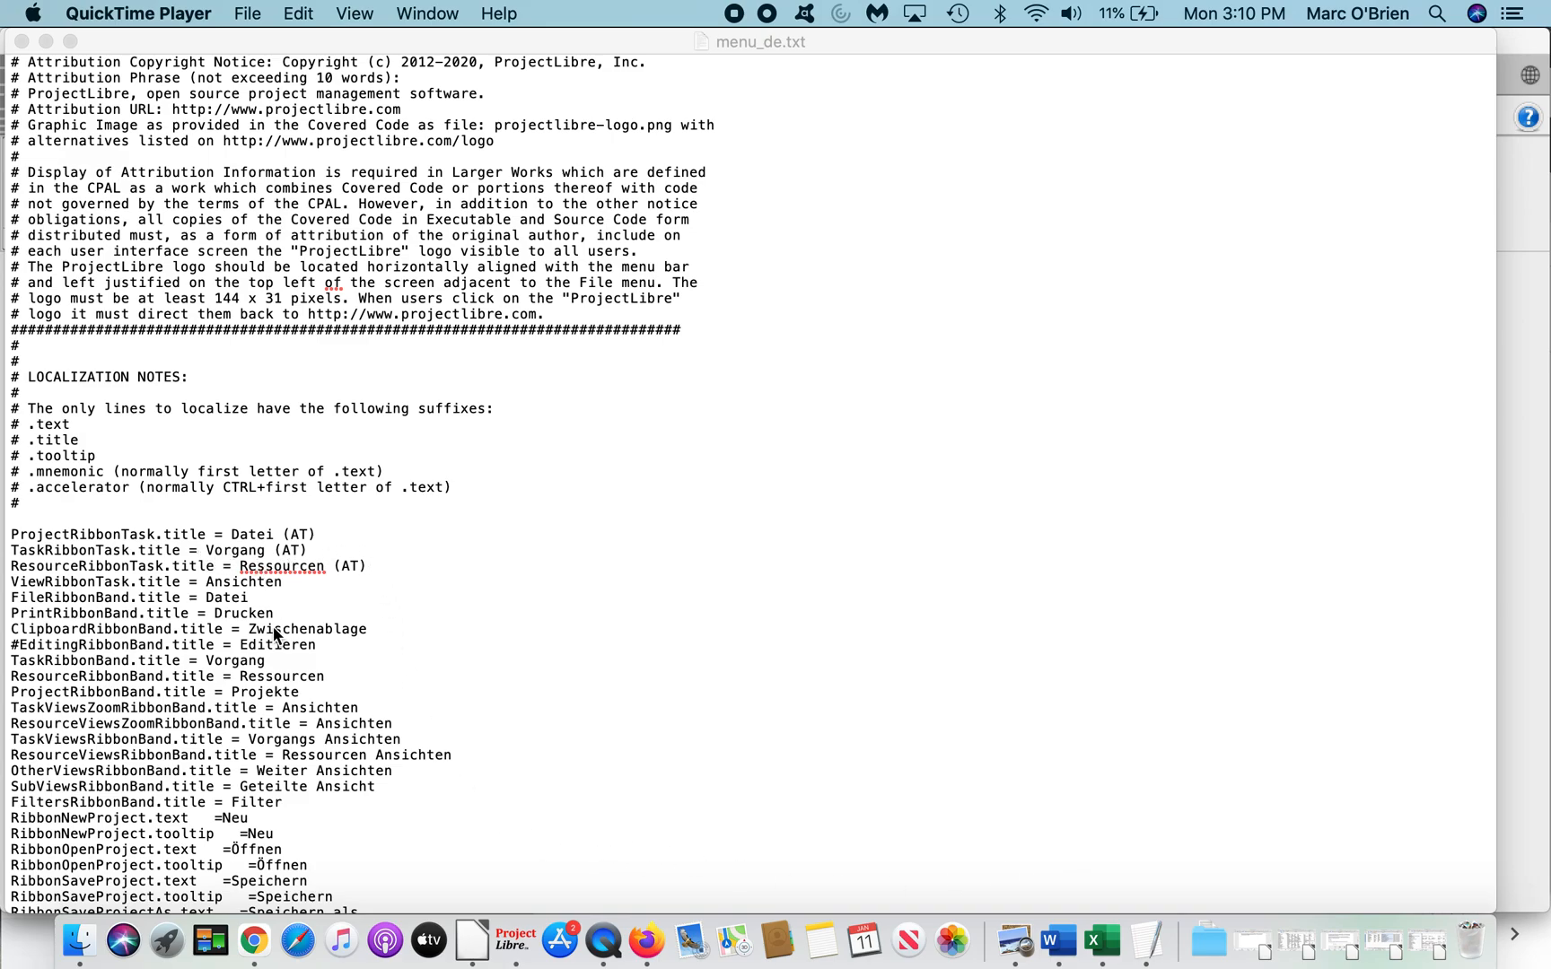
Step: Look over menu_de.txt and bring up its title-bar name and location details
{"action": "scroll", "scroll_direction": "down", "scroll_amount": 3}
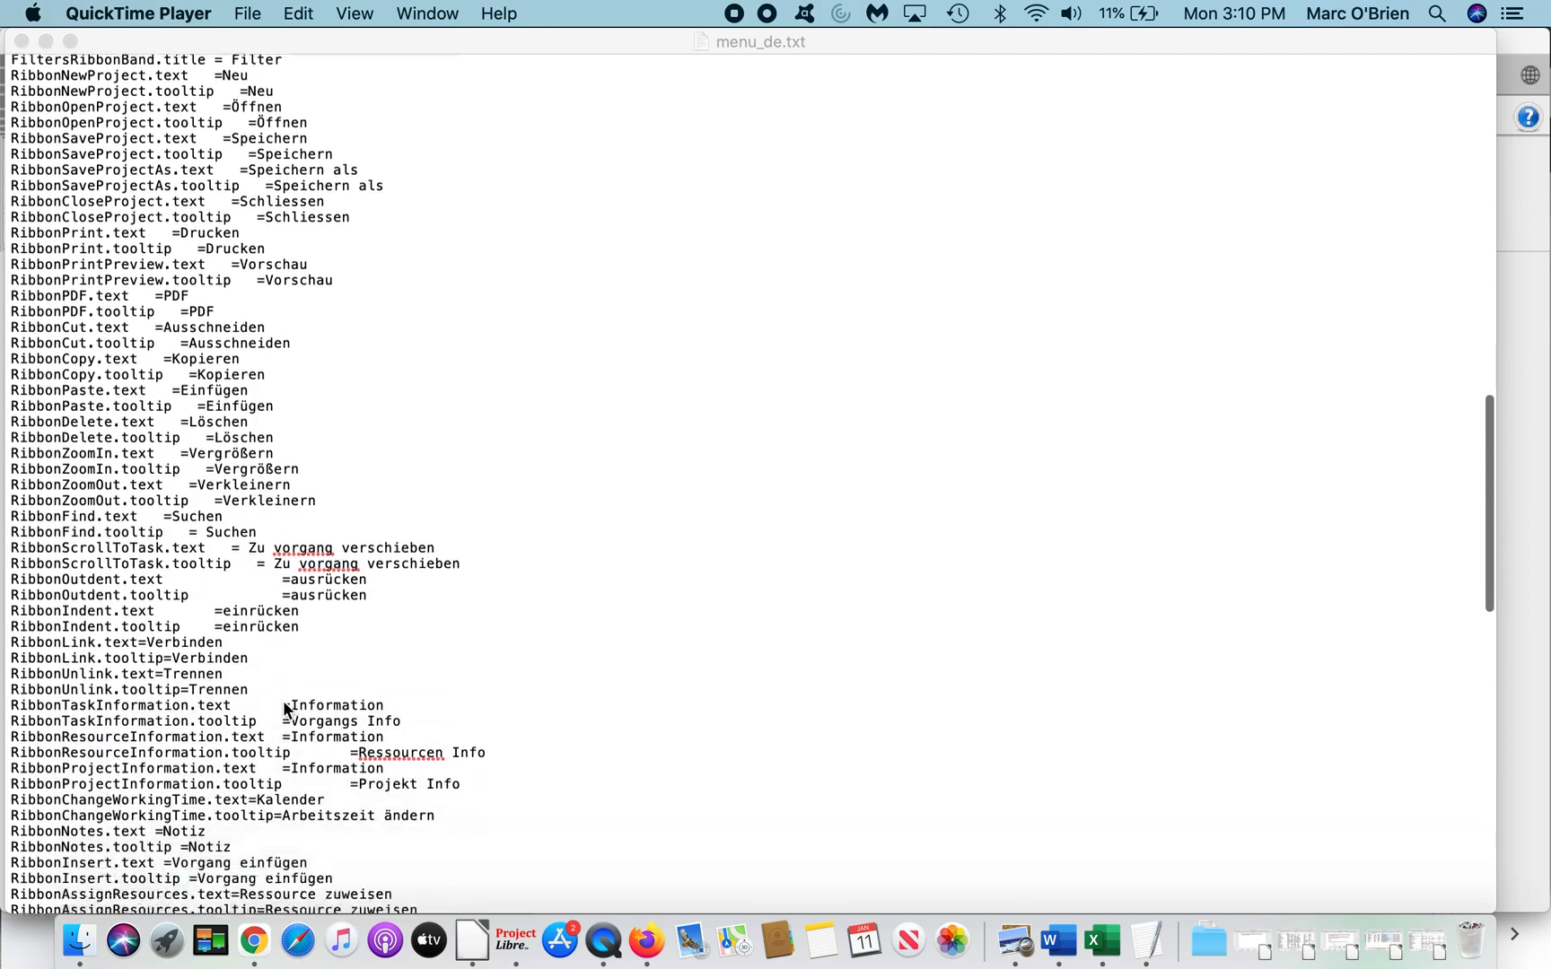
{"action": "scroll", "scroll_direction": "down", "scroll_amount": 3}
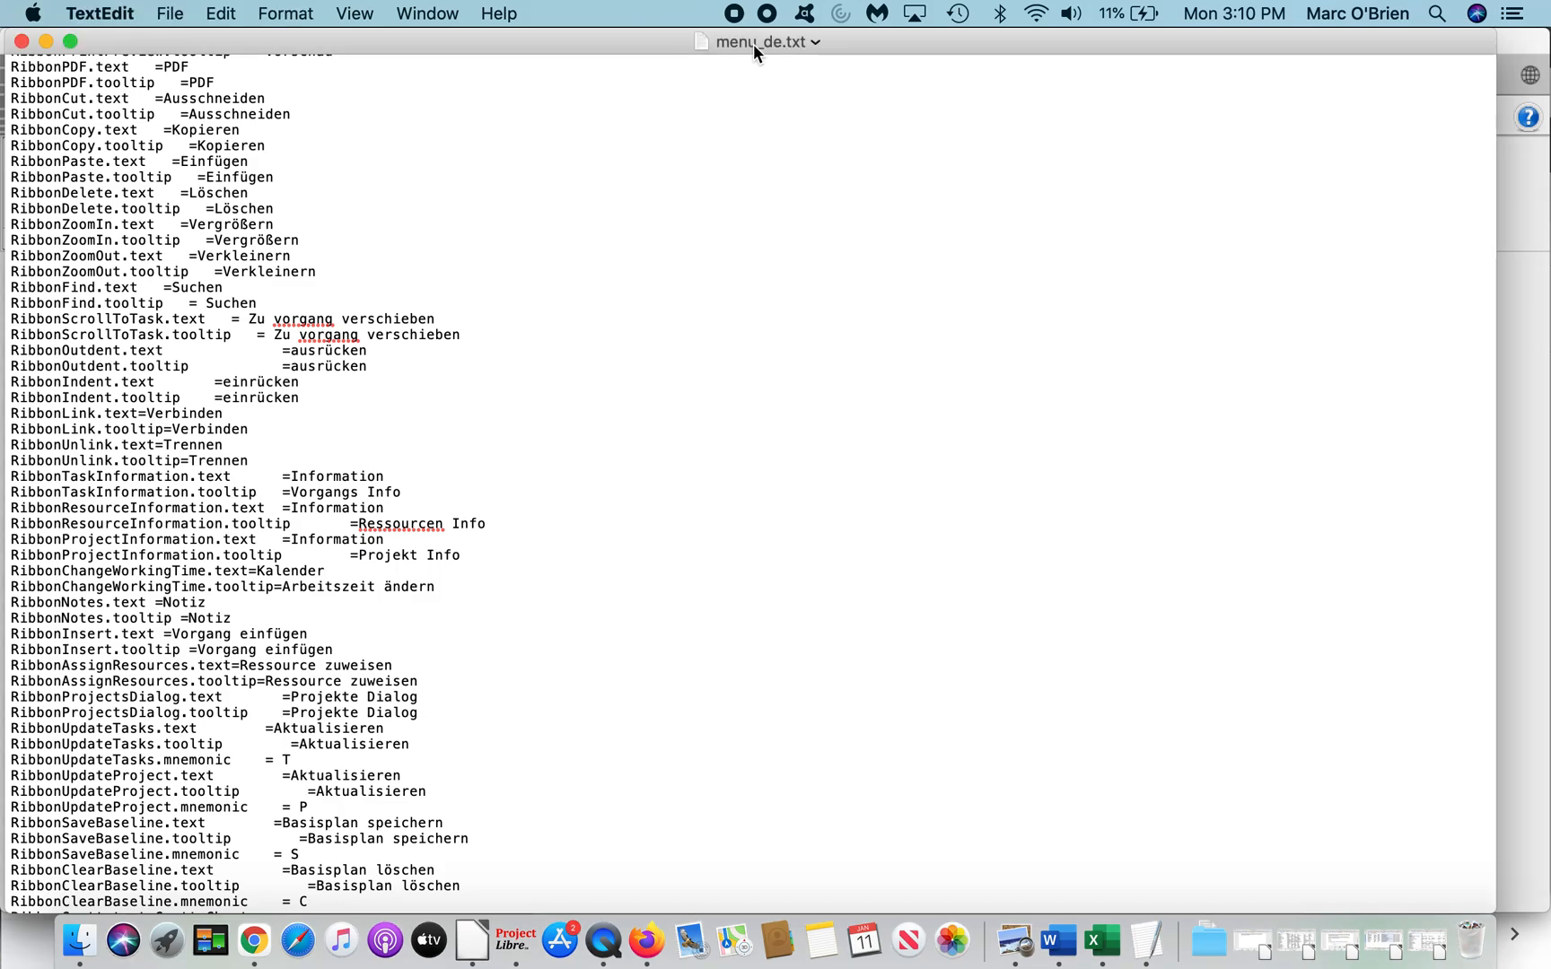
{"action": "left_click", "coordinate": [759, 42]}
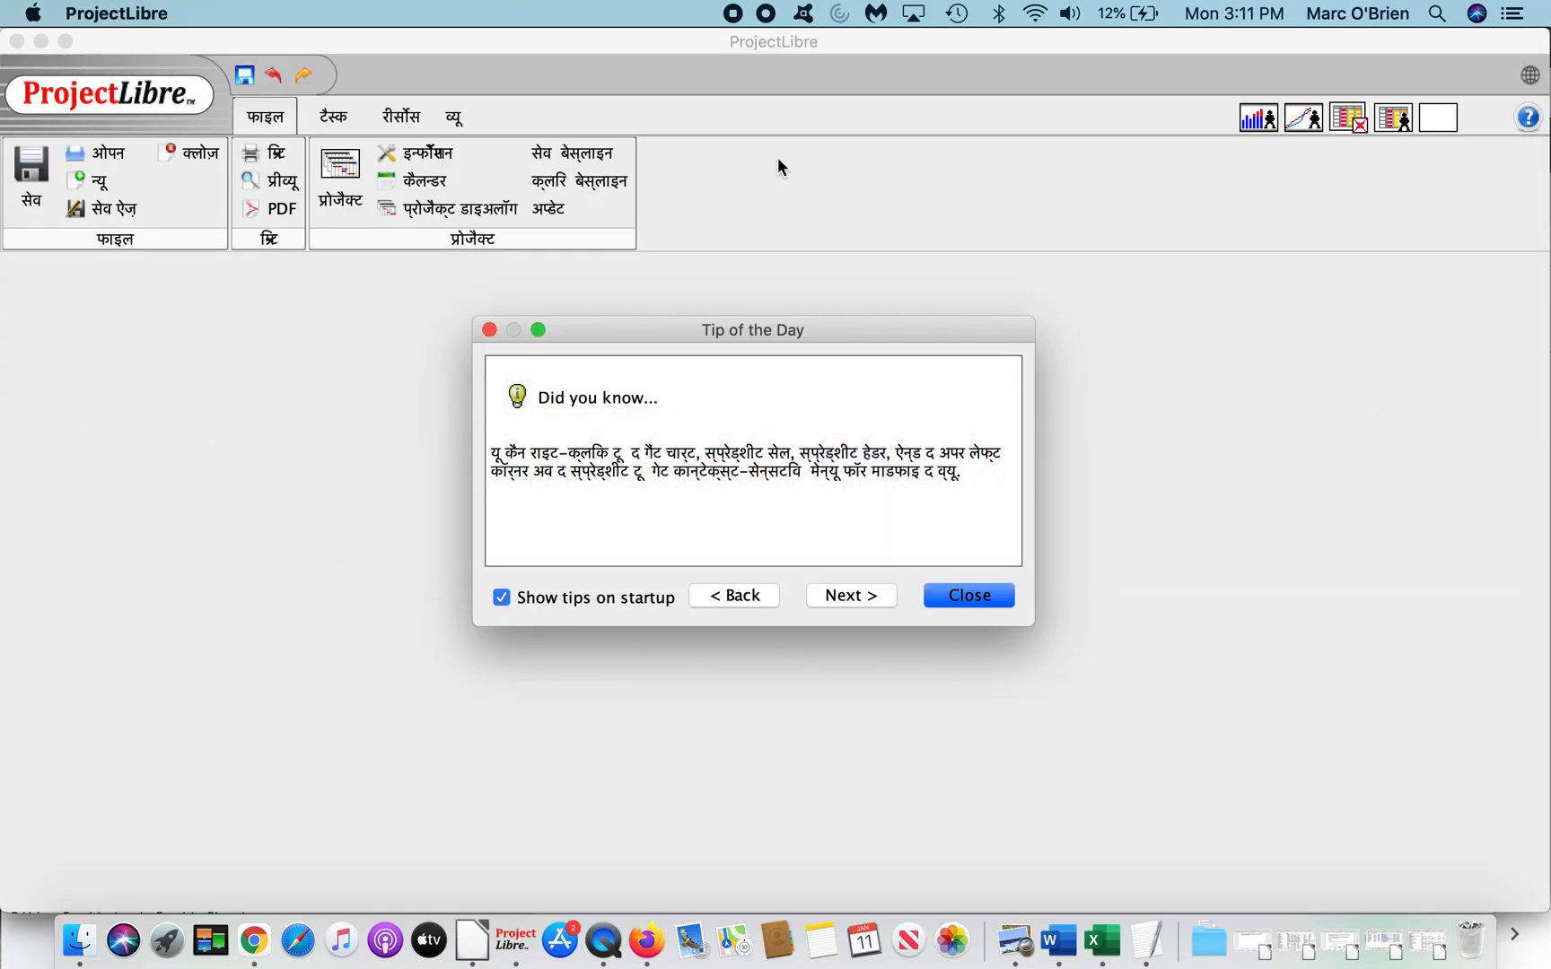
{"action": "mouse_move", "coordinate": [831, 590]}
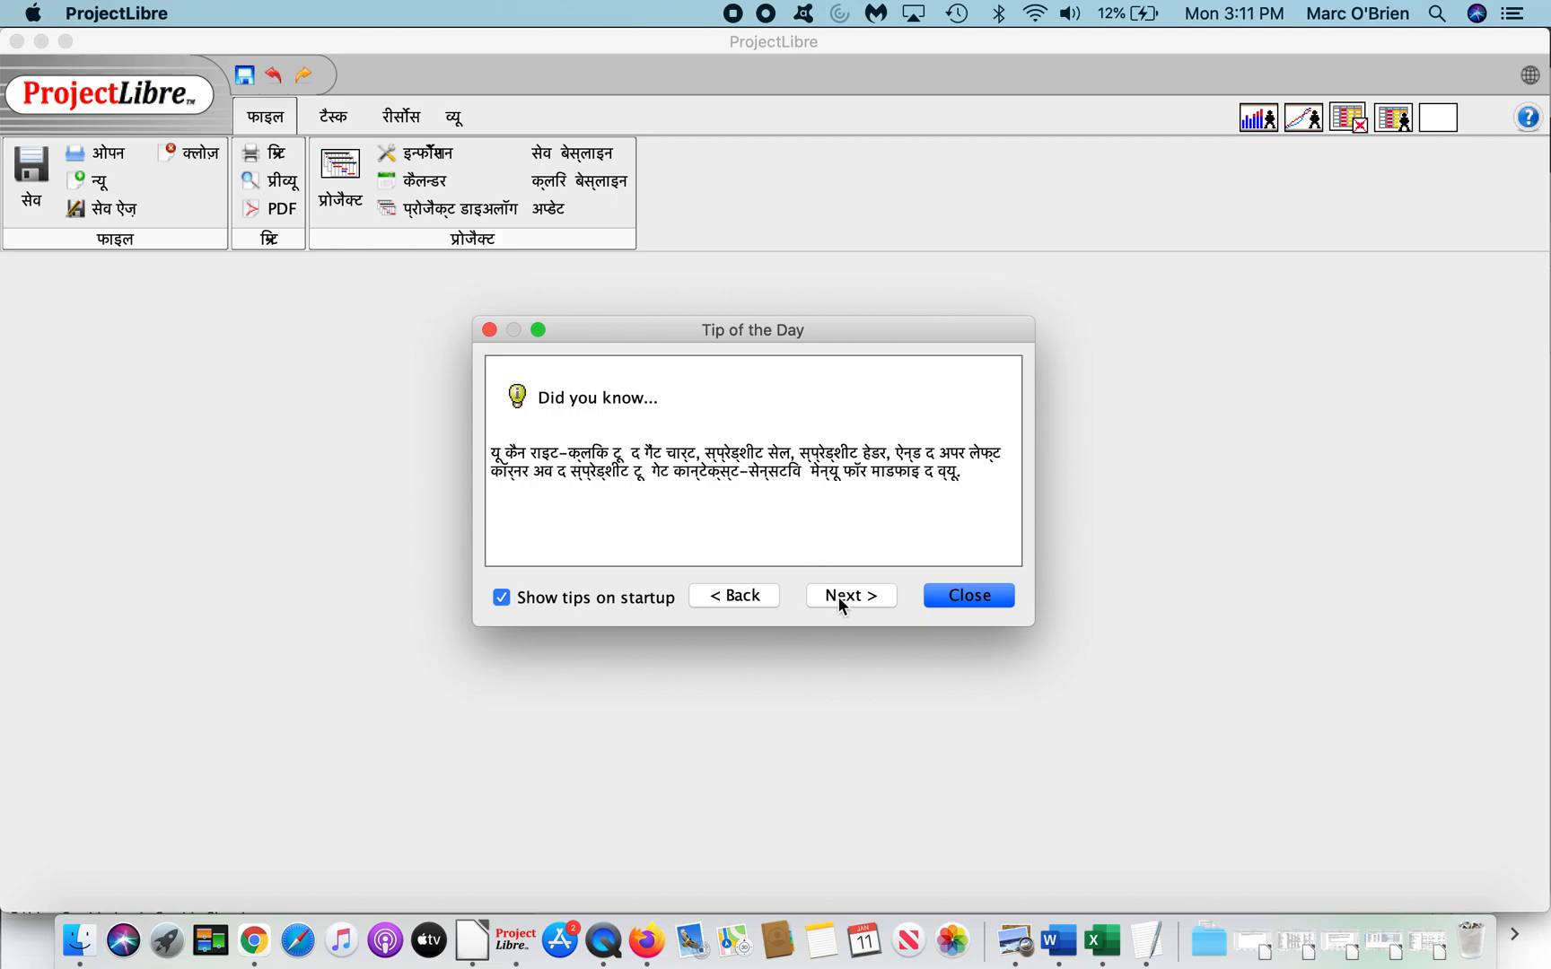
Step: Browse the Hindi Tip of the Day: advance two tips, then go back one
{"action": "left_click", "coordinate": [849, 594]}
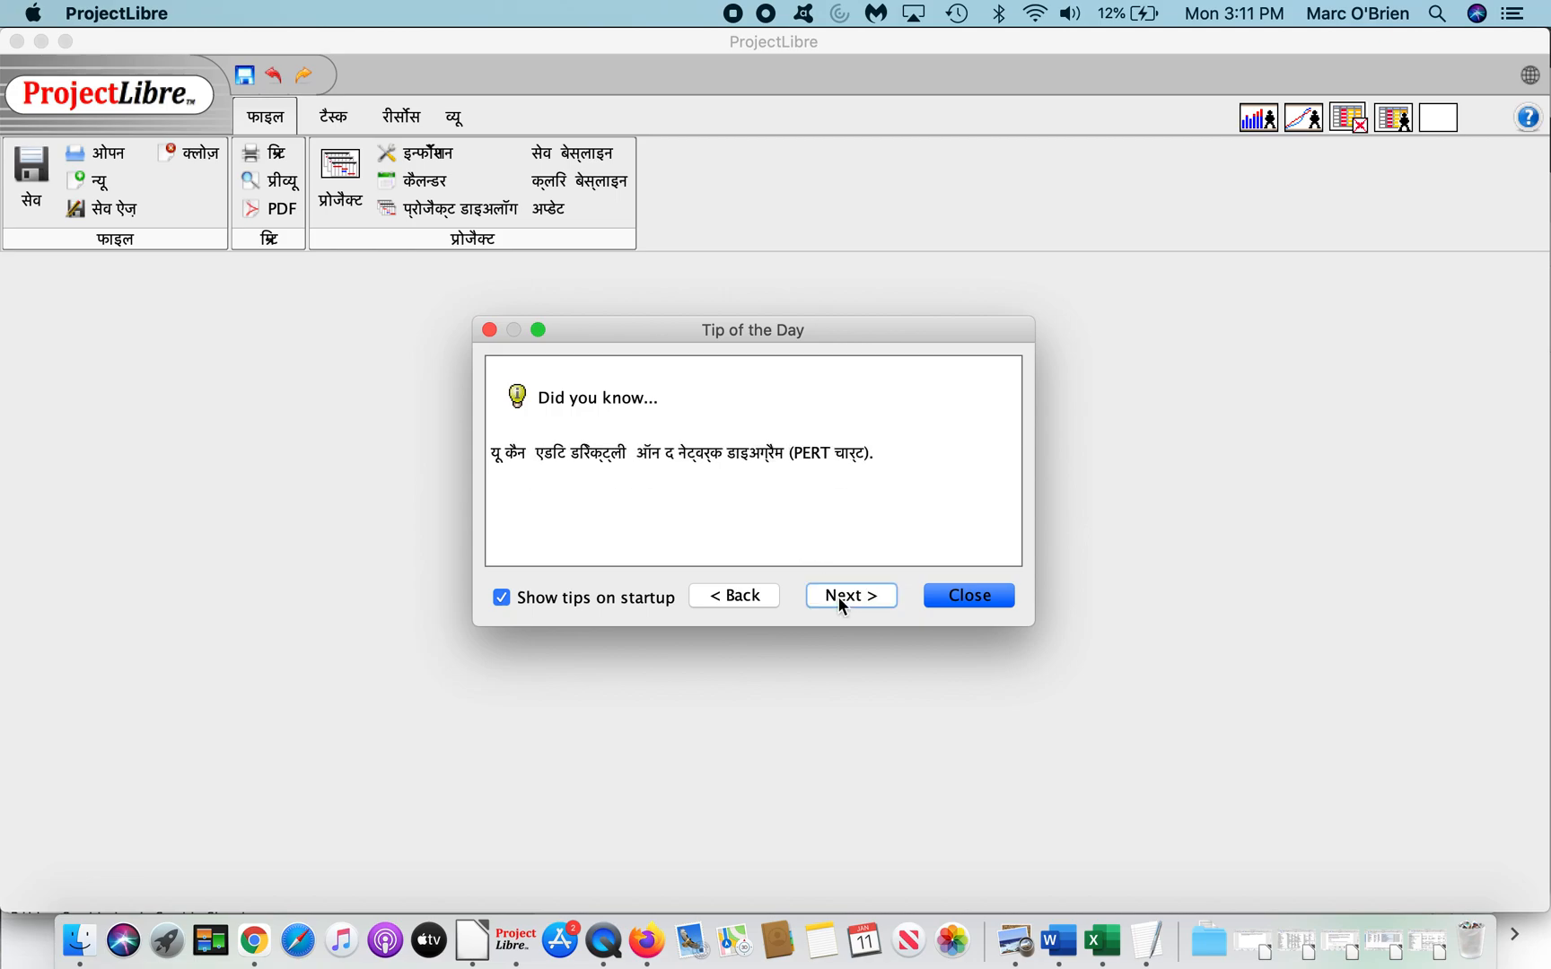
{"action": "left_click", "coordinate": [849, 594]}
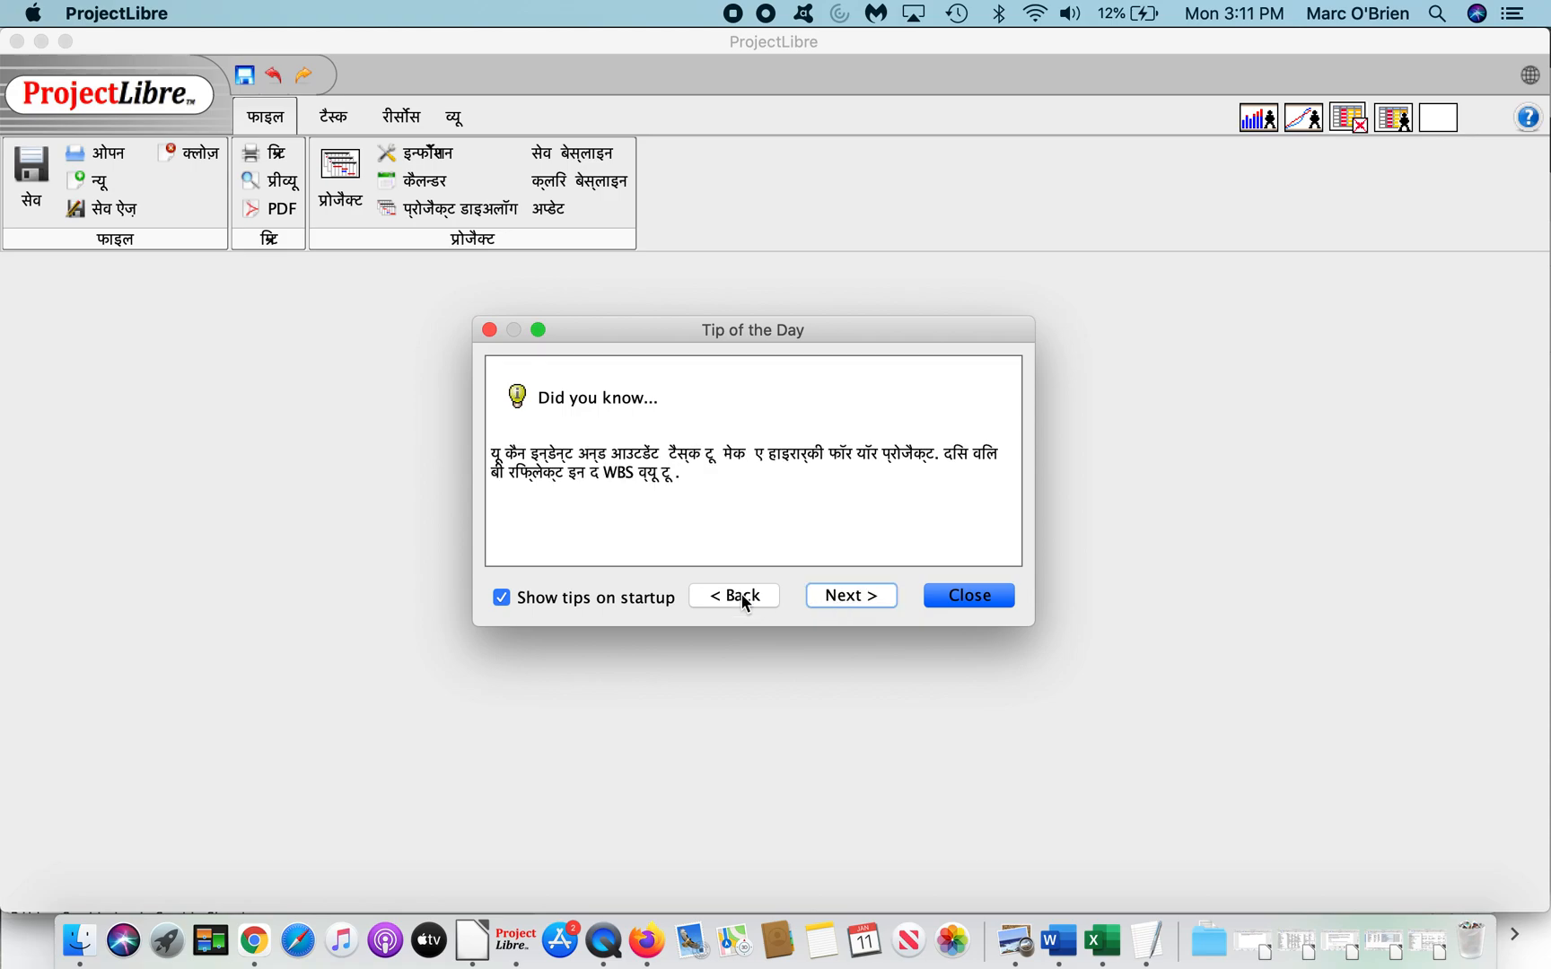
{"action": "left_click", "coordinate": [966, 594]}
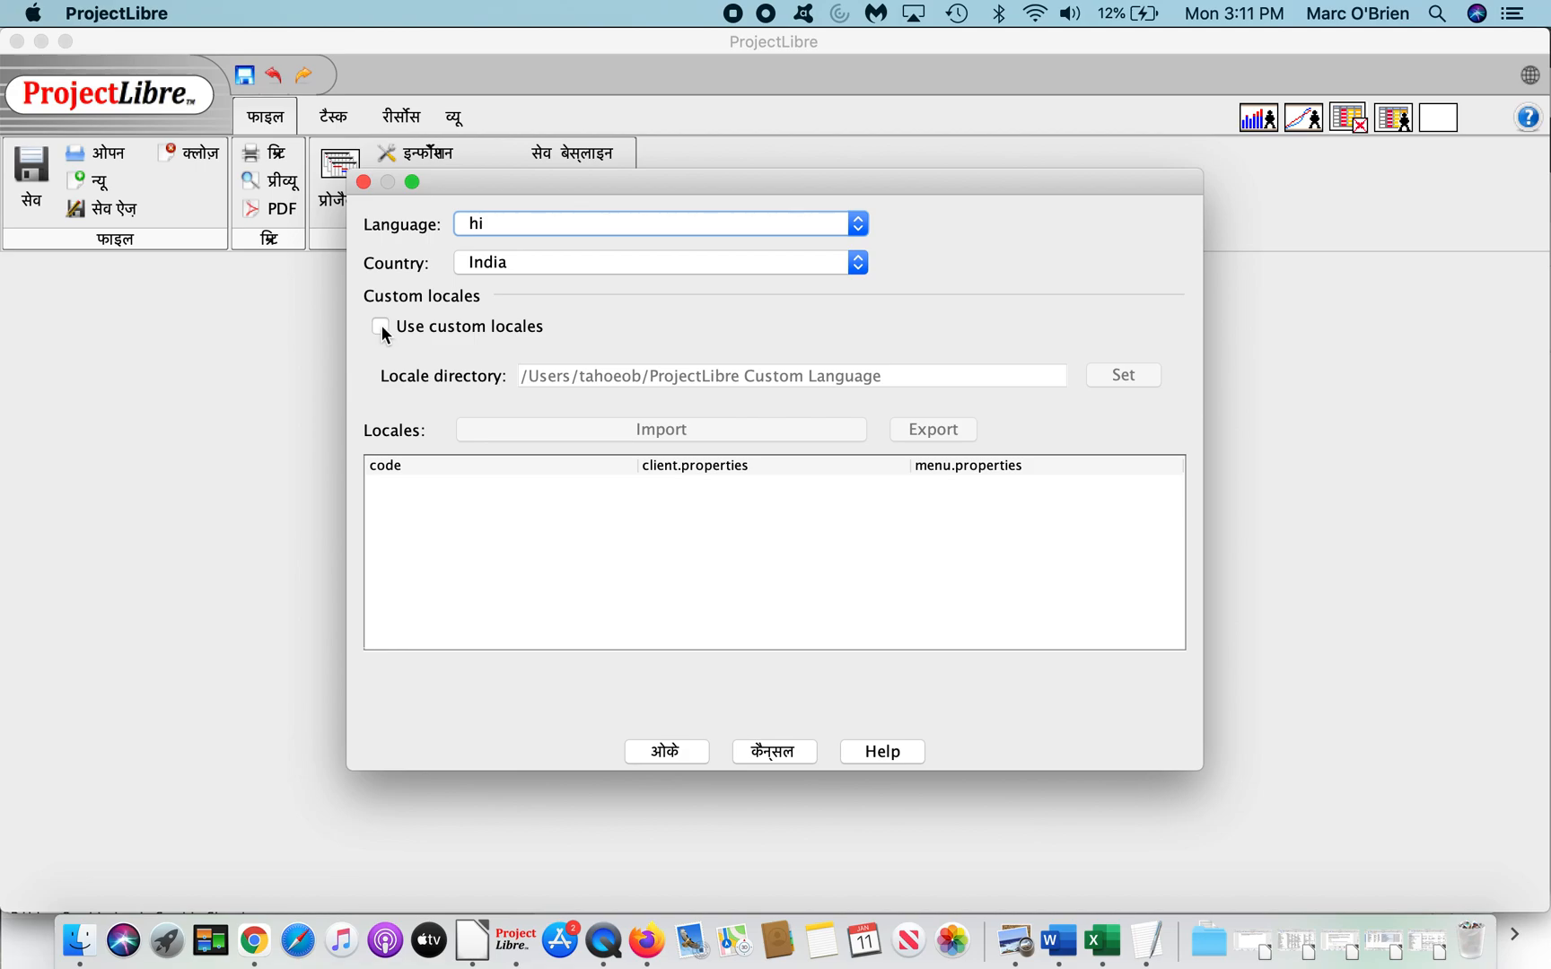
Step: Turn off custom locales and reselect hi as the language, with India as country
{"action": "left_click", "coordinate": [380, 327]}
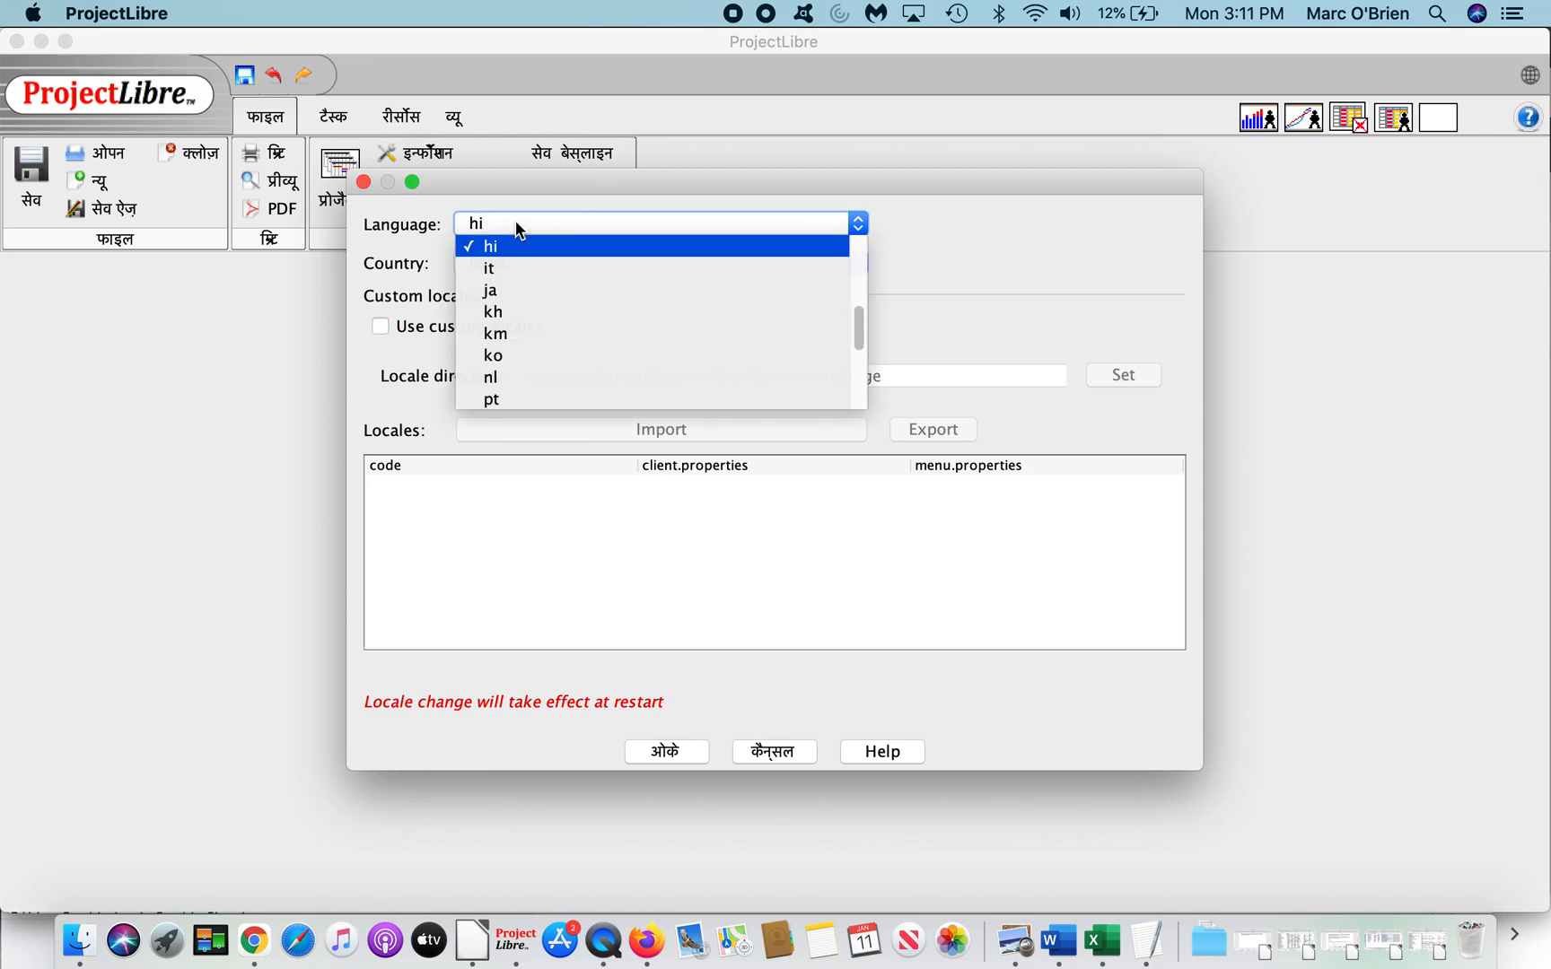
{"action": "left_click", "coordinate": [487, 246]}
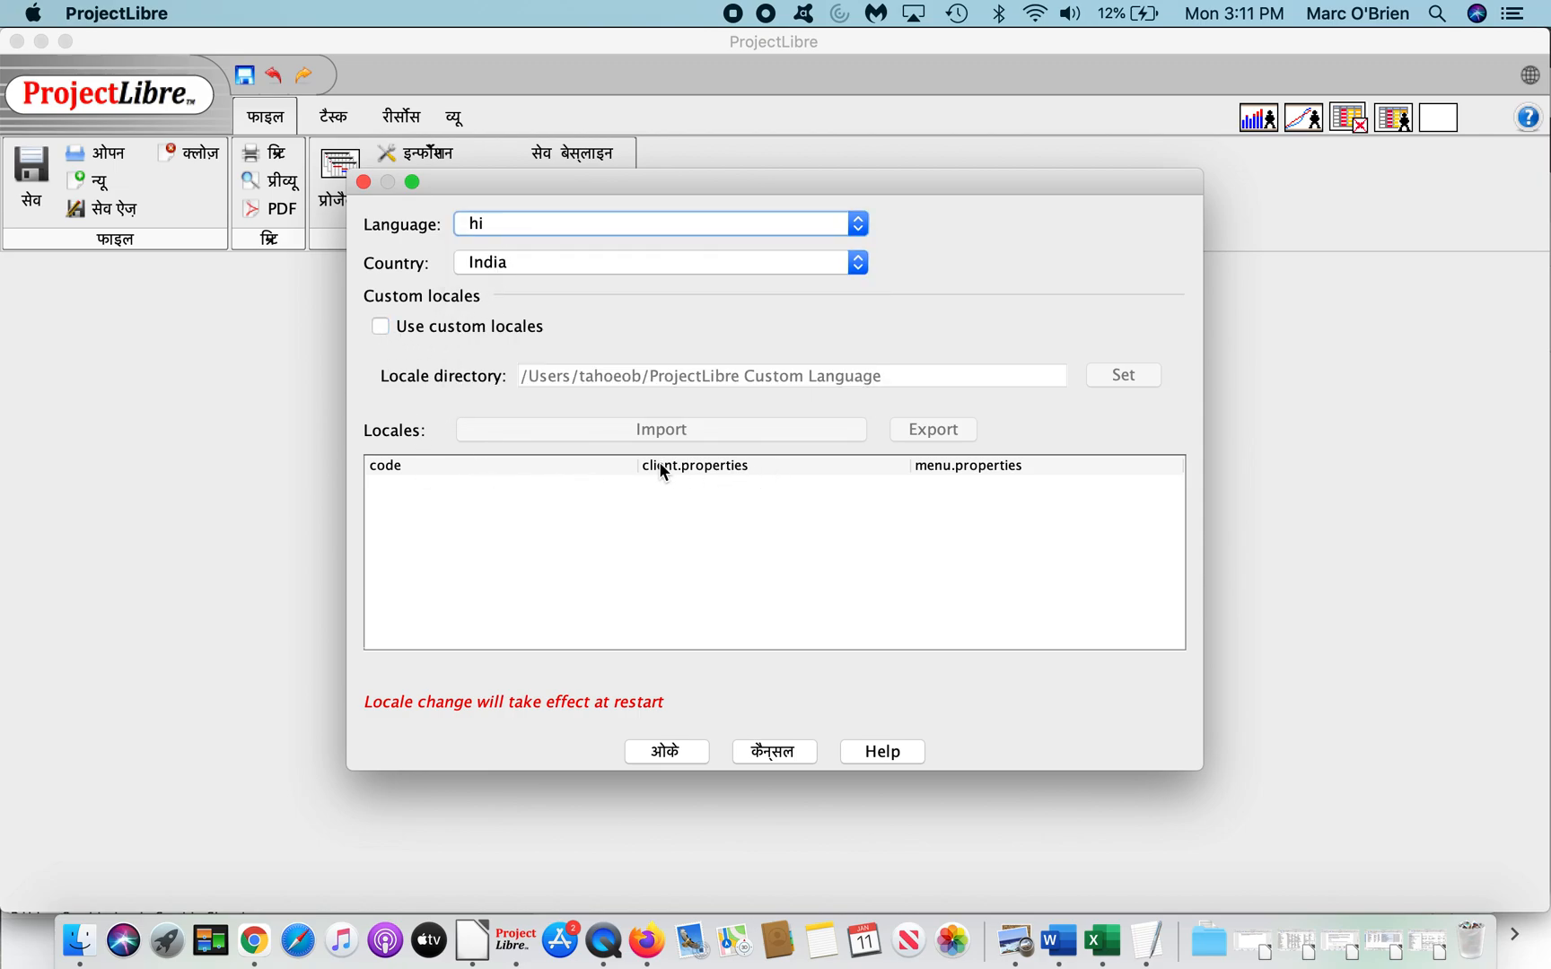
{"action": "mouse_move", "coordinate": [956, 467]}
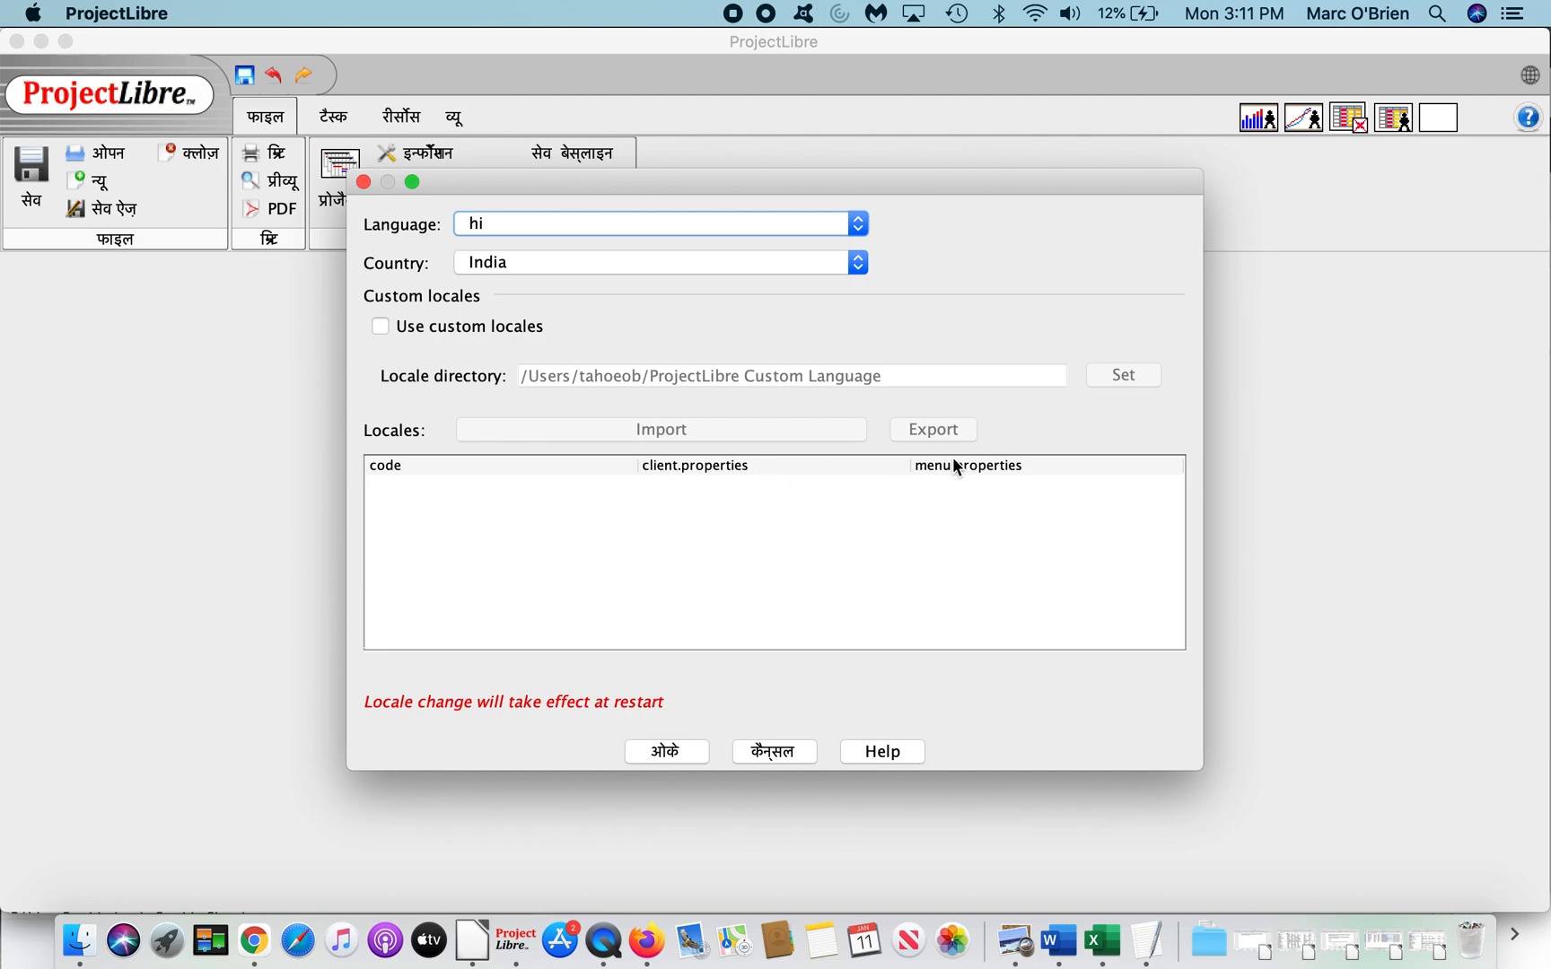